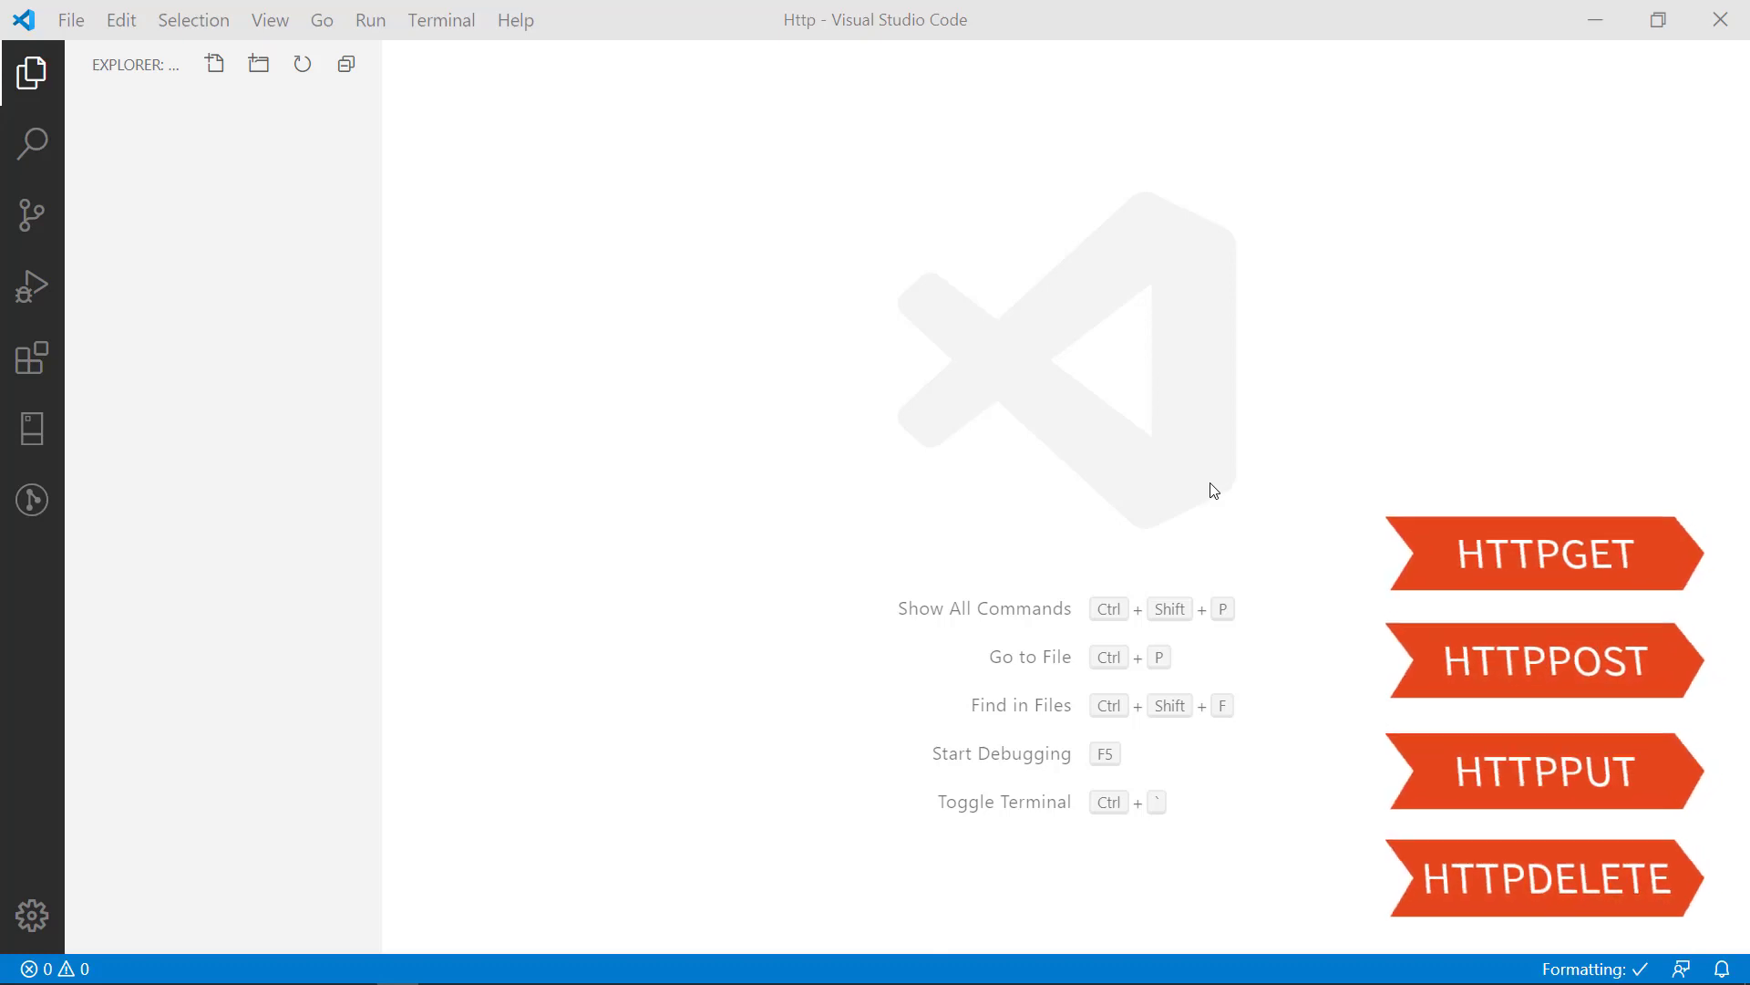
{"action": "mouse_move", "coordinate": [663, 404]}
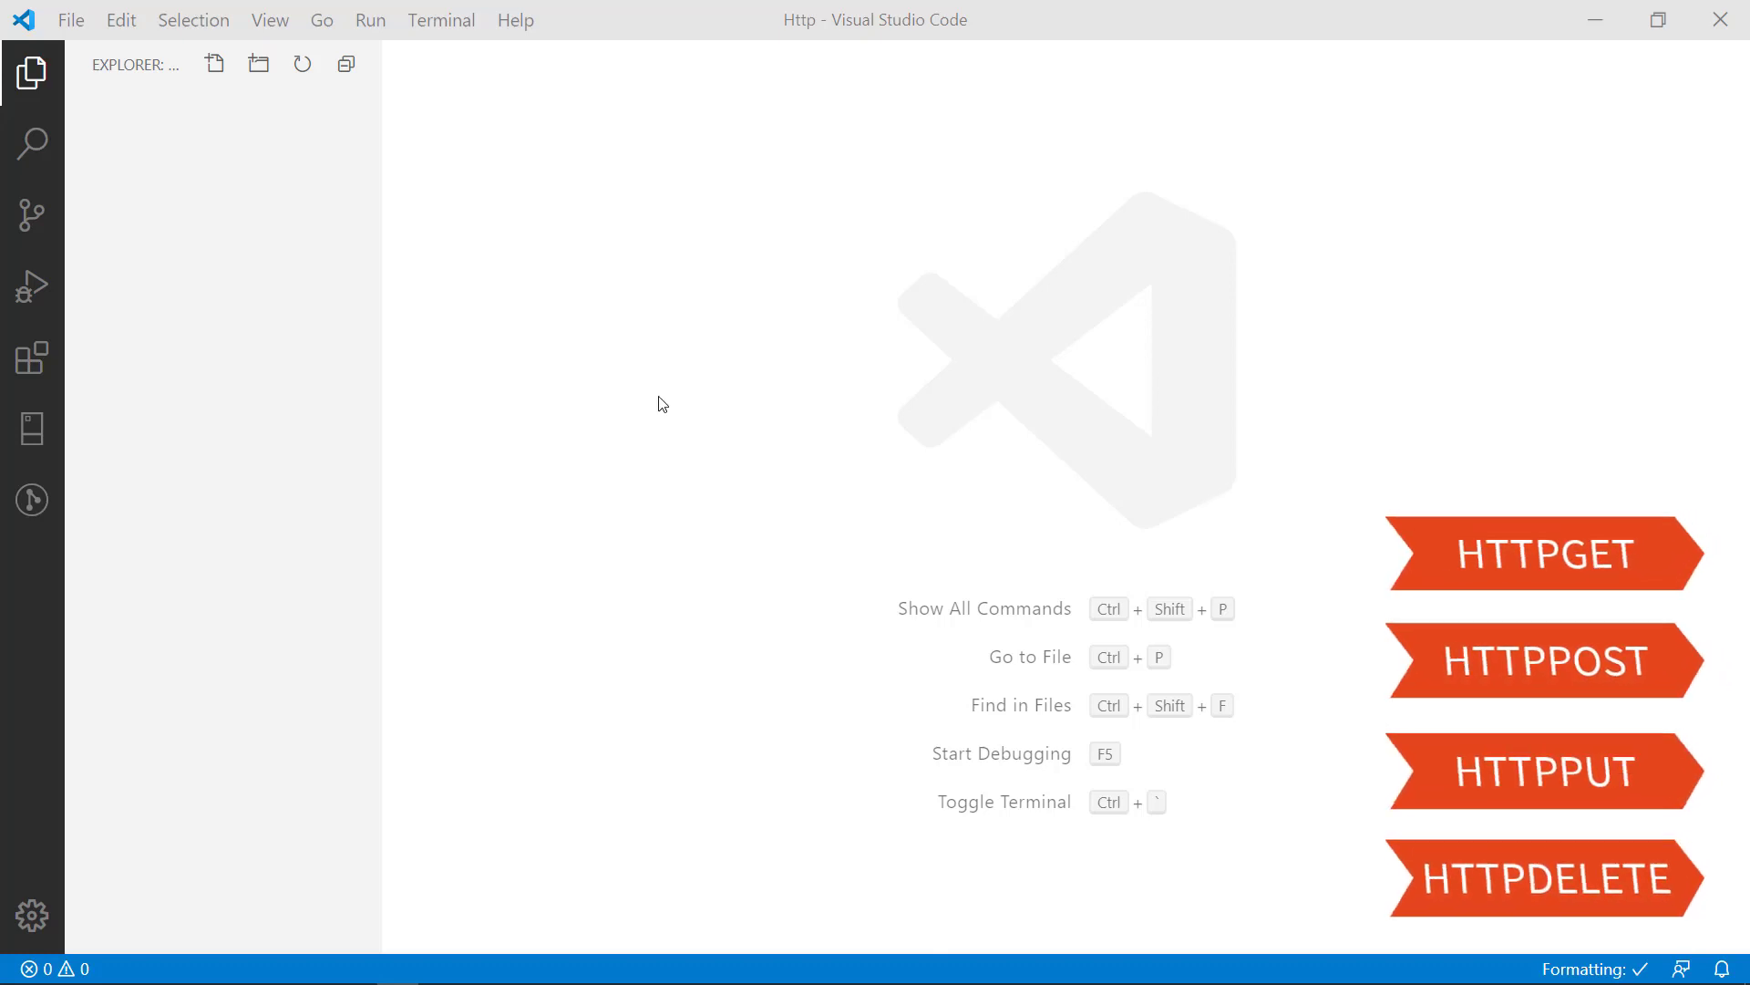
Step: Search extensions for 'Rest' and install REST Client by Huachao Mao
{"action": "left_click", "coordinate": [32, 359]}
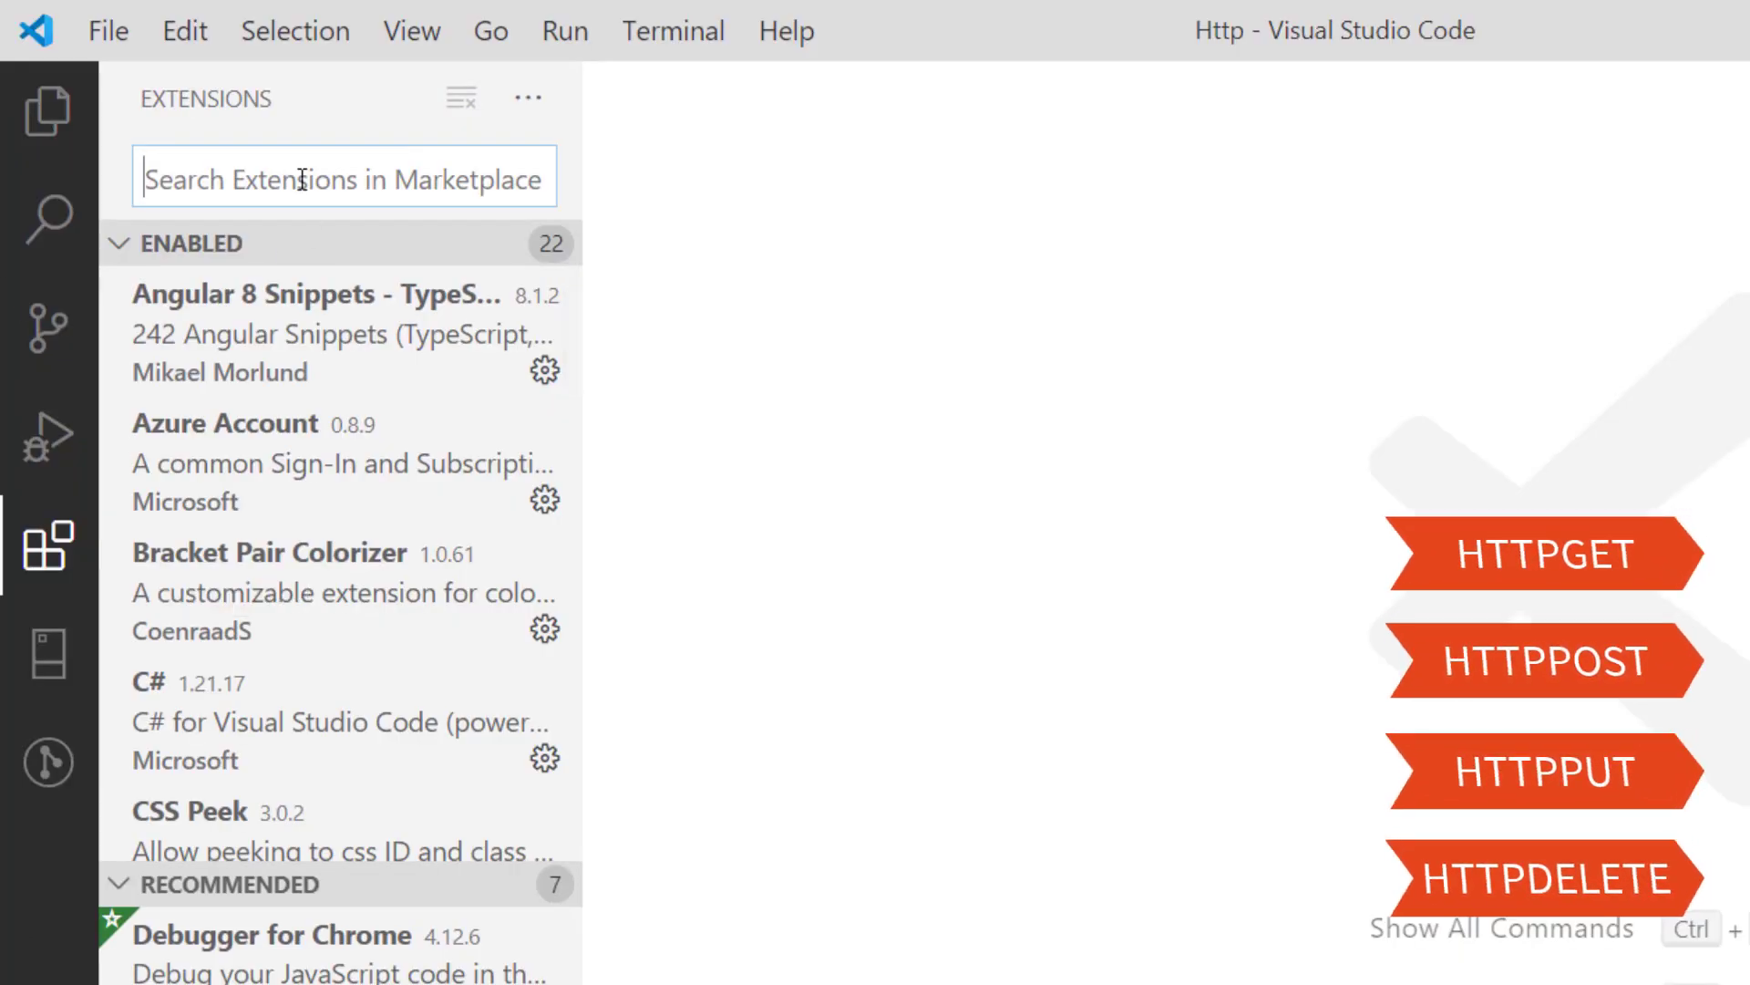
{"action": "type", "text": "Rest"}
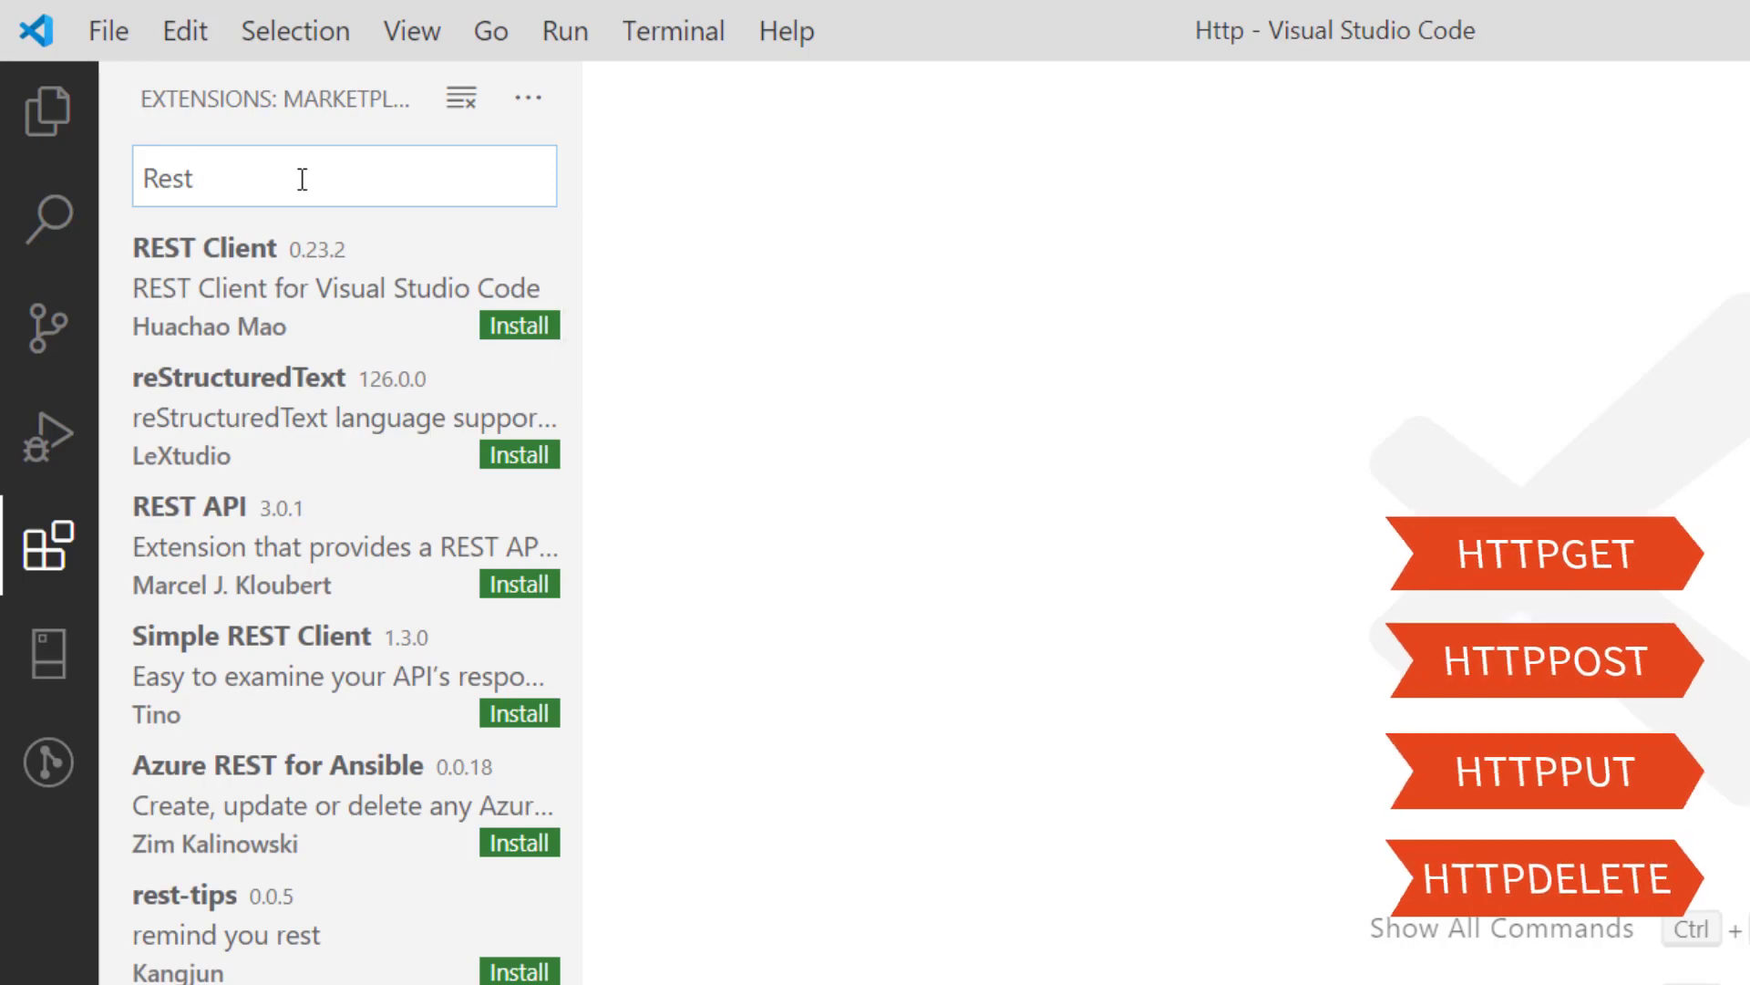
{"action": "left_click", "coordinate": [282, 287]}
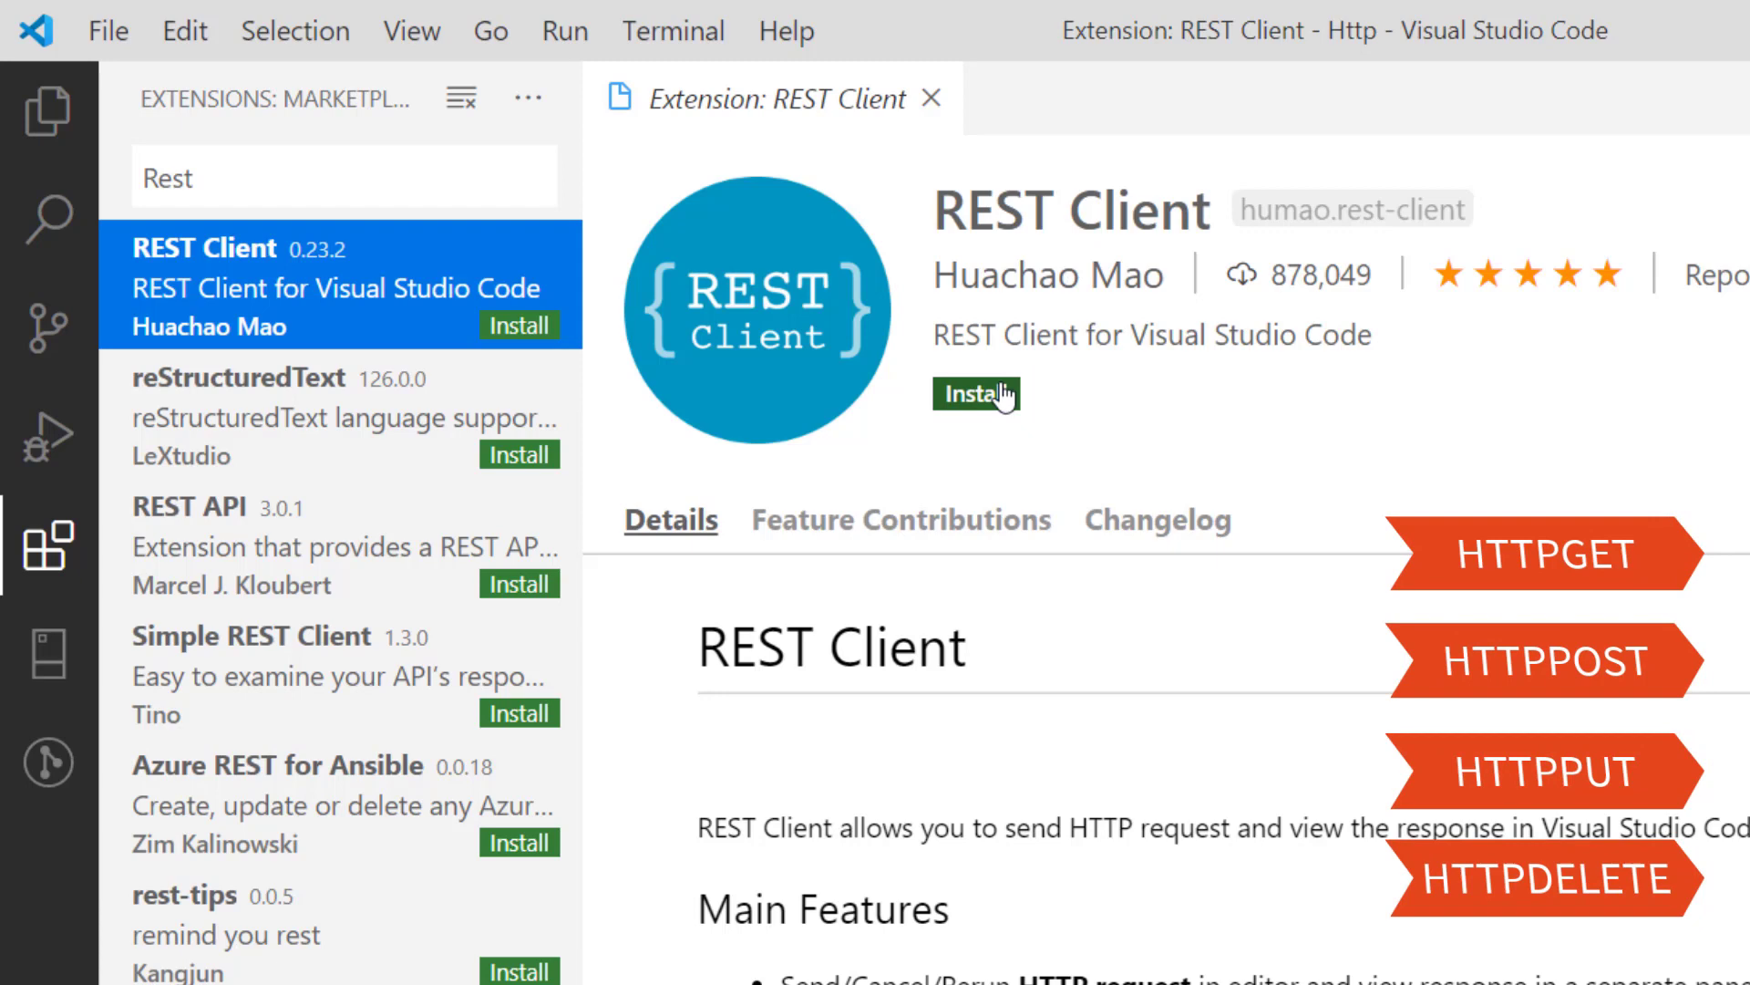
{"action": "left_click", "coordinate": [978, 395]}
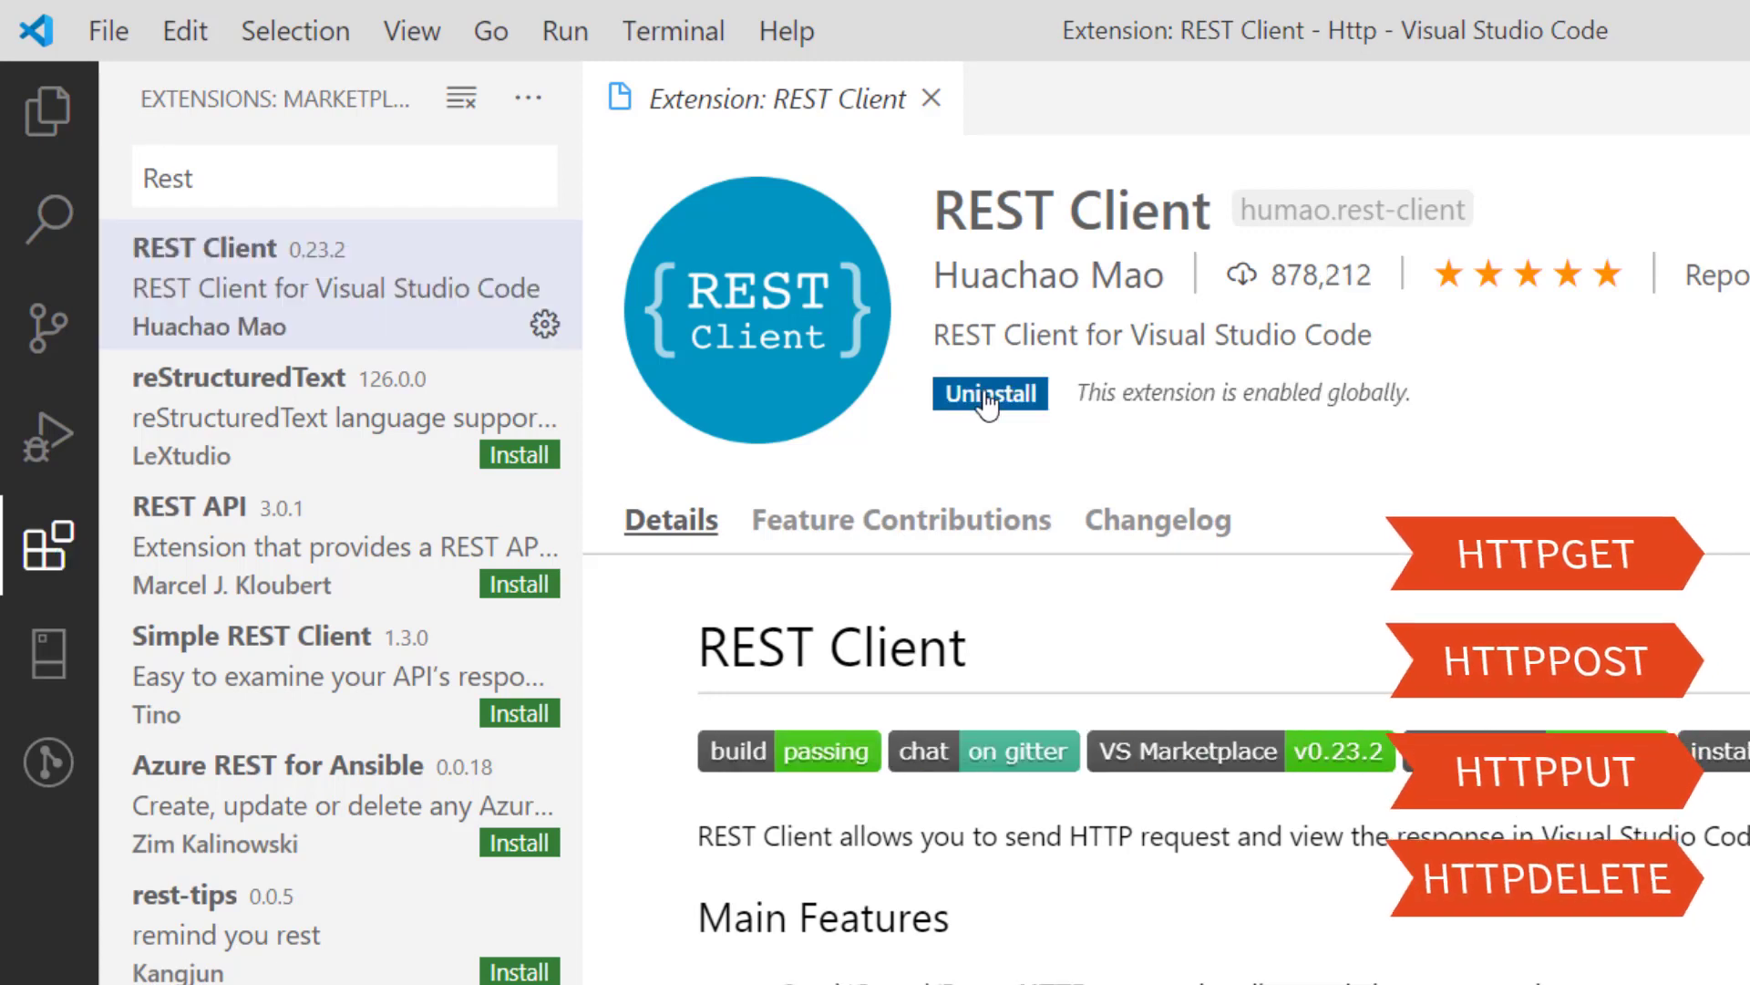
{"action": "mouse_move", "coordinate": [637, 289]}
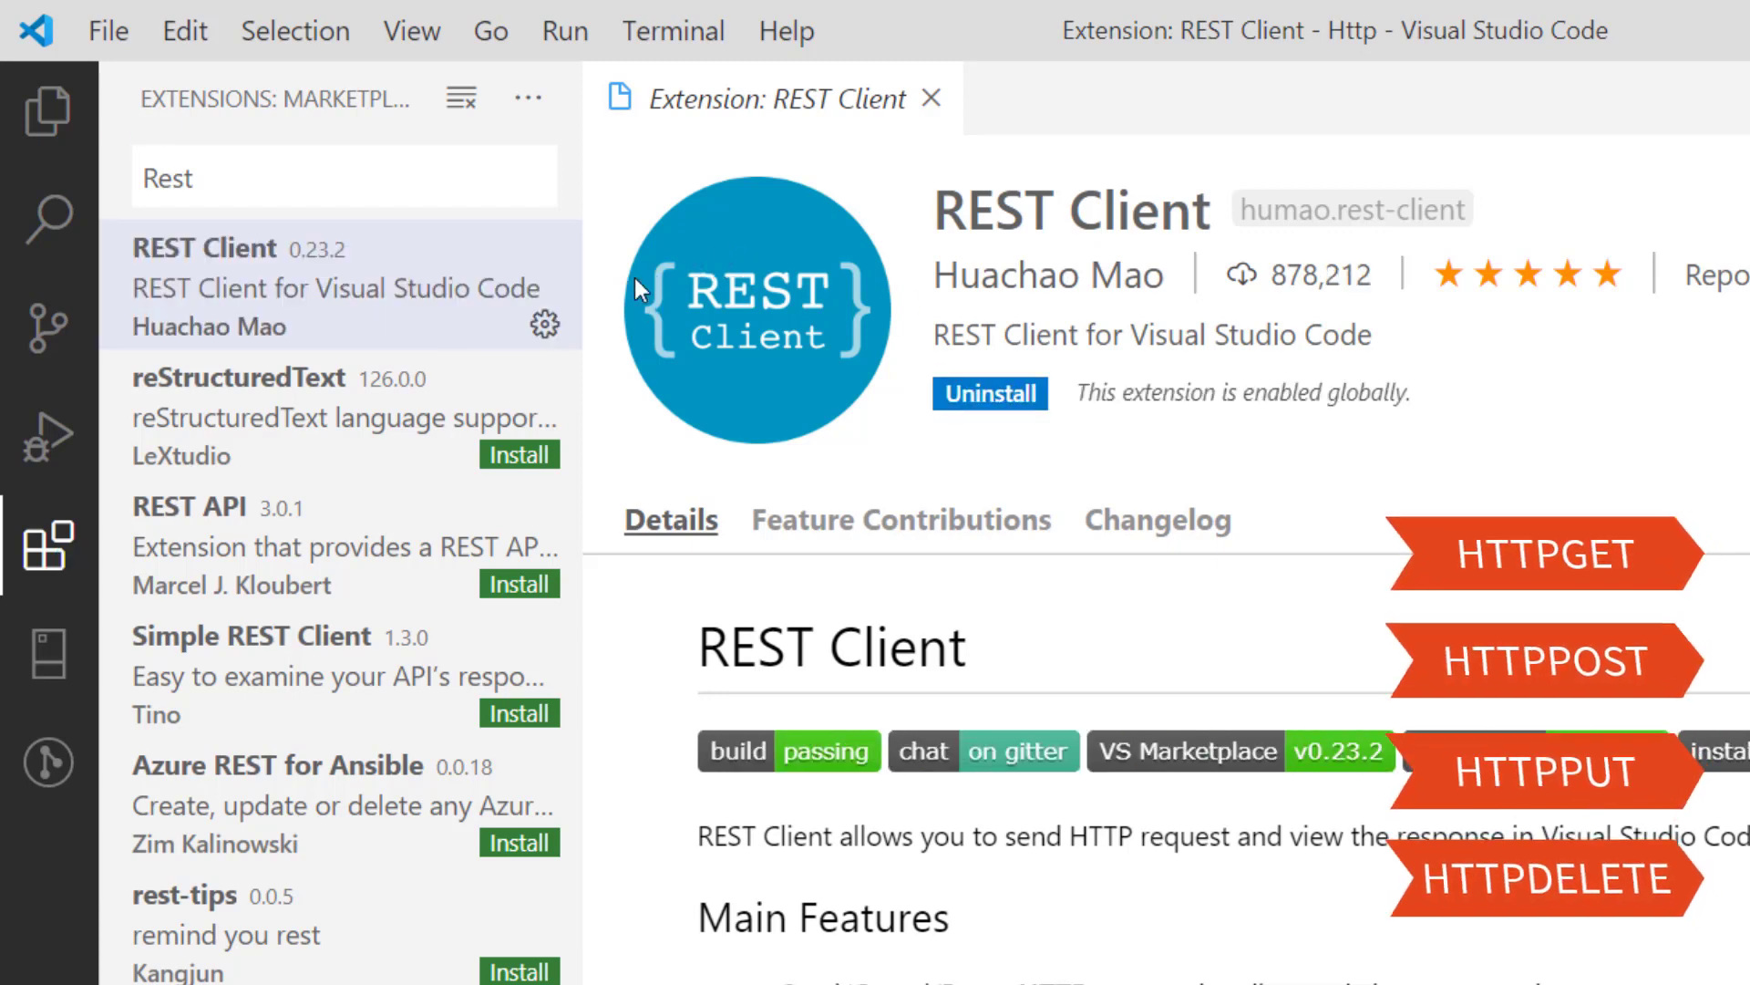
Step: Open the Http folder as the workspace and add a Response folder inside it
{"action": "left_click", "coordinate": [106, 31]}
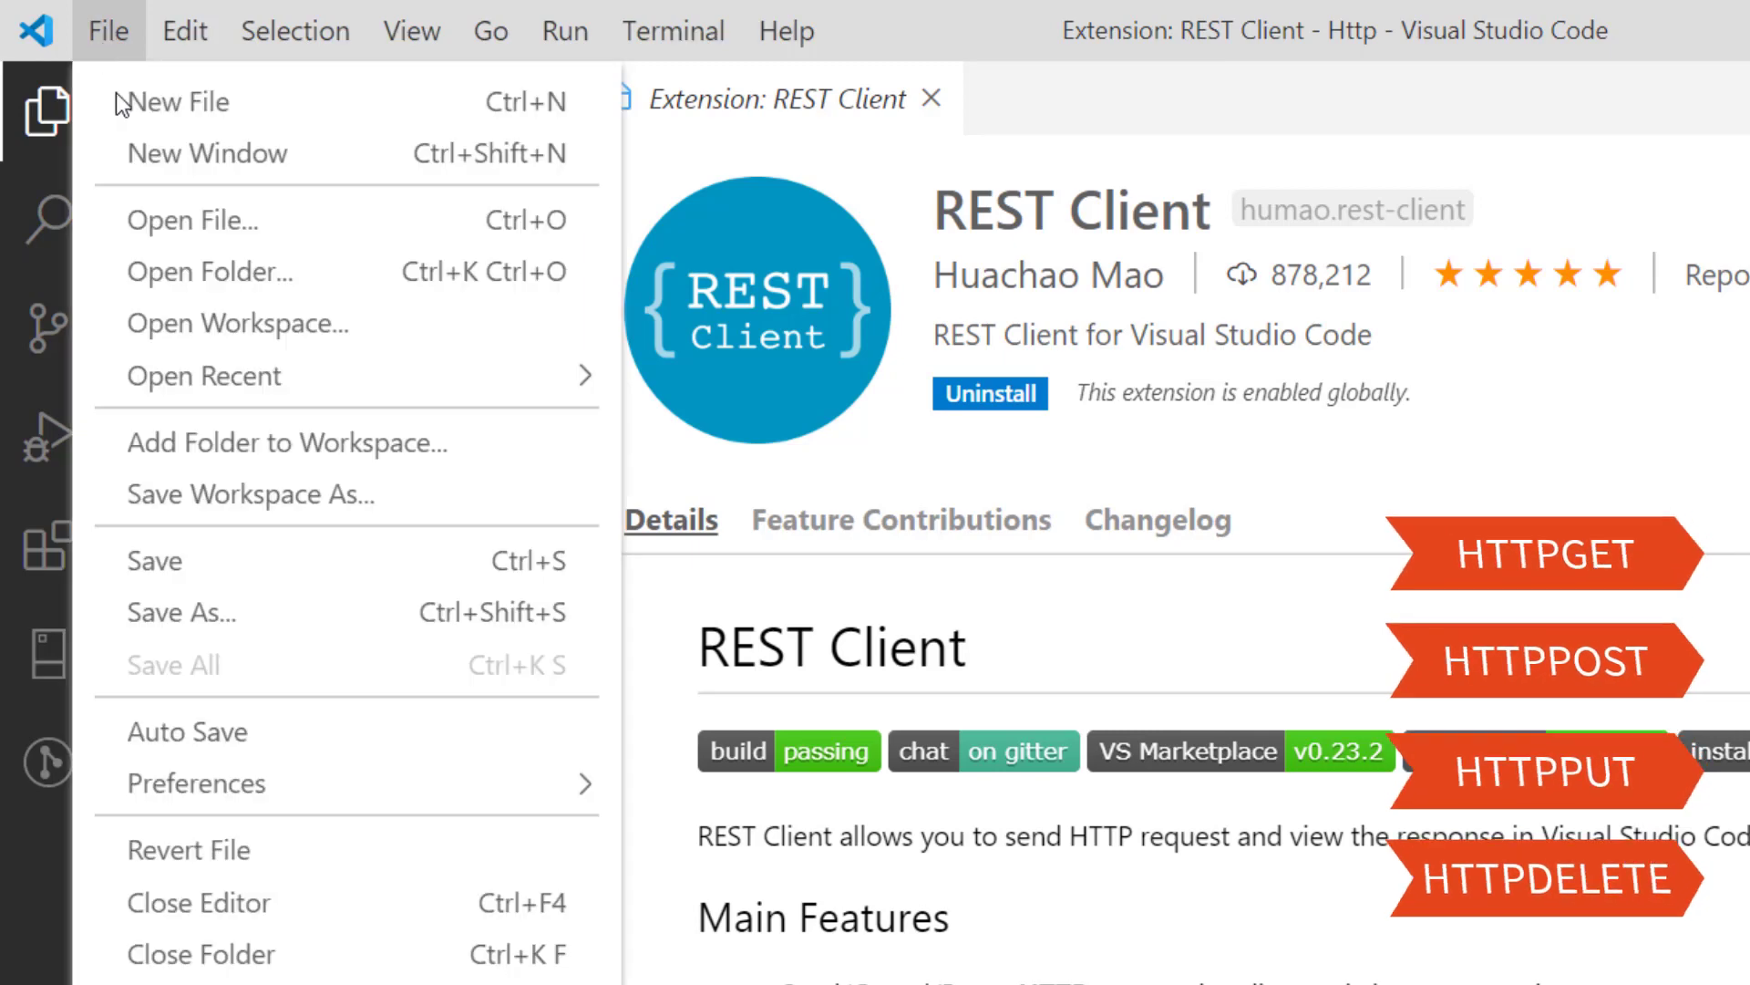
{"action": "left_click", "coordinate": [209, 271]}
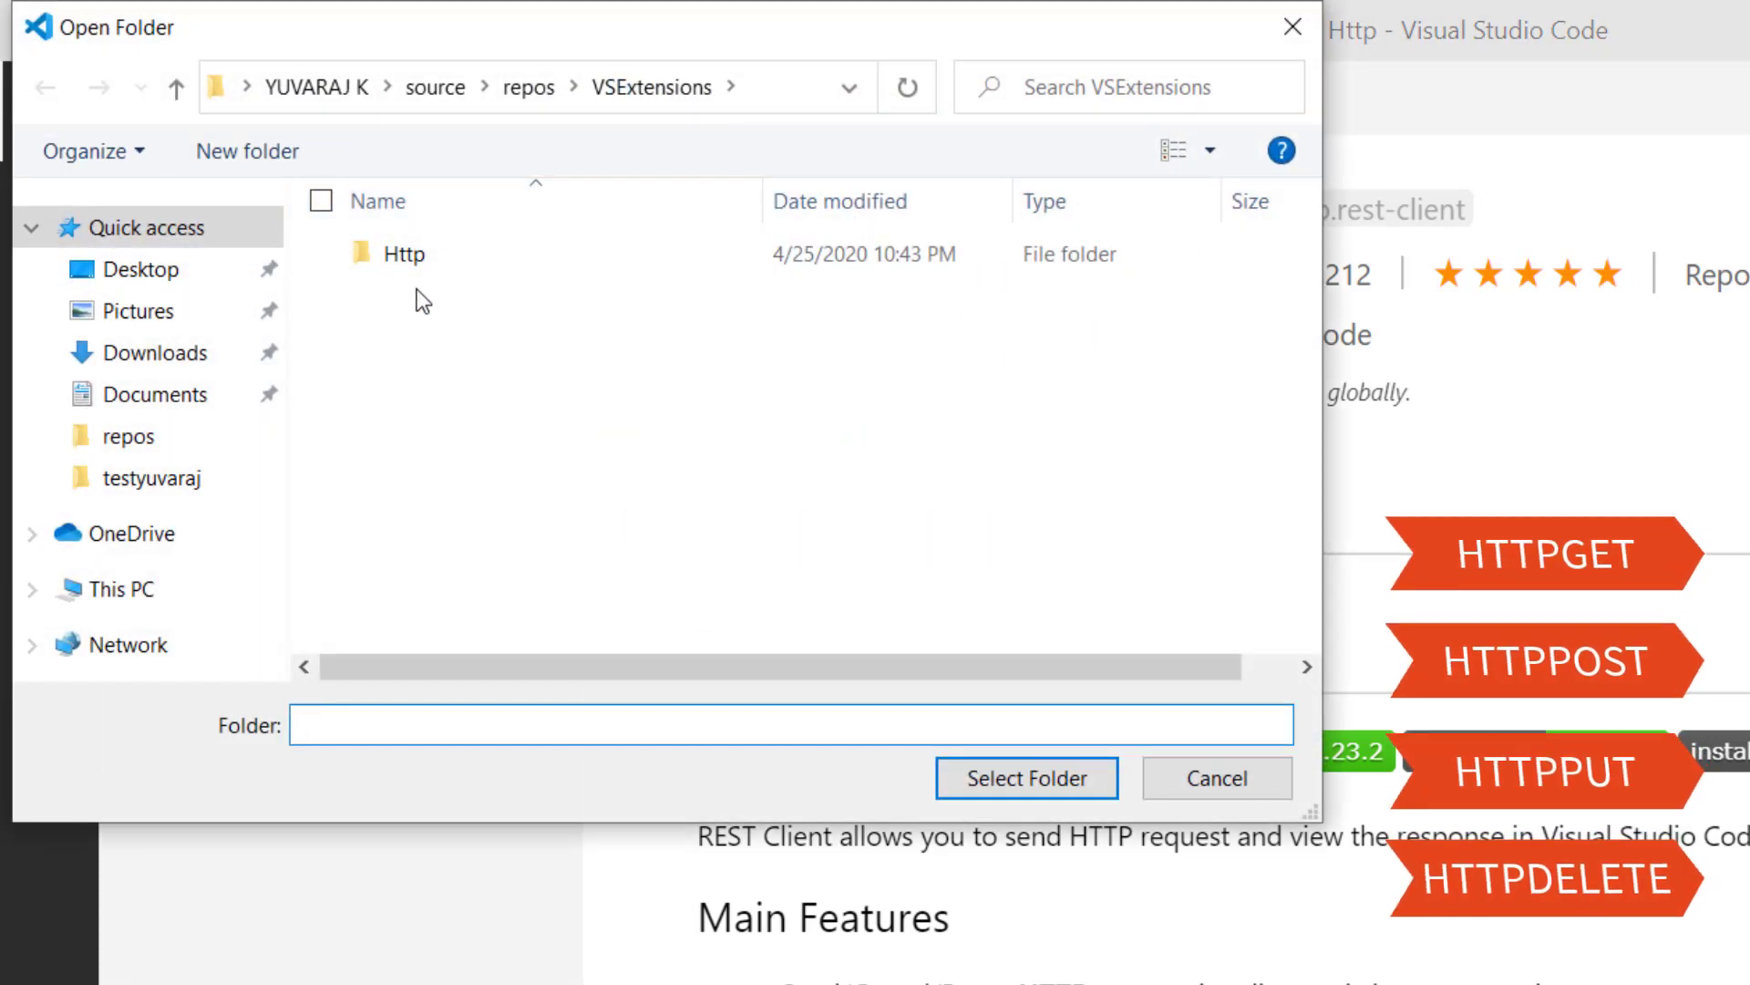
{"action": "double_click", "coordinate": [404, 253]}
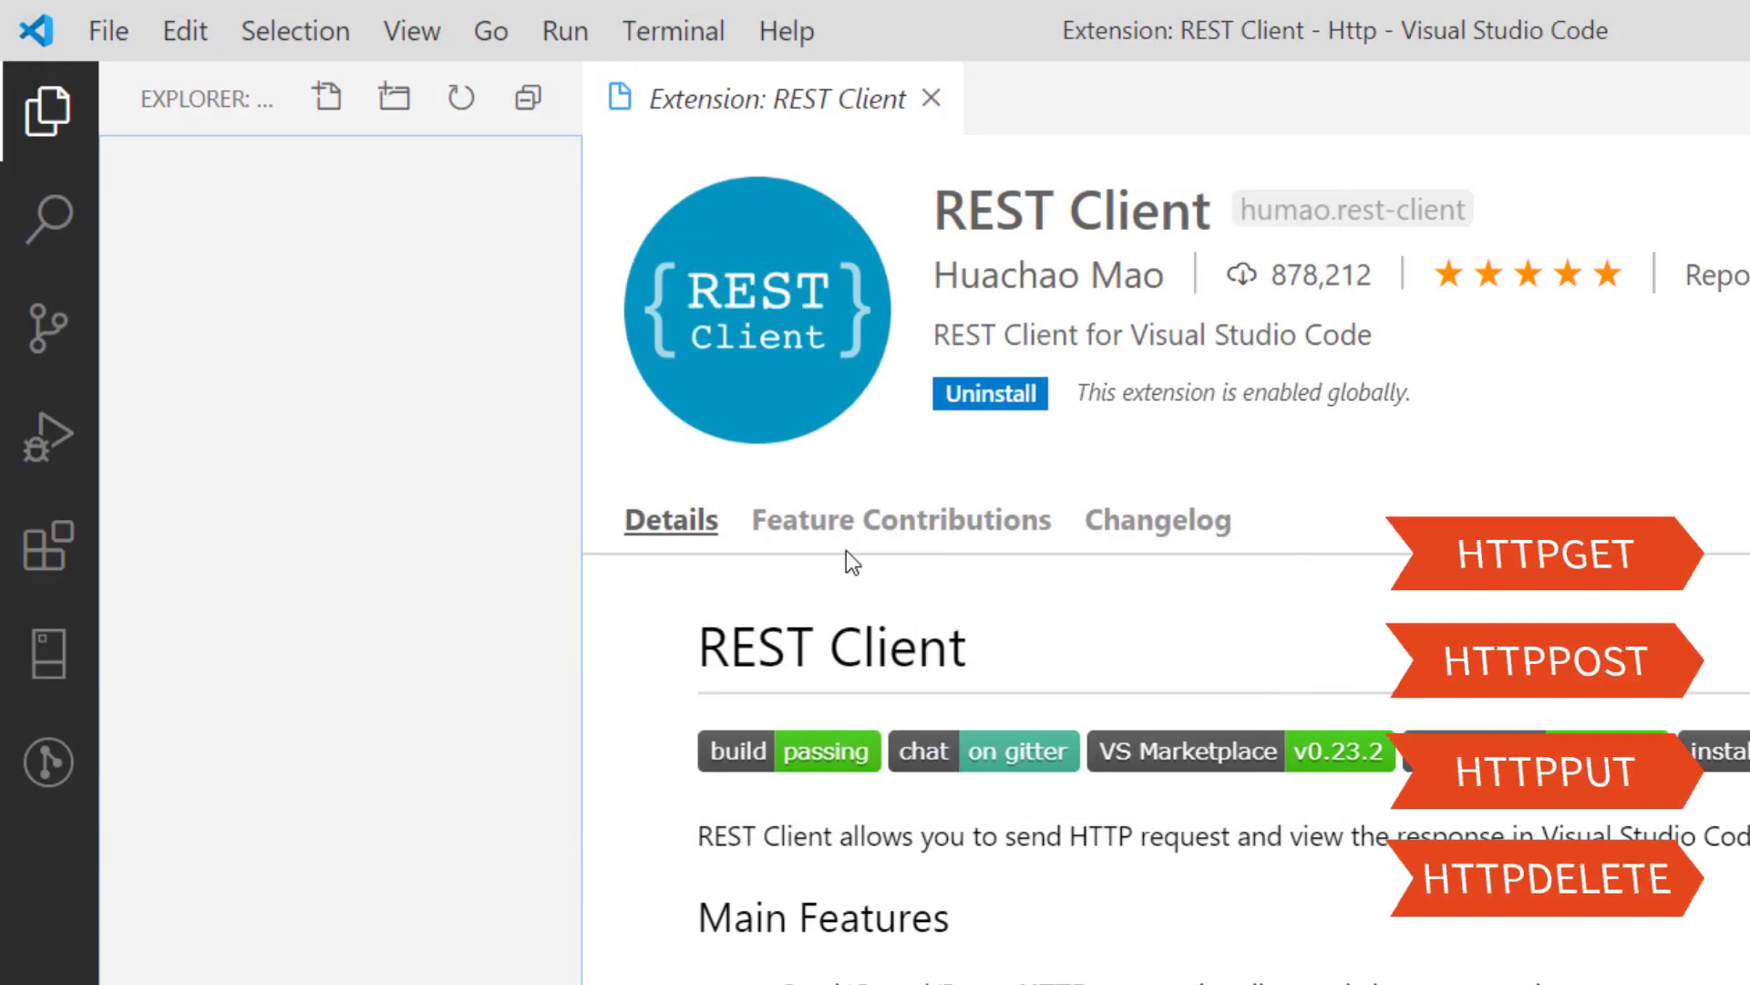
{"action": "mouse_move", "coordinate": [376, 122]}
{"action": "type", "text": "Re"}
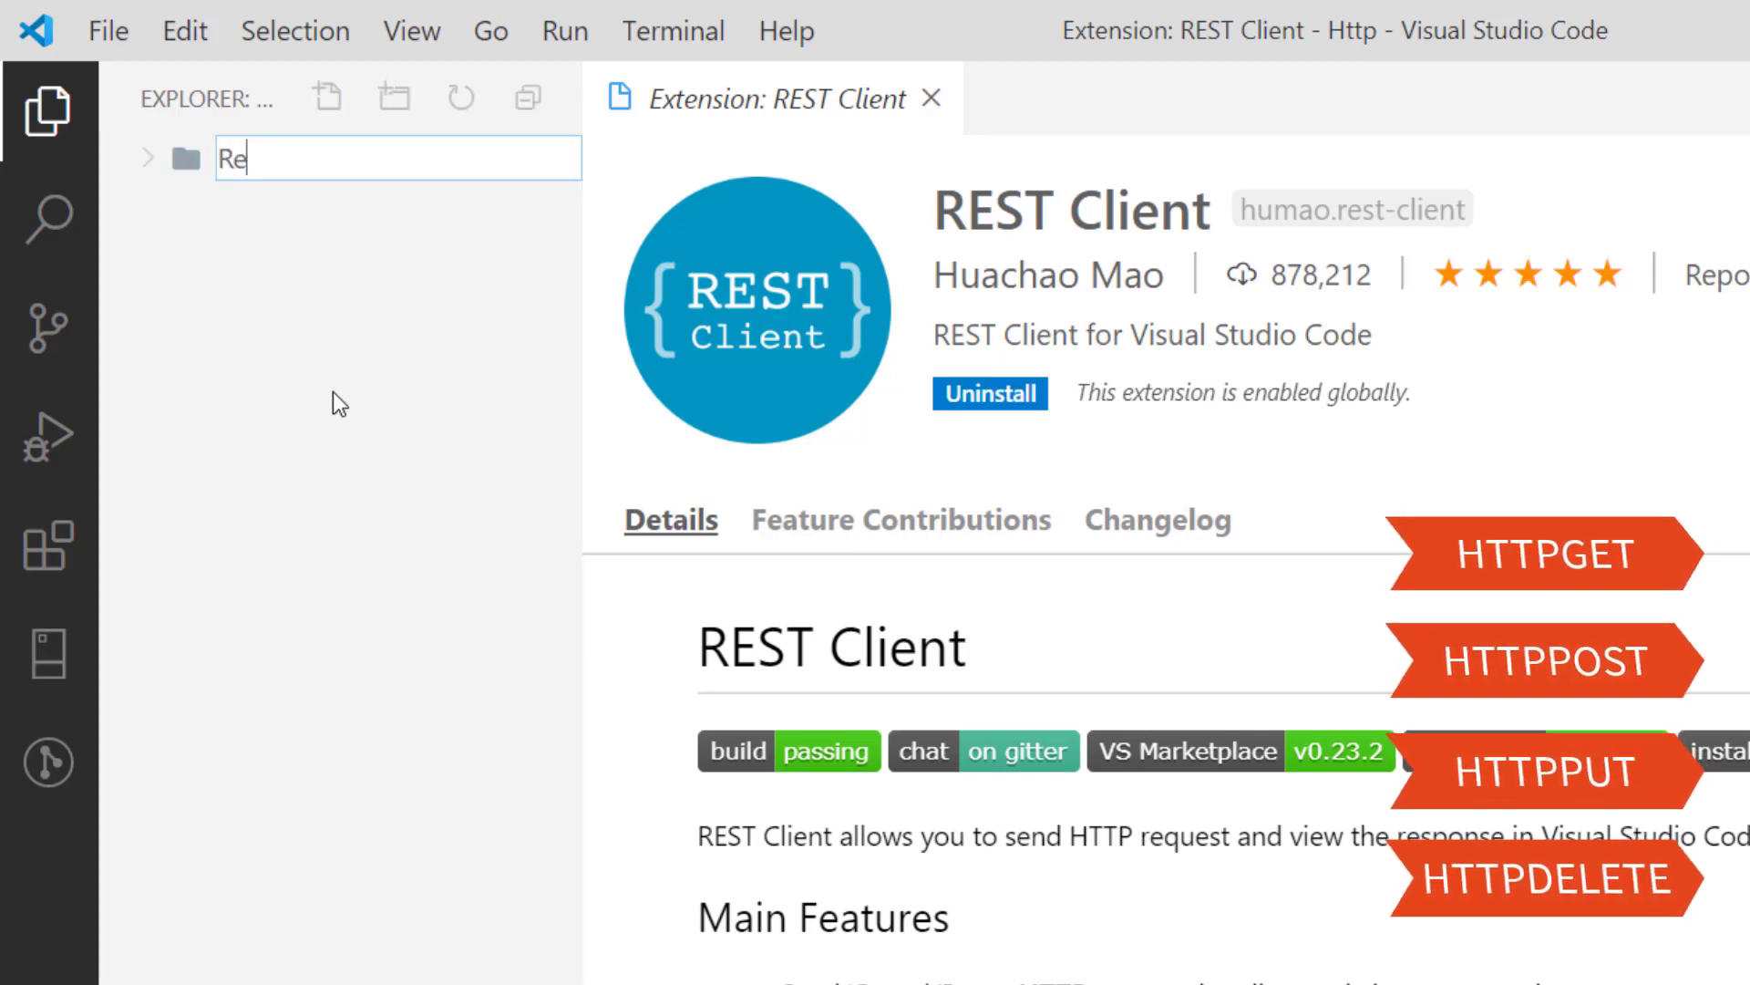
{"action": "key", "text": "Enter"}
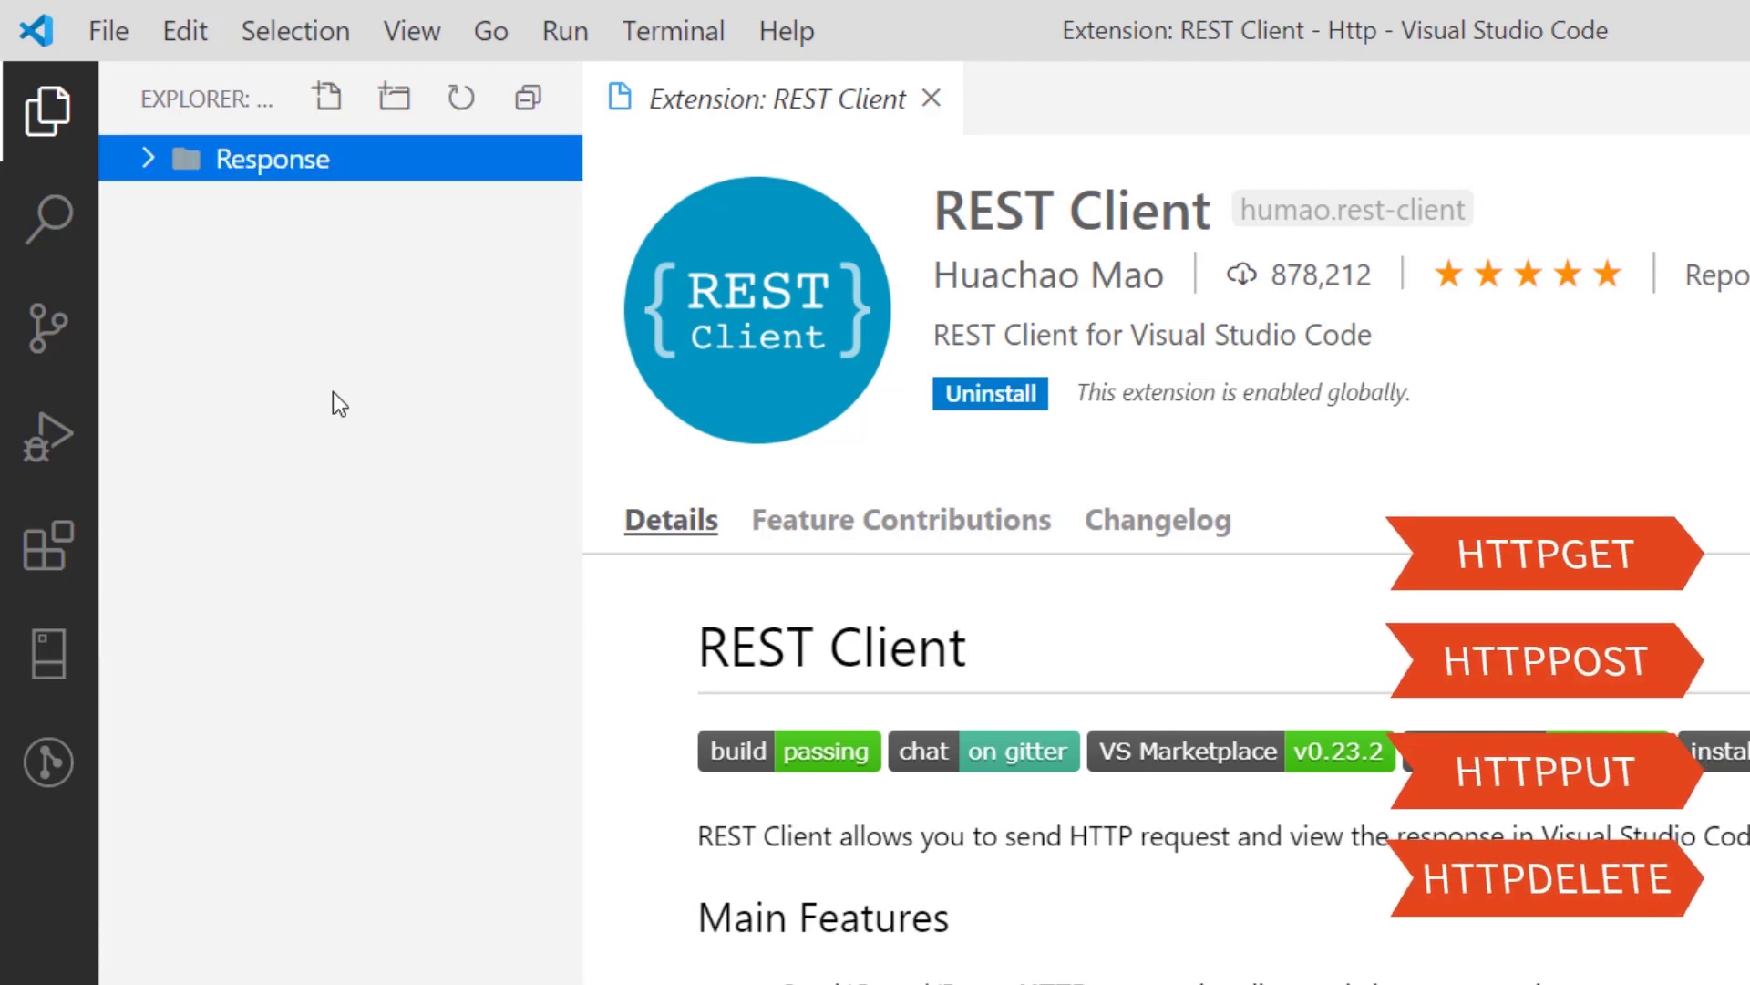
{"action": "mouse_move", "coordinate": [308, 176]}
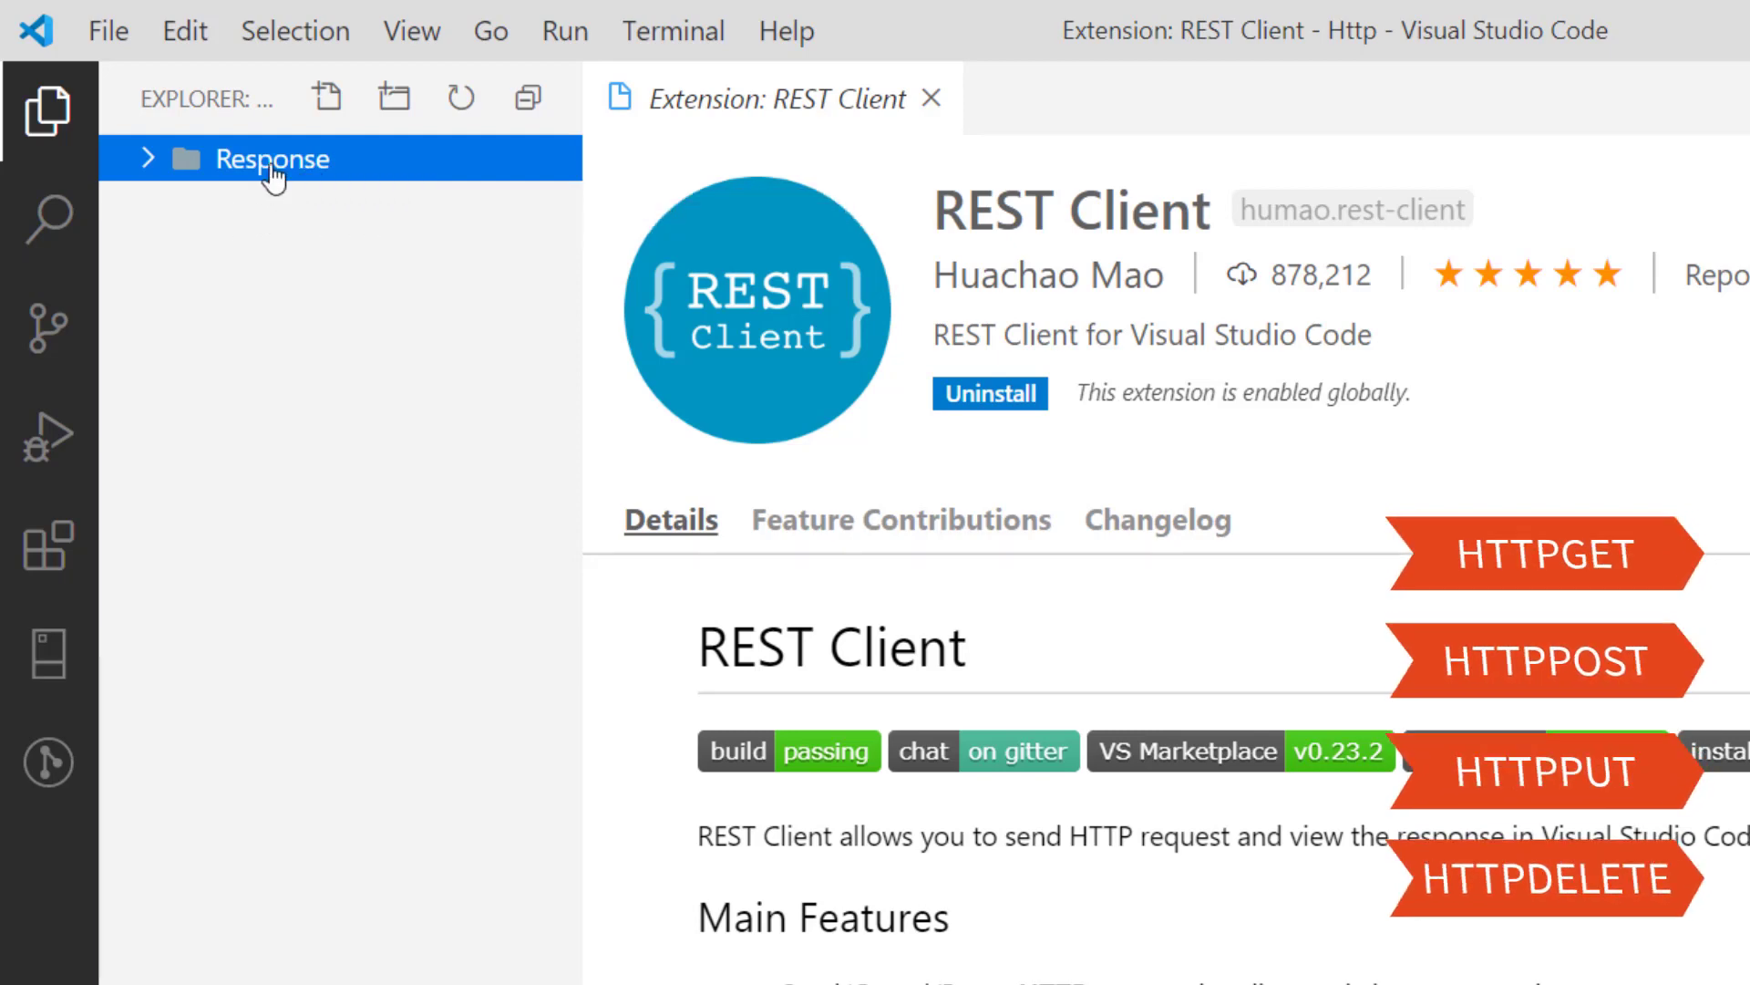
Step: Create a new file named Api.http inside the Response folder
{"action": "right_click", "coordinate": [274, 164]}
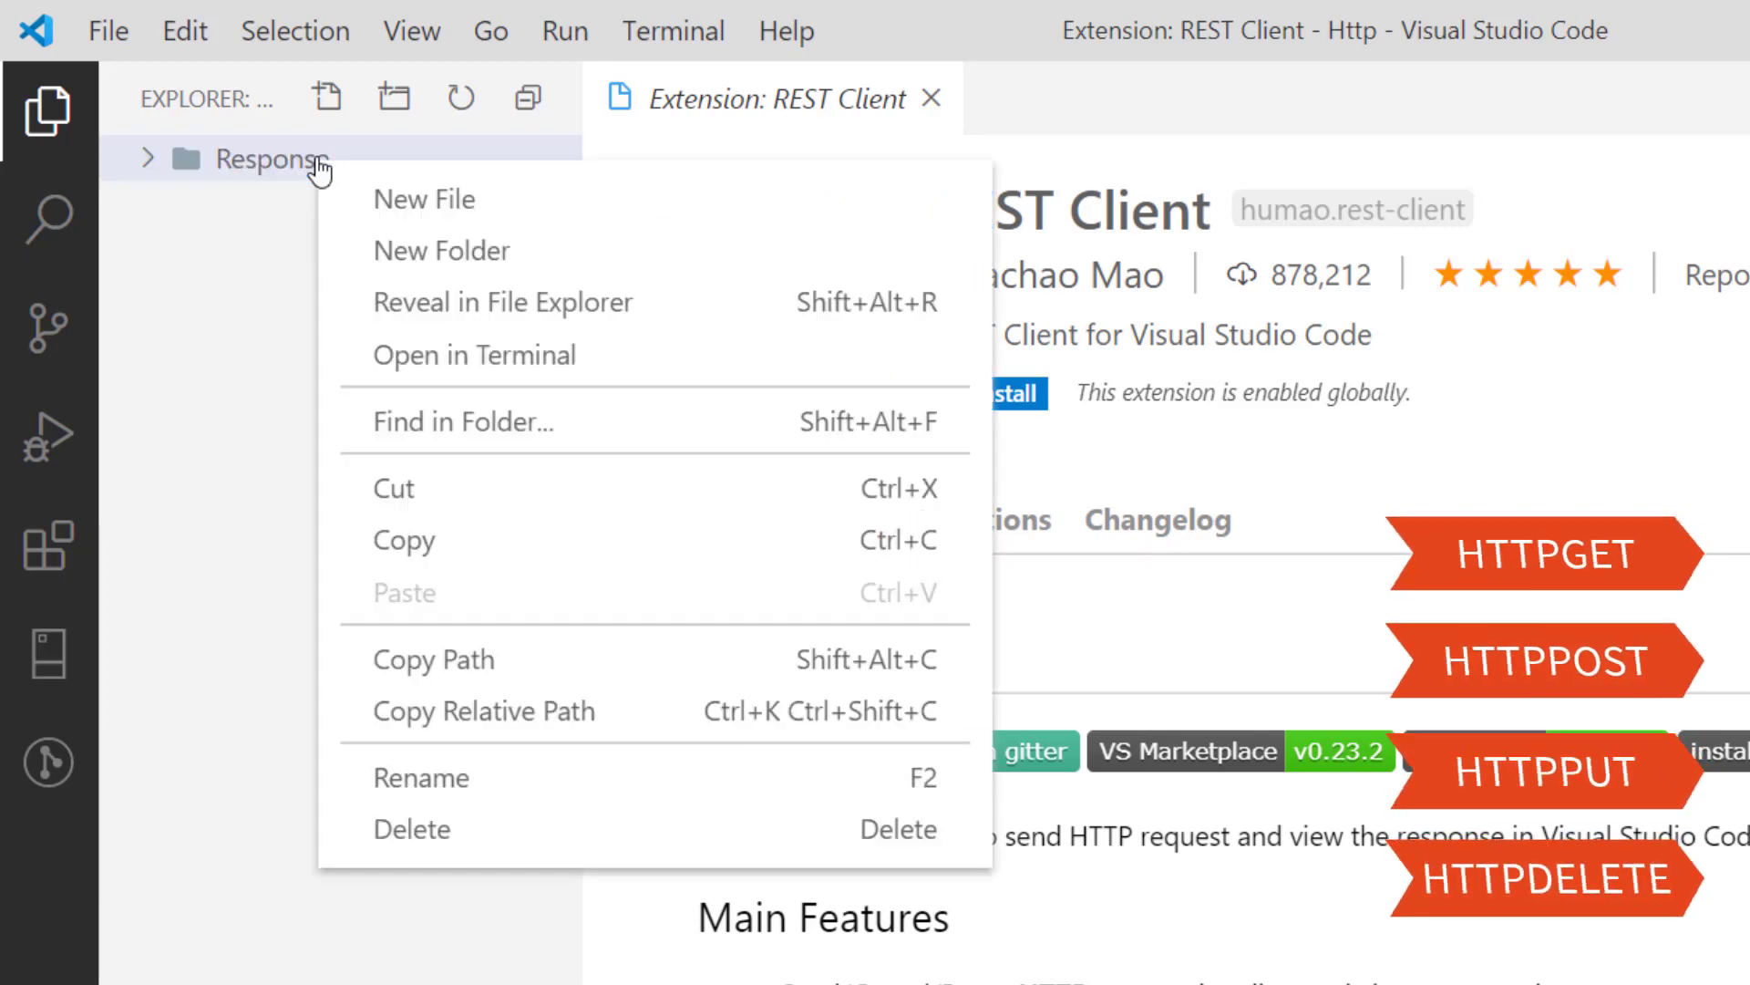
{"action": "left_click", "coordinate": [424, 199]}
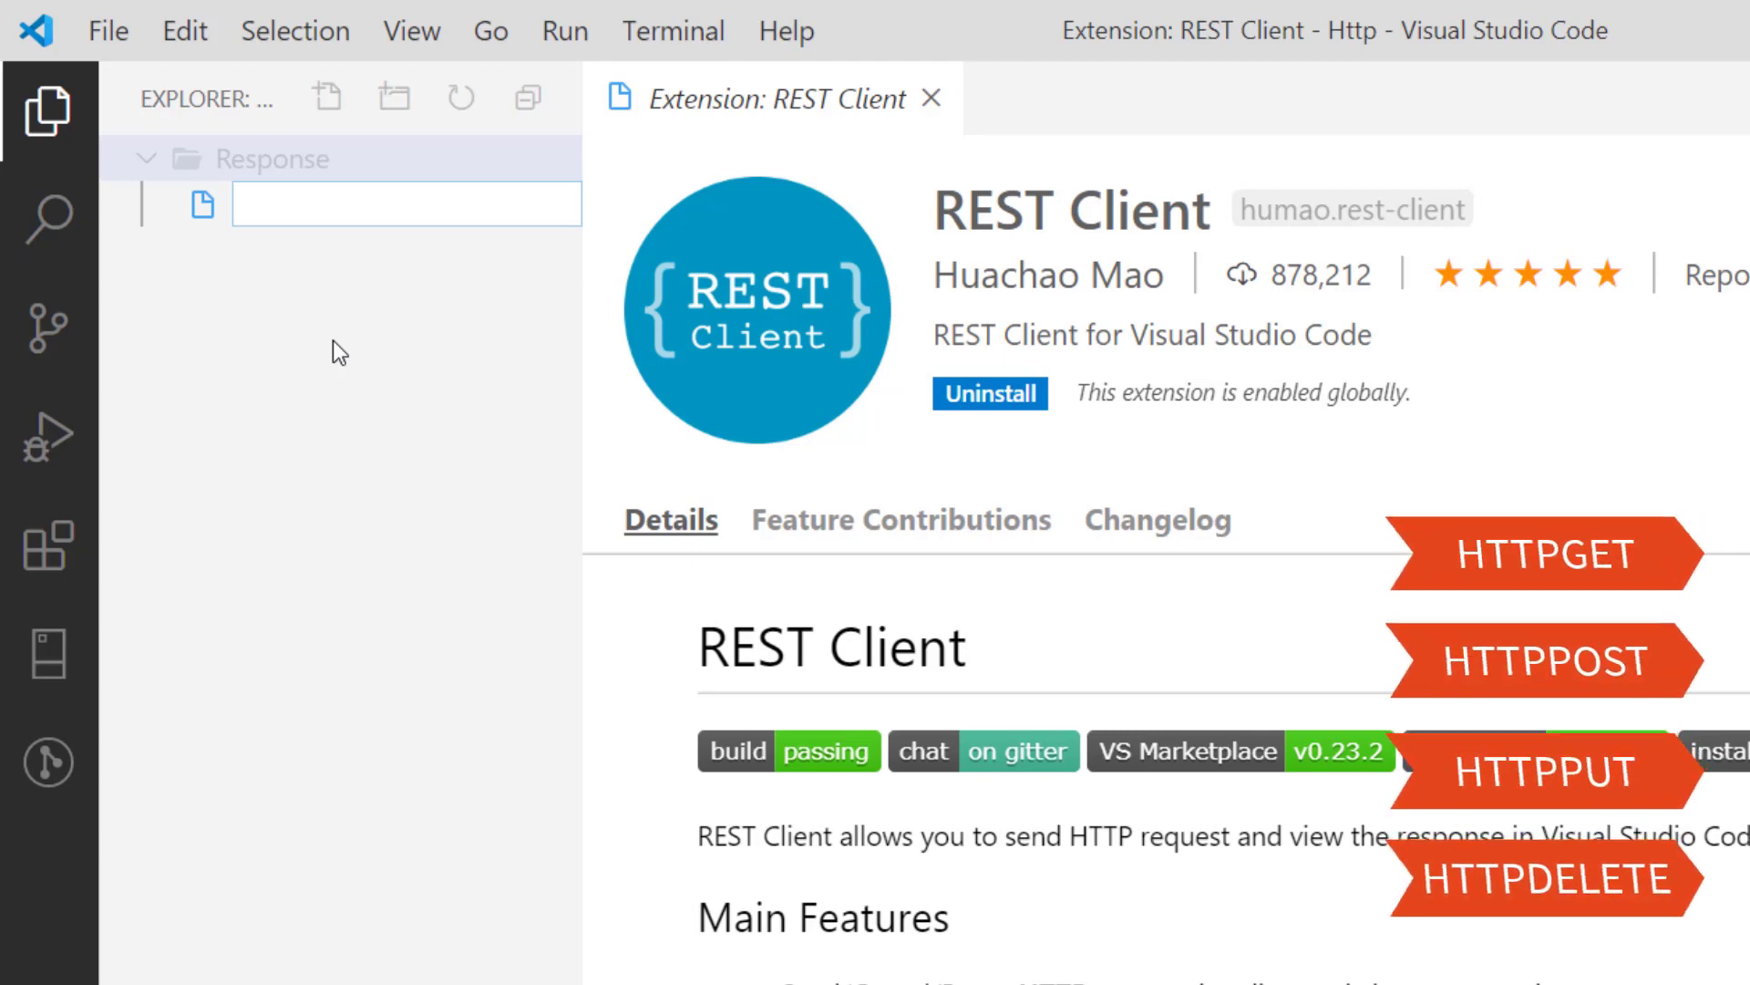
{"action": "type", "text": "Api."}
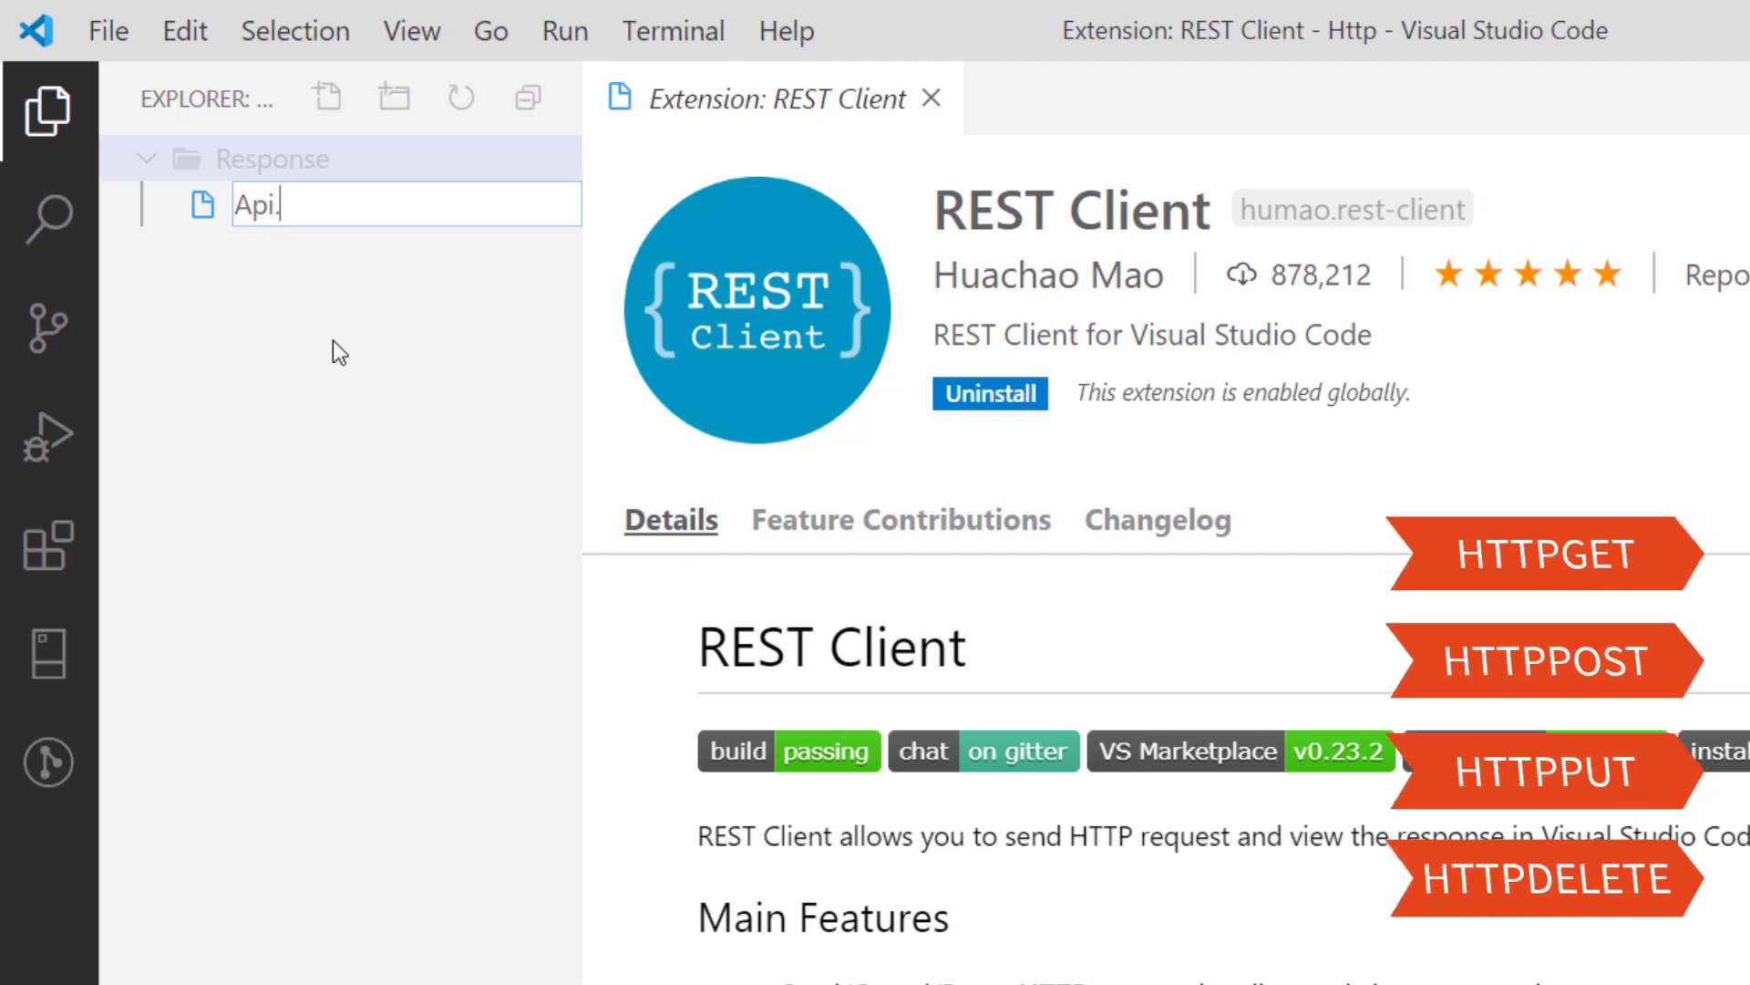
{"action": "key", "text": "Enter"}
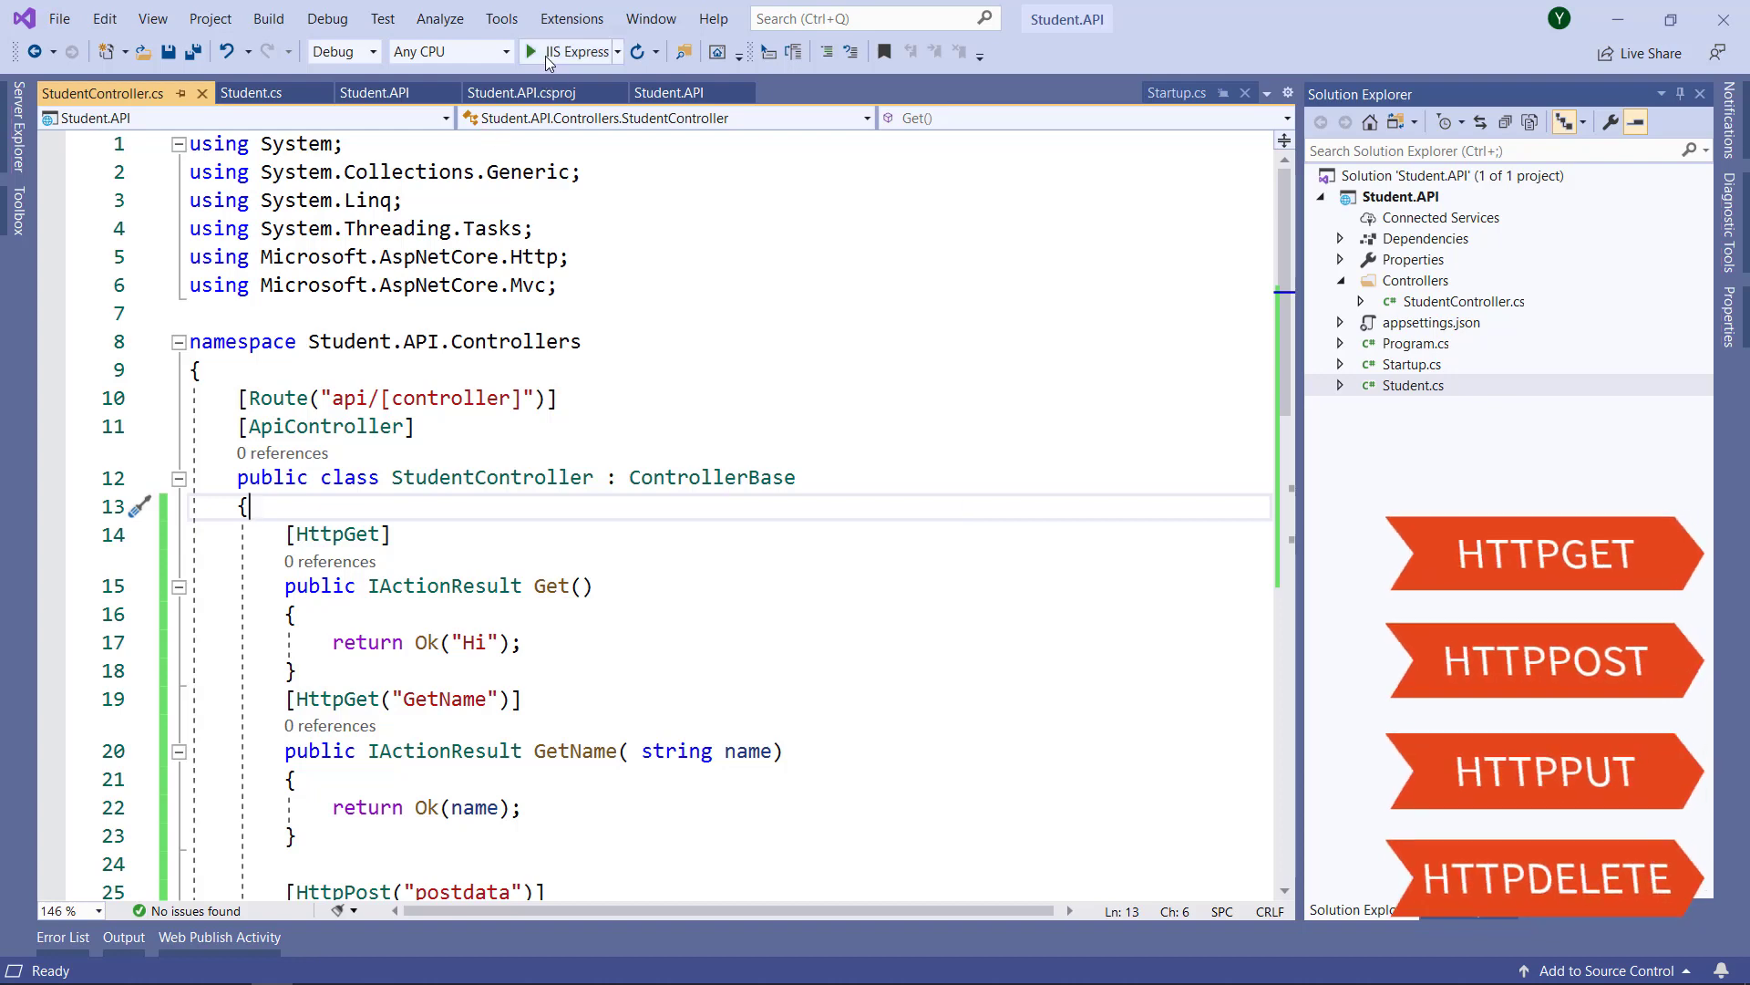
Step: Run the Student.API project with IIS Express from the Visual Studio toolbar
{"action": "left_click", "coordinate": [530, 51]}
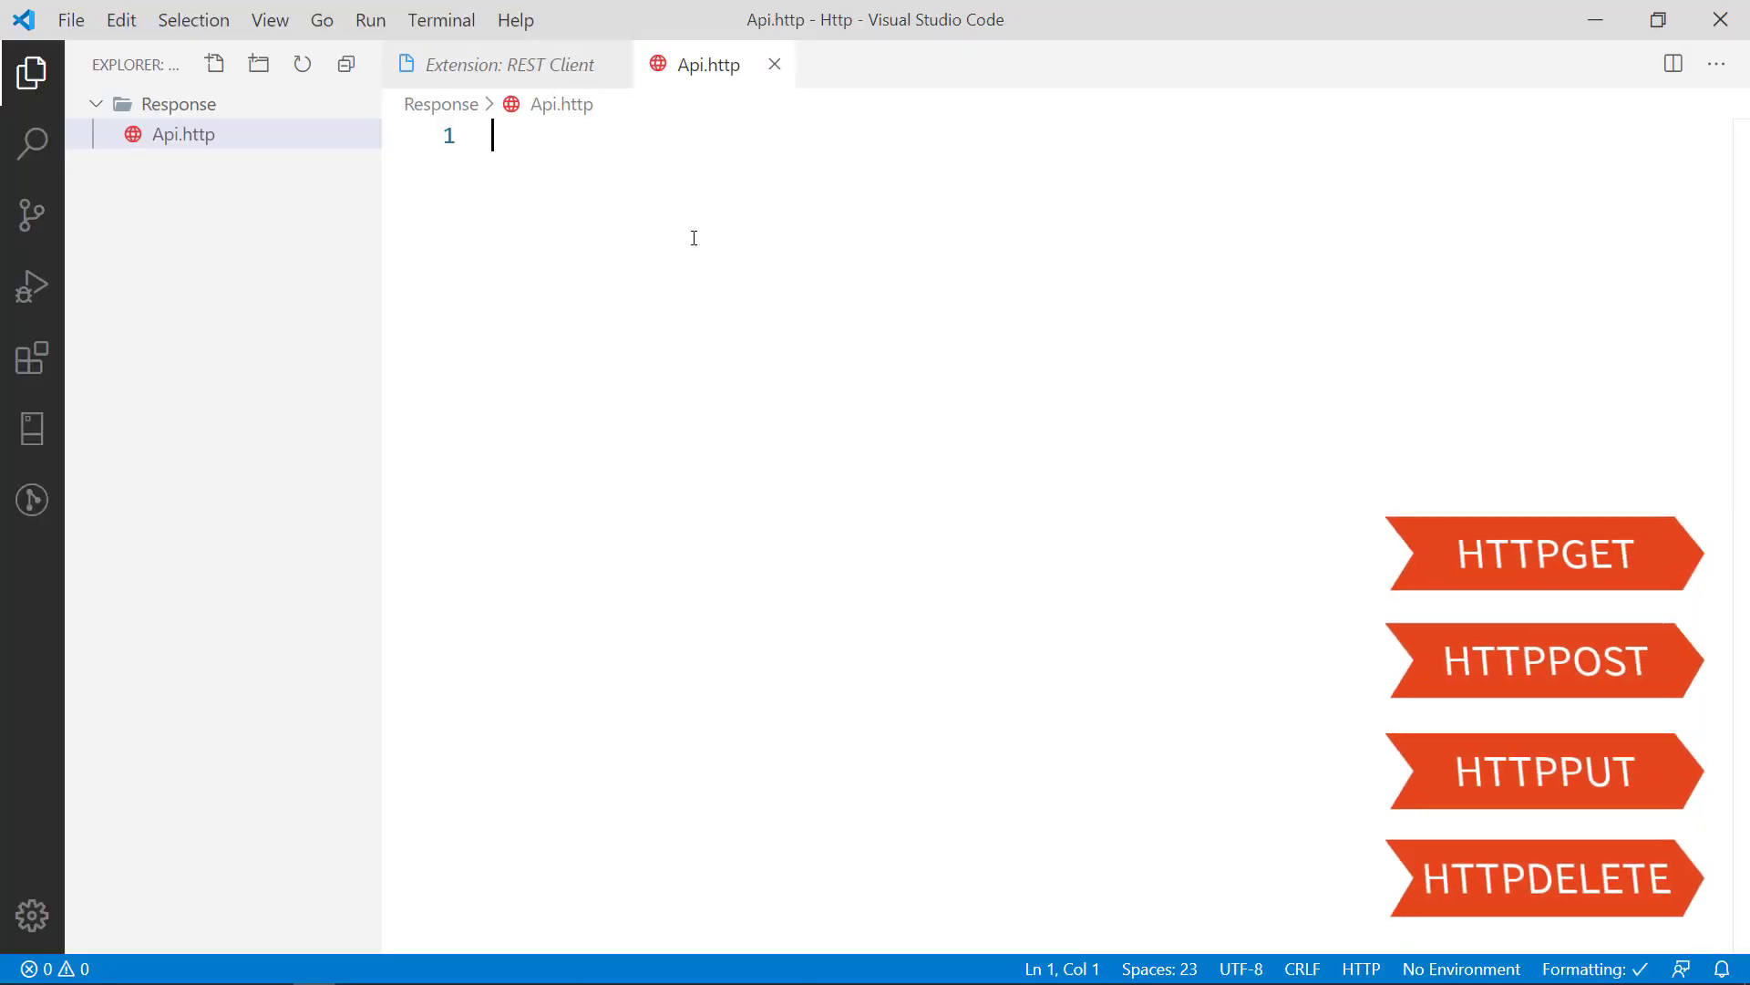
{"action": "mouse_move", "coordinate": [462, 663]}
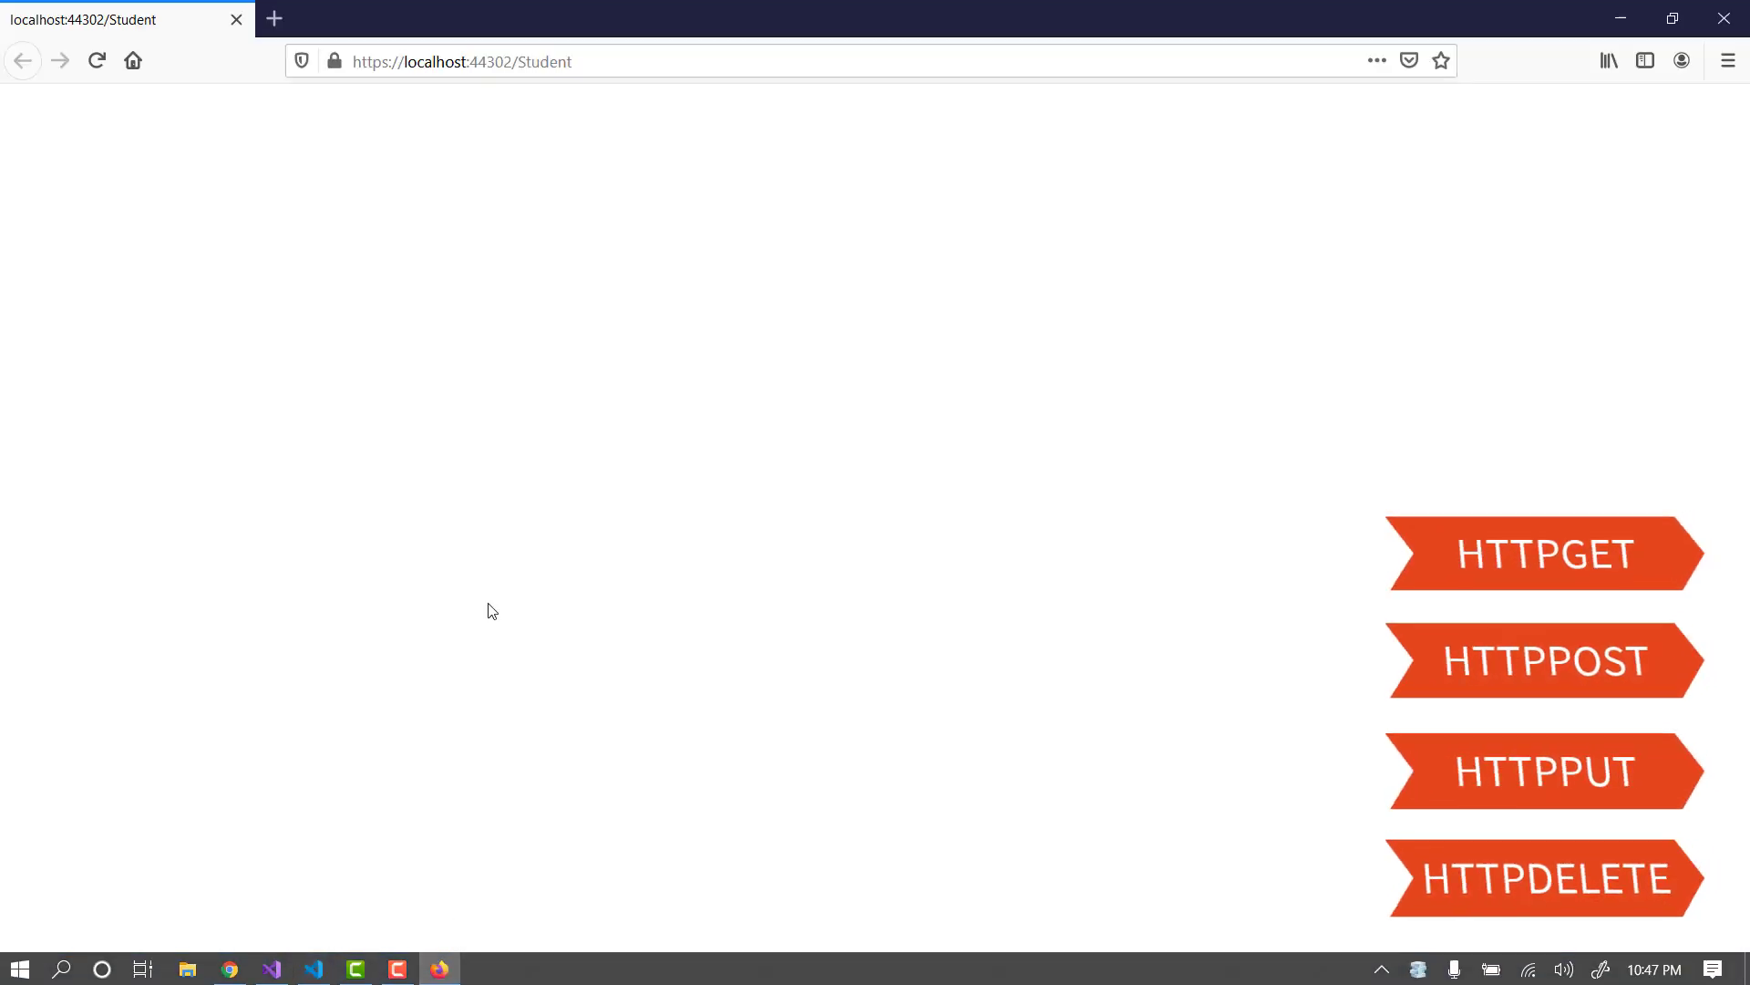
{"action": "left_click", "coordinate": [498, 61]}
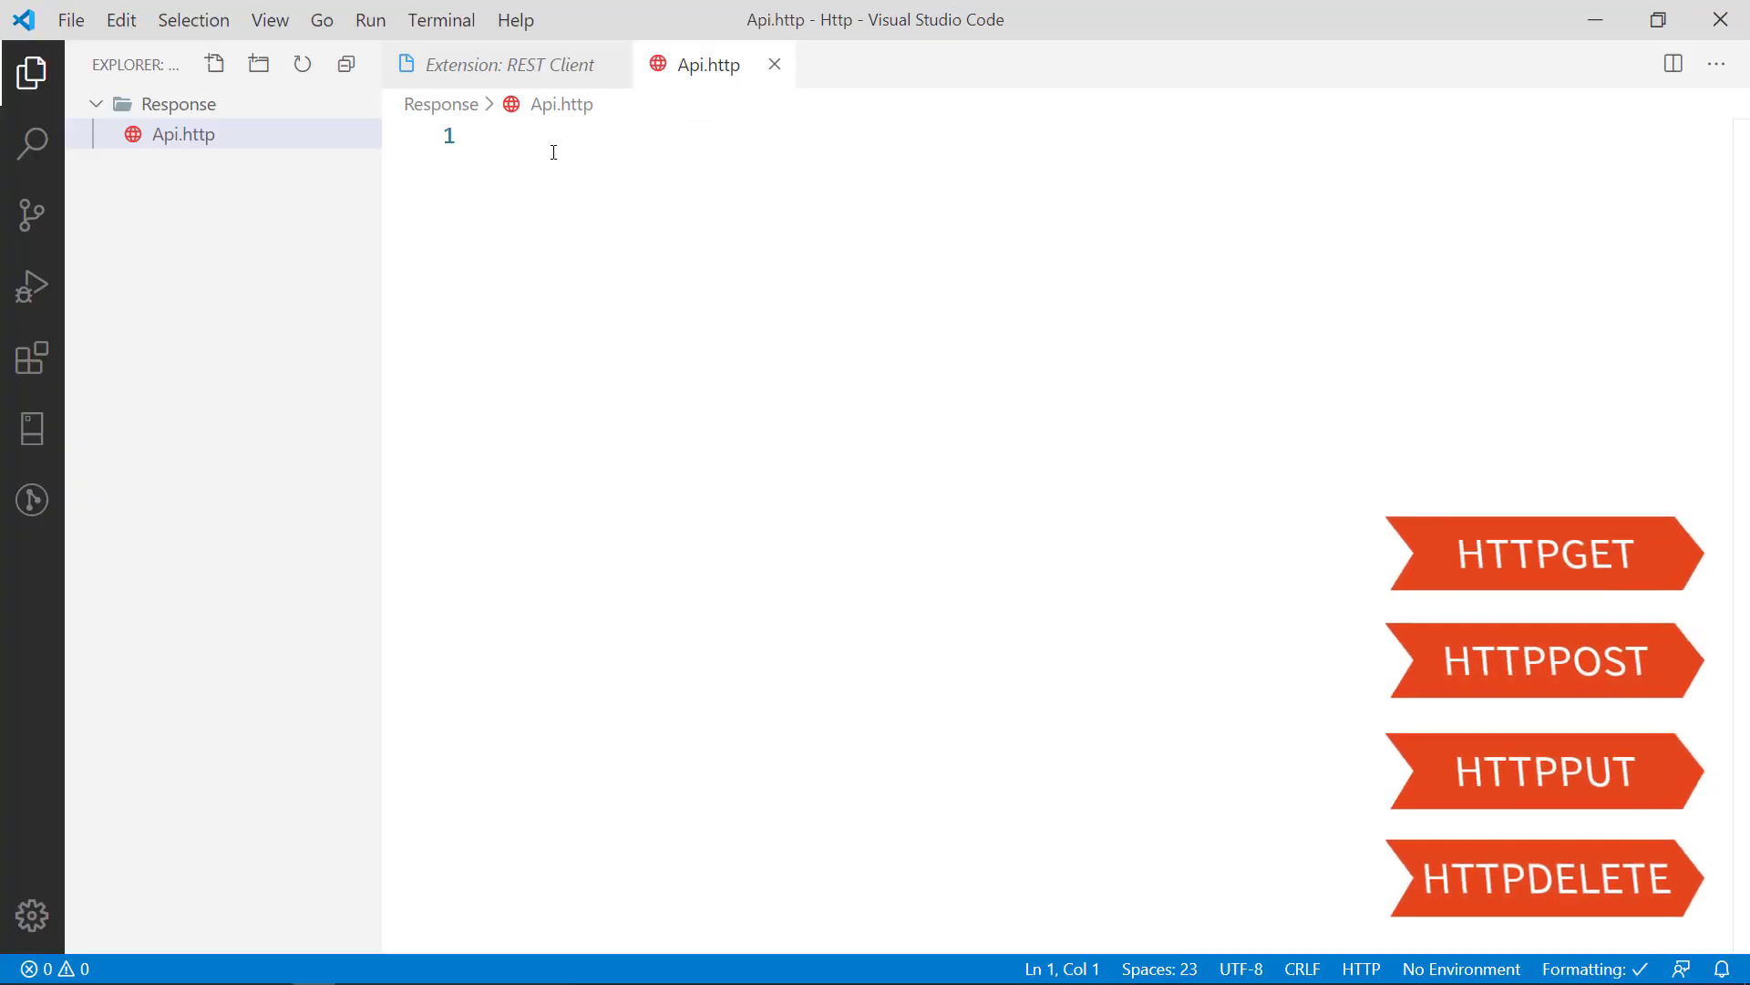
{"action": "type", "text": "g"}
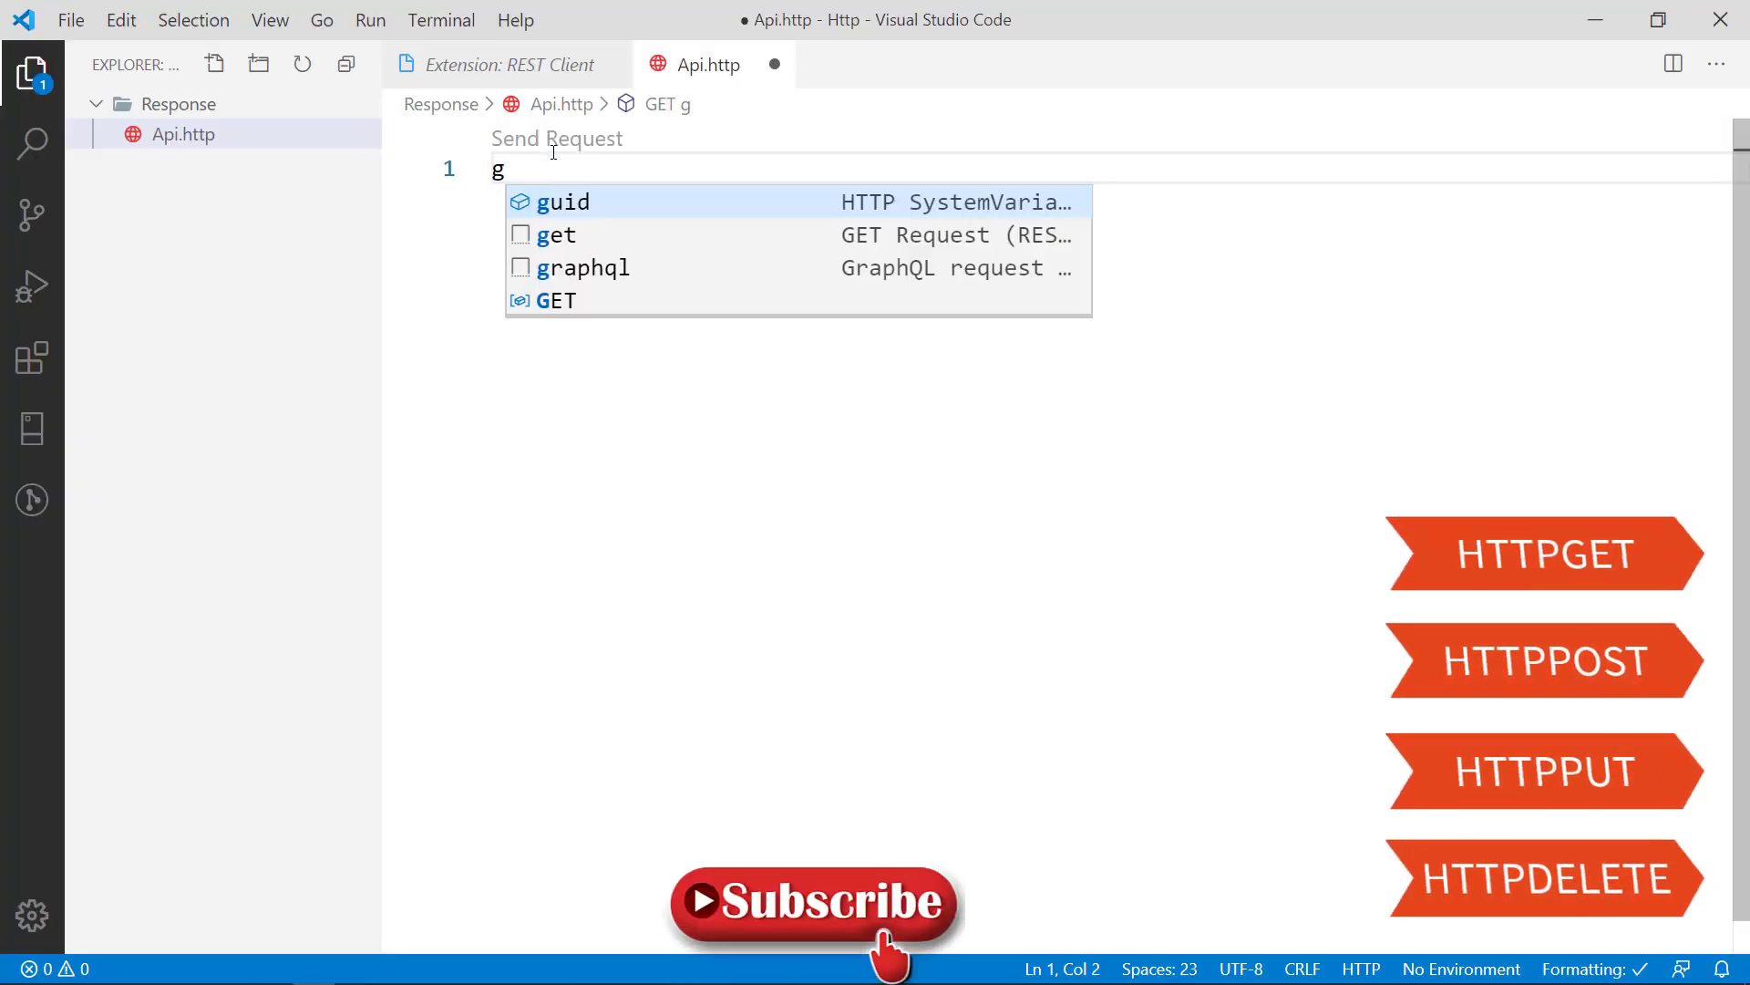
{"action": "type", "text": "e"}
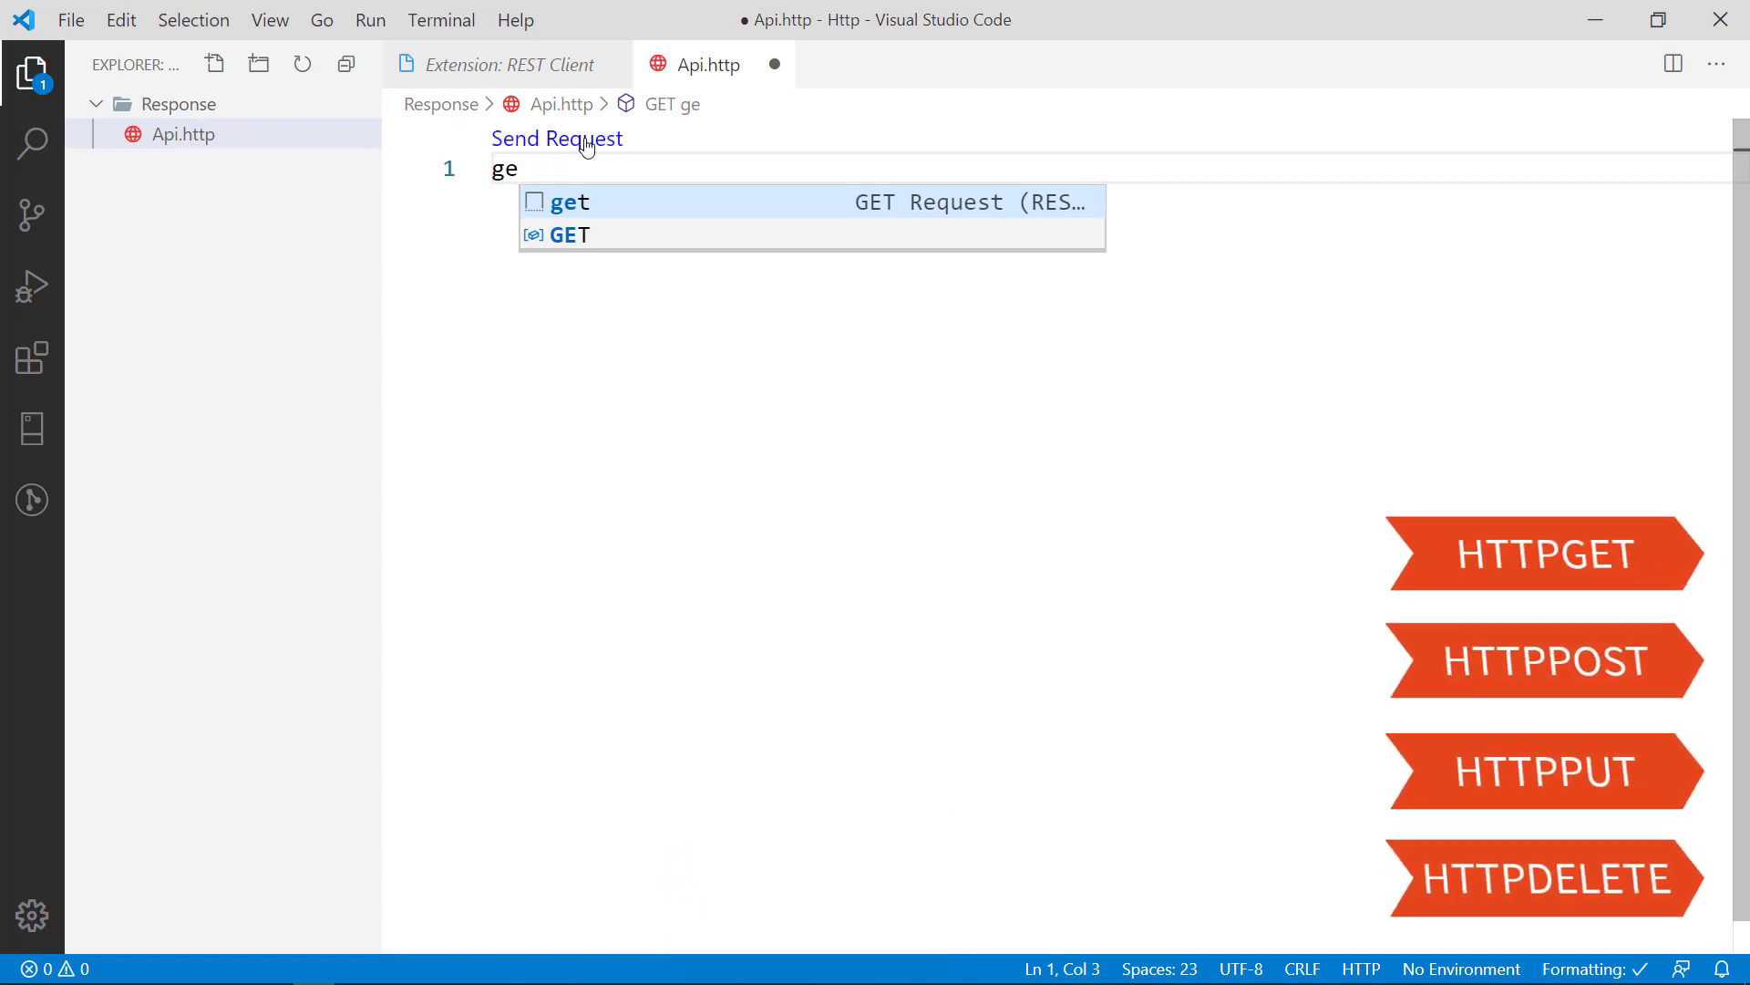
{"action": "mouse_move", "coordinate": [571, 163]}
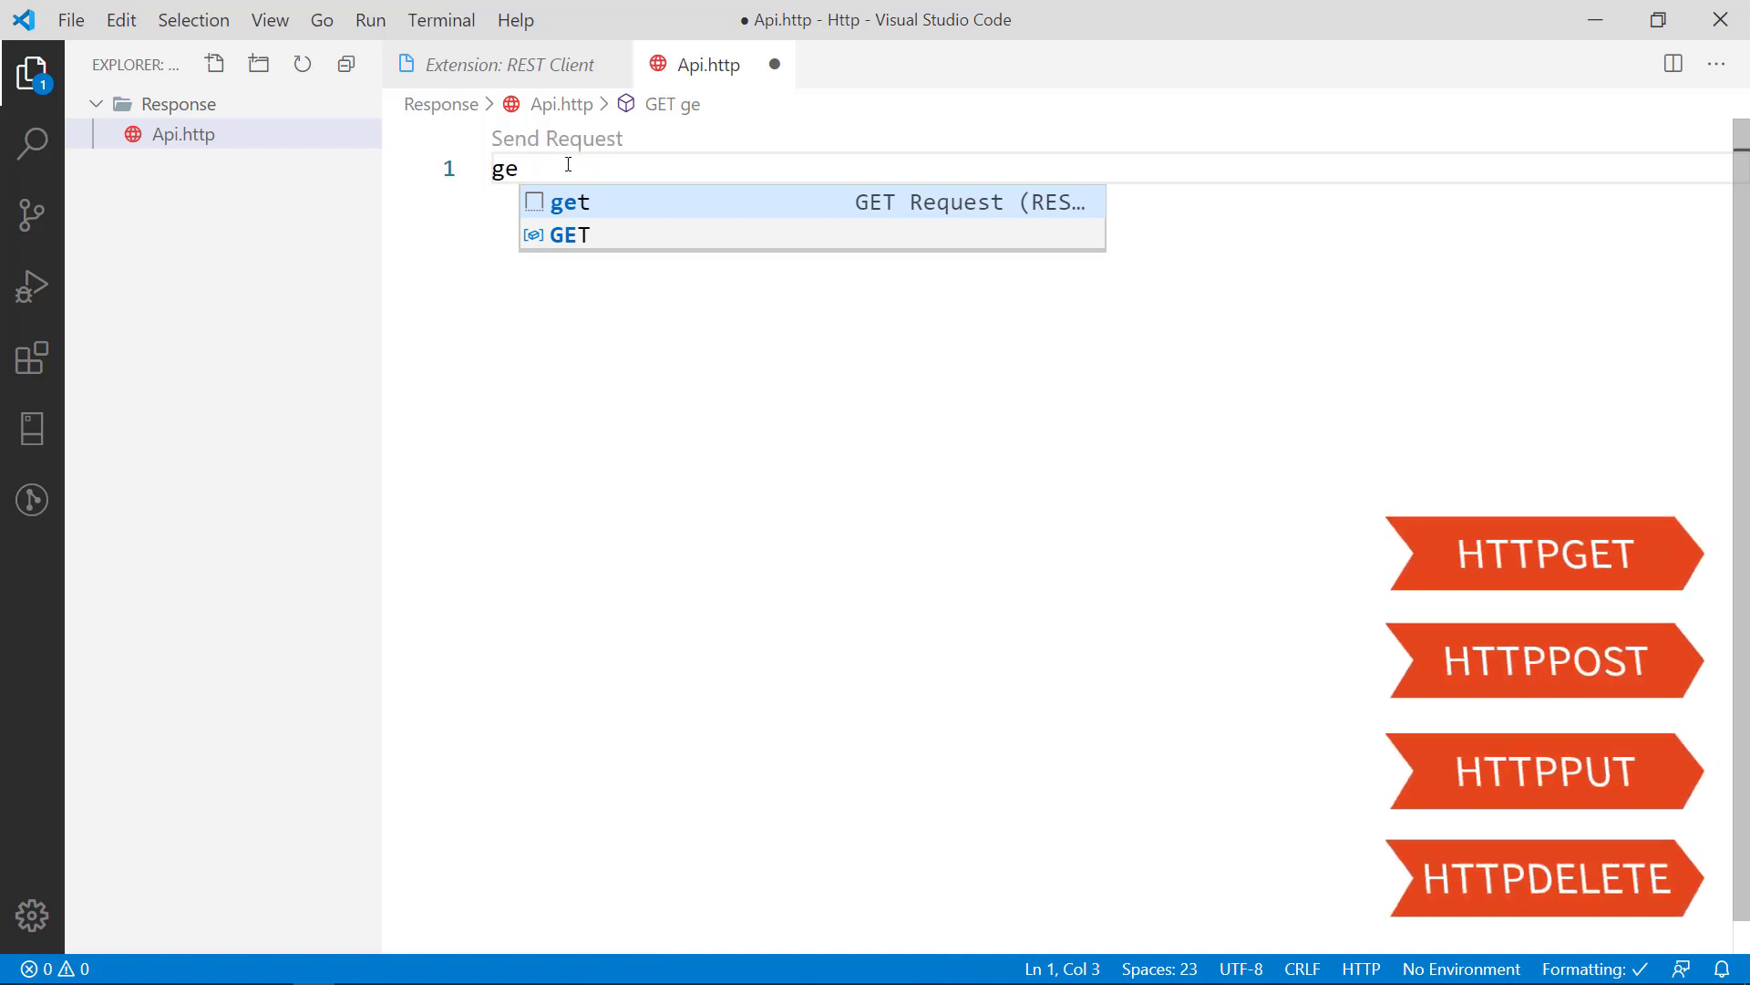
{"action": "mouse_move", "coordinate": [1187, 94]}
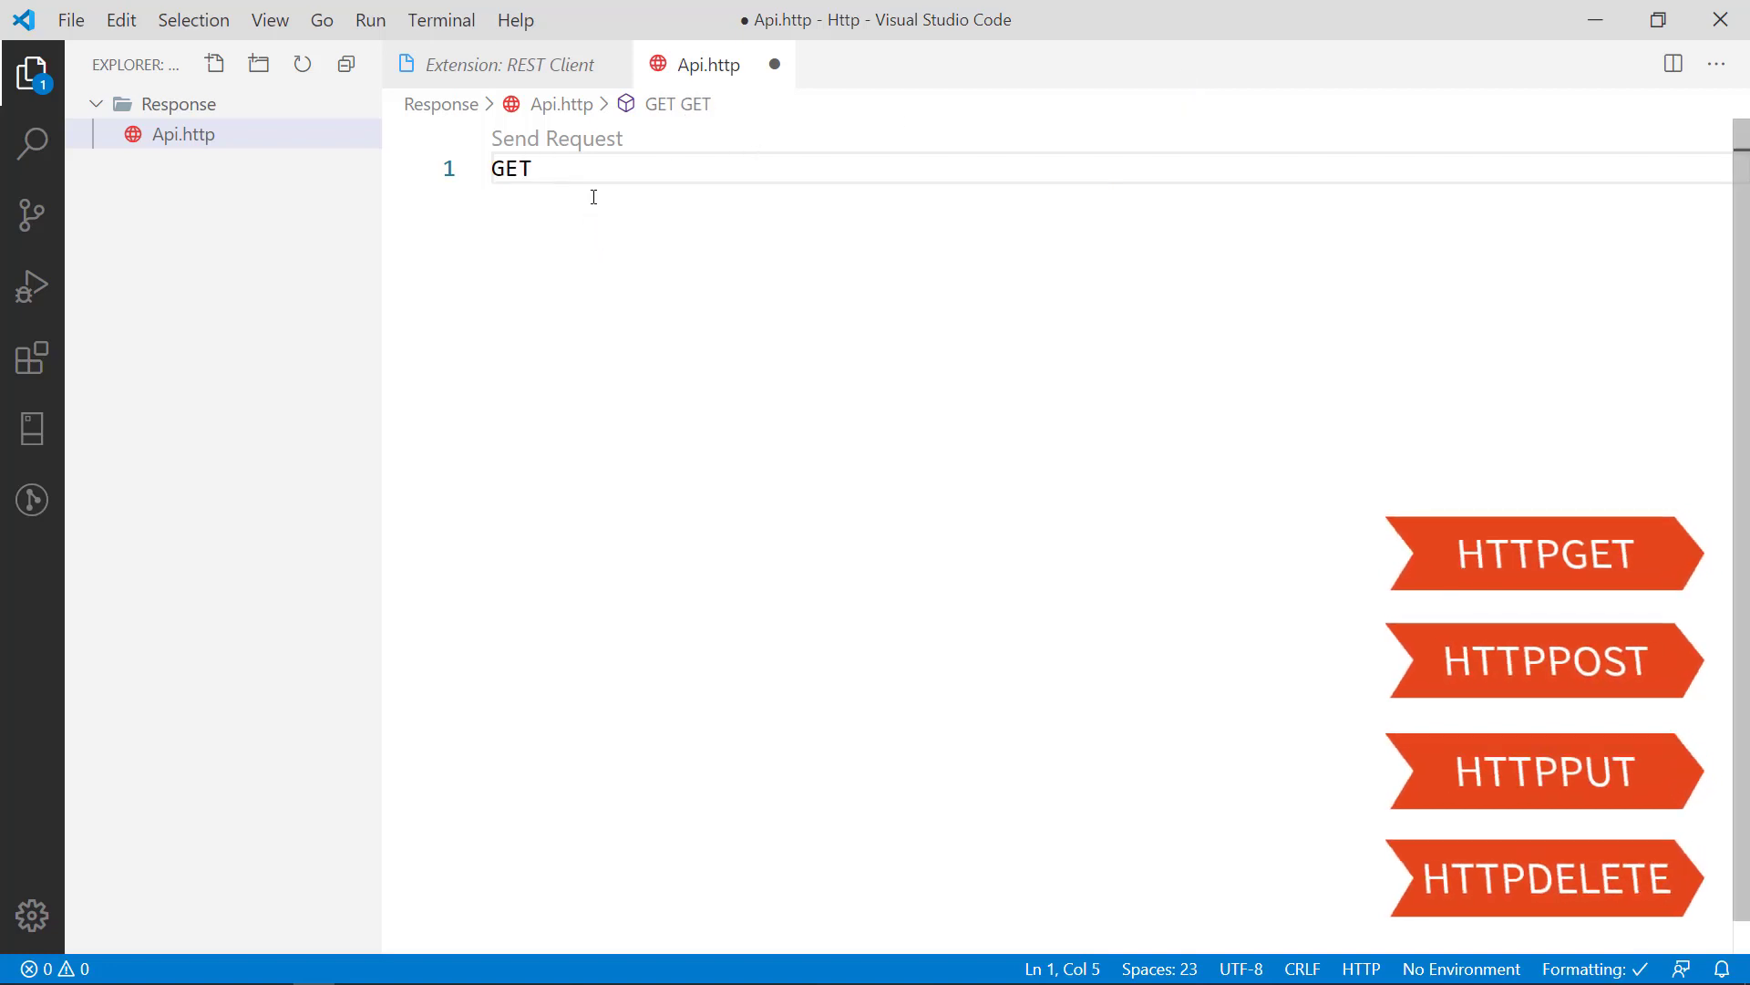
{"action": "type", "text": "https://localhost:44302/Student"}
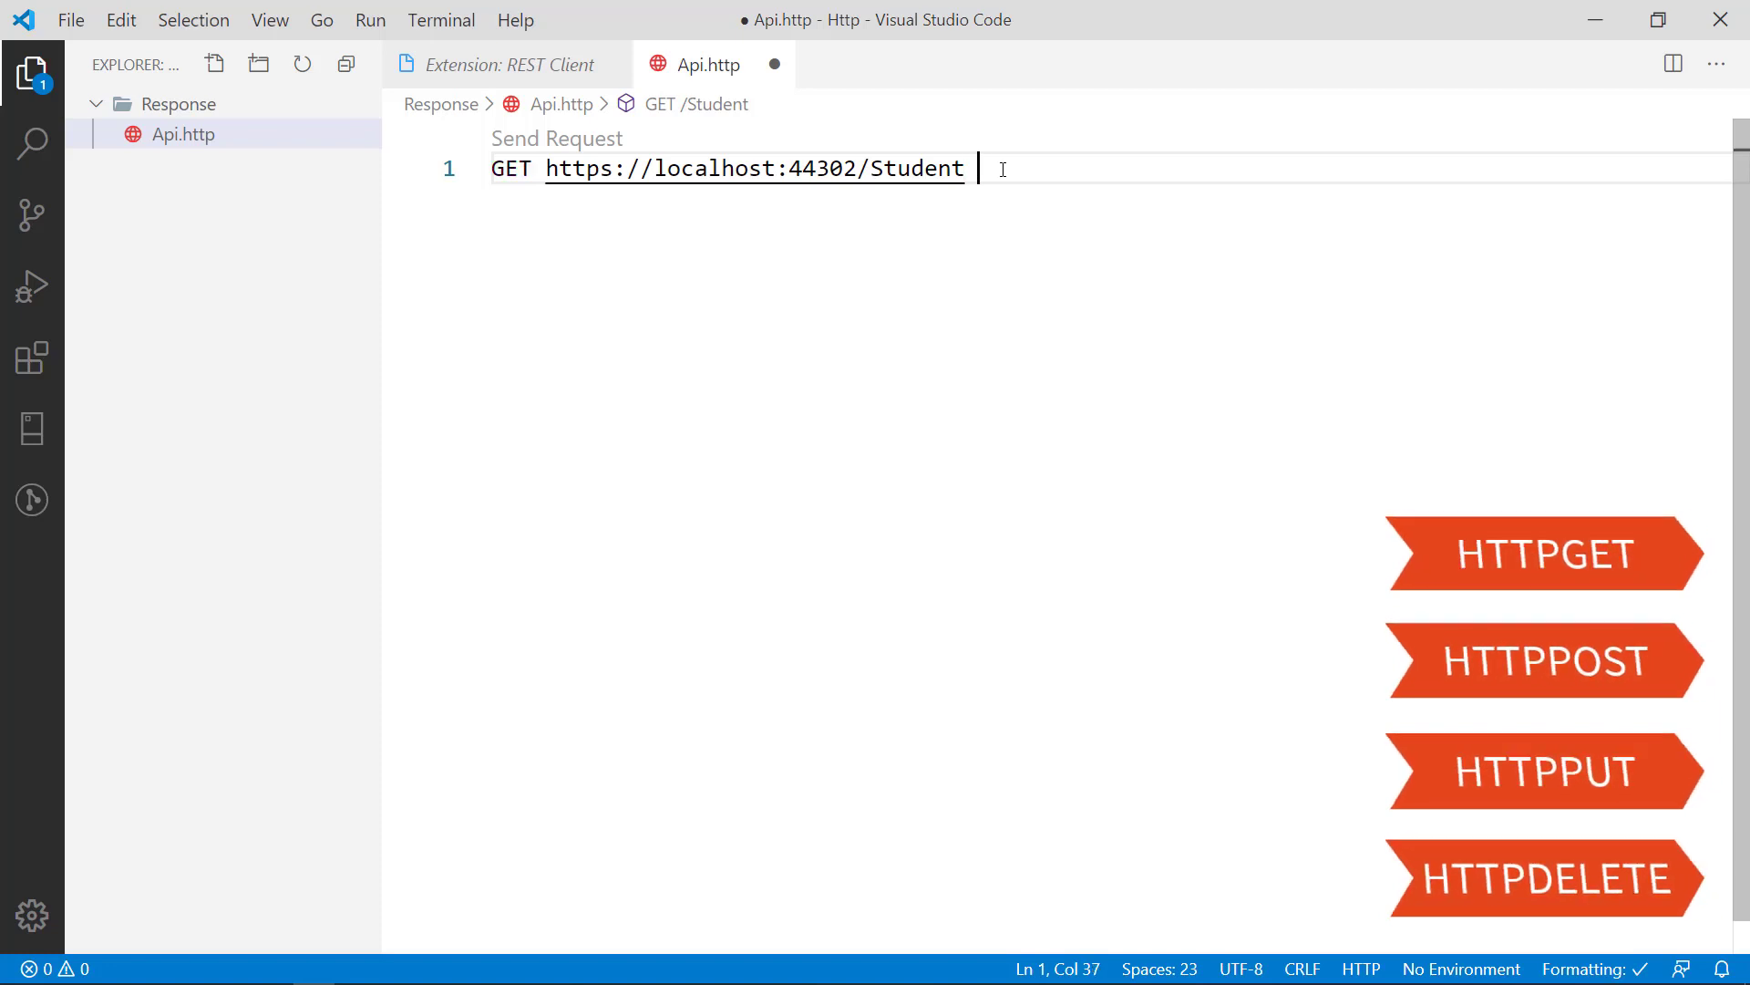
{"action": "type", "text": "http"}
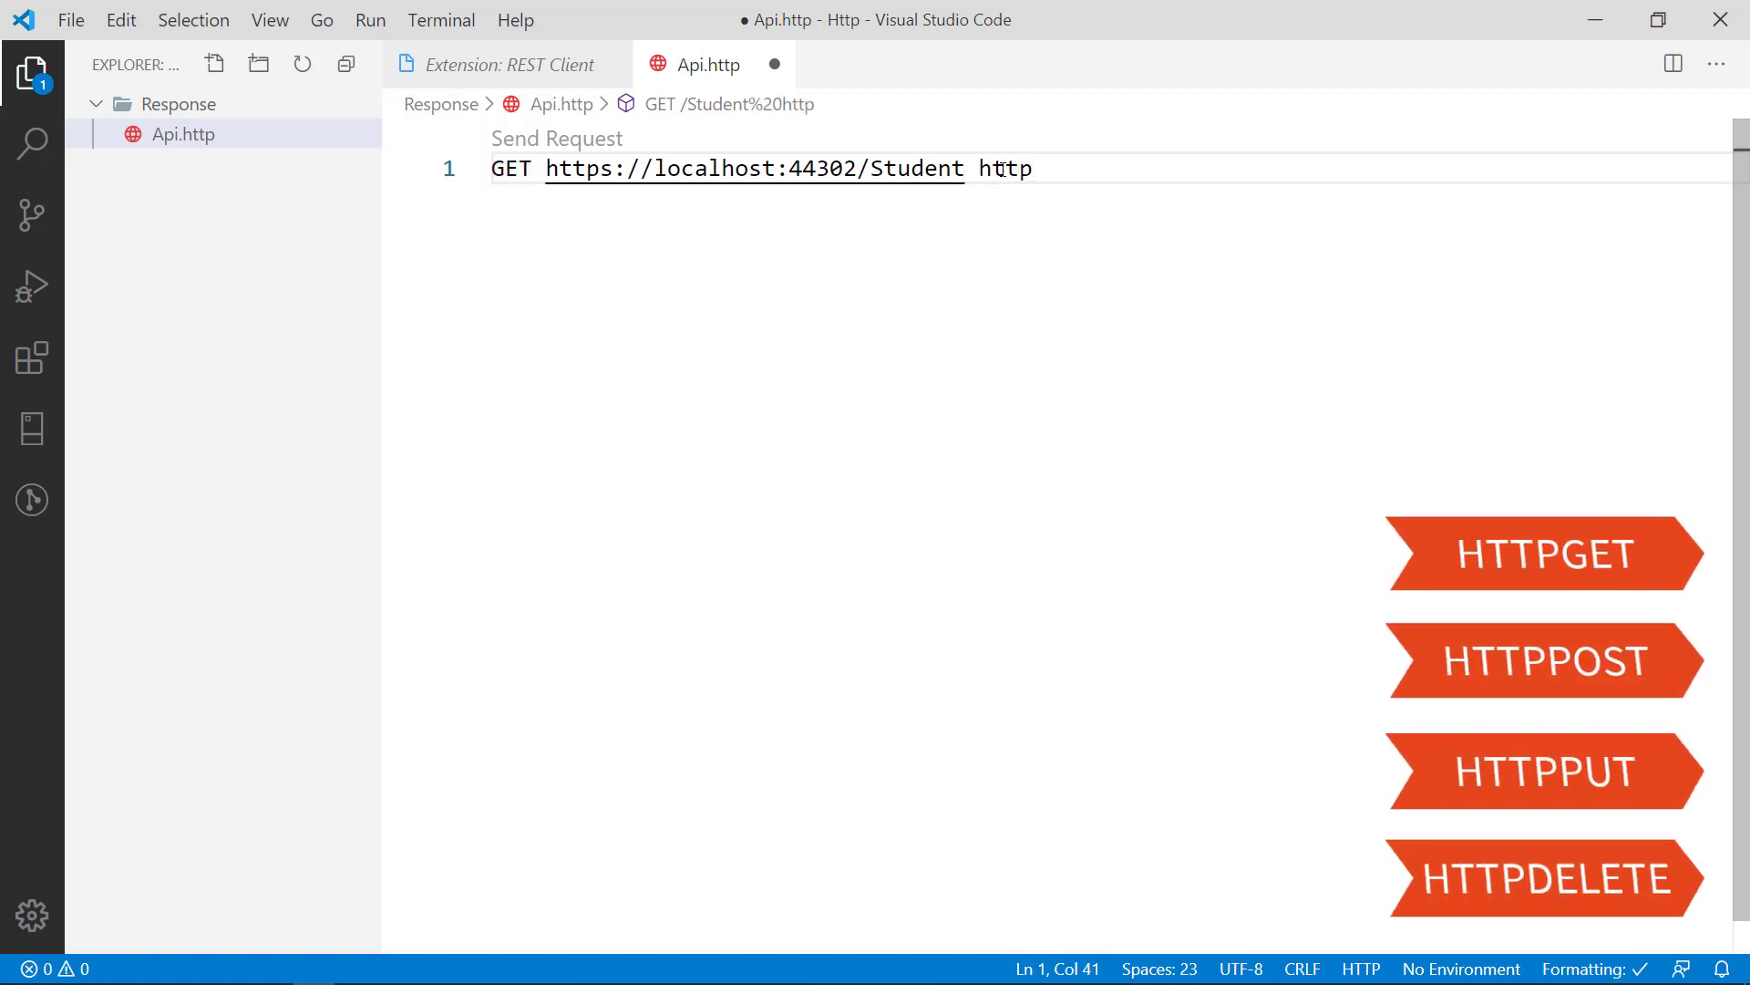
{"action": "type", "text": "/1.1"}
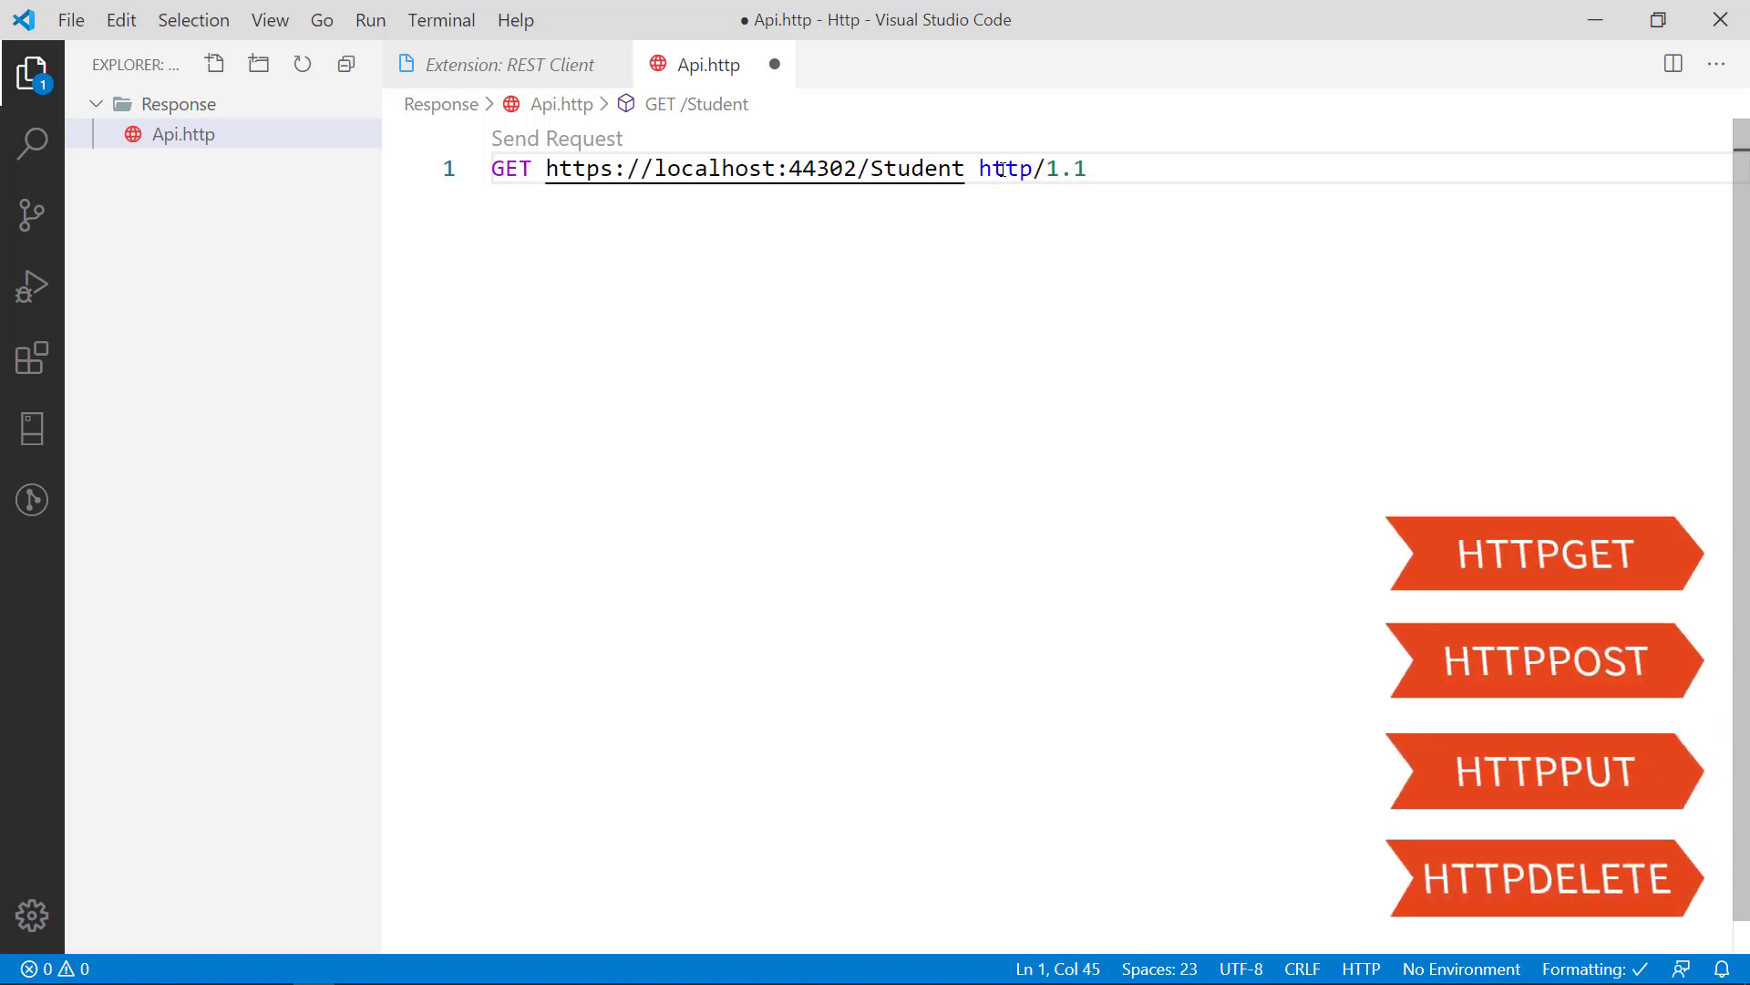
{"action": "mouse_move", "coordinate": [591, 153]}
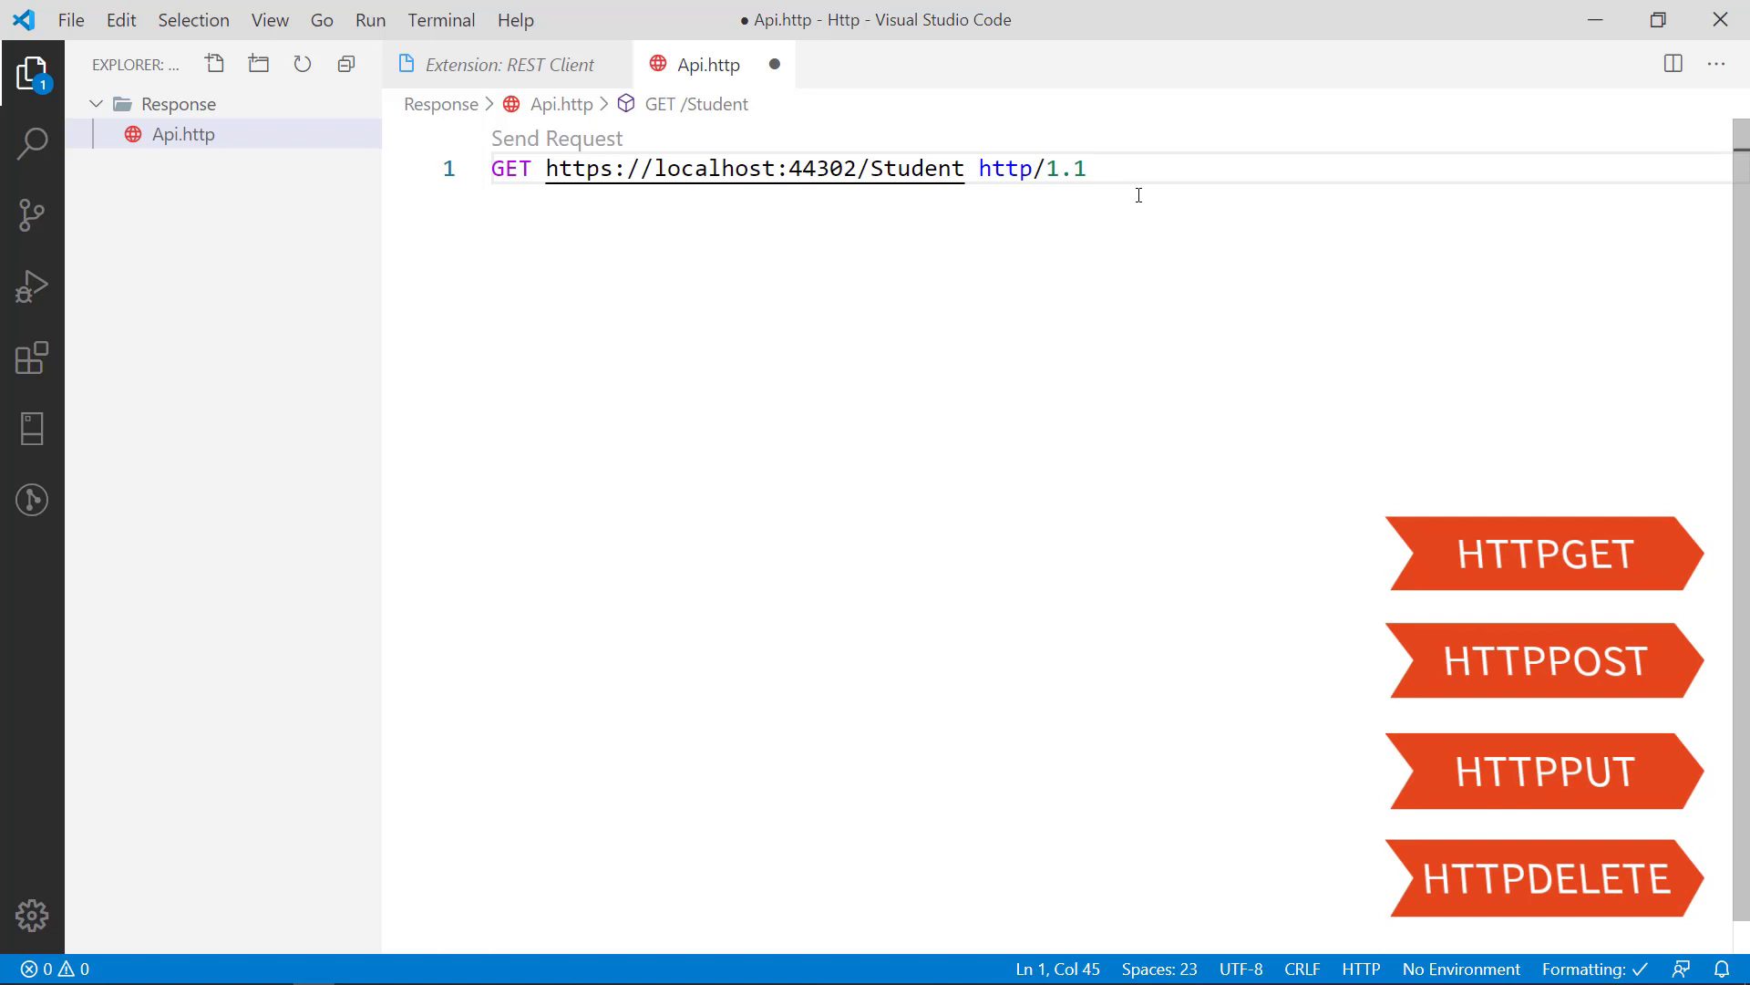
Step: Send the request, insert api/ before Student, and resend to get 200 OK
{"action": "left_click", "coordinate": [557, 138]}
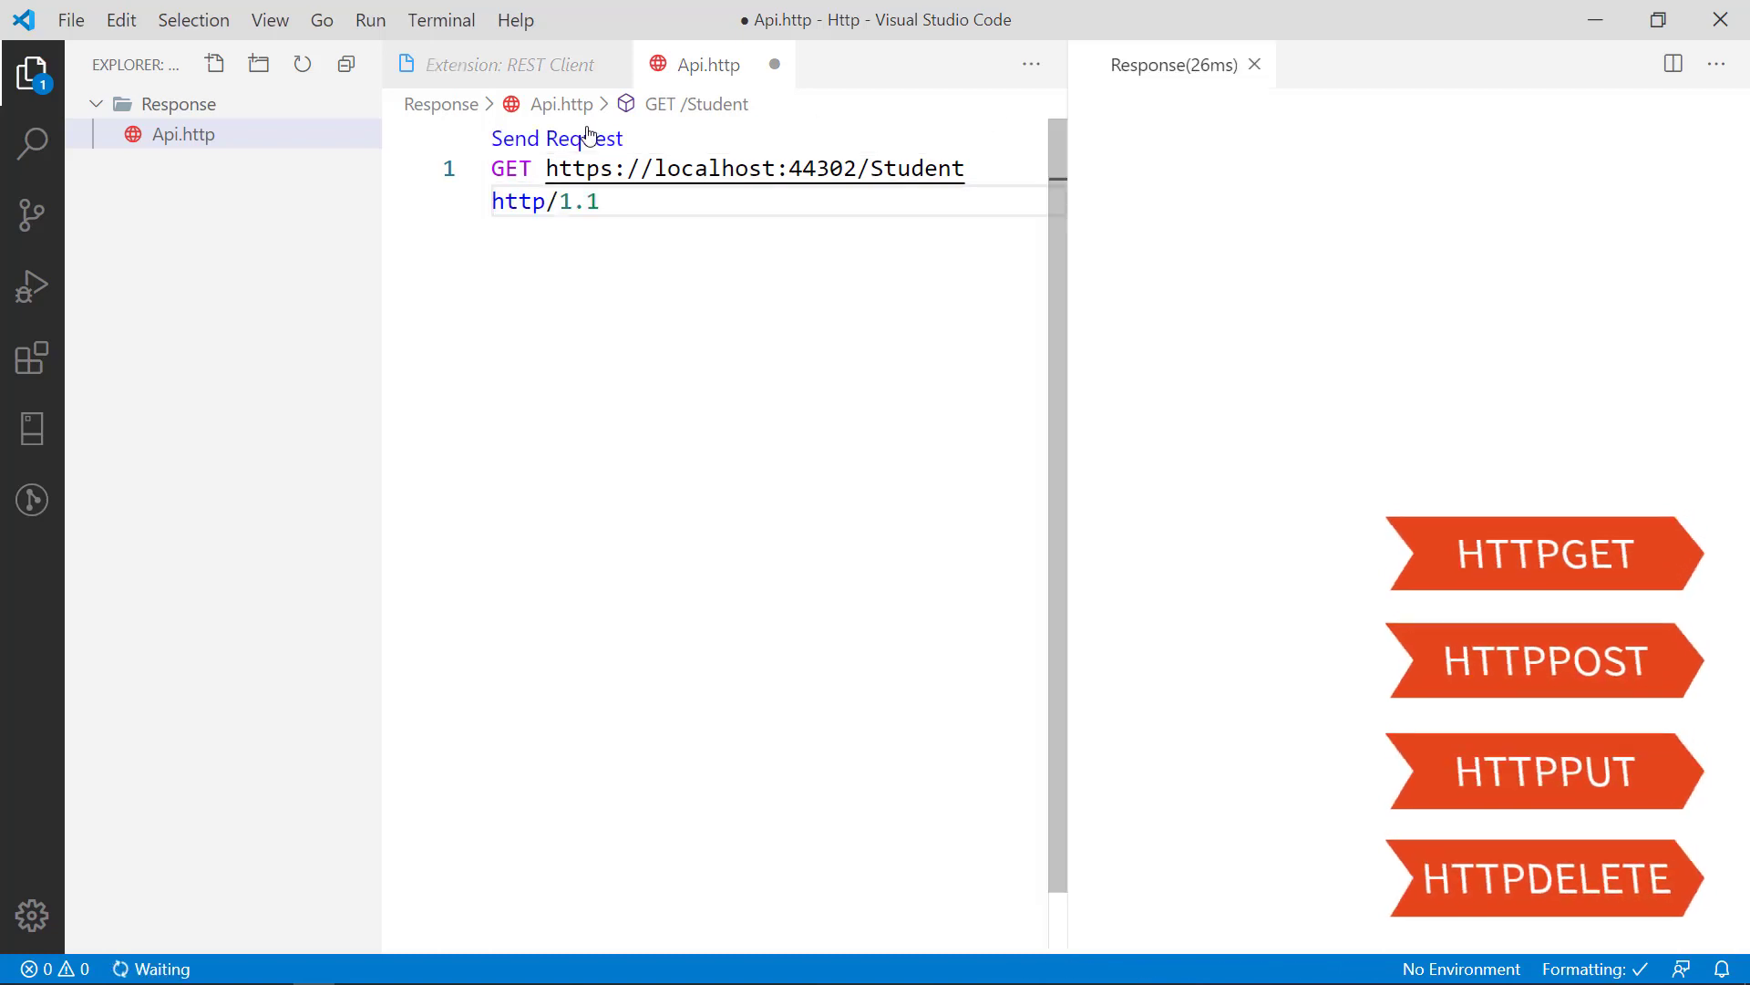
{"action": "left_click", "coordinate": [556, 138]}
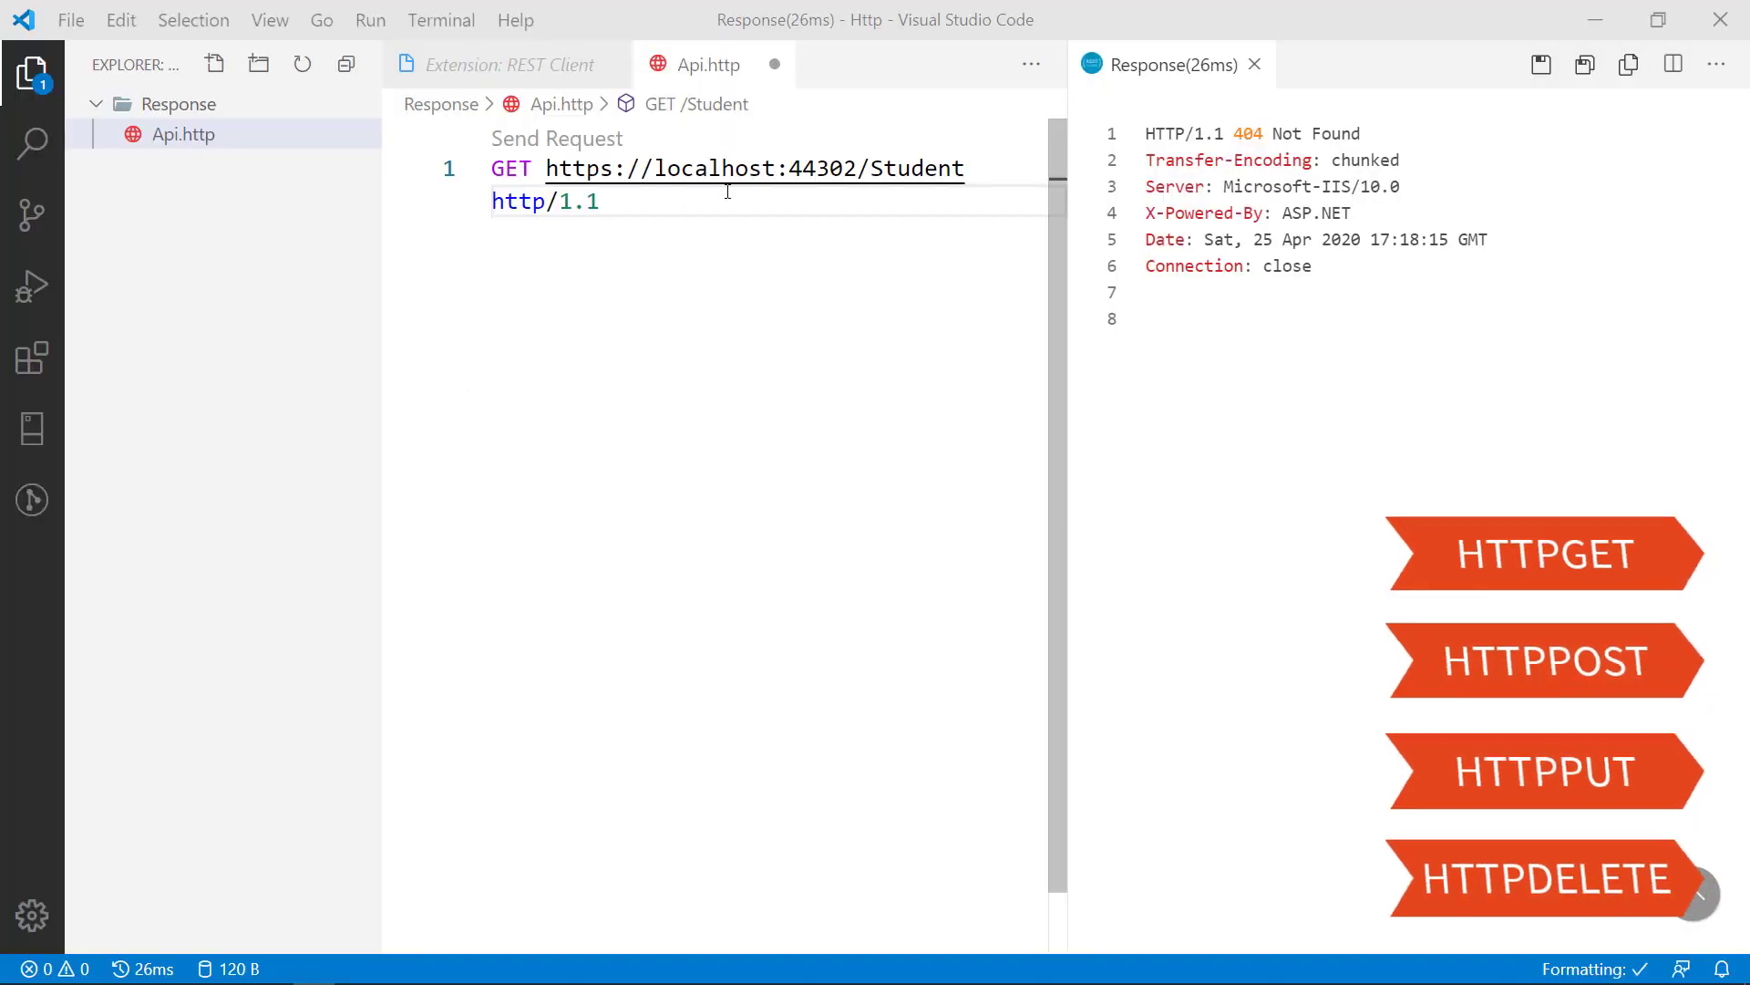
{"action": "double_click", "coordinate": [920, 168]}
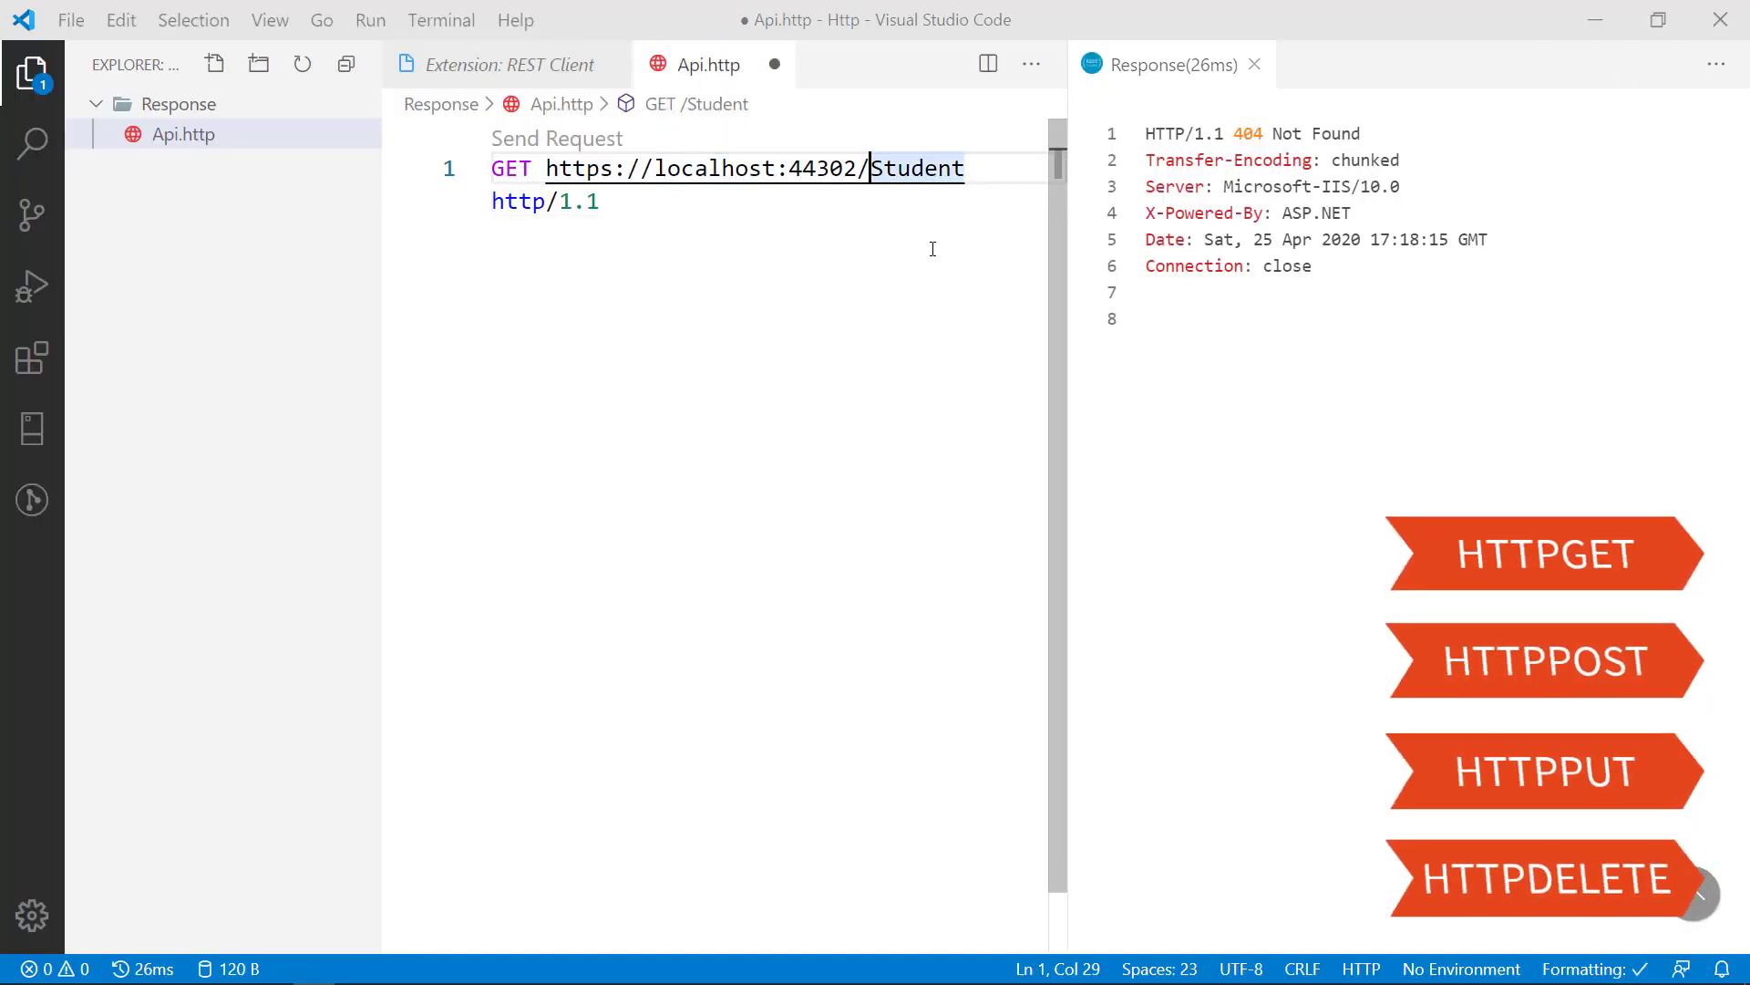
{"action": "type", "text": "api/"}
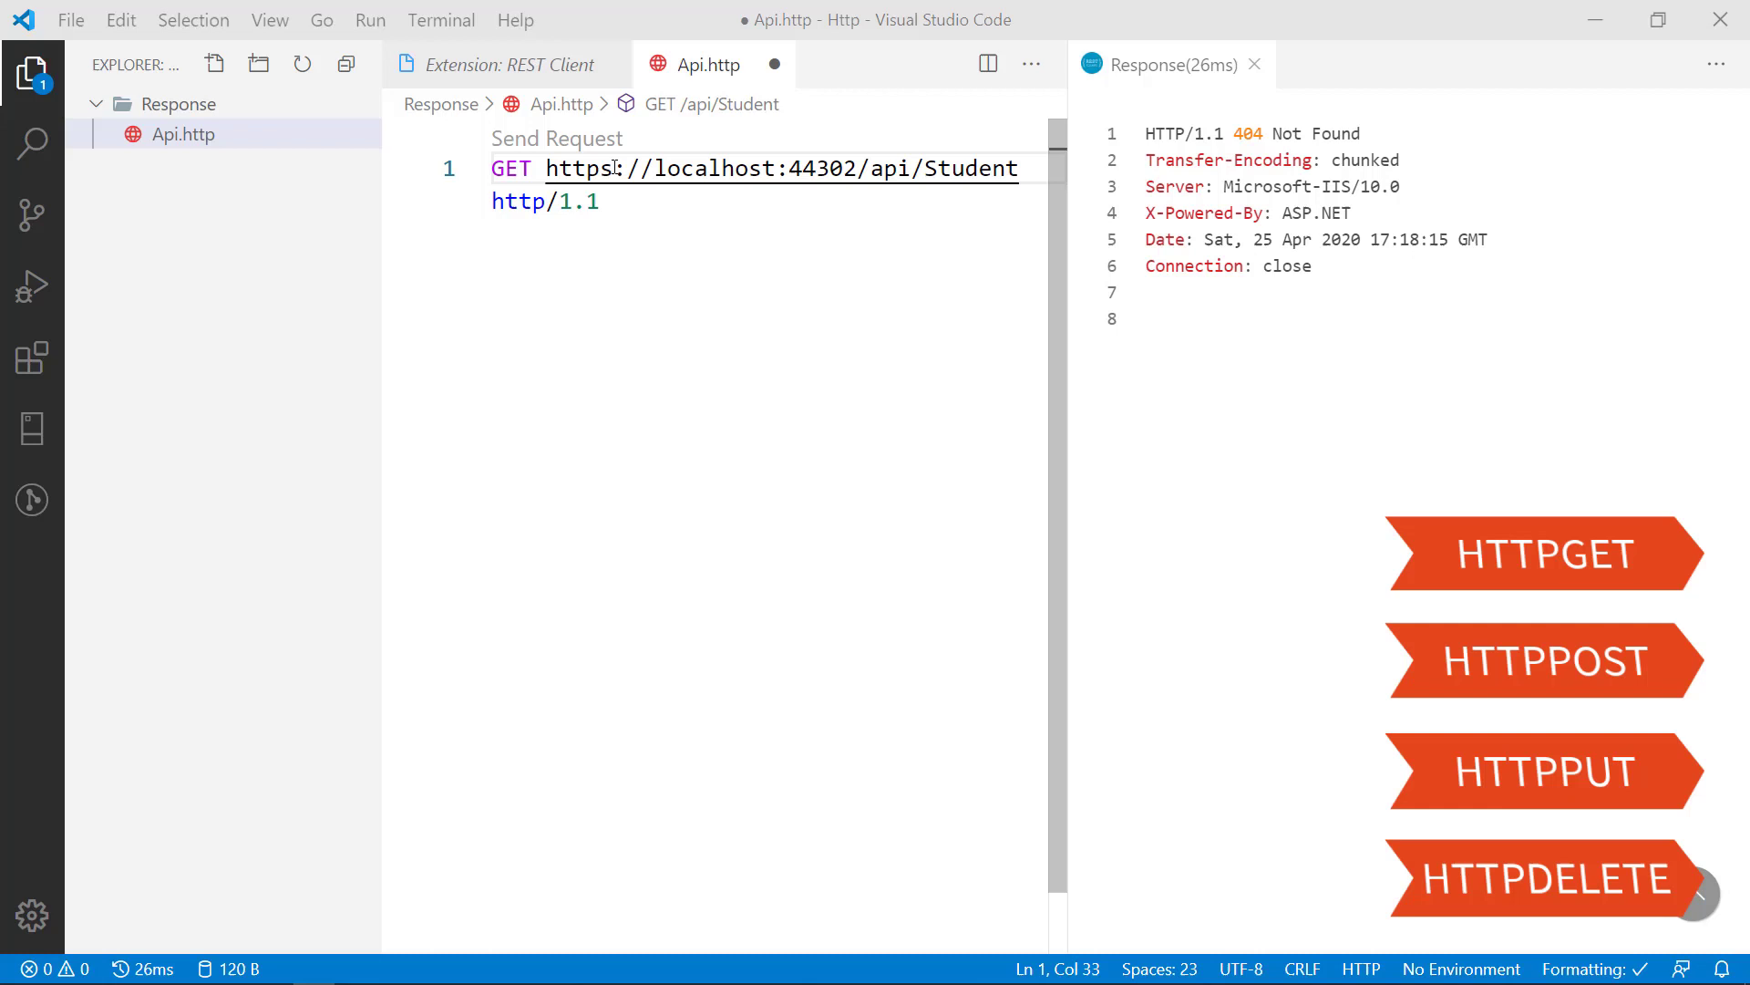
{"action": "left_click", "coordinate": [557, 138]}
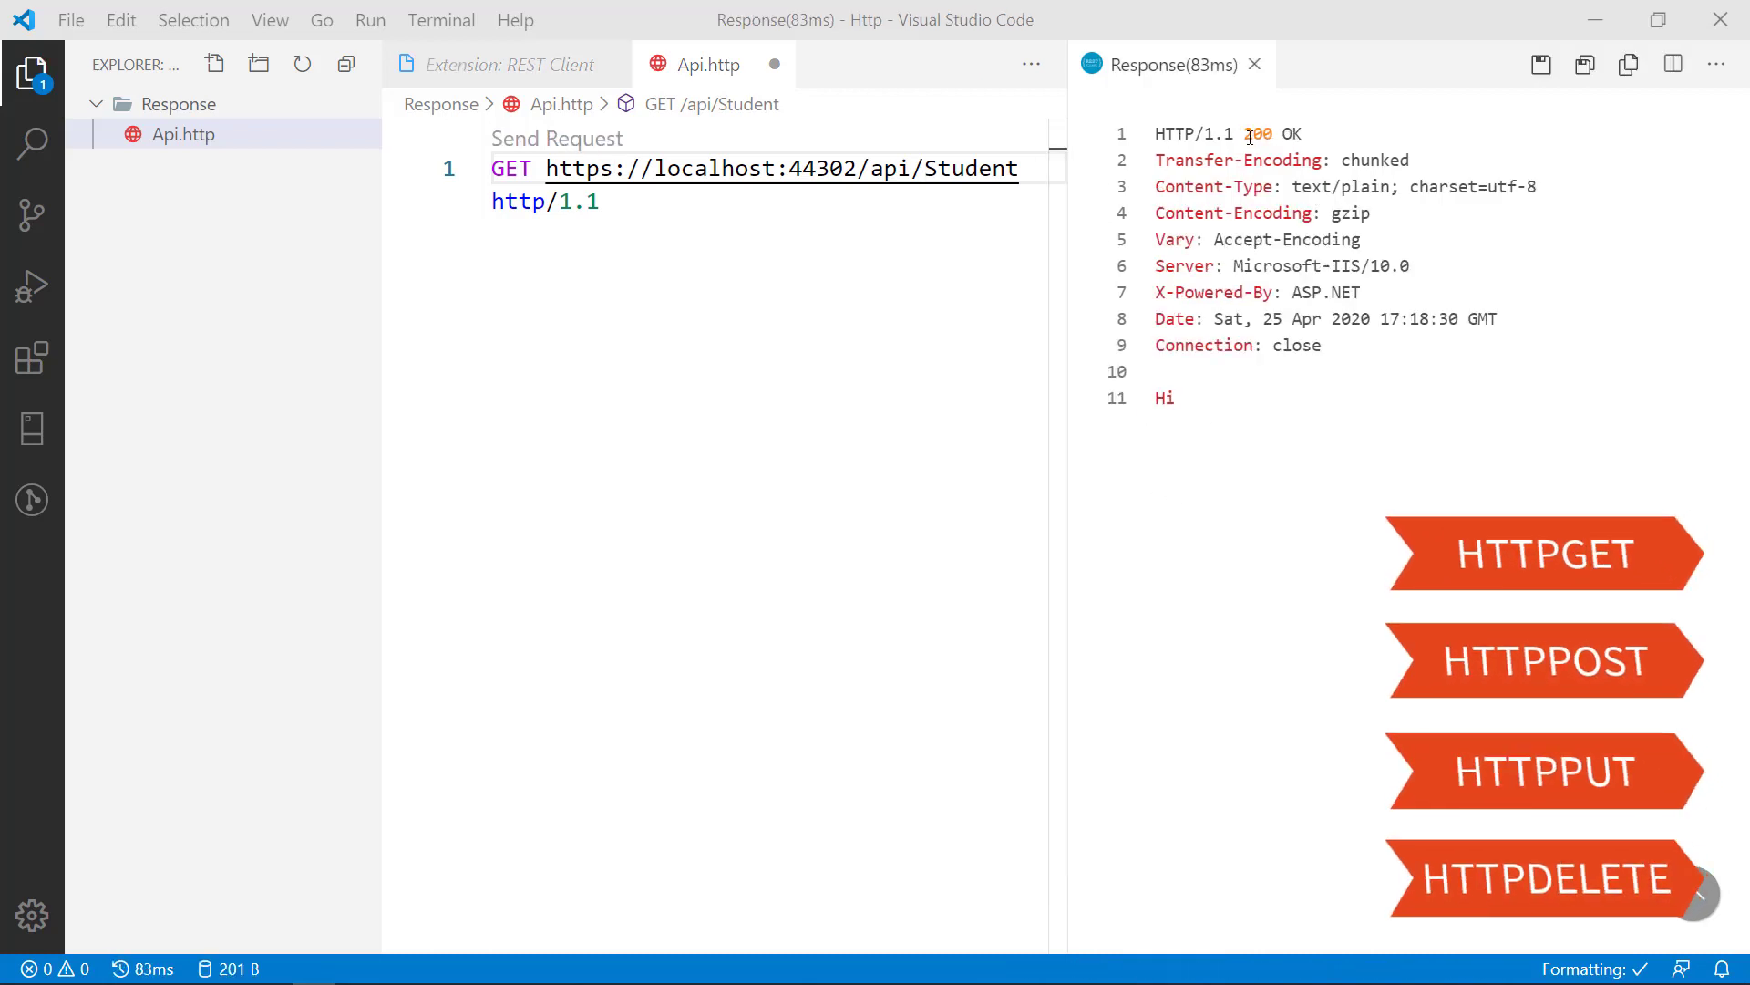
{"action": "double_click", "coordinate": [1260, 133]}
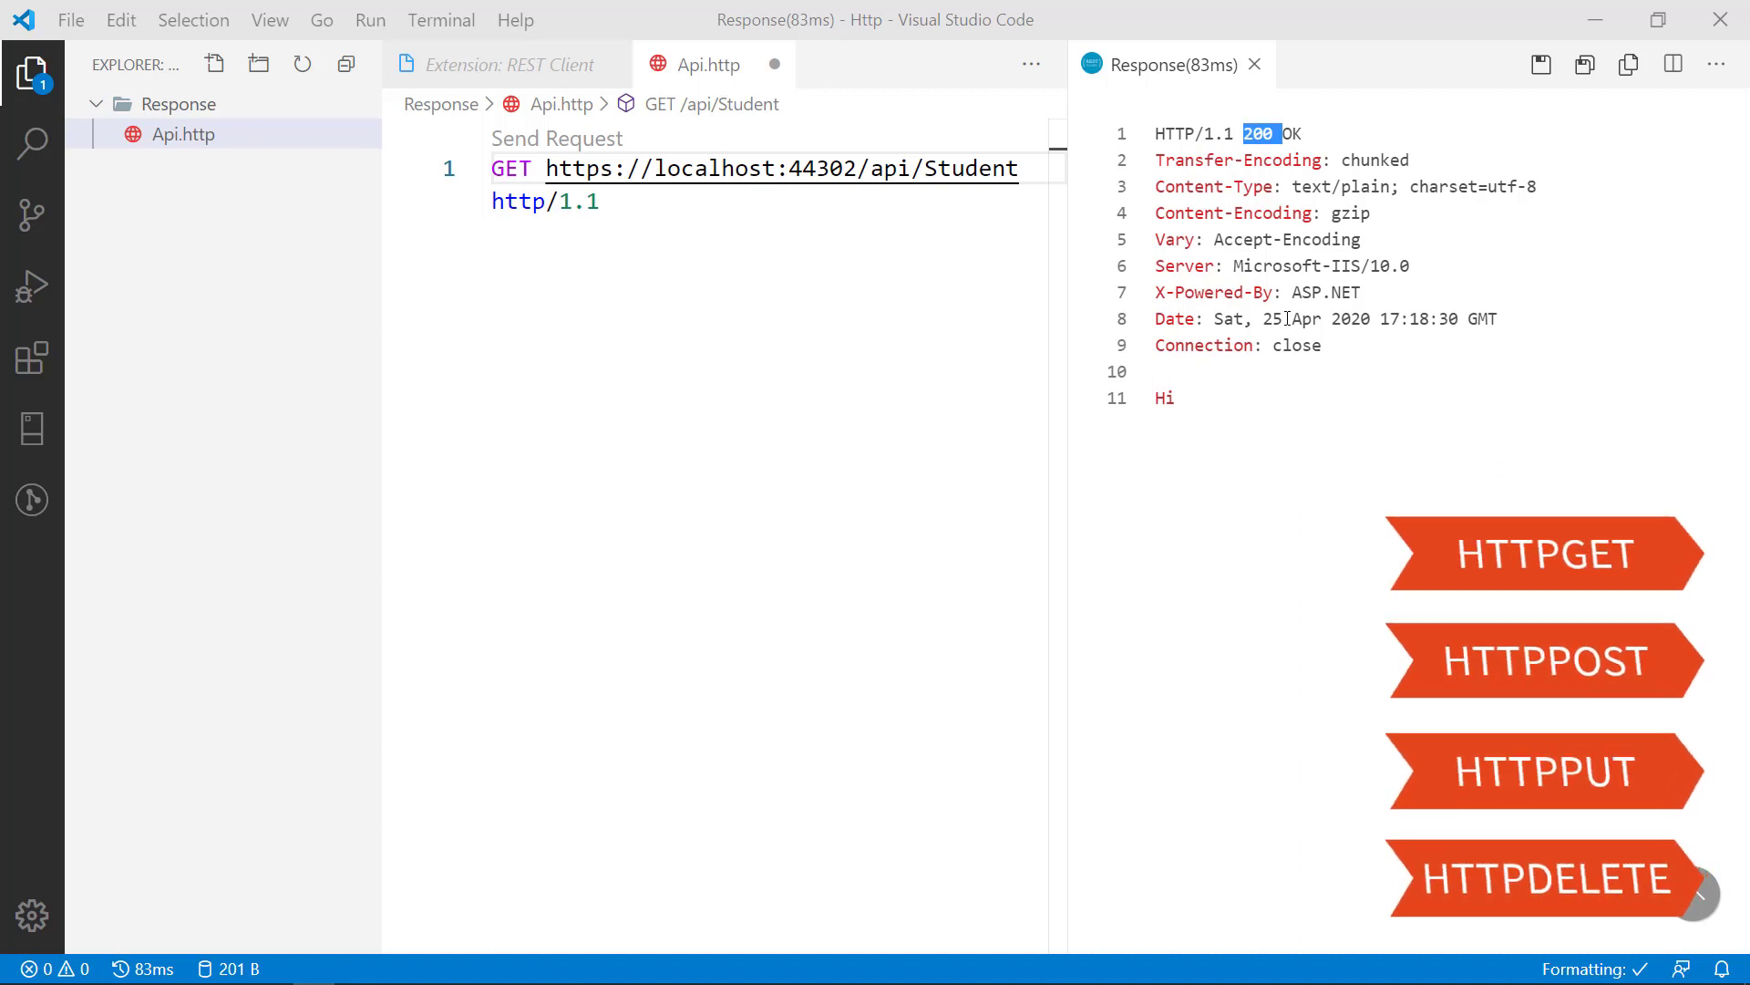
{"action": "double_click", "coordinate": [1289, 345]}
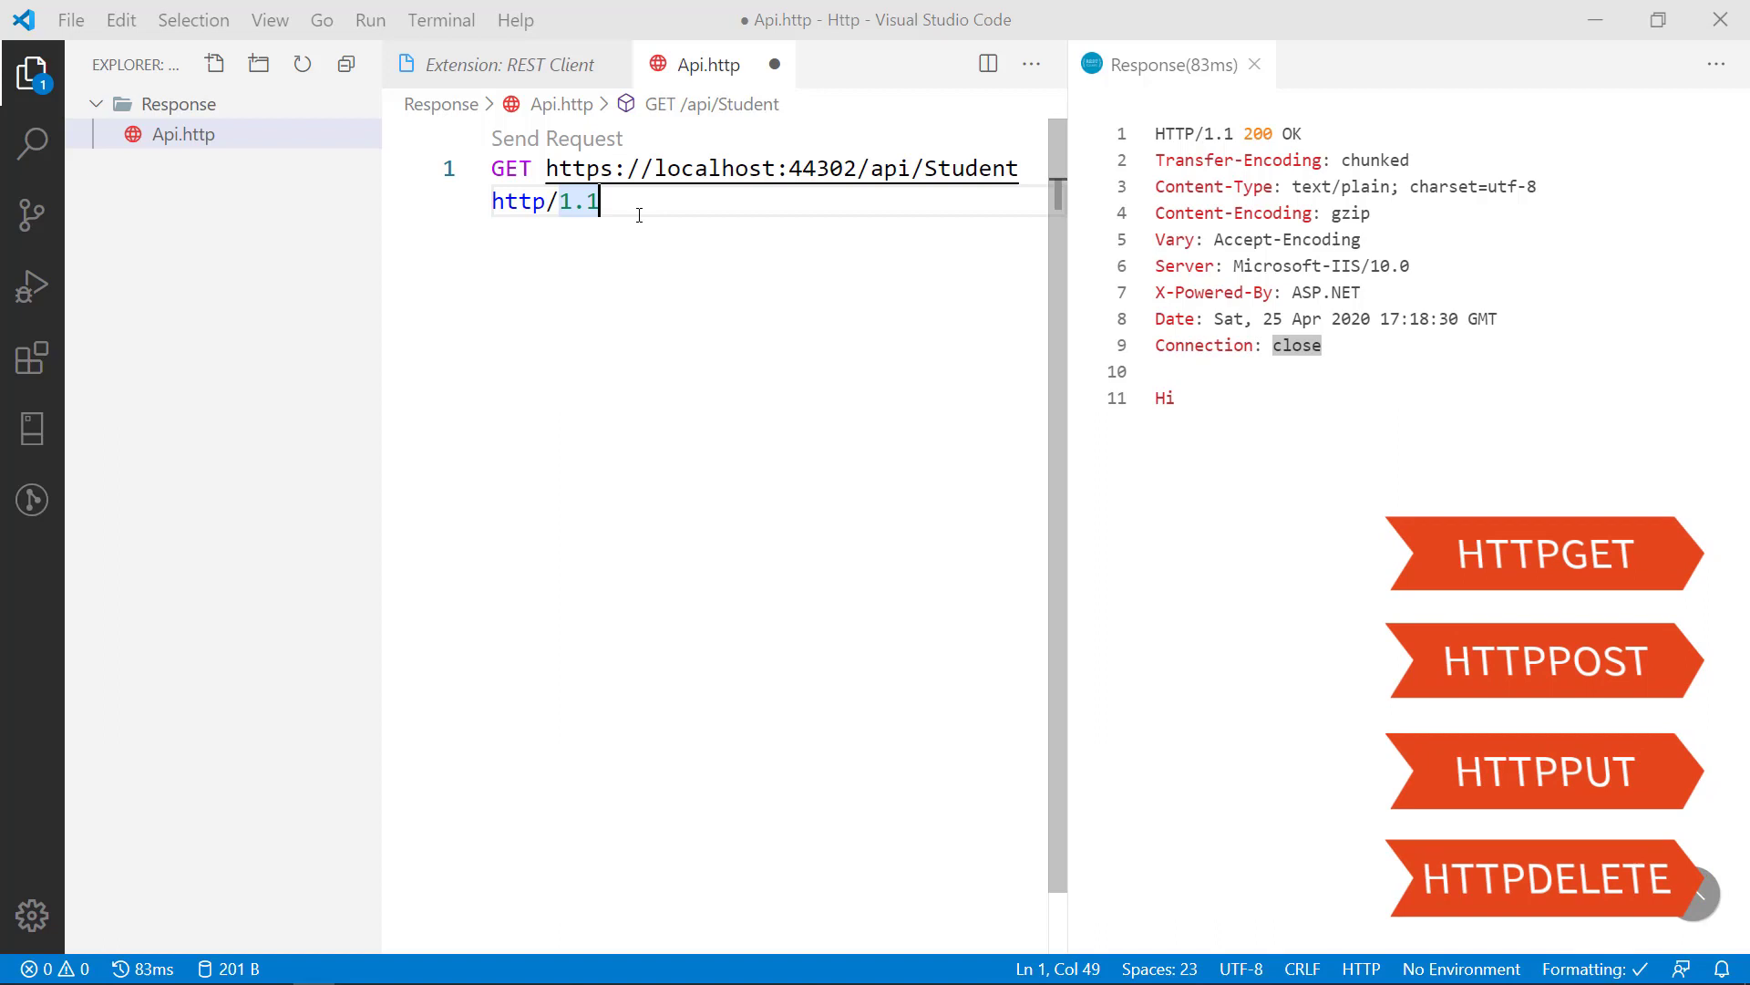
{"action": "mouse_move", "coordinate": [663, 217]}
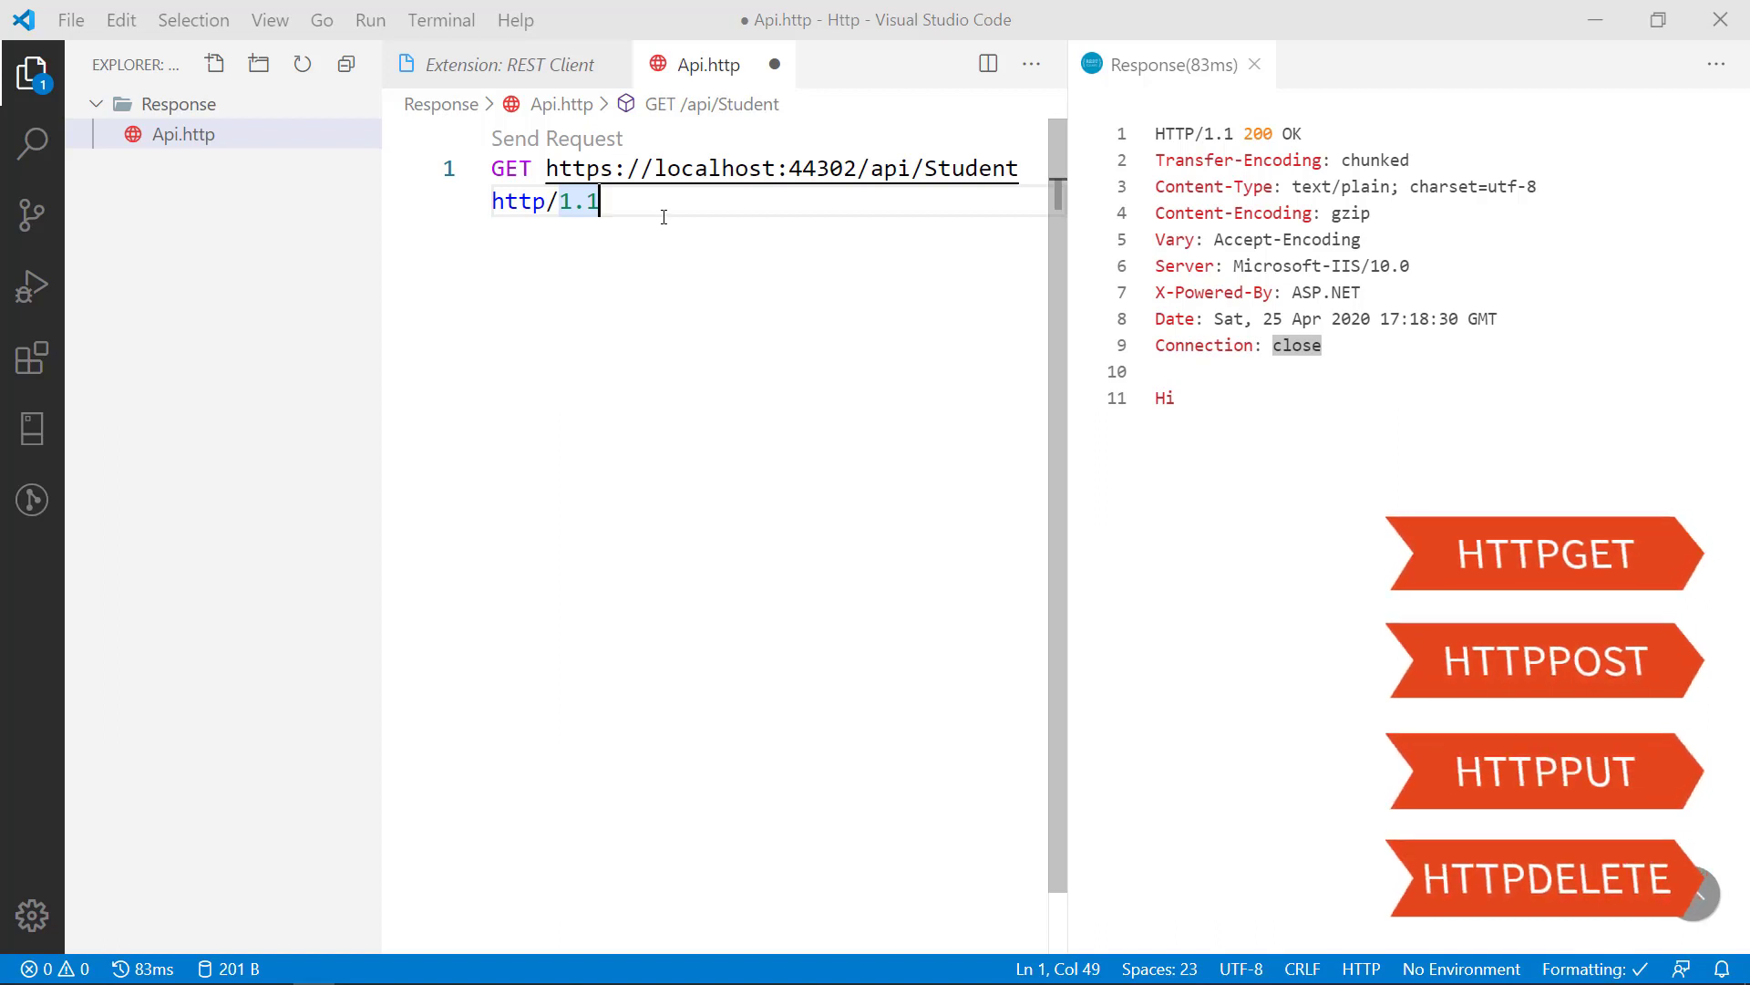
Step: Add a ### separator and a GET line below the first request, then save
{"action": "key", "text": "Enter"}
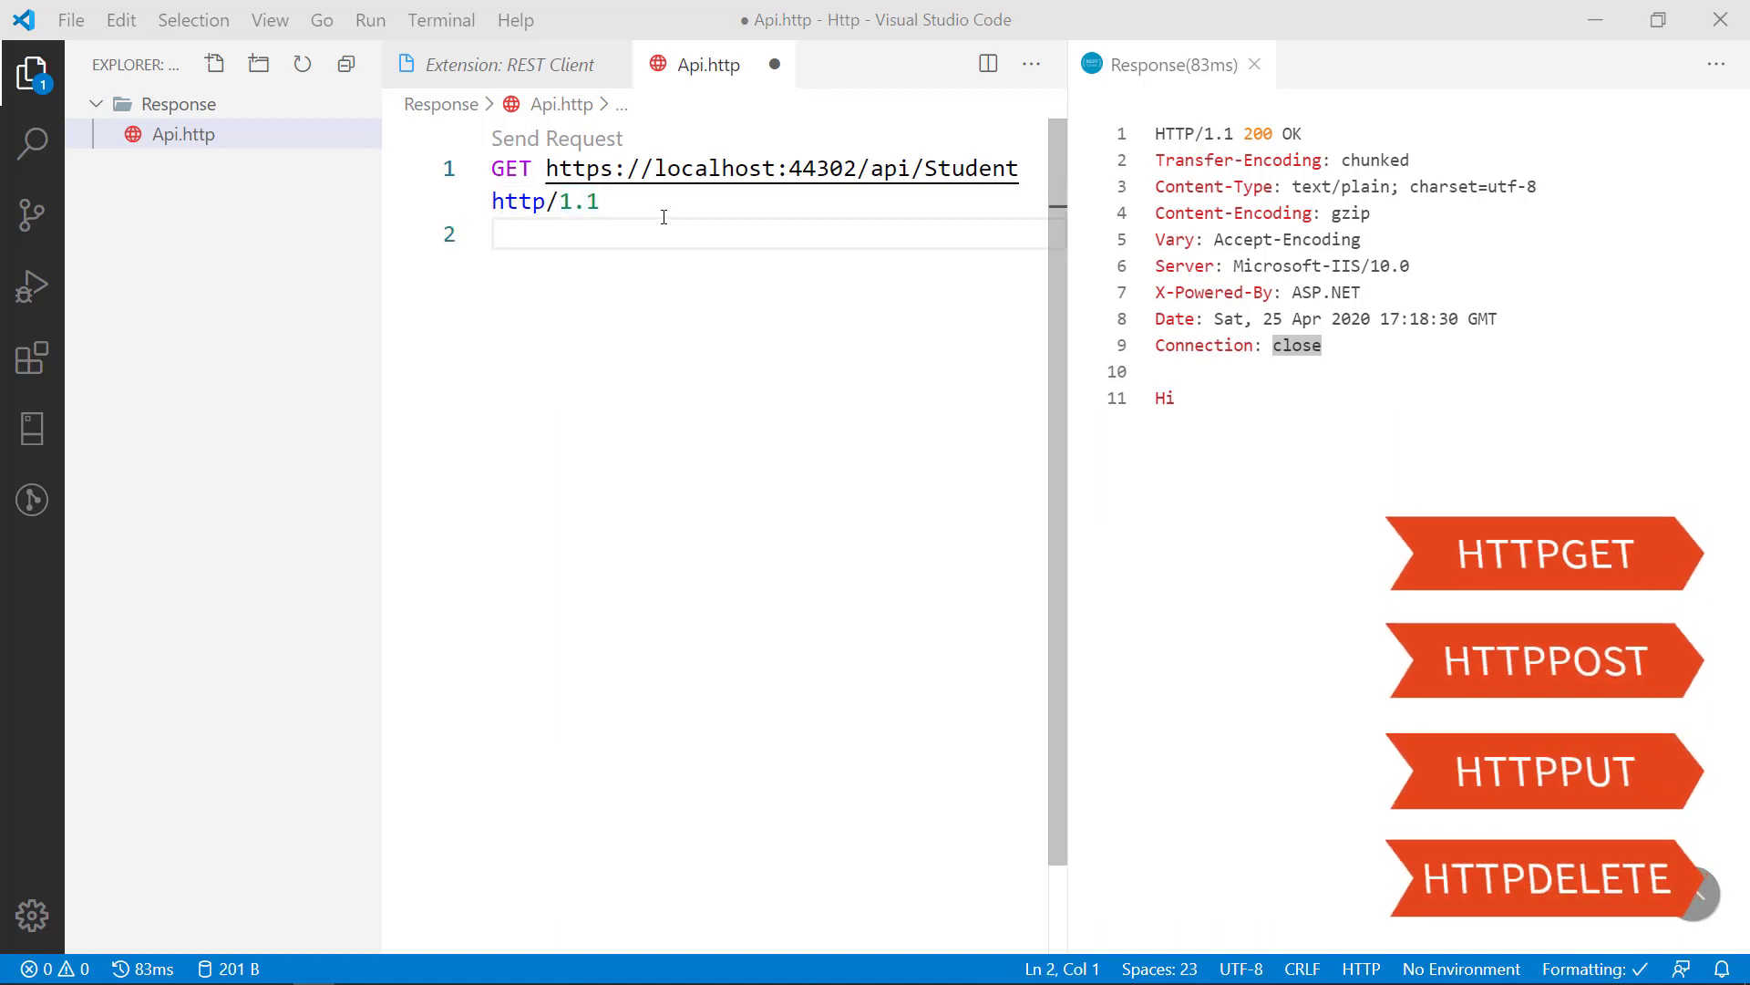
{"action": "type", "text": "##"}
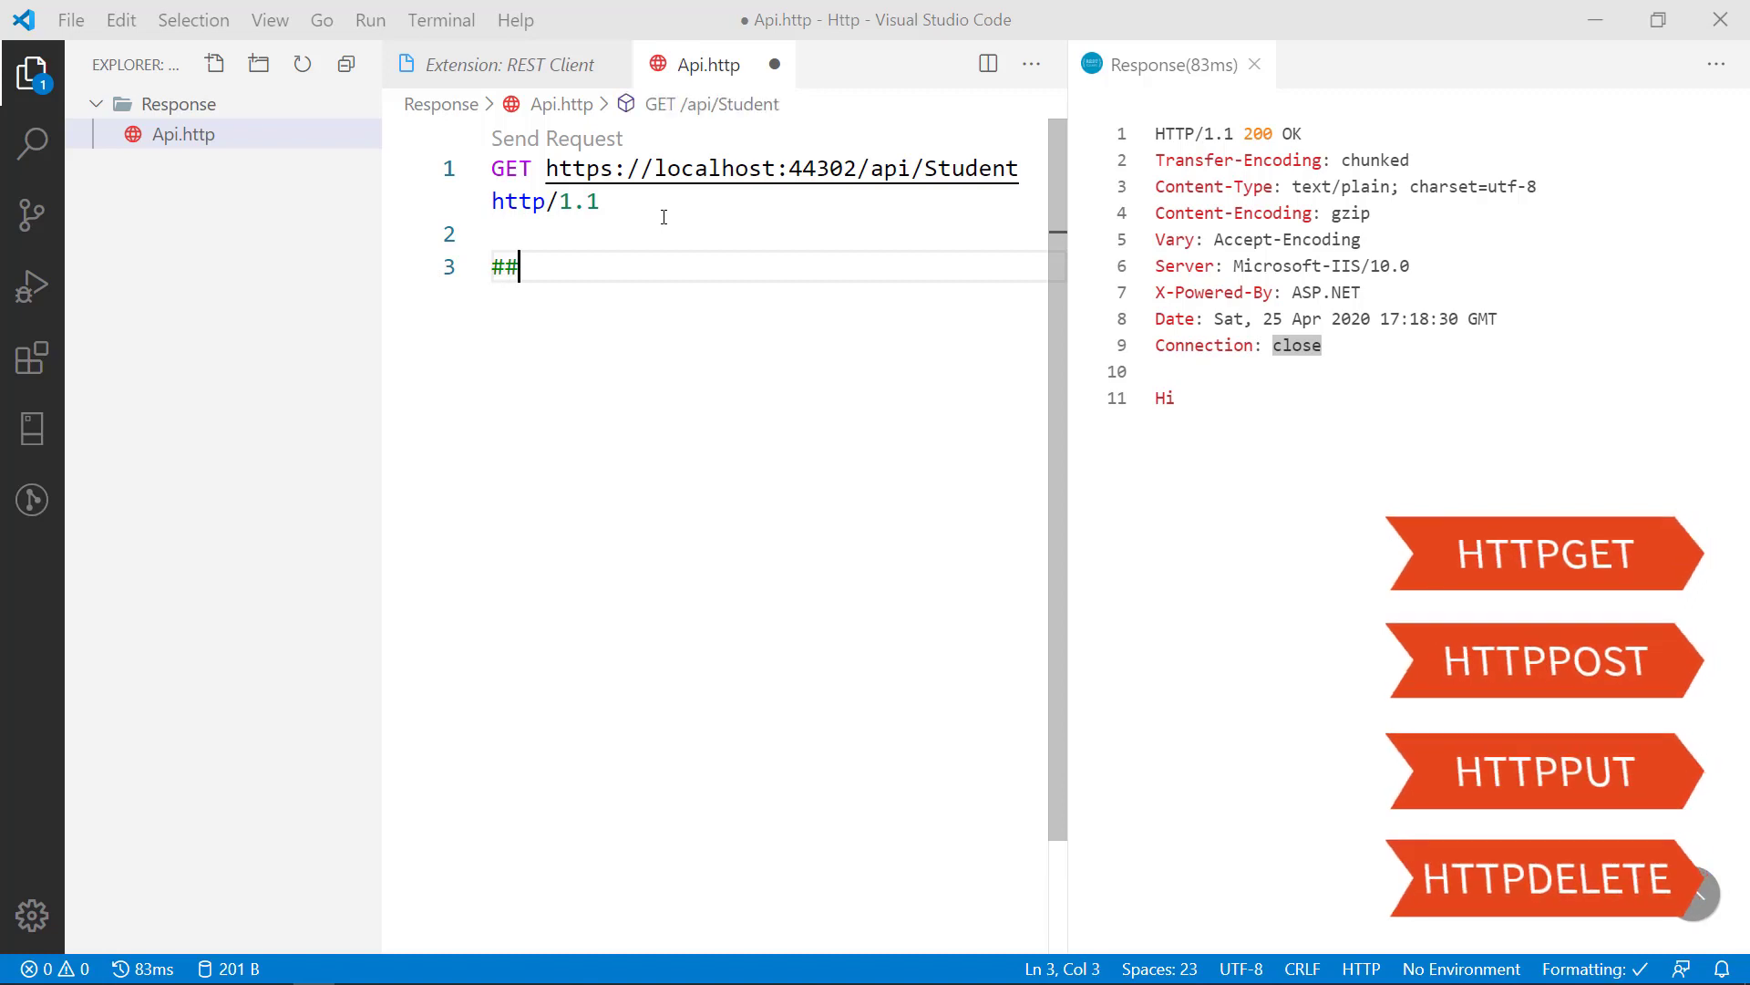
{"action": "type", "text": "#"}
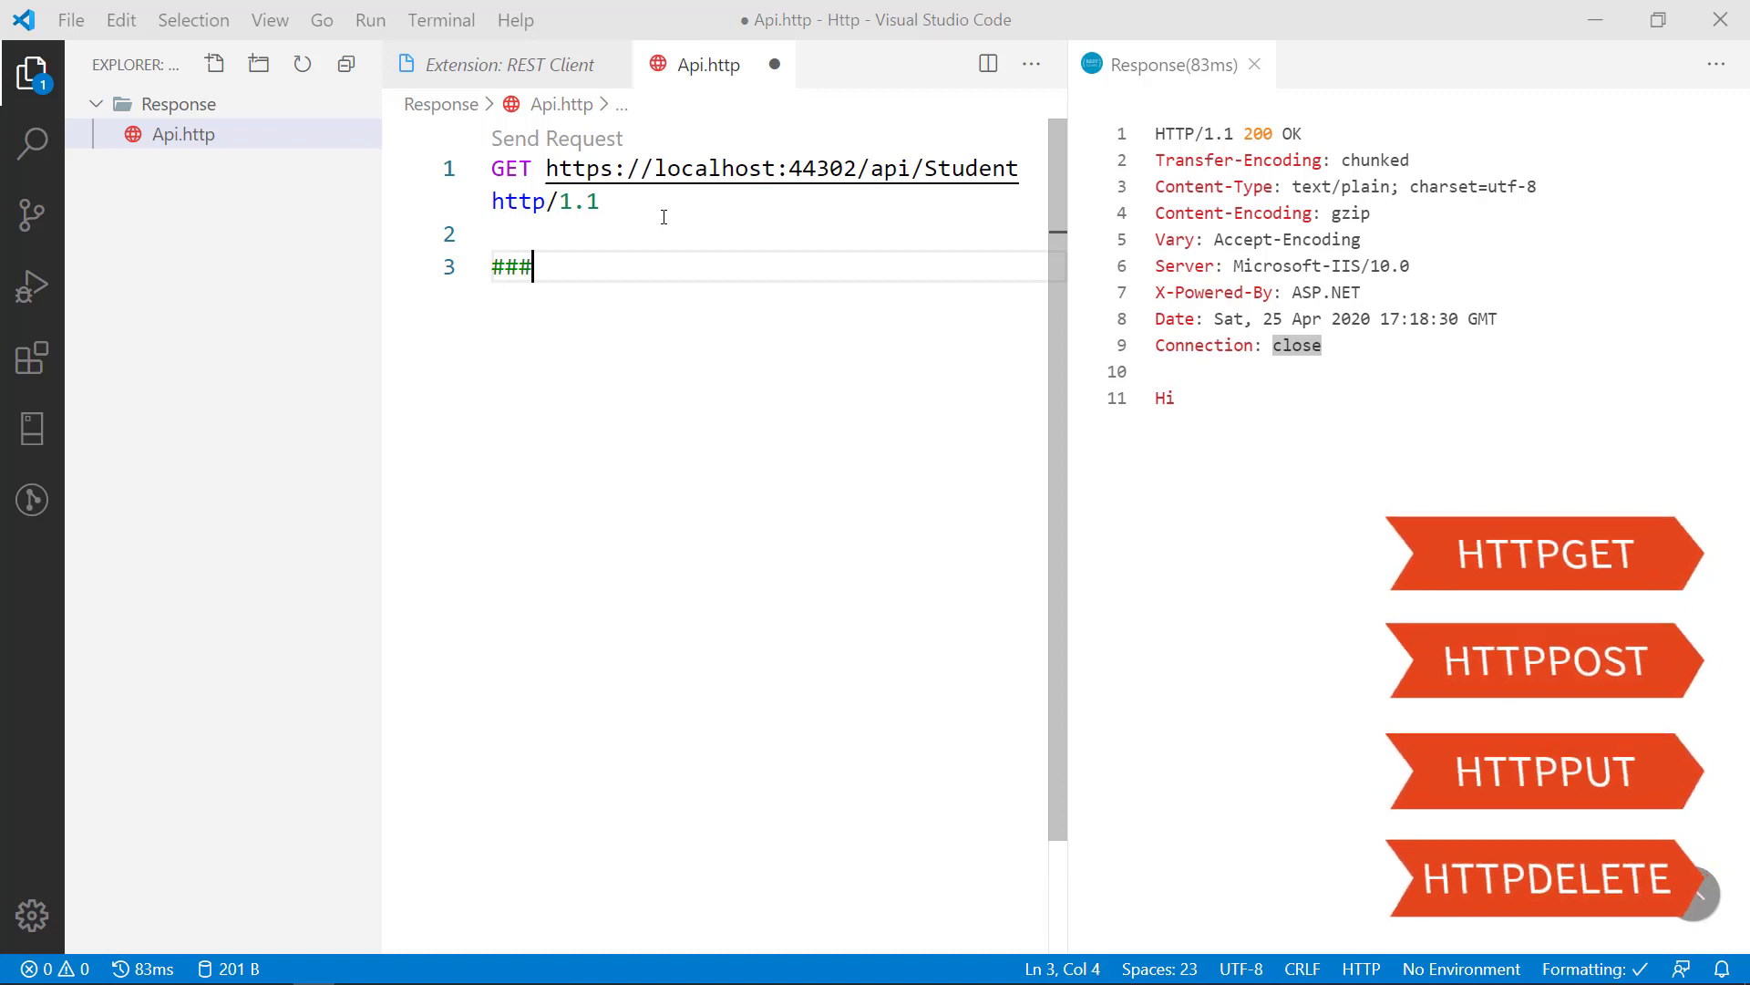
{"action": "type", "text": "GET"}
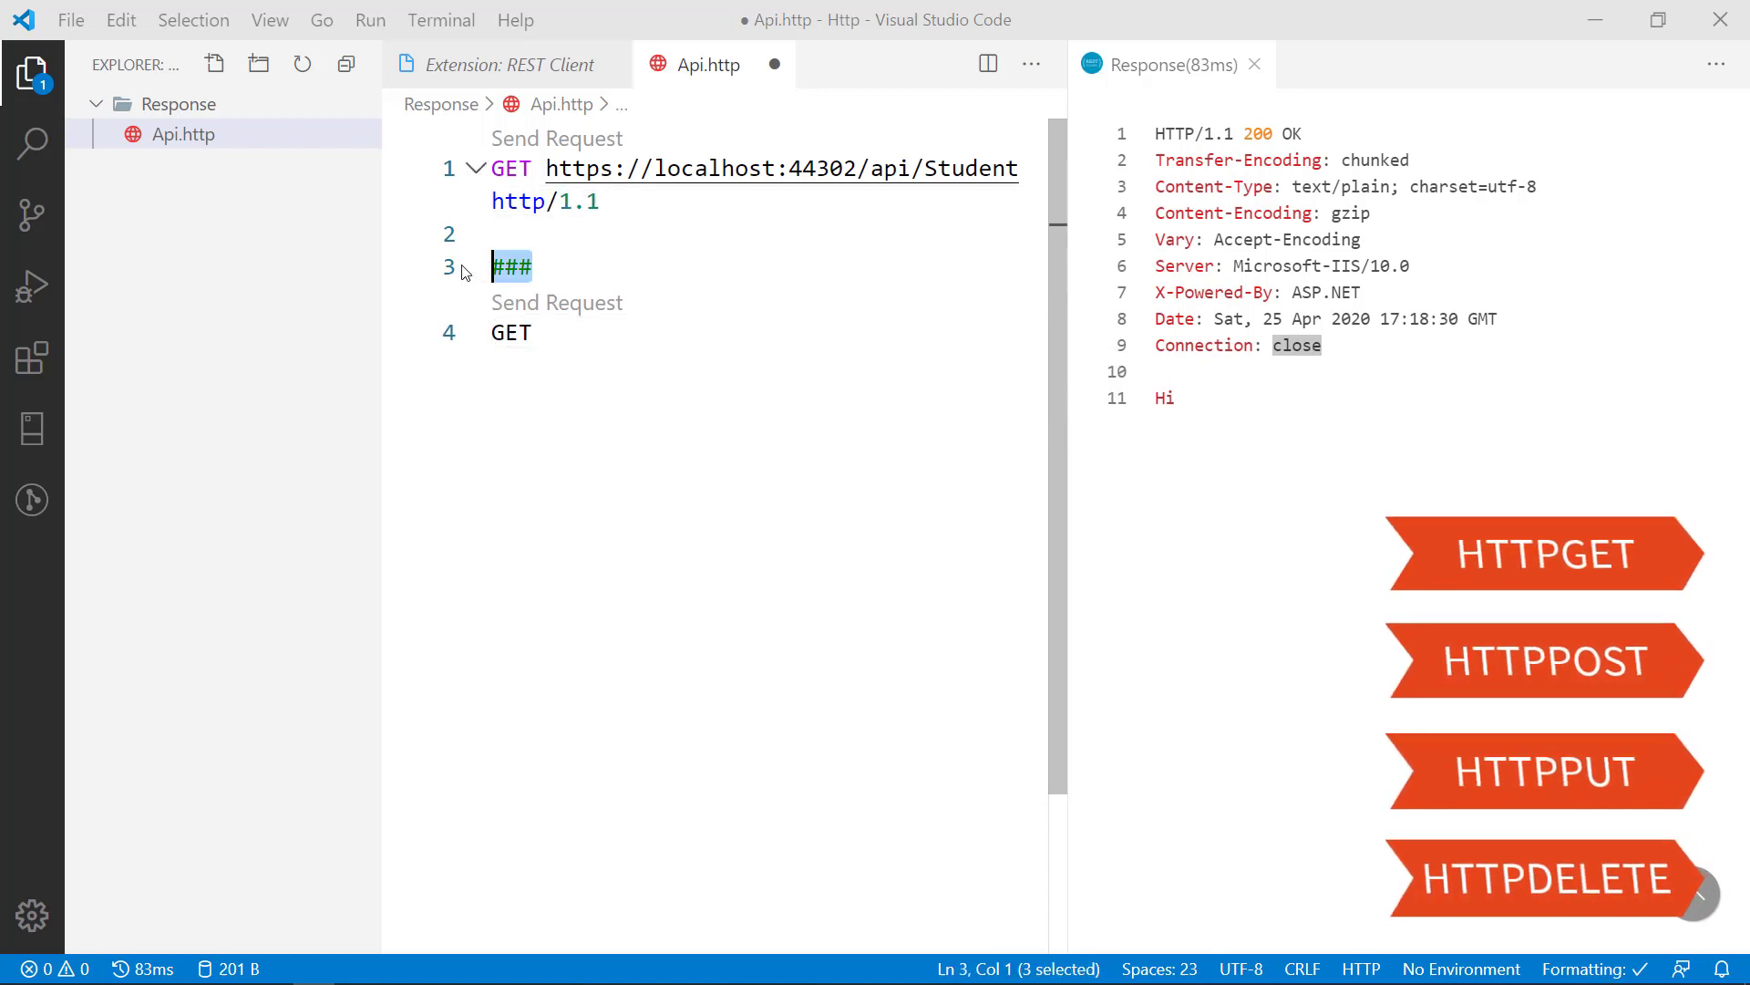
{"action": "key", "text": "Delete"}
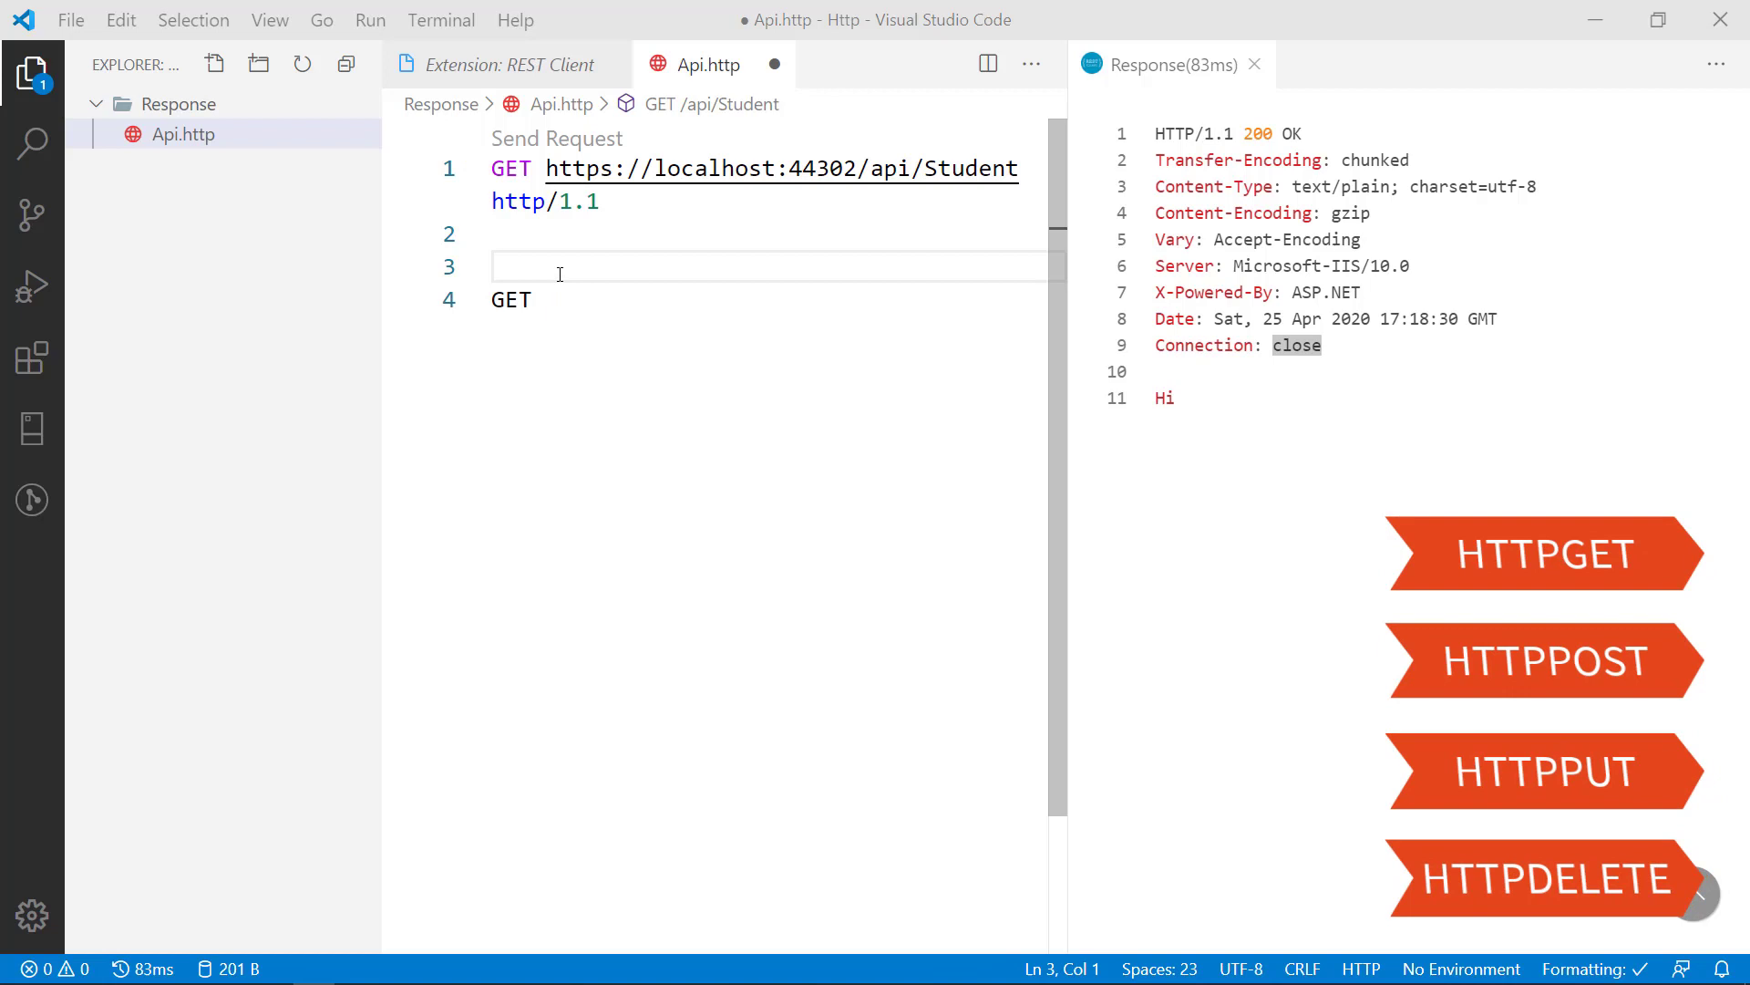
{"action": "type", "text": "###"}
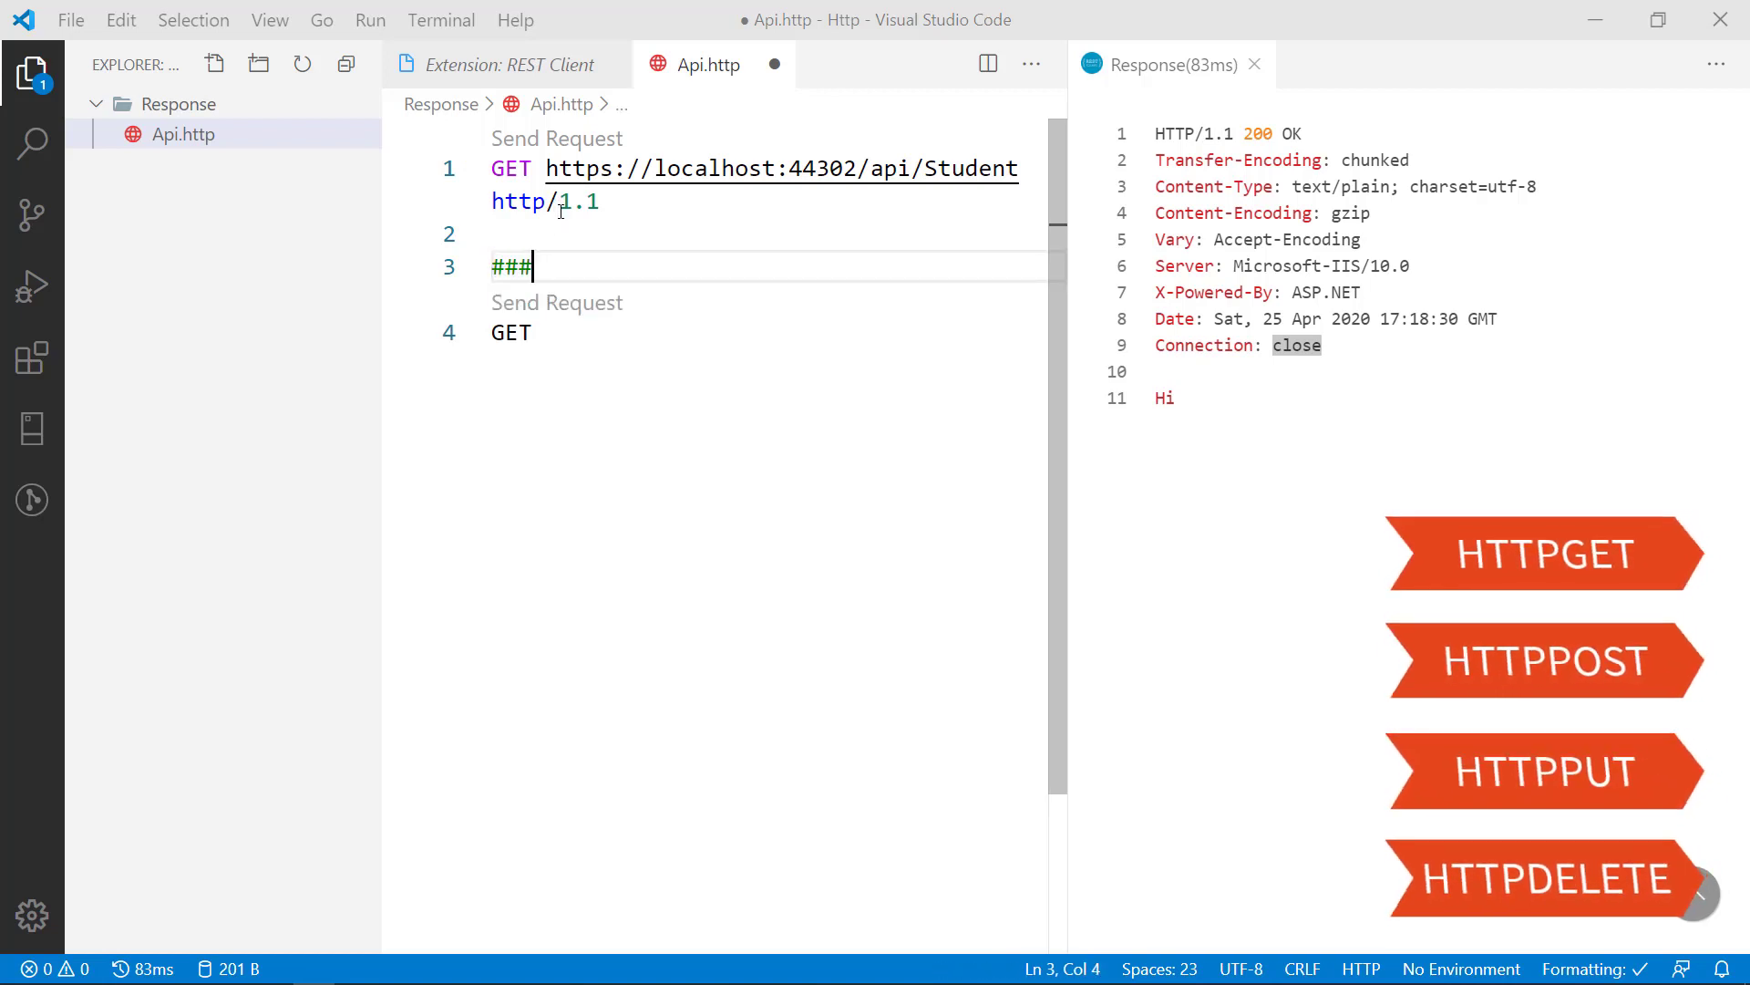
{"action": "key", "text": "Ctrl+s"}
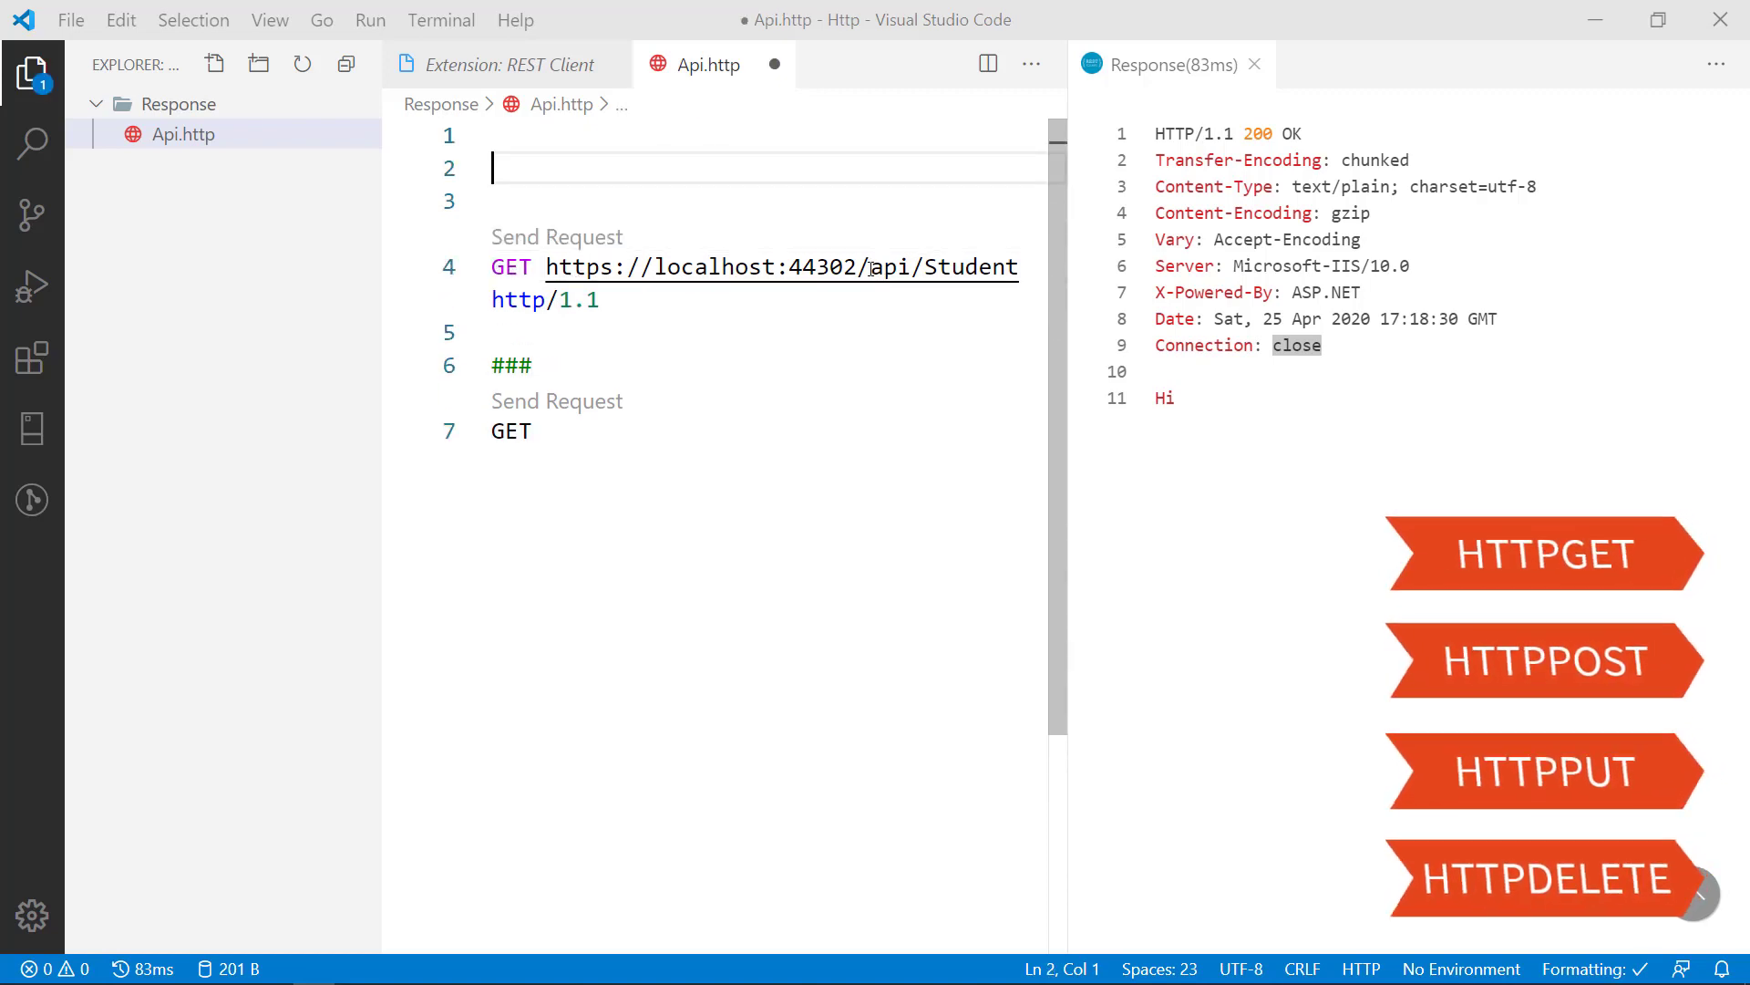
{"action": "mouse_move", "coordinate": [871, 267]}
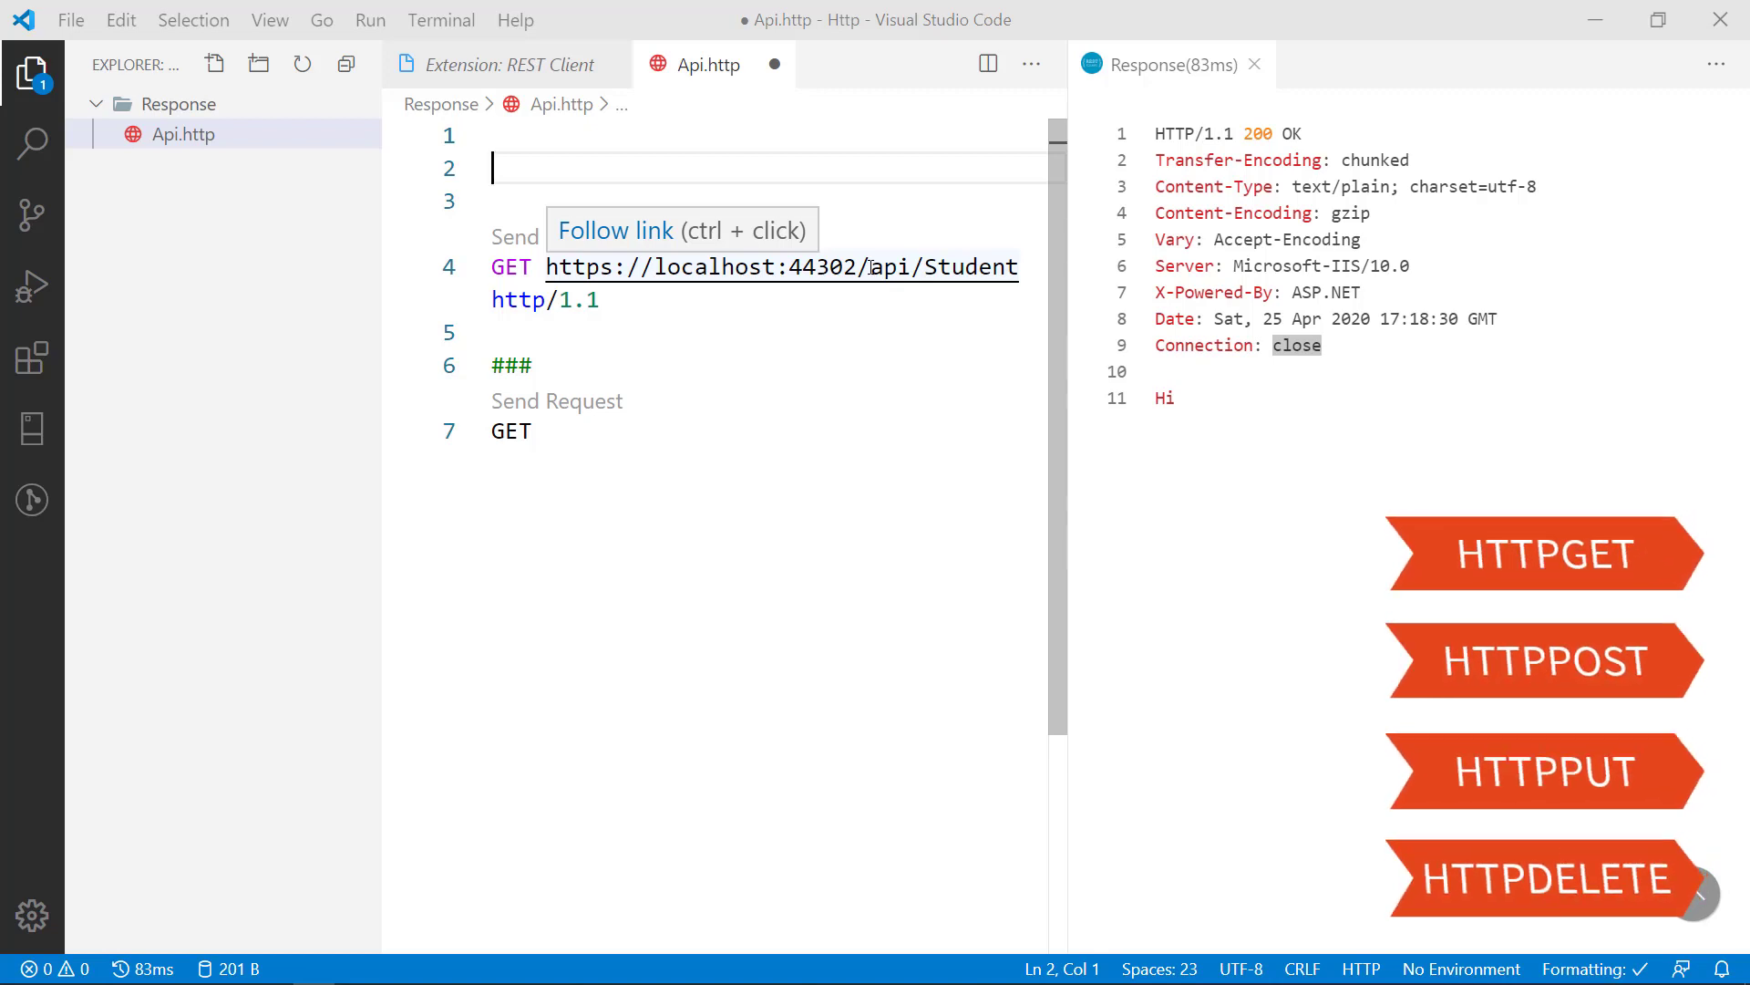
{"action": "type", "text": "@hos"}
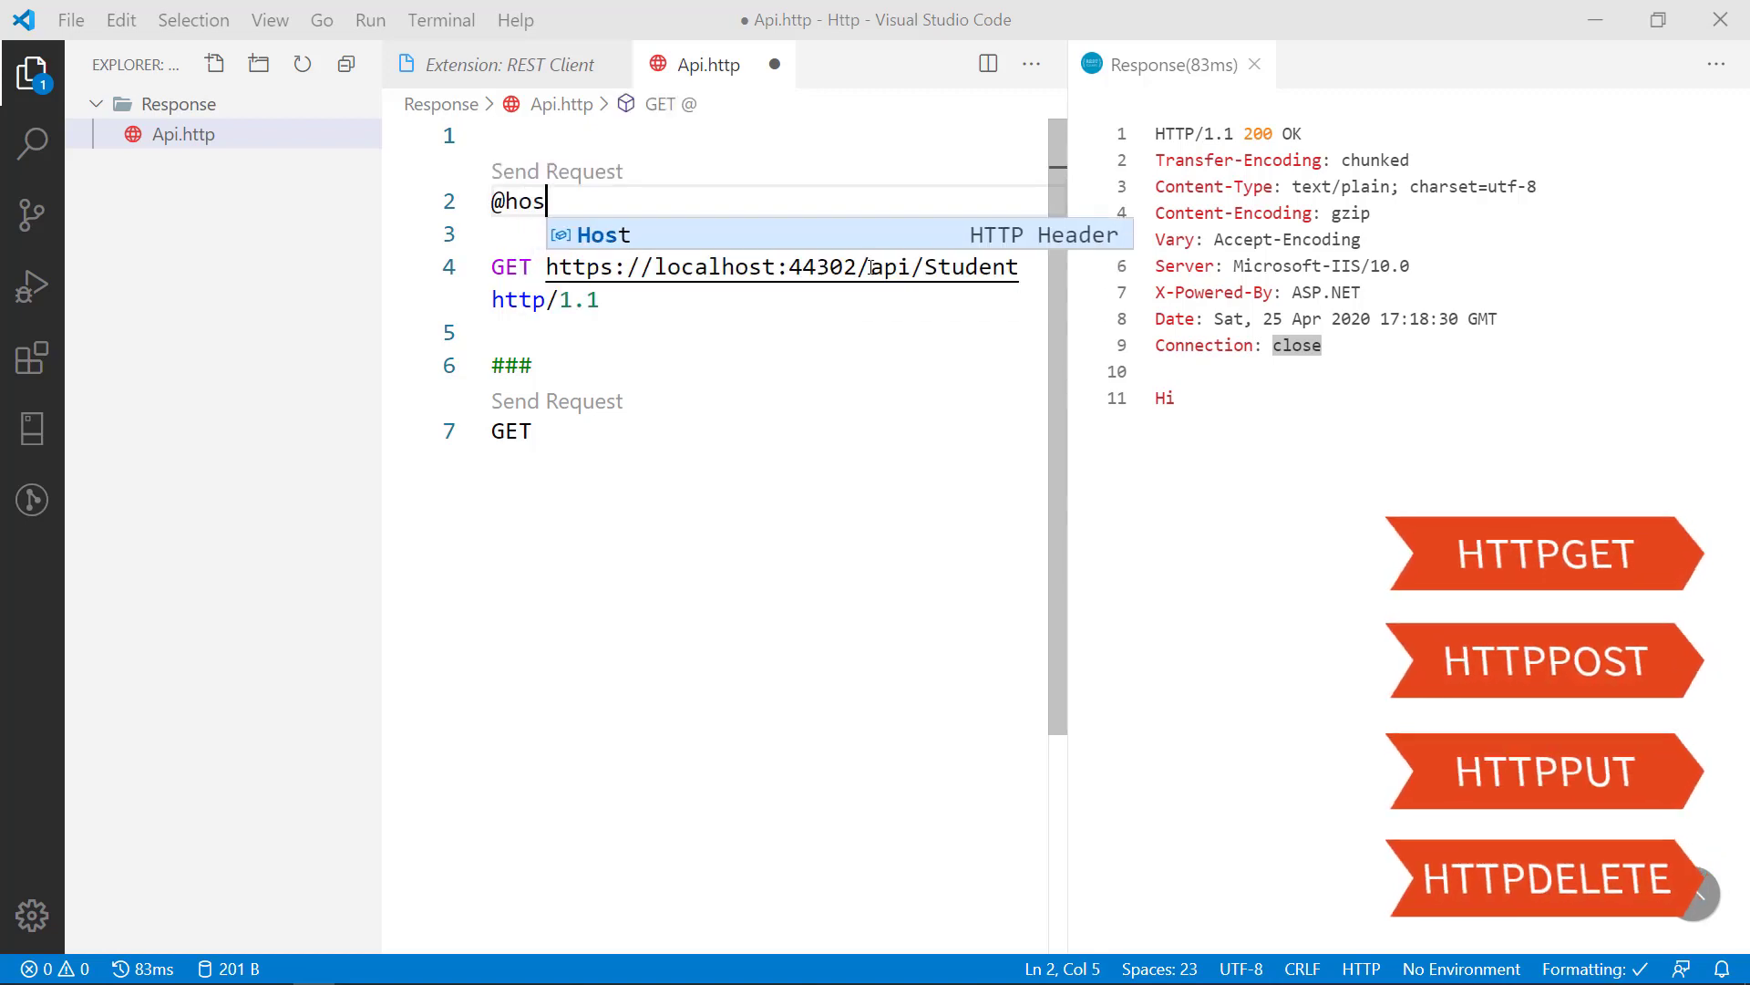
{"action": "type", "text": "t"}
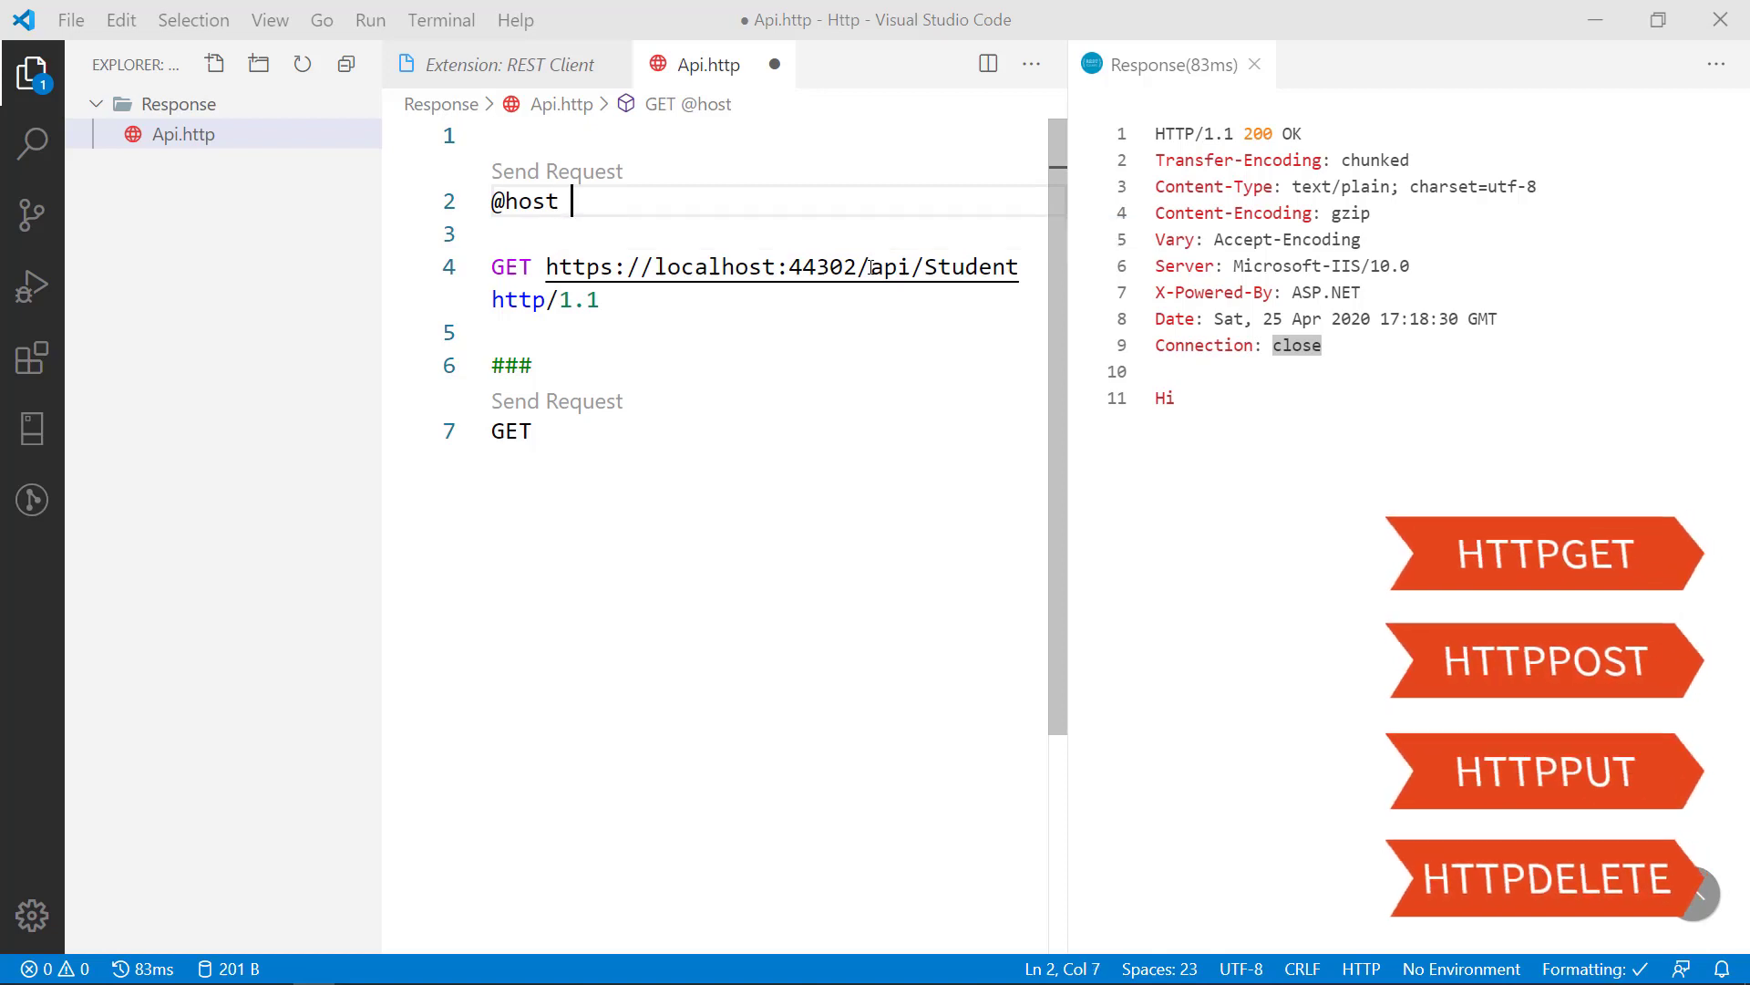
{"action": "type", "text": "=https://localhost:44302"}
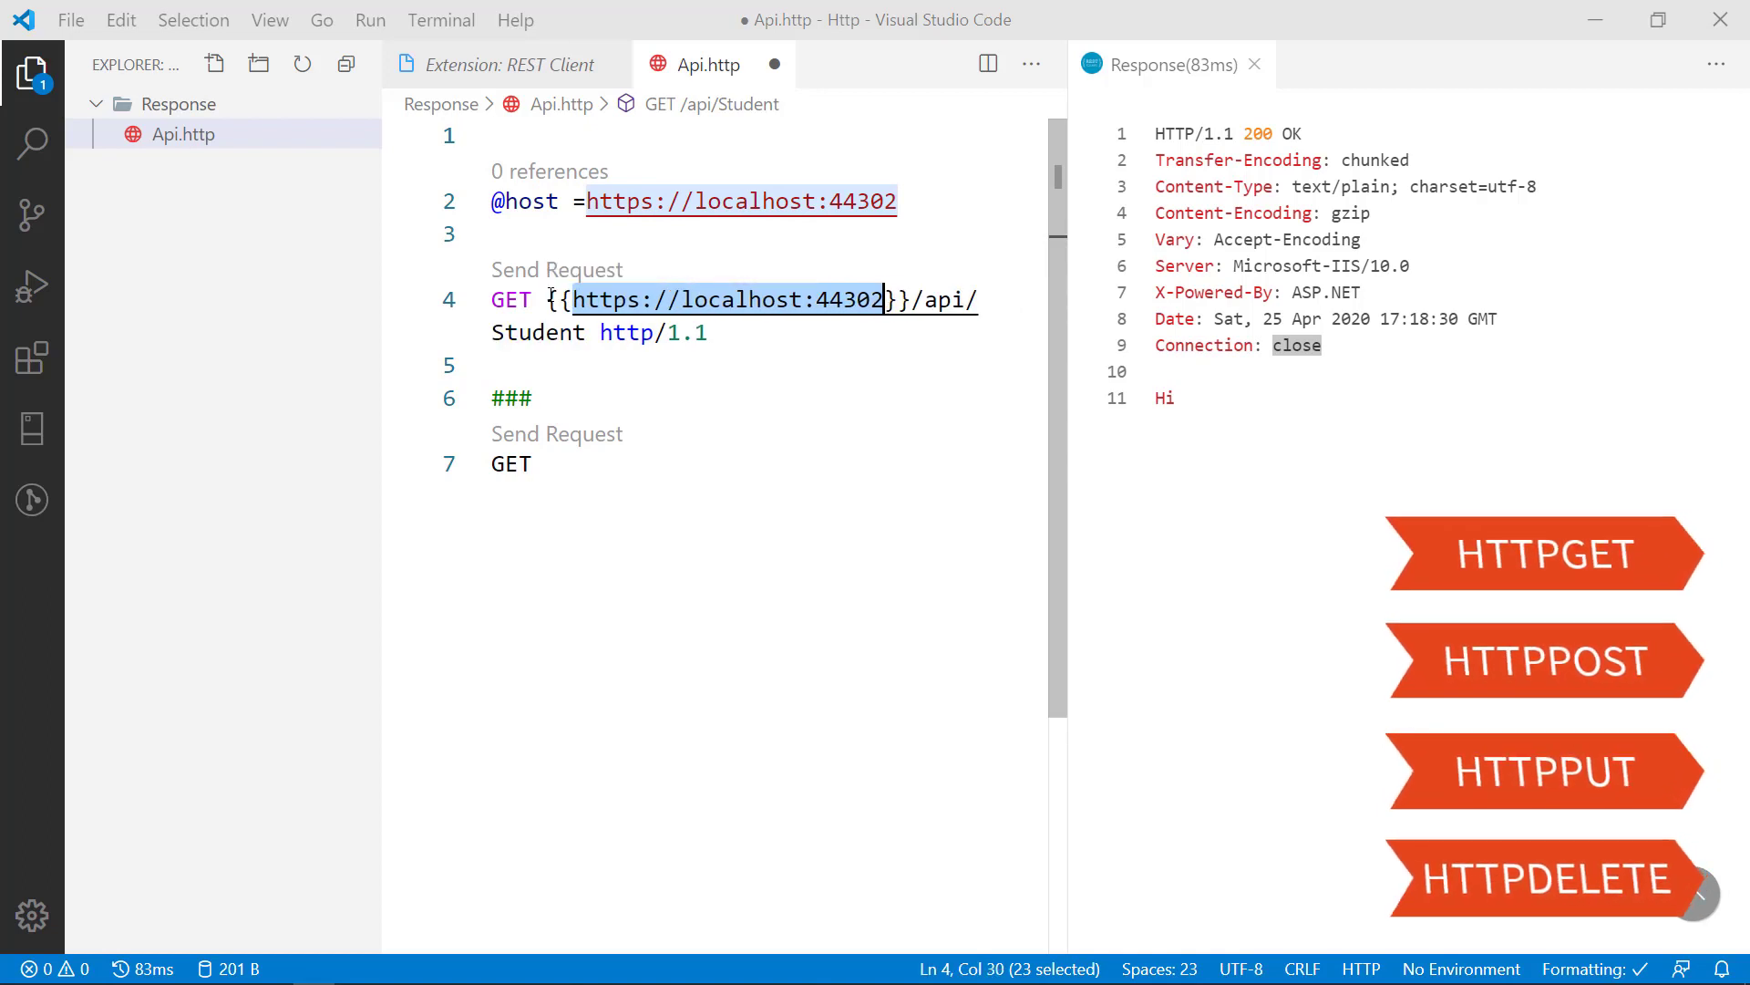
Step: Replace the request's base URL with {{host}} and change the host to localhost-uat
{"action": "key", "text": "Delete"}
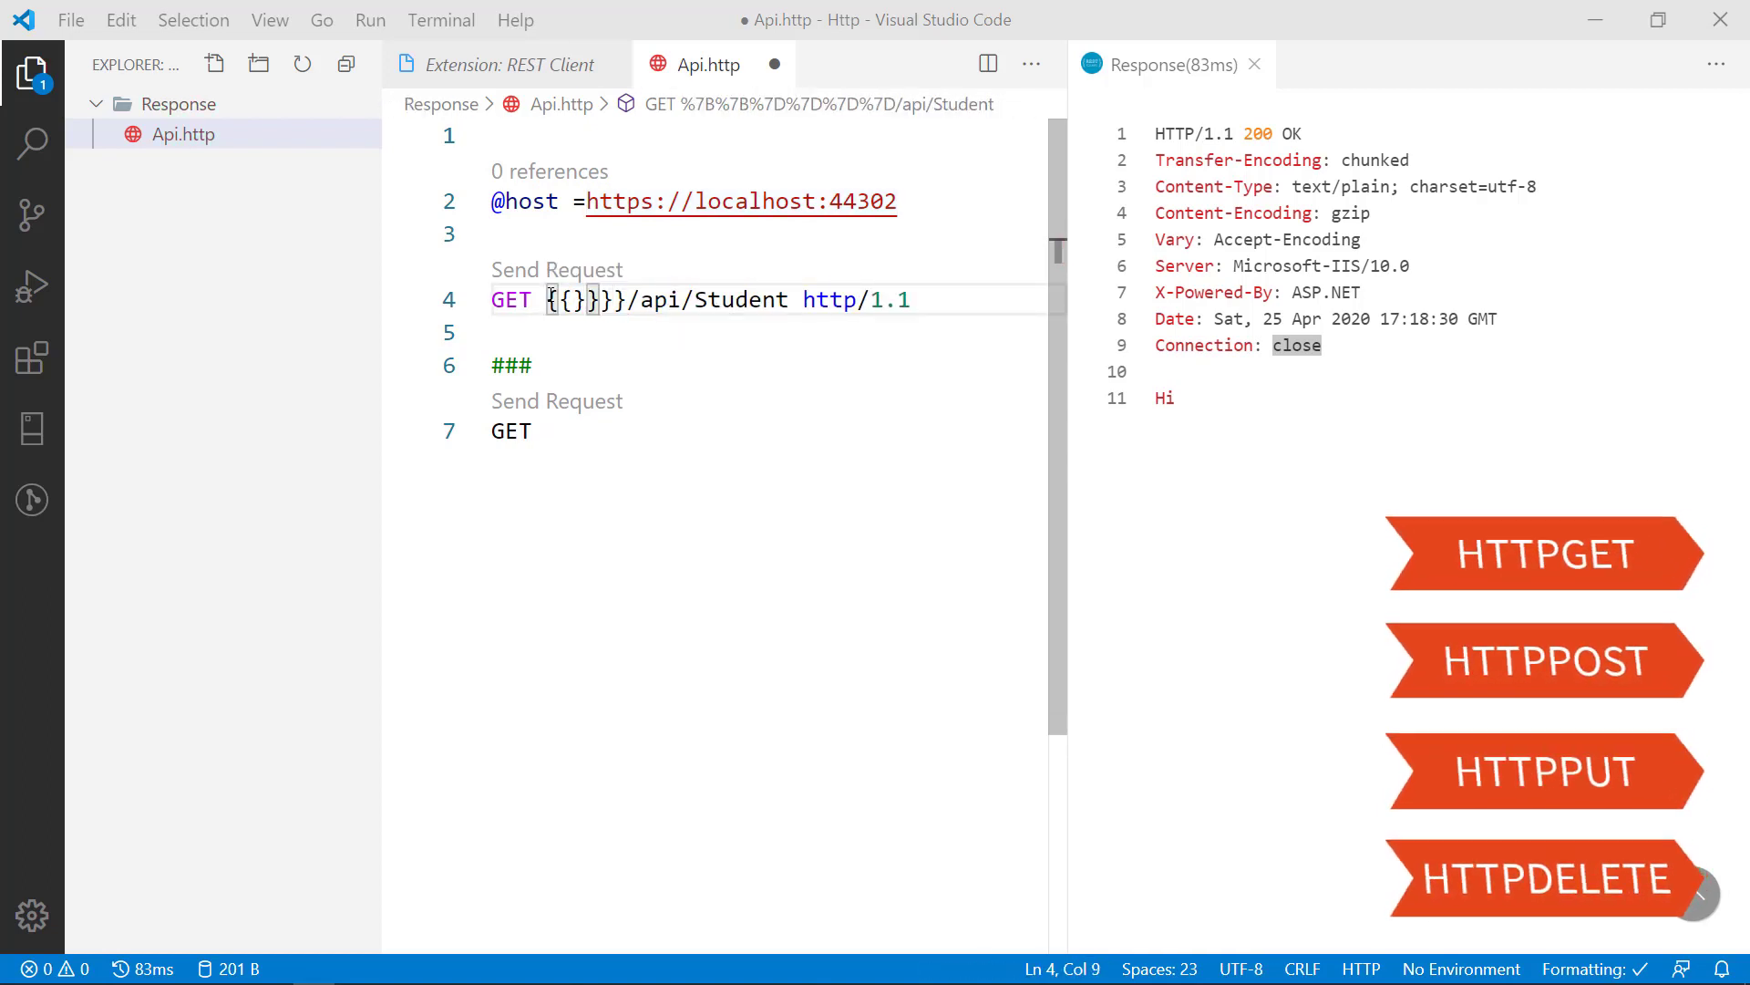
{"action": "key", "text": "Backspace"}
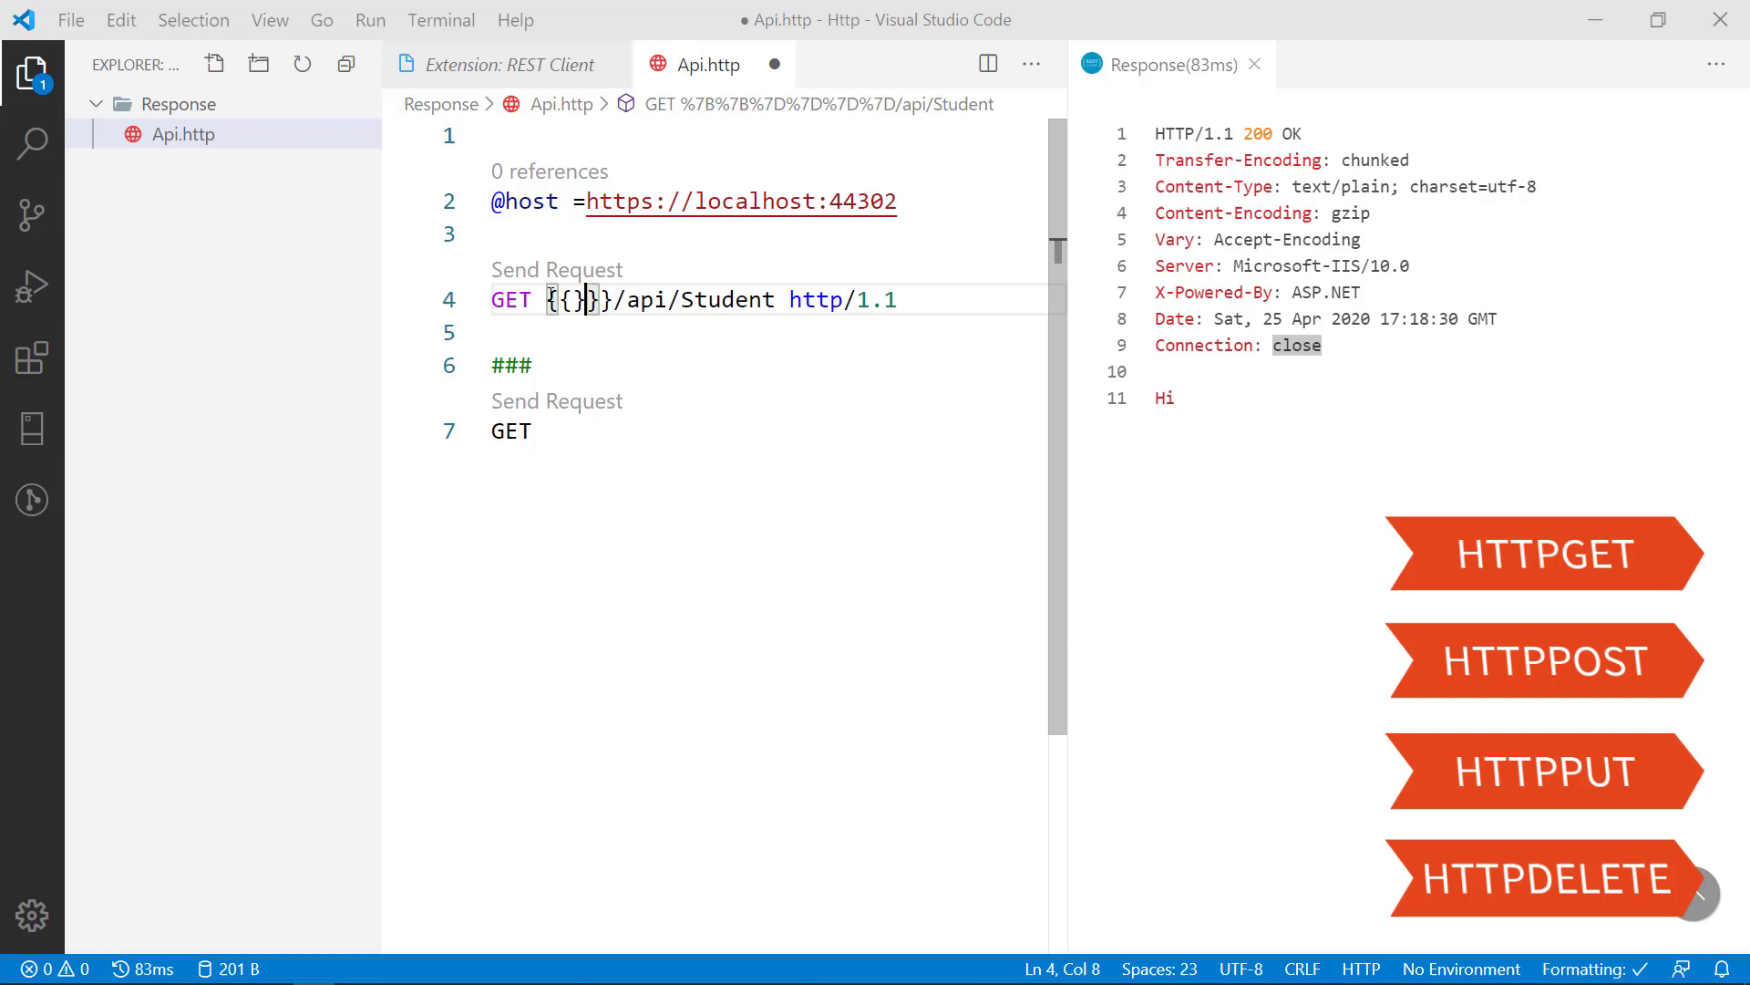
{"action": "key", "text": "Backspace"}
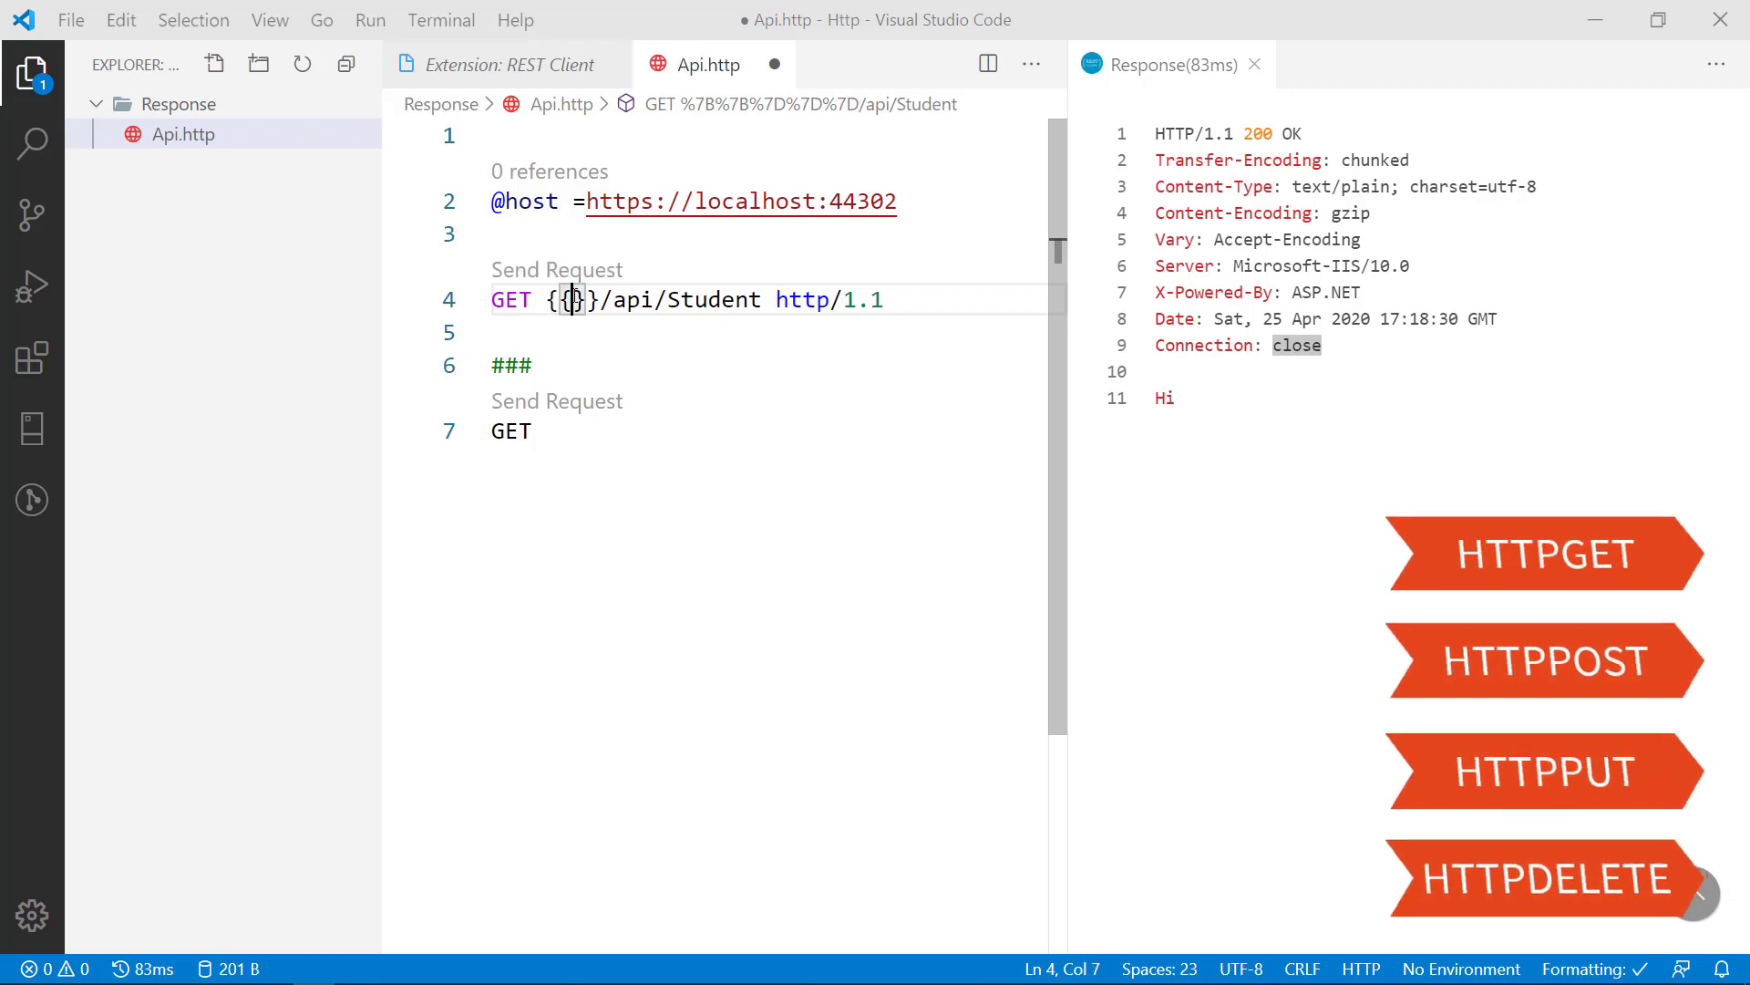
{"action": "type", "text": "host"}
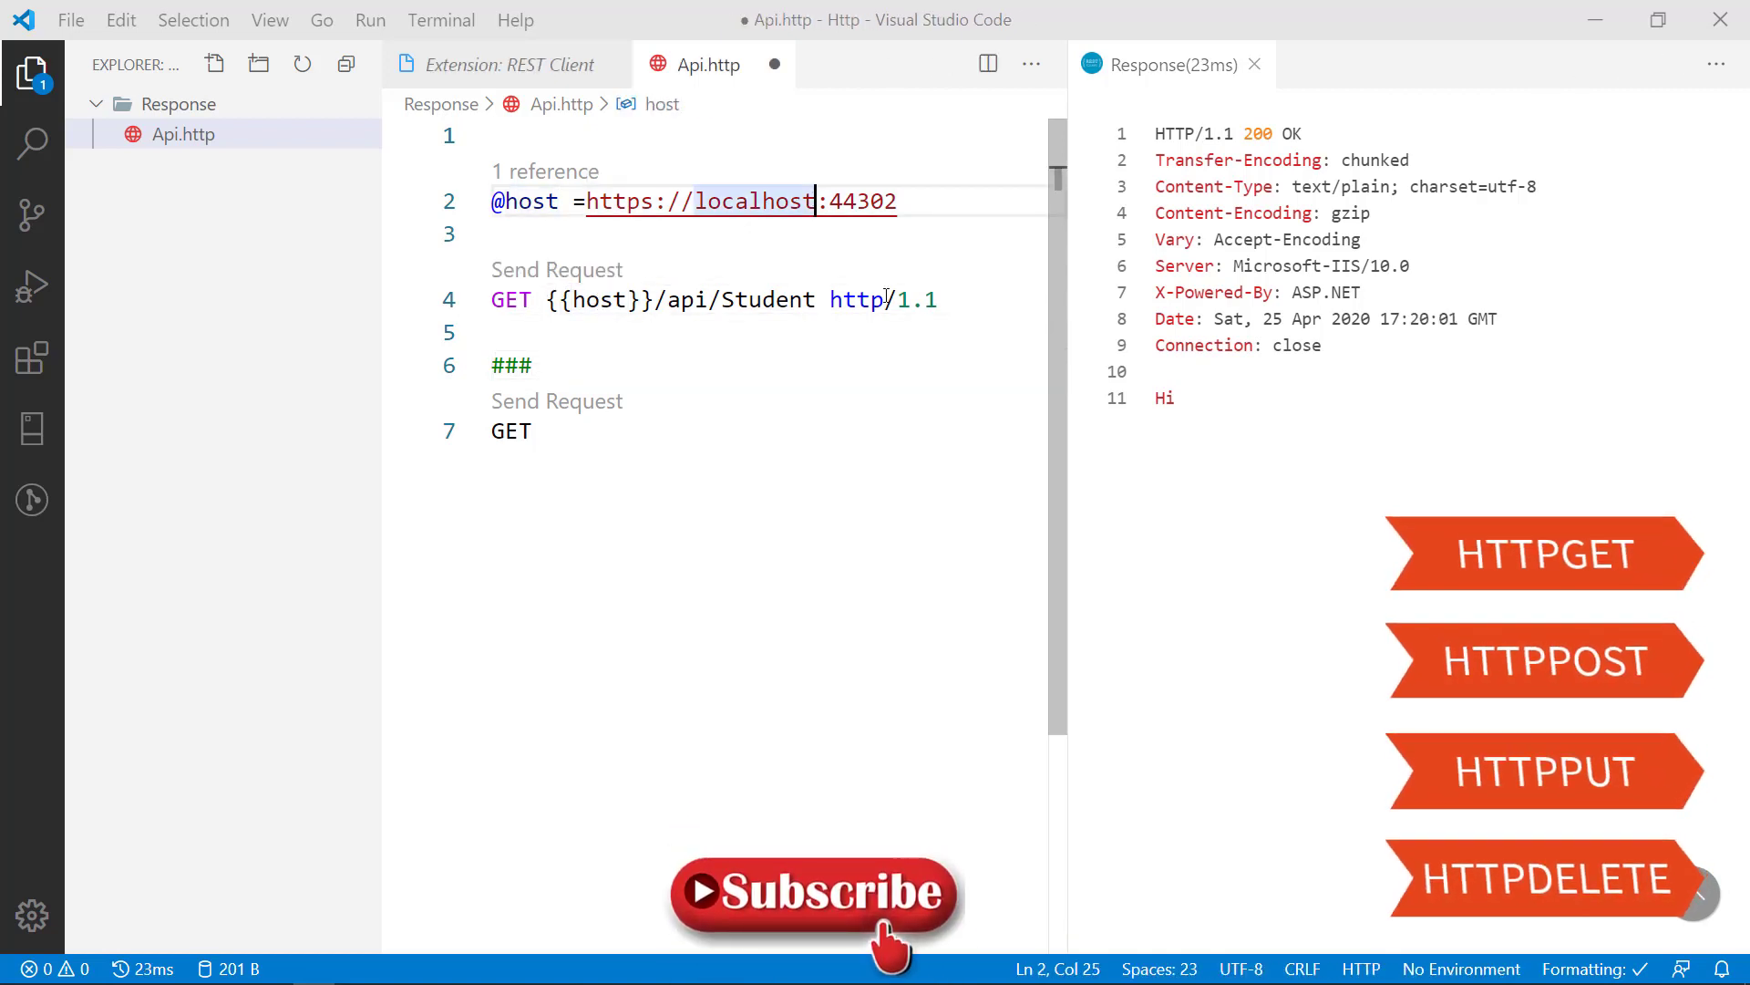
{"action": "type", "text": "-uat"}
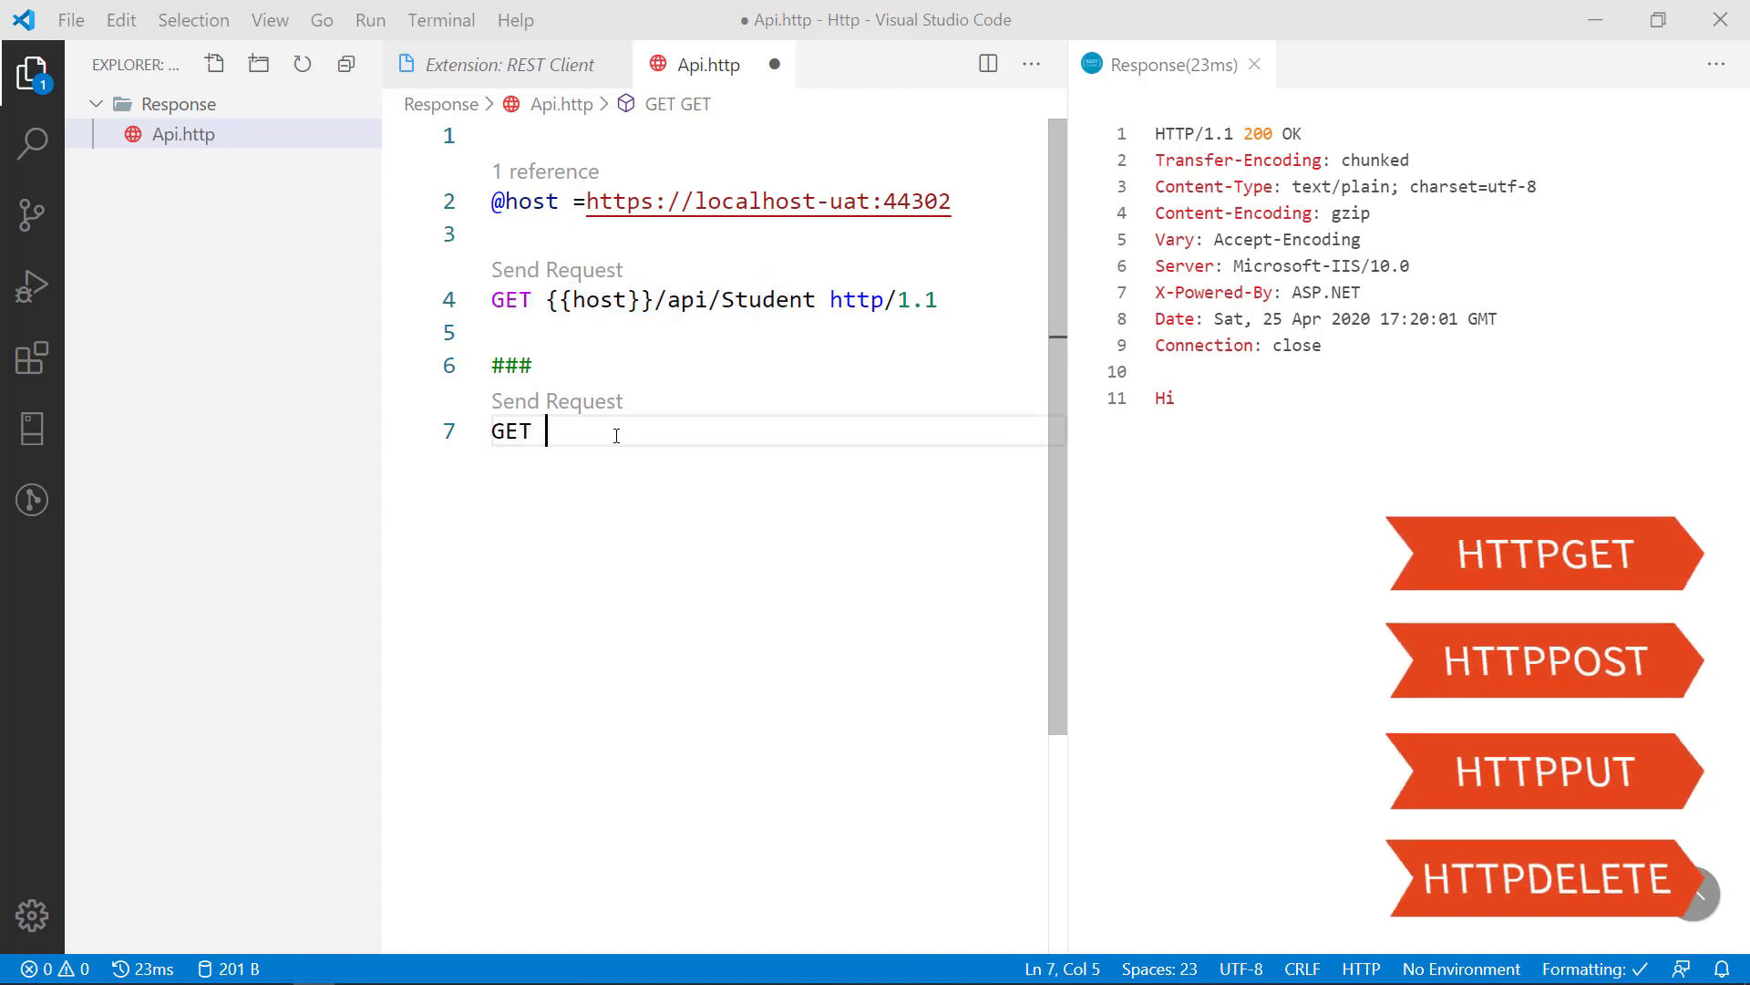
Step: Type {{host}}/api/Student/GetName?Name="Kalanchiyam" http/1.1 and send the request
{"action": "type", "text": "{{host}}/api/Student"}
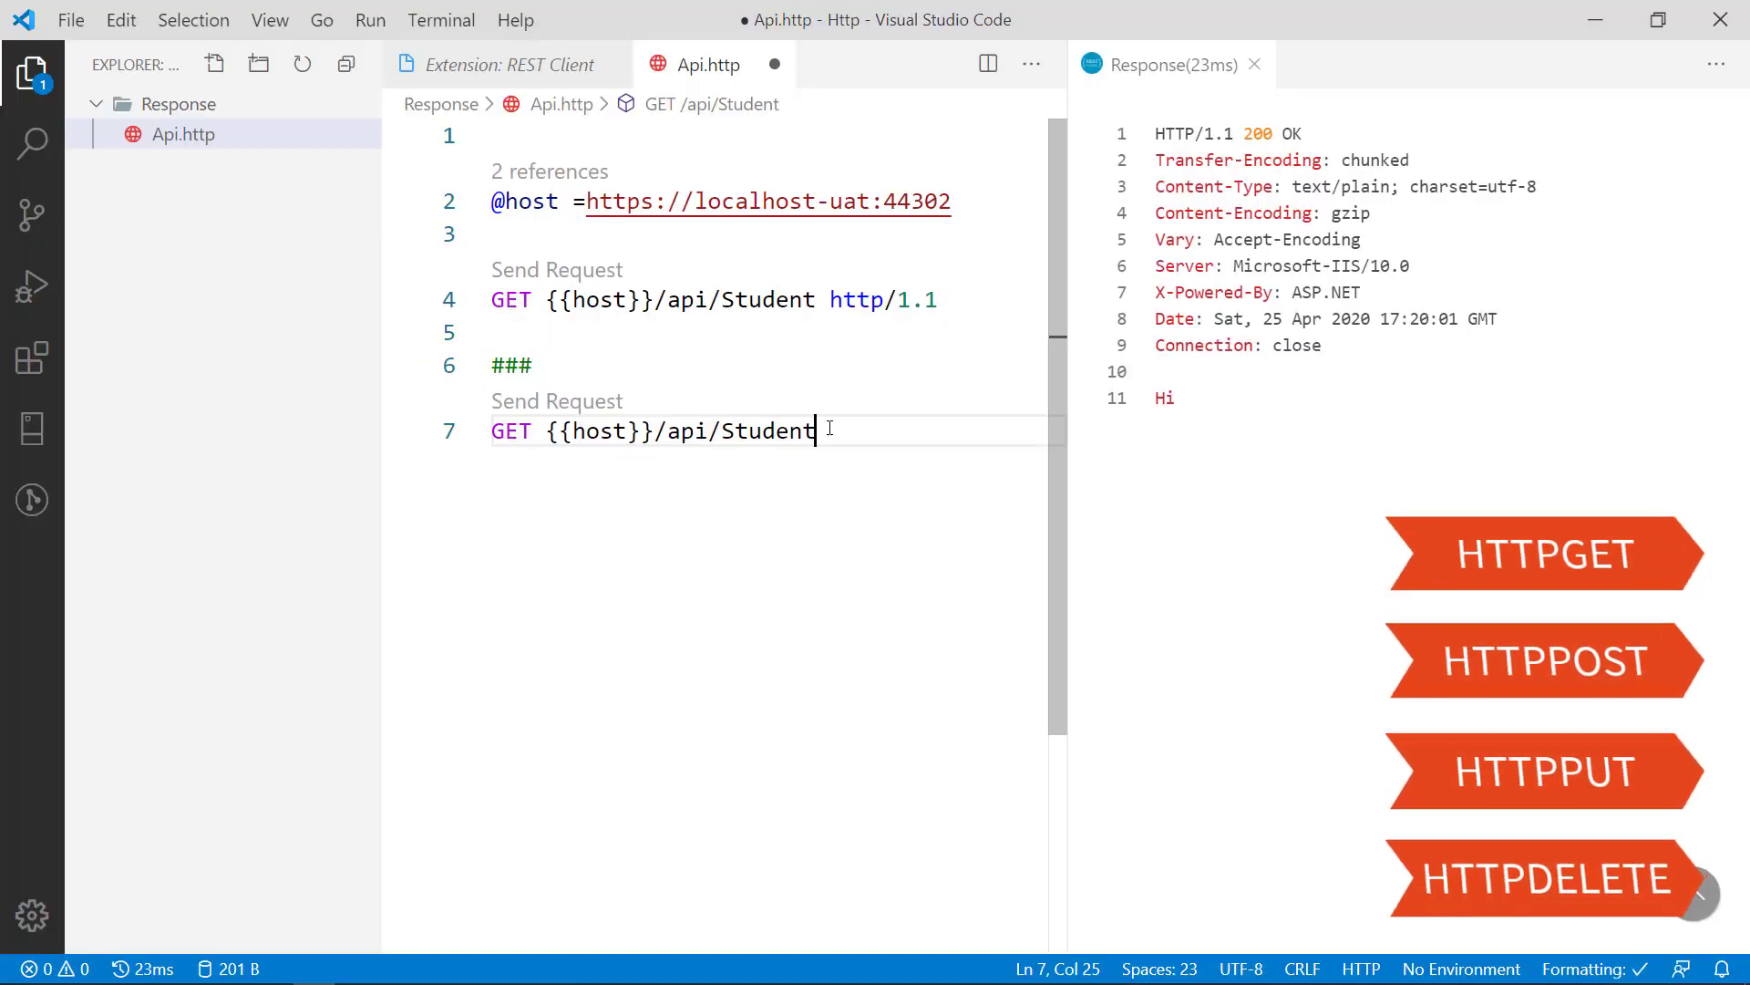
{"action": "type", "text": "/GetName"}
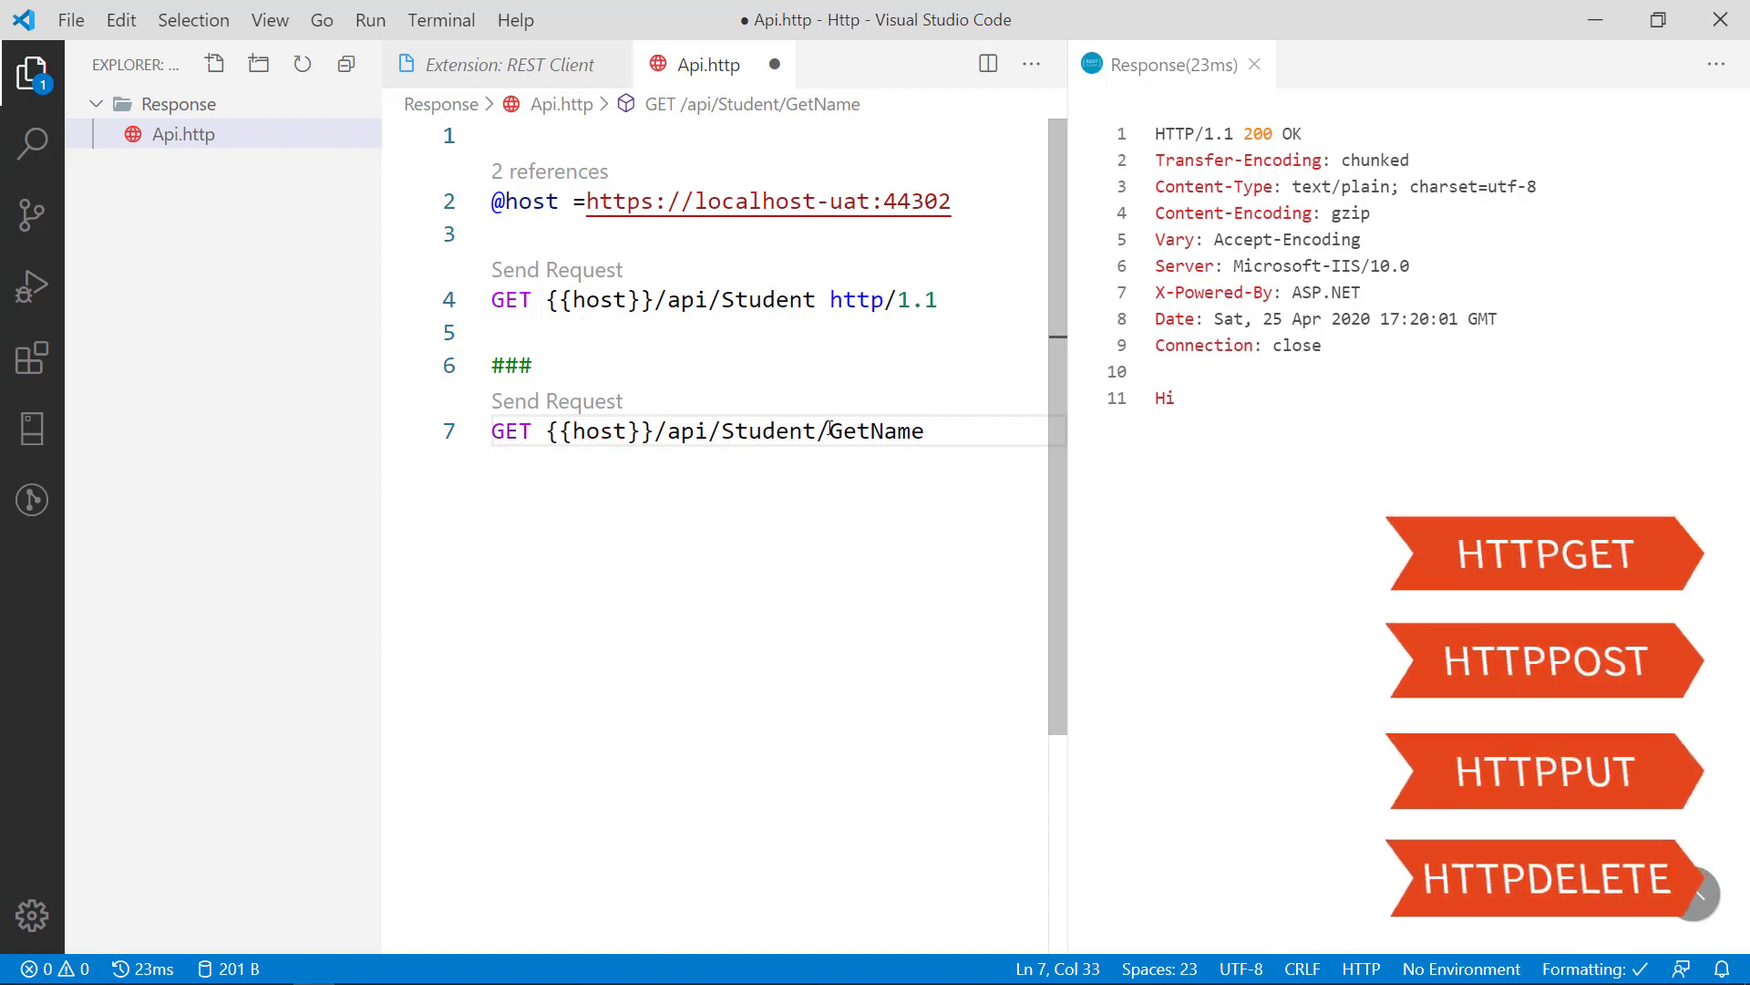
{"action": "type", "text": "?Name"}
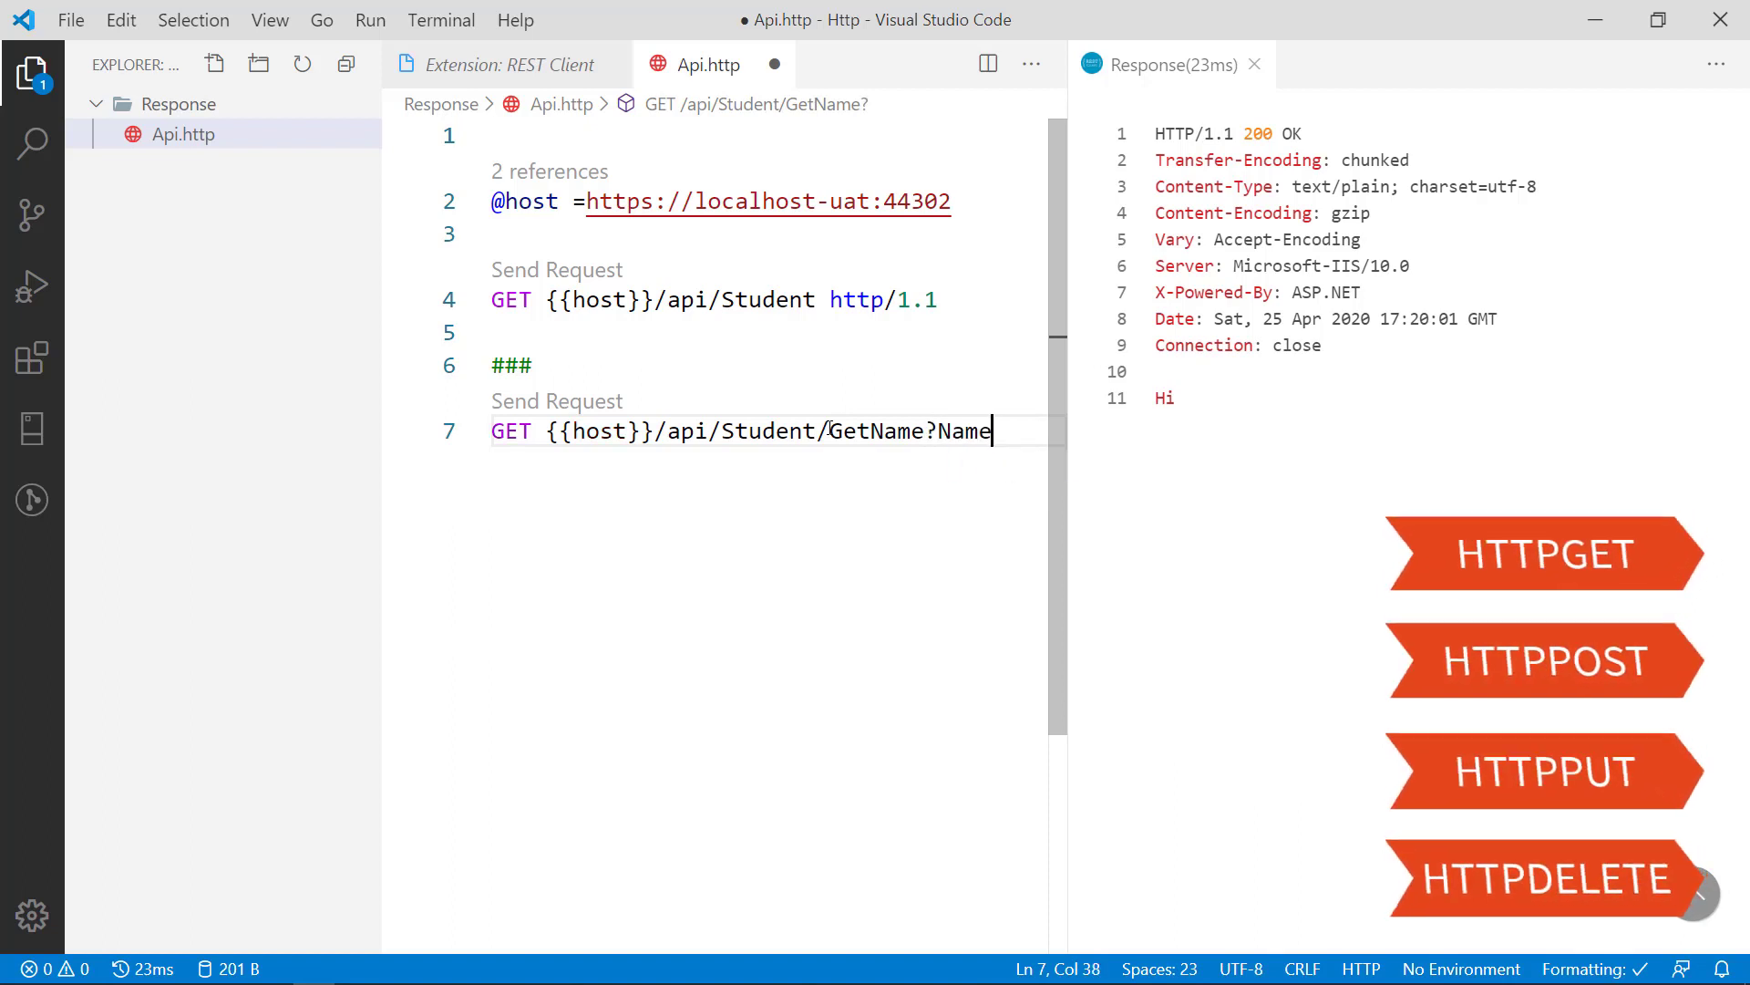
{"action": "type", "text": "="}
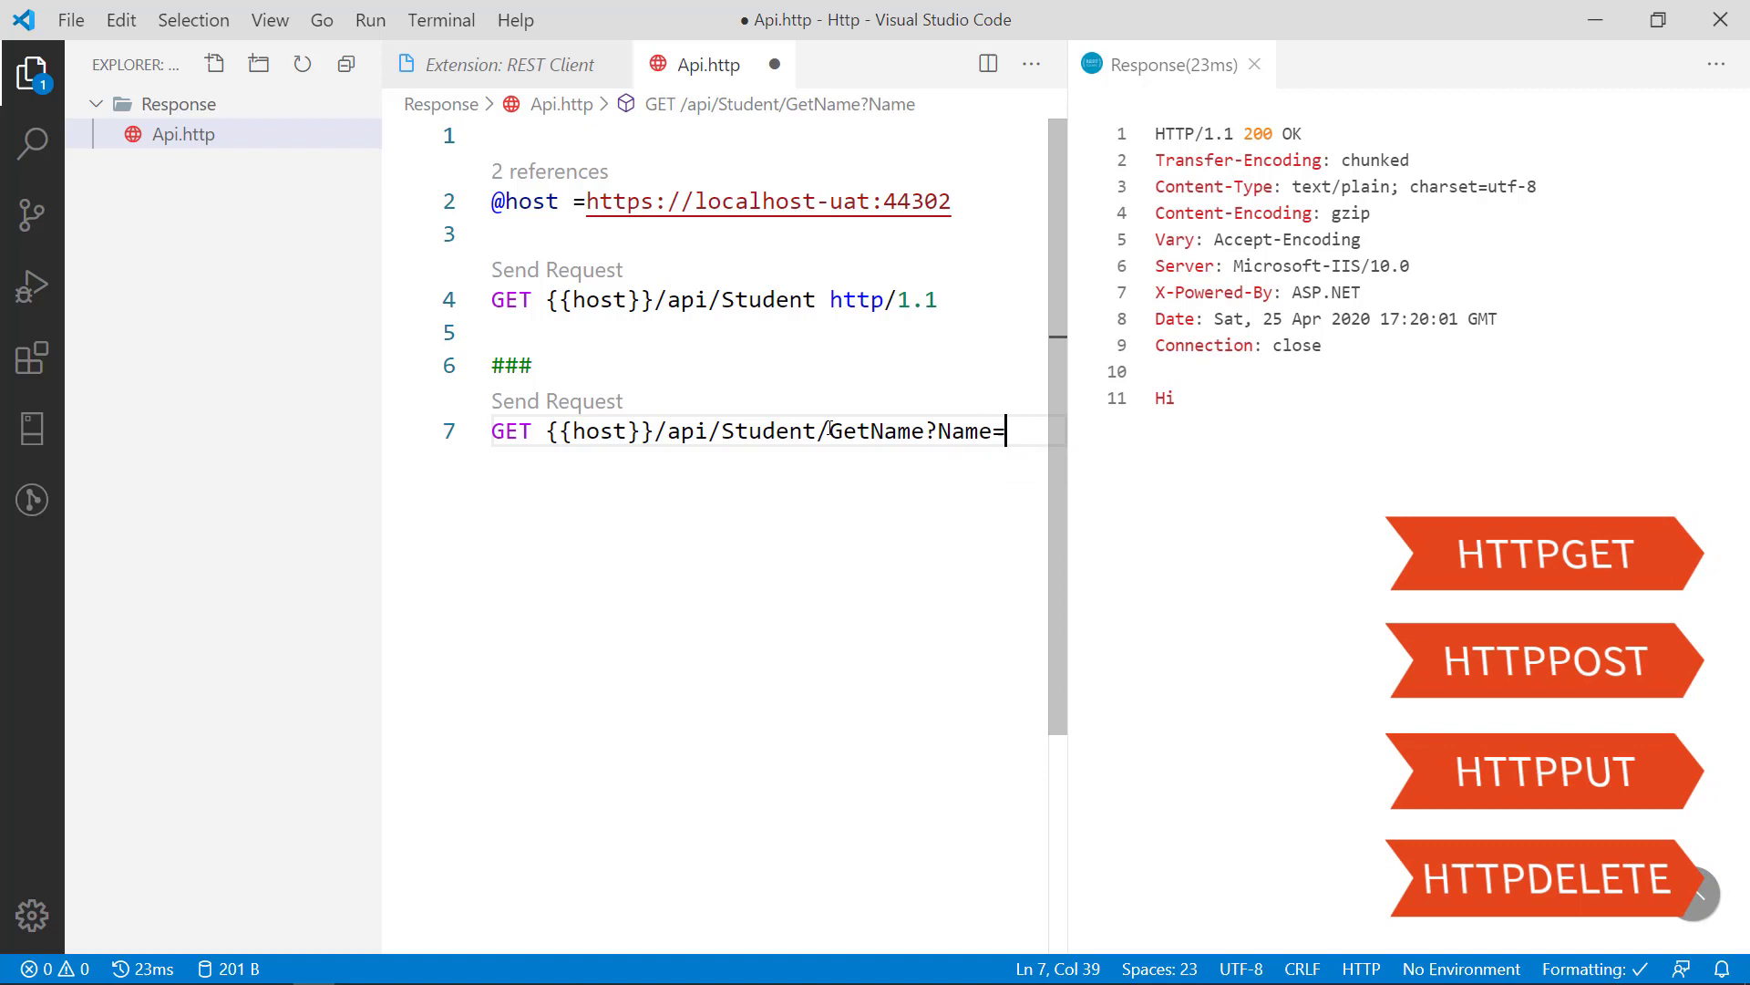
{"action": "type", "text": "\""}
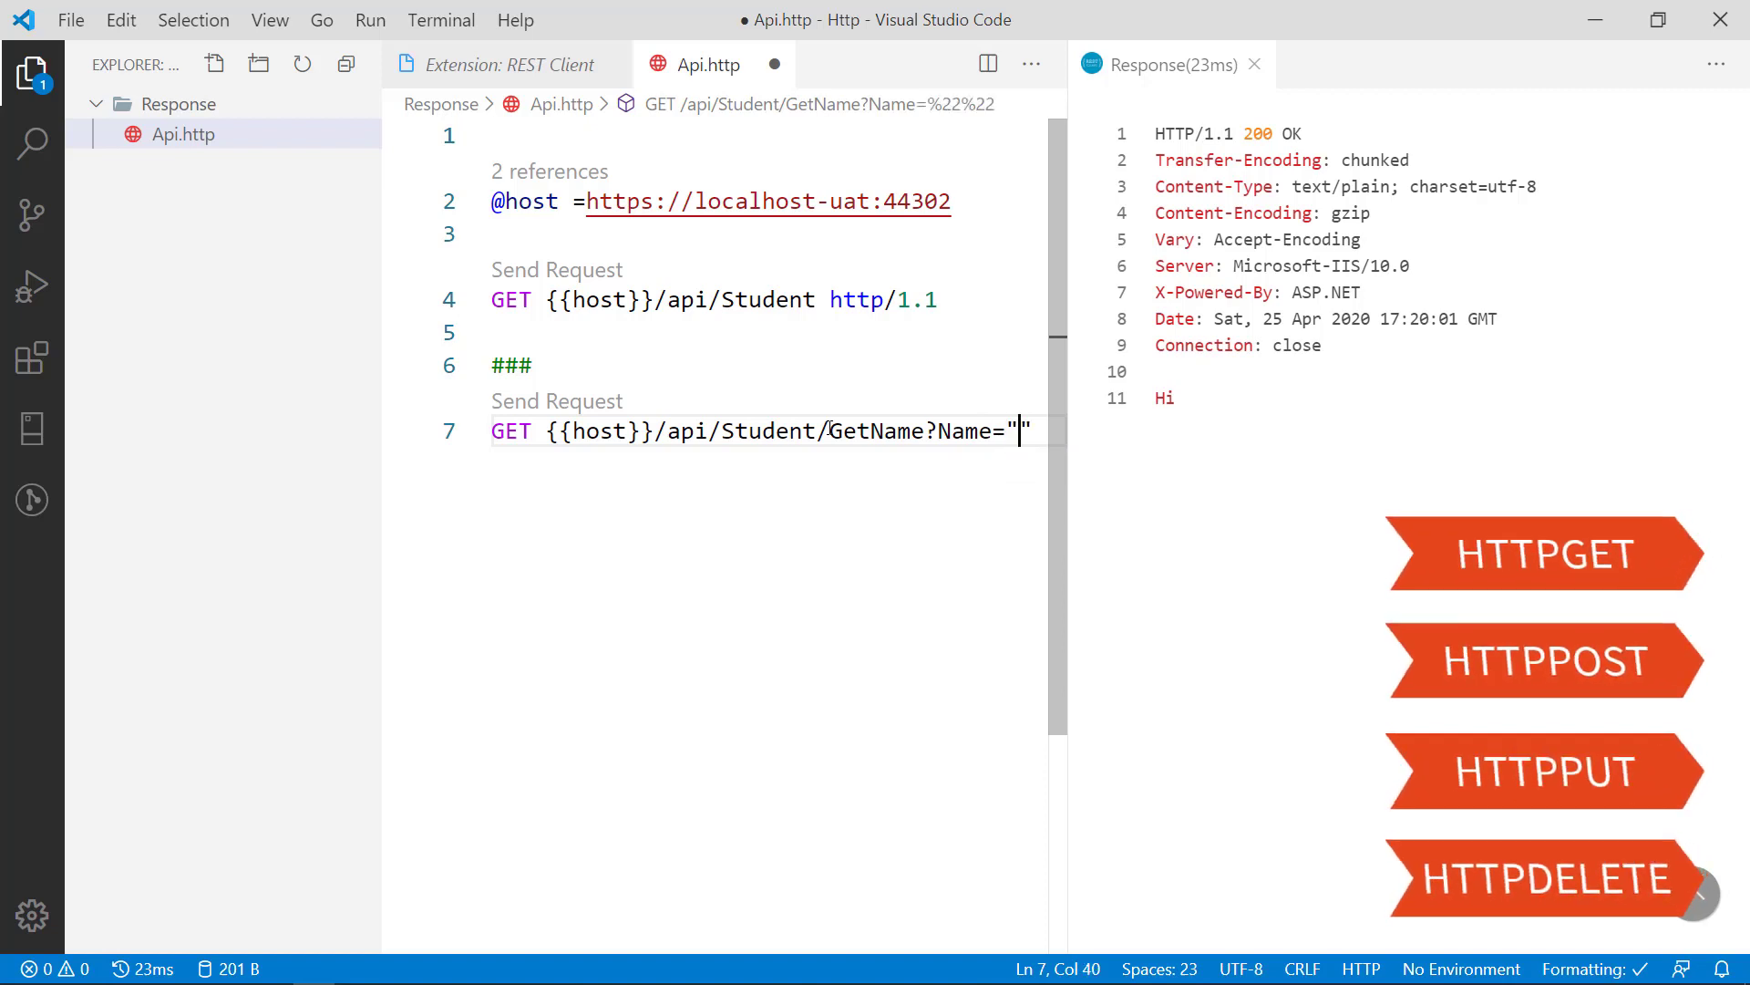
{"action": "type", "text": "Kalanchi"}
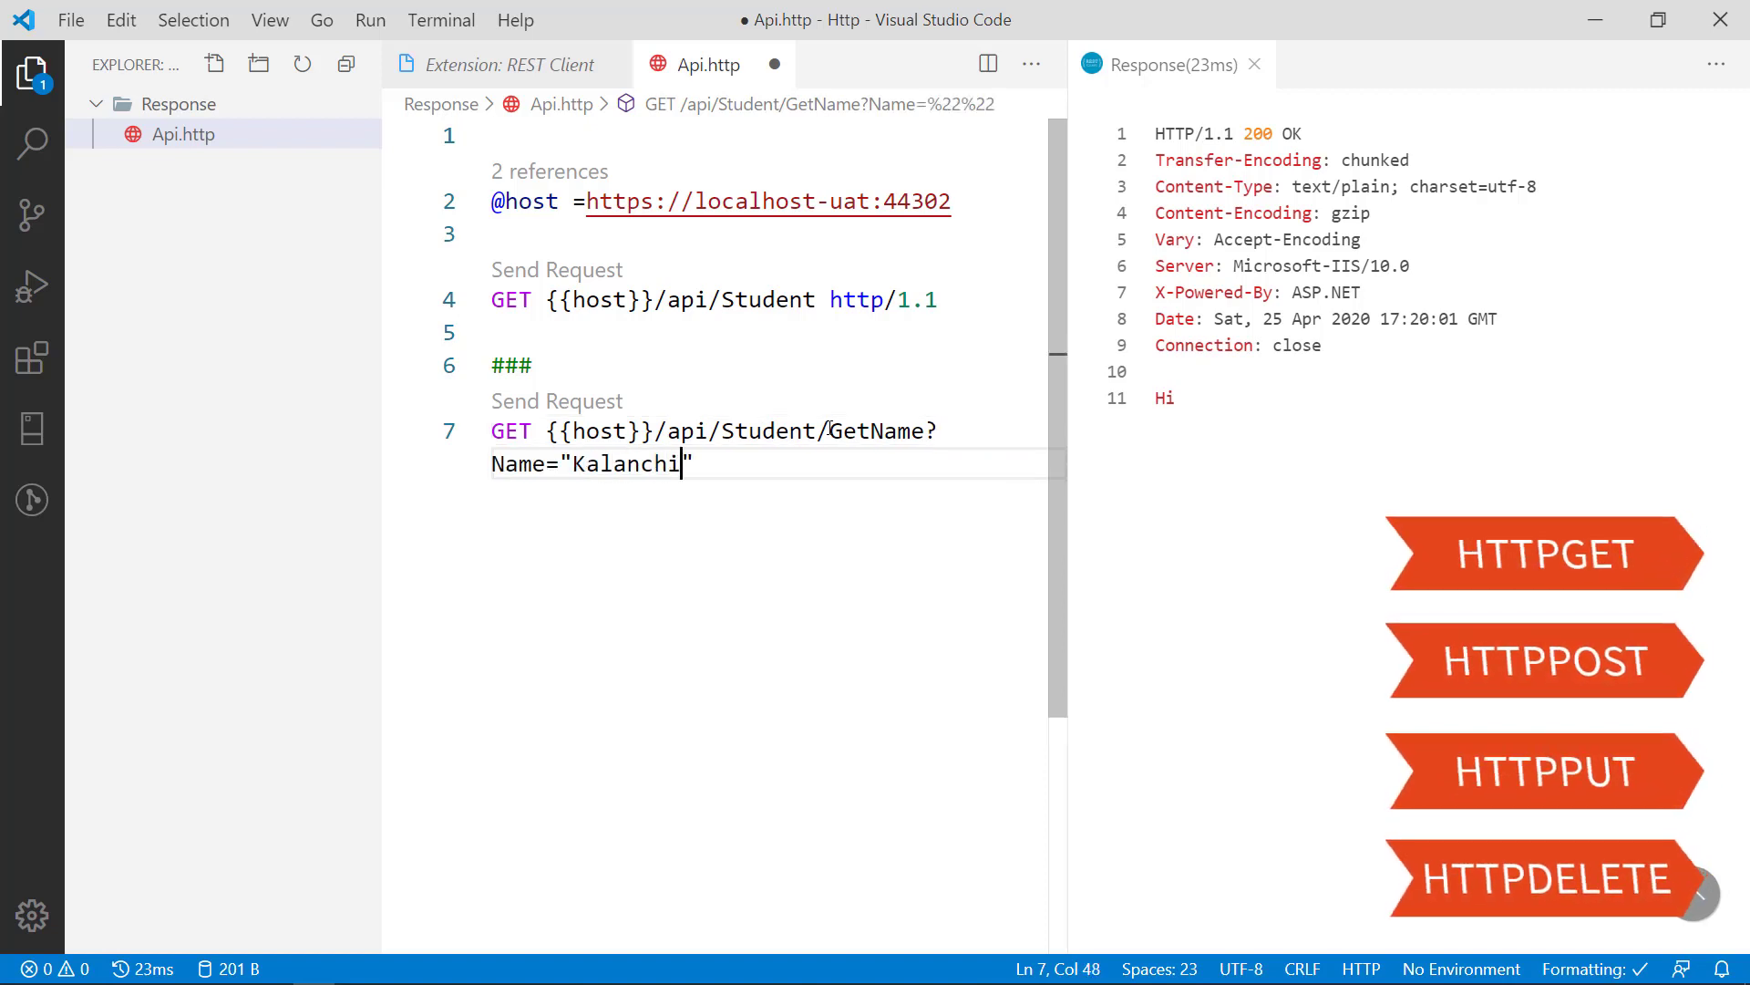
{"action": "type", "text": "yam"}
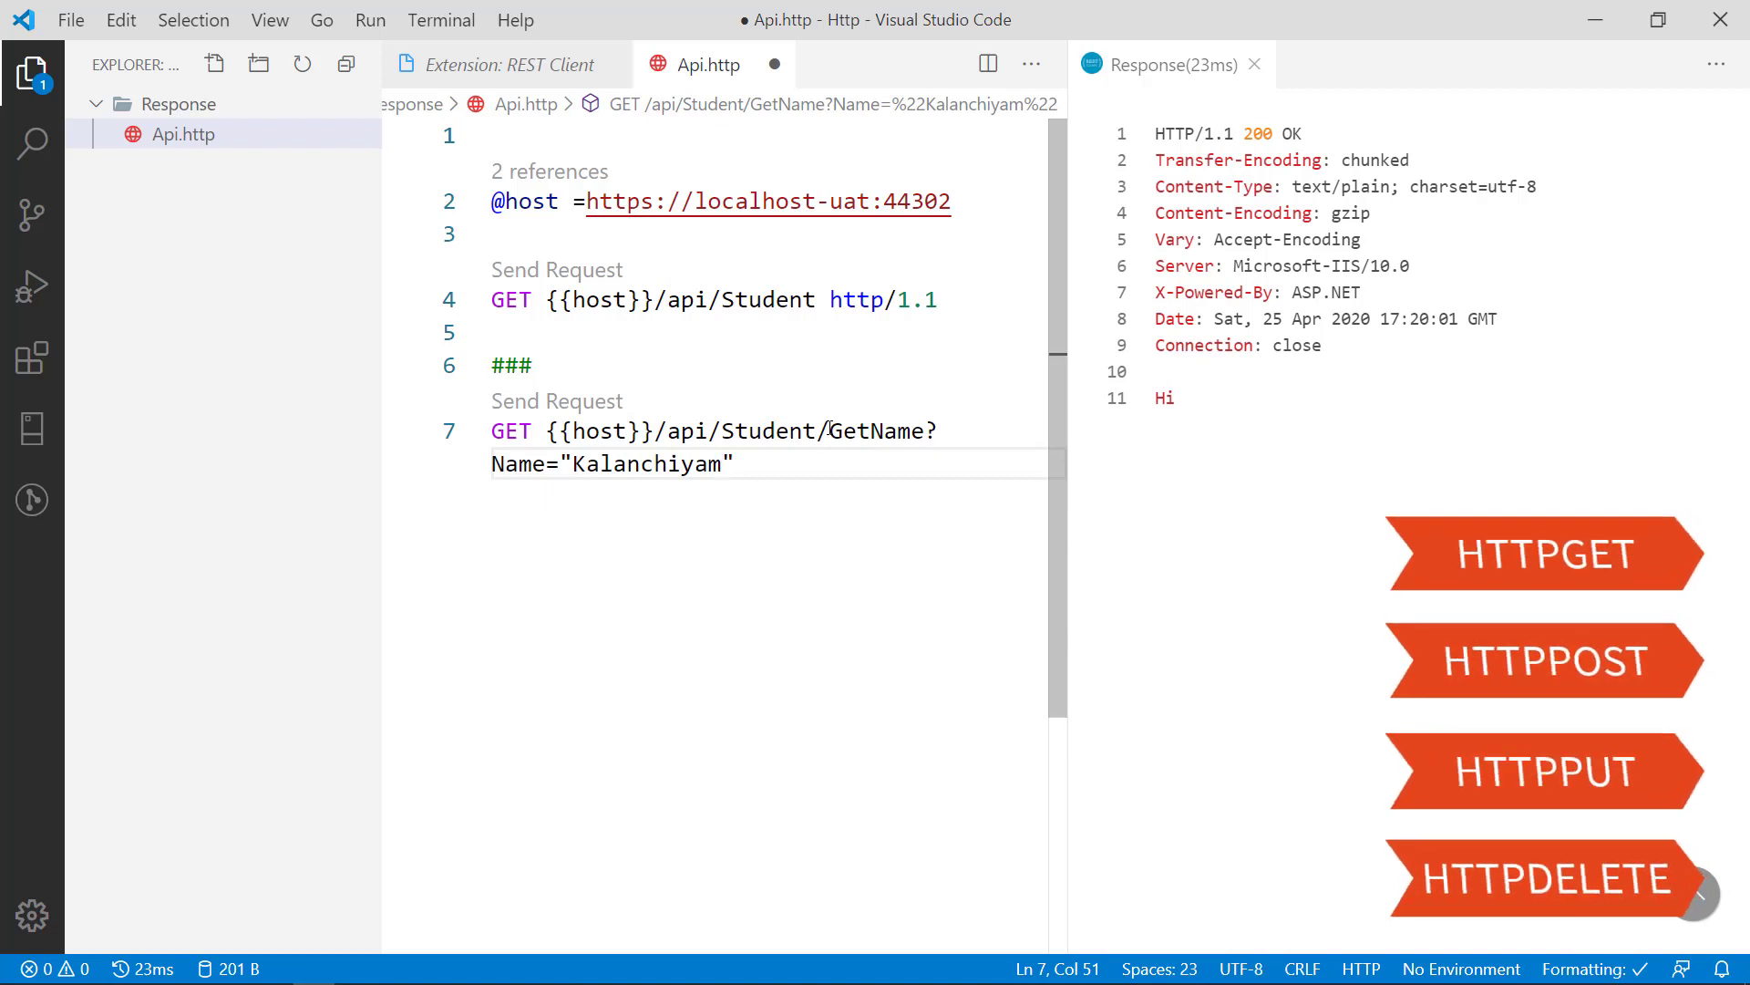
{"action": "type", "text": "h"}
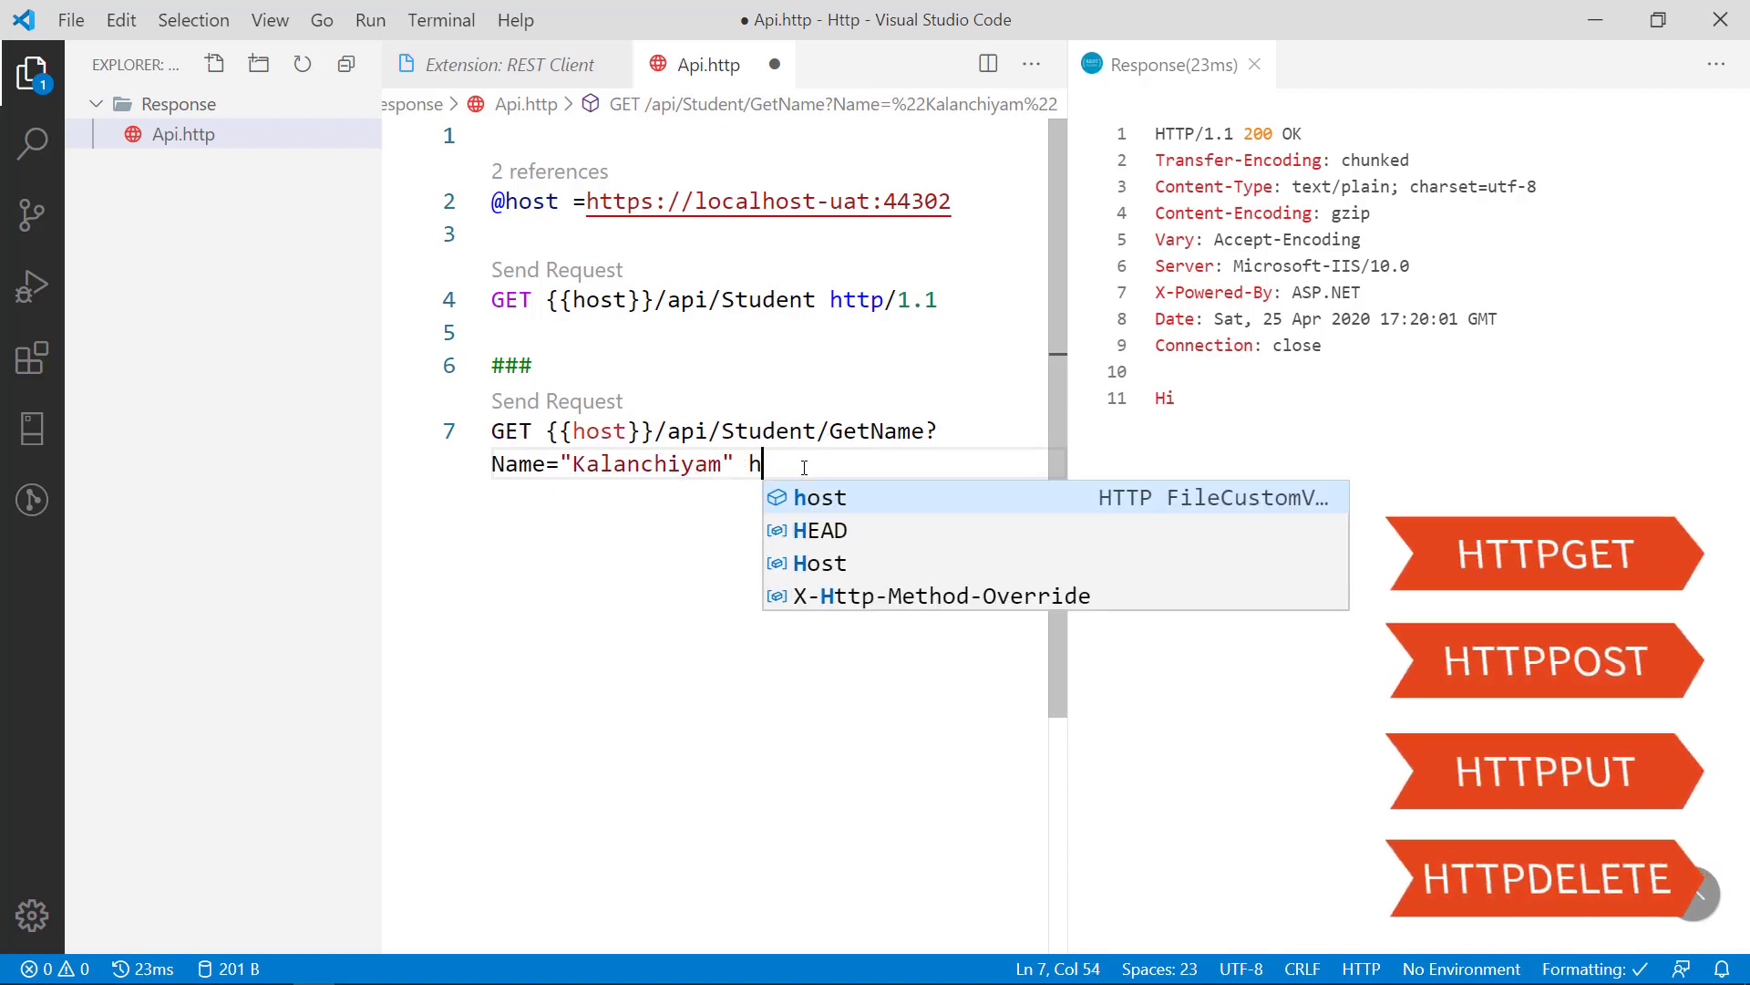
{"action": "type", "text": "t"}
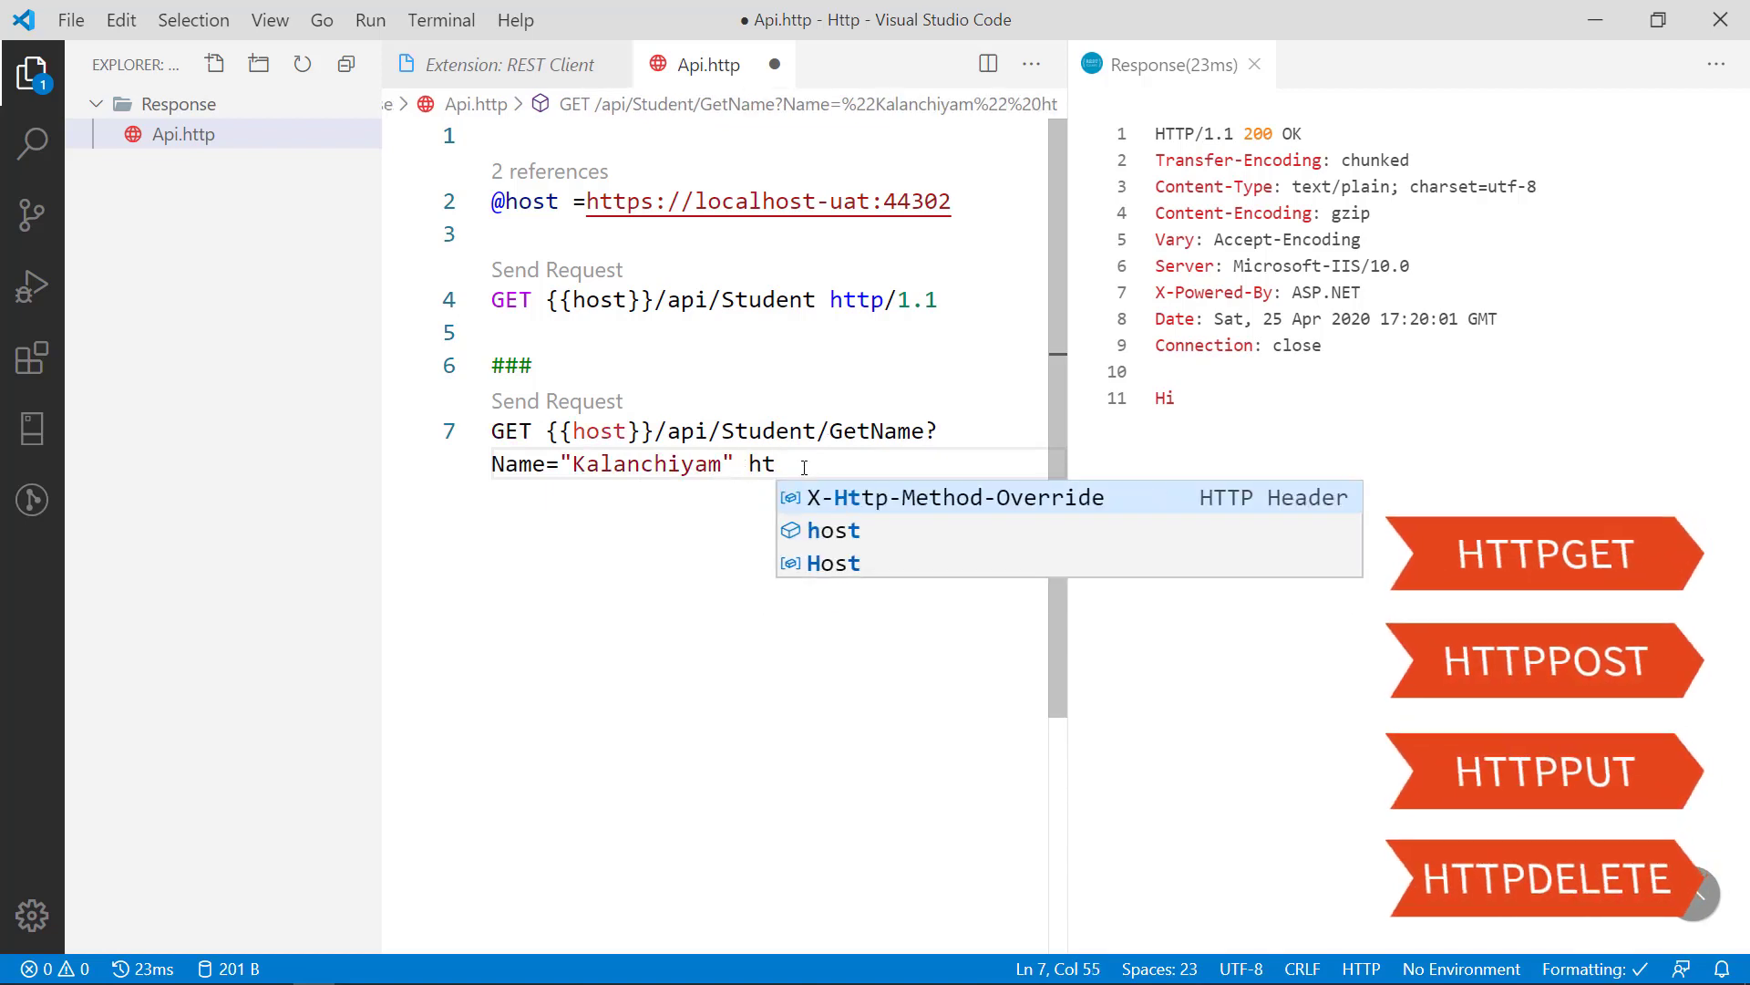
{"action": "type", "text": "tp/1"}
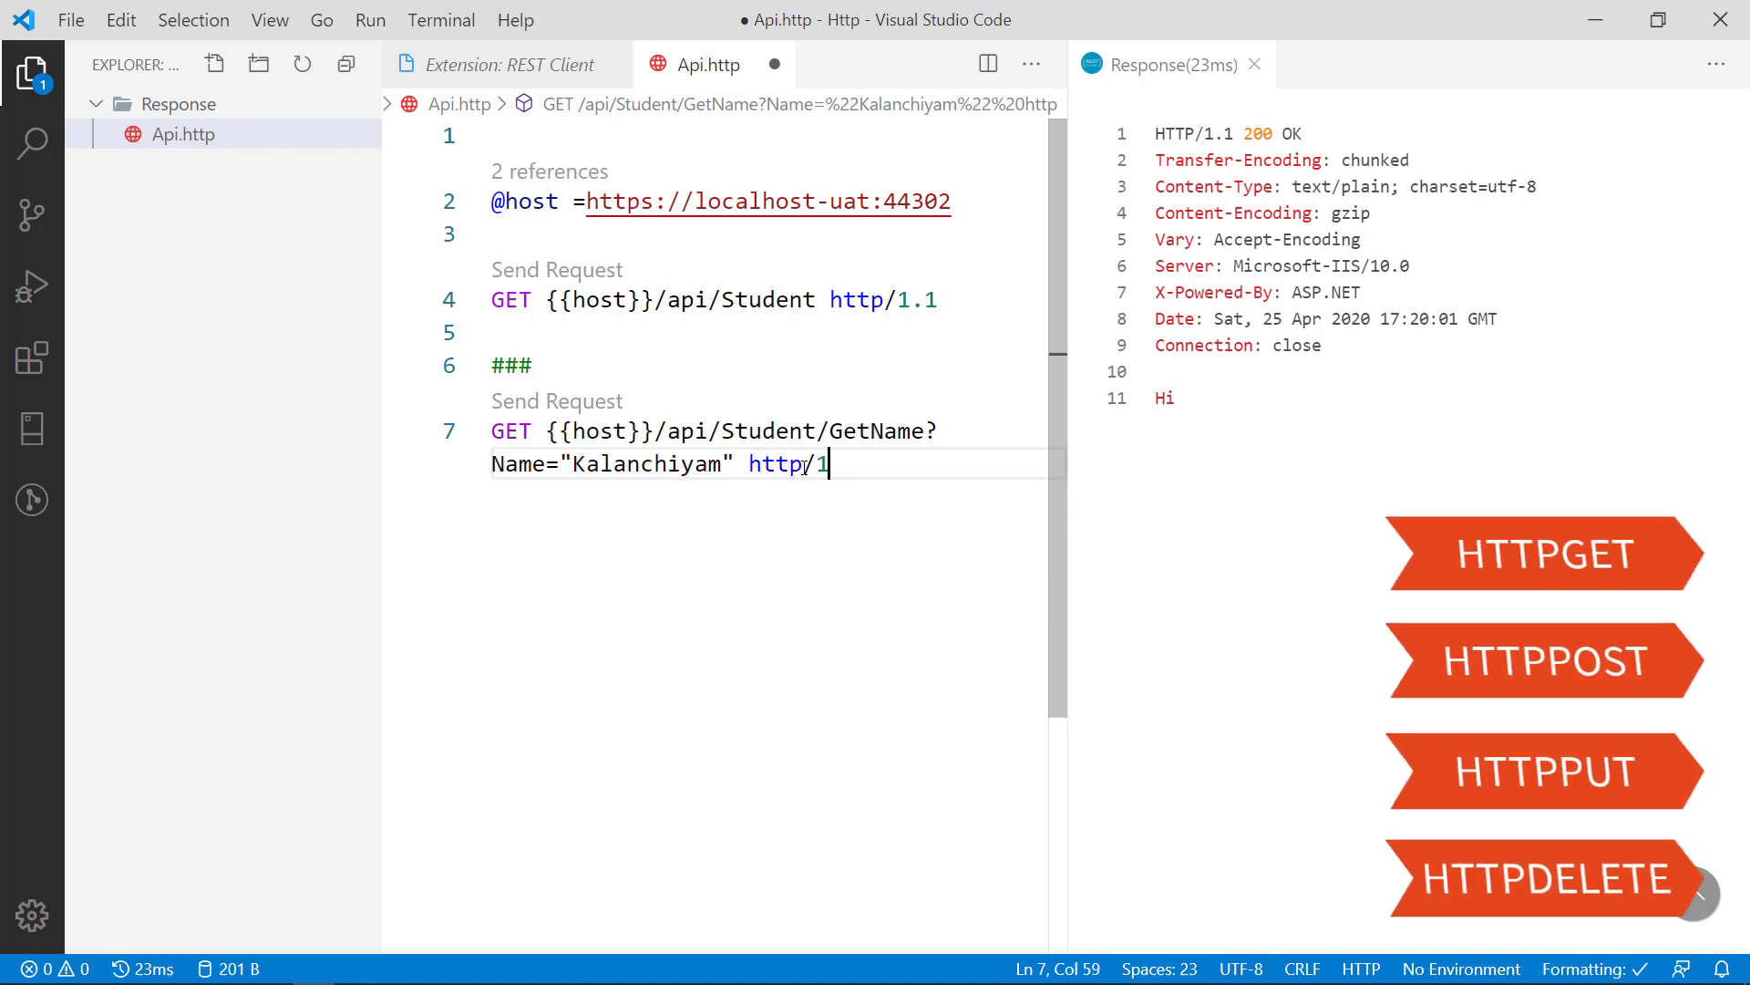
{"action": "type", "text": ".1"}
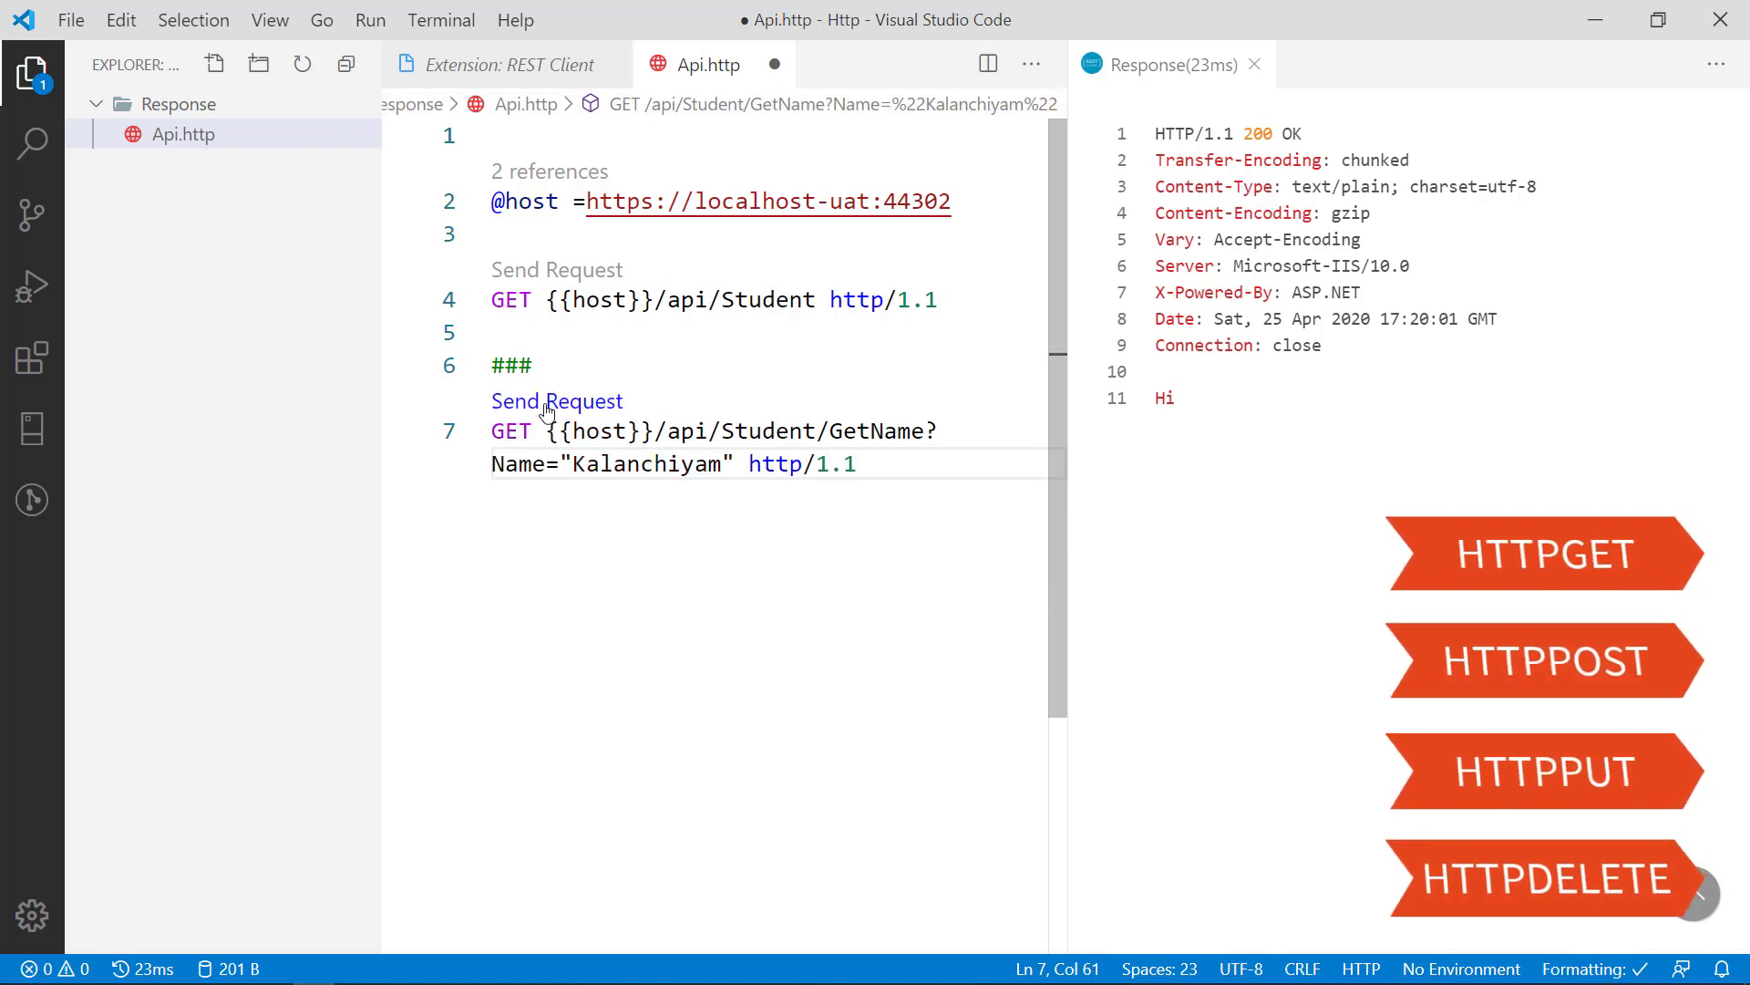
{"action": "left_click", "coordinate": [556, 401]}
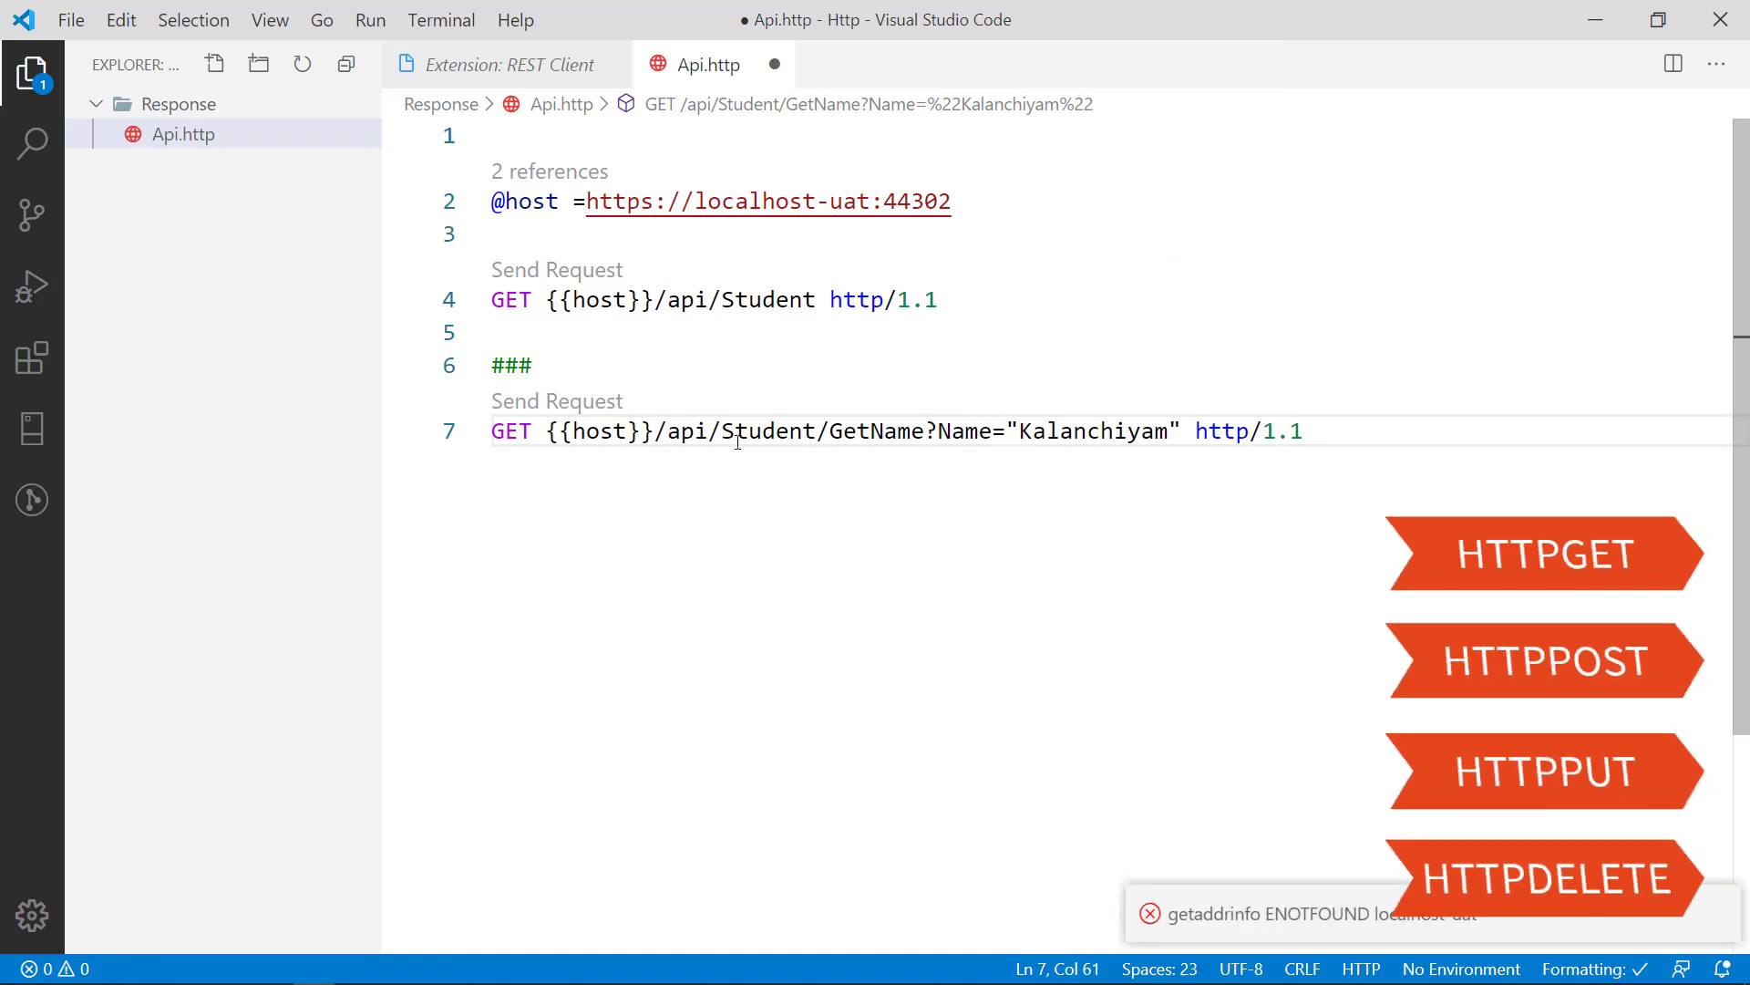
{"action": "mouse_move", "coordinate": [822, 162]}
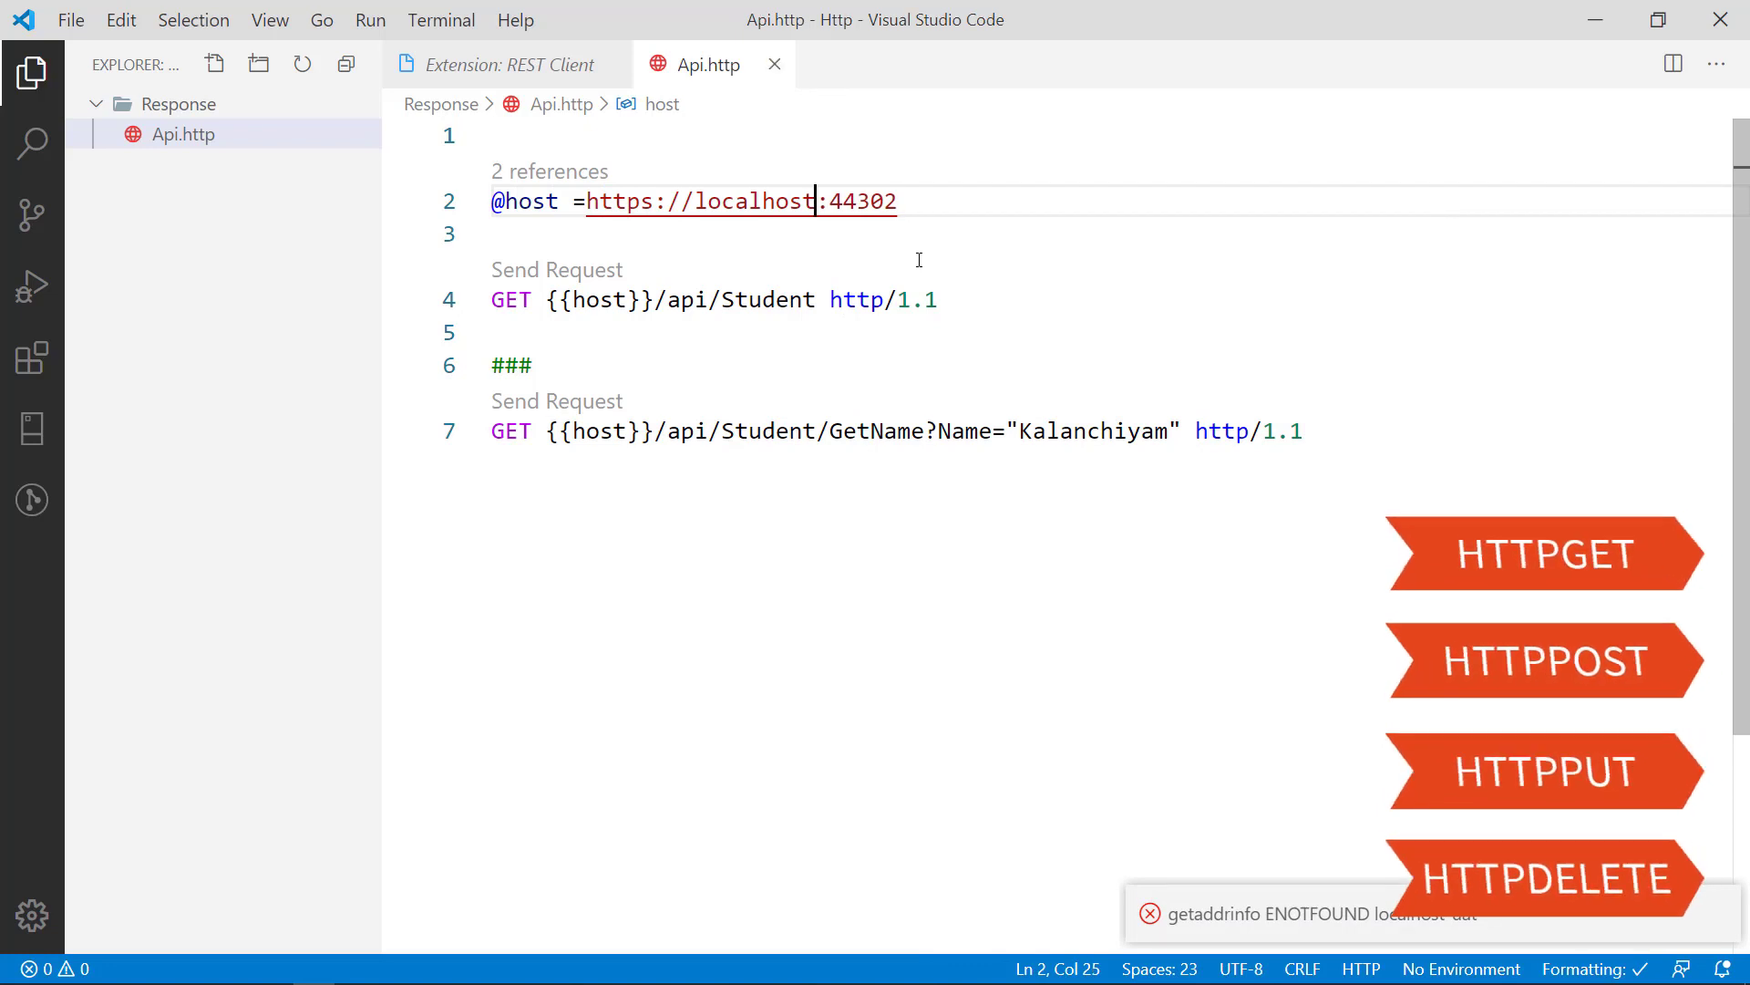
{"action": "left_click", "coordinate": [556, 401]}
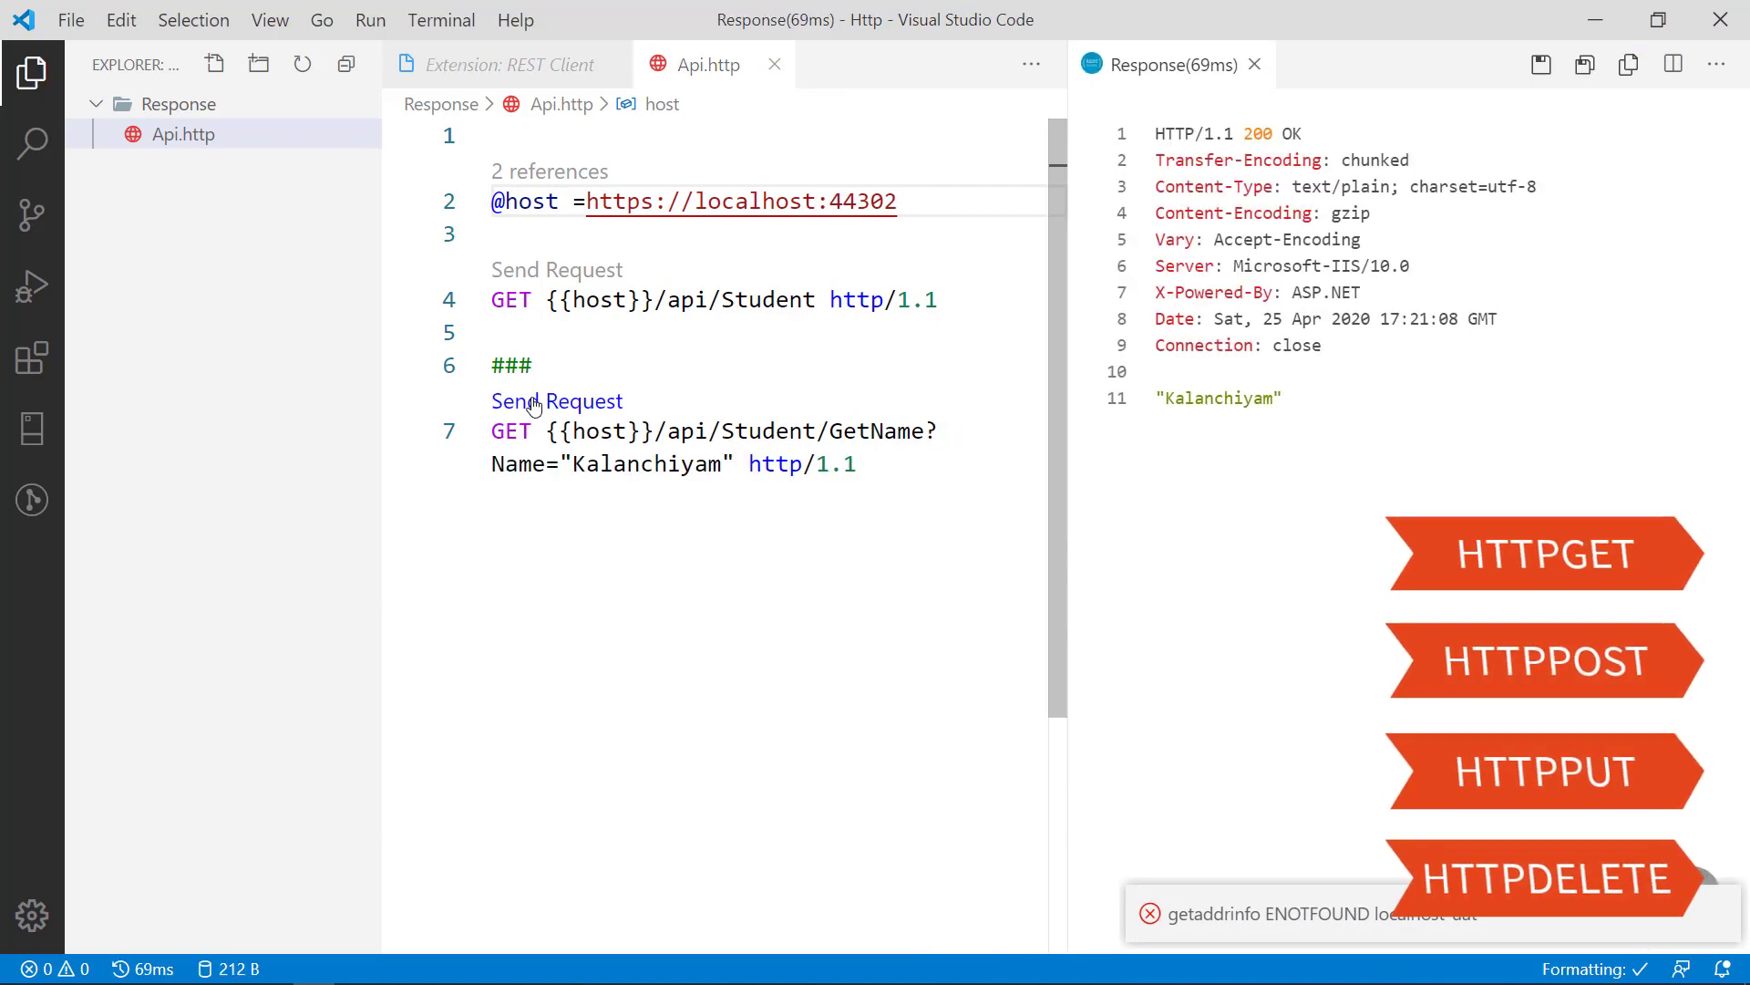
{"action": "double_click", "coordinate": [1217, 397]}
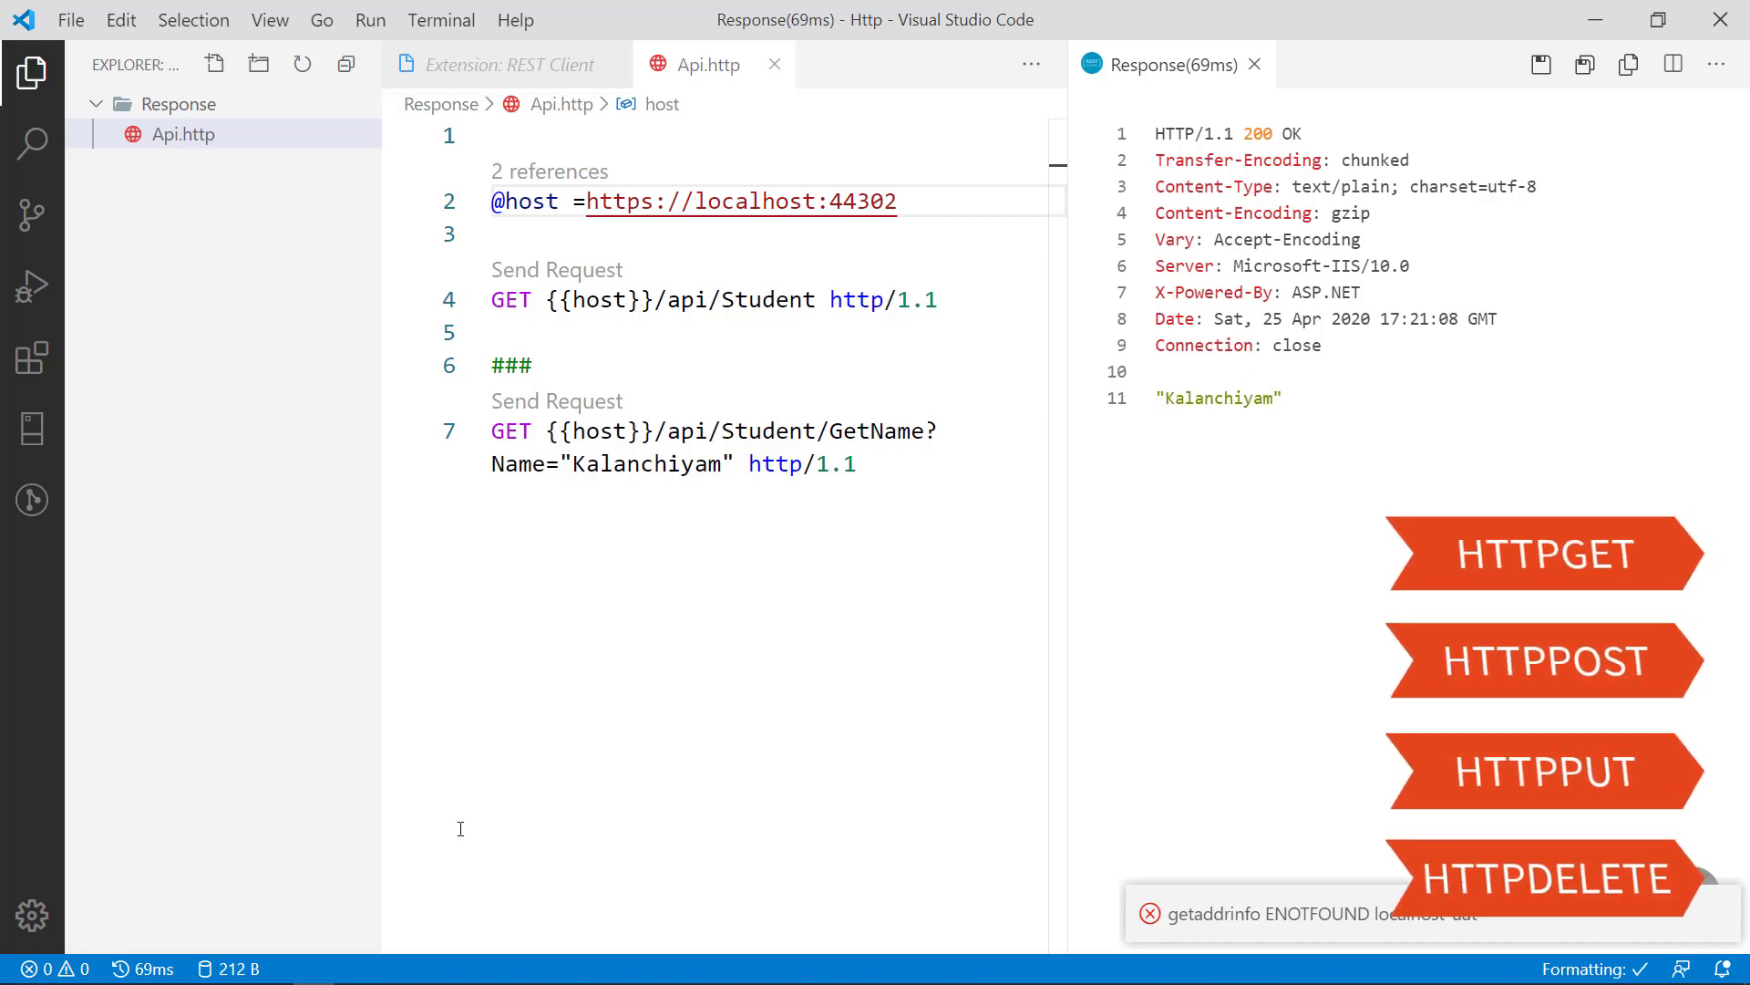
{"action": "left_click", "coordinate": [278, 968]}
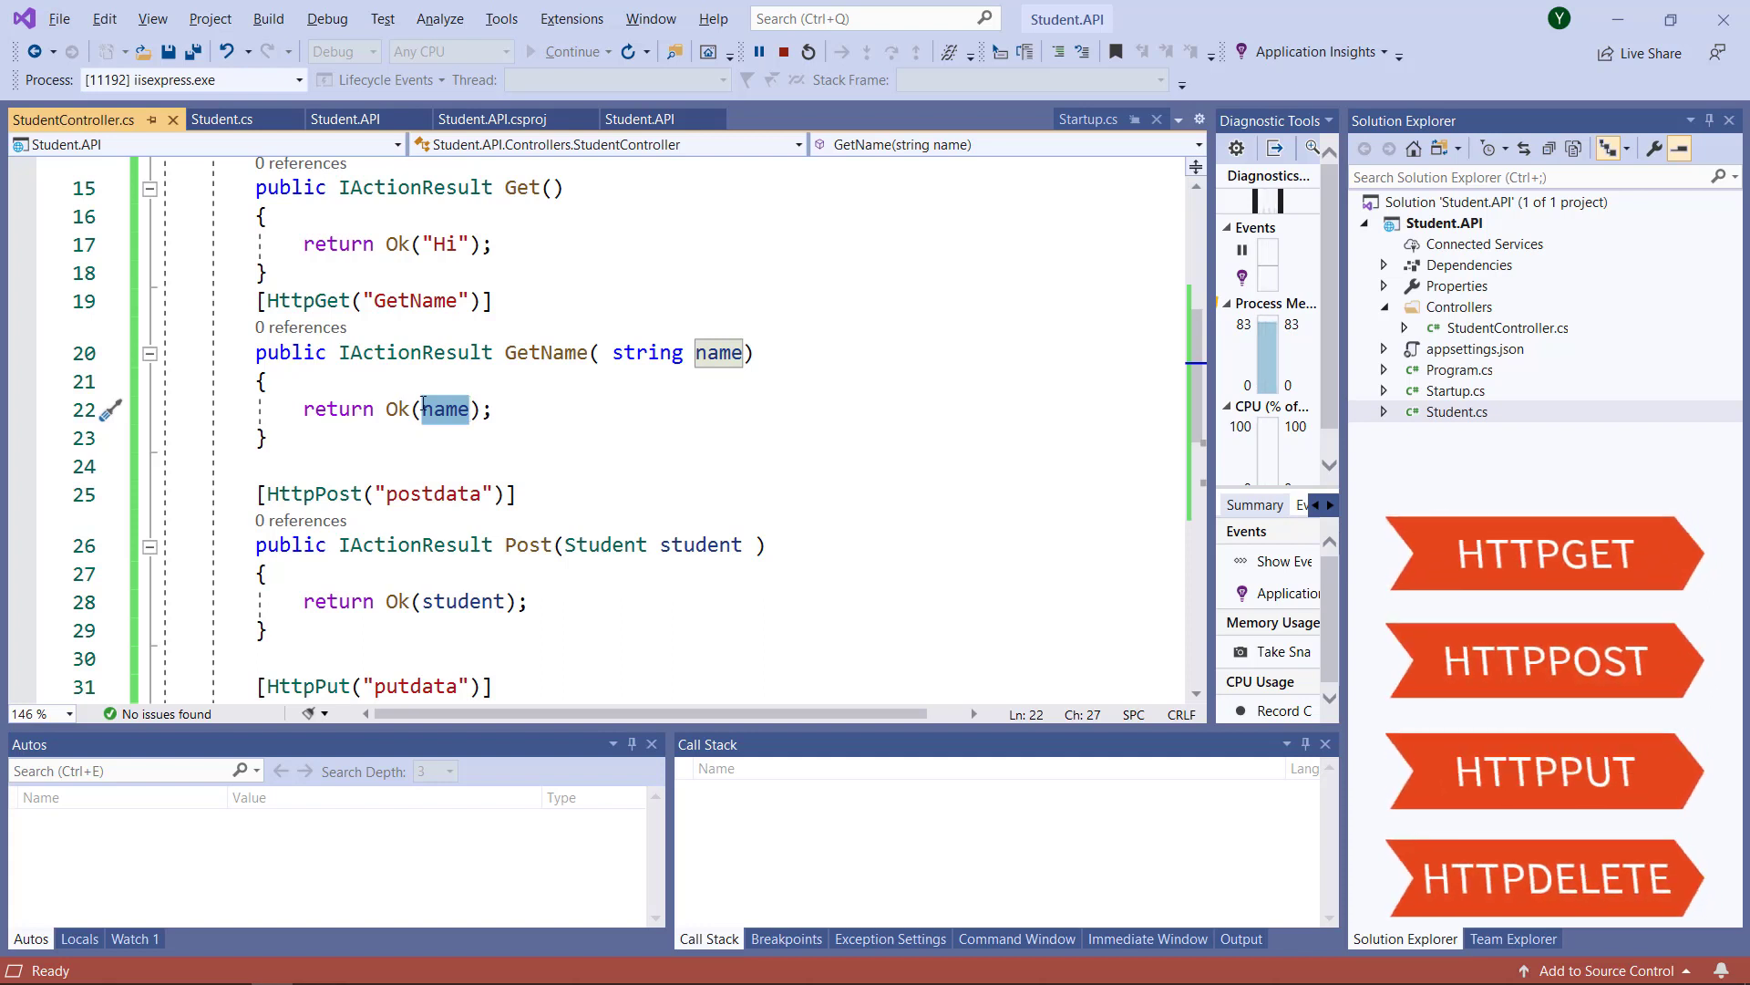
{"action": "left_click", "coordinate": [423, 494]}
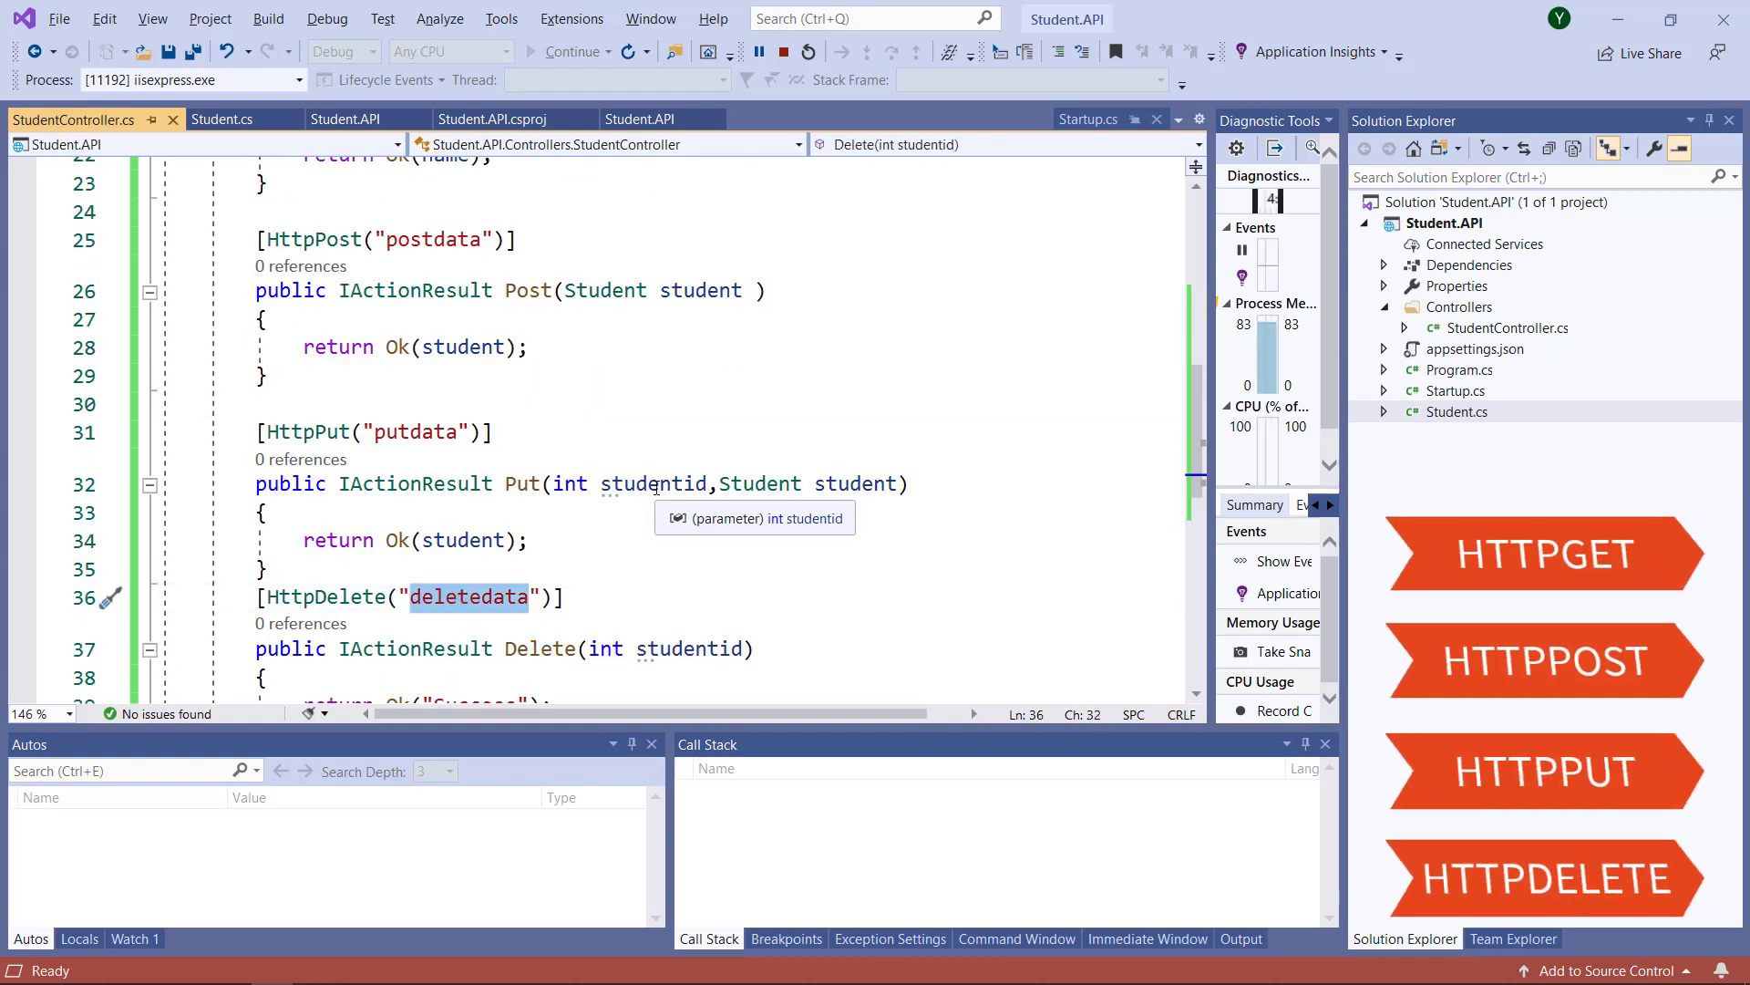
{"action": "mouse_move", "coordinate": [593, 282]}
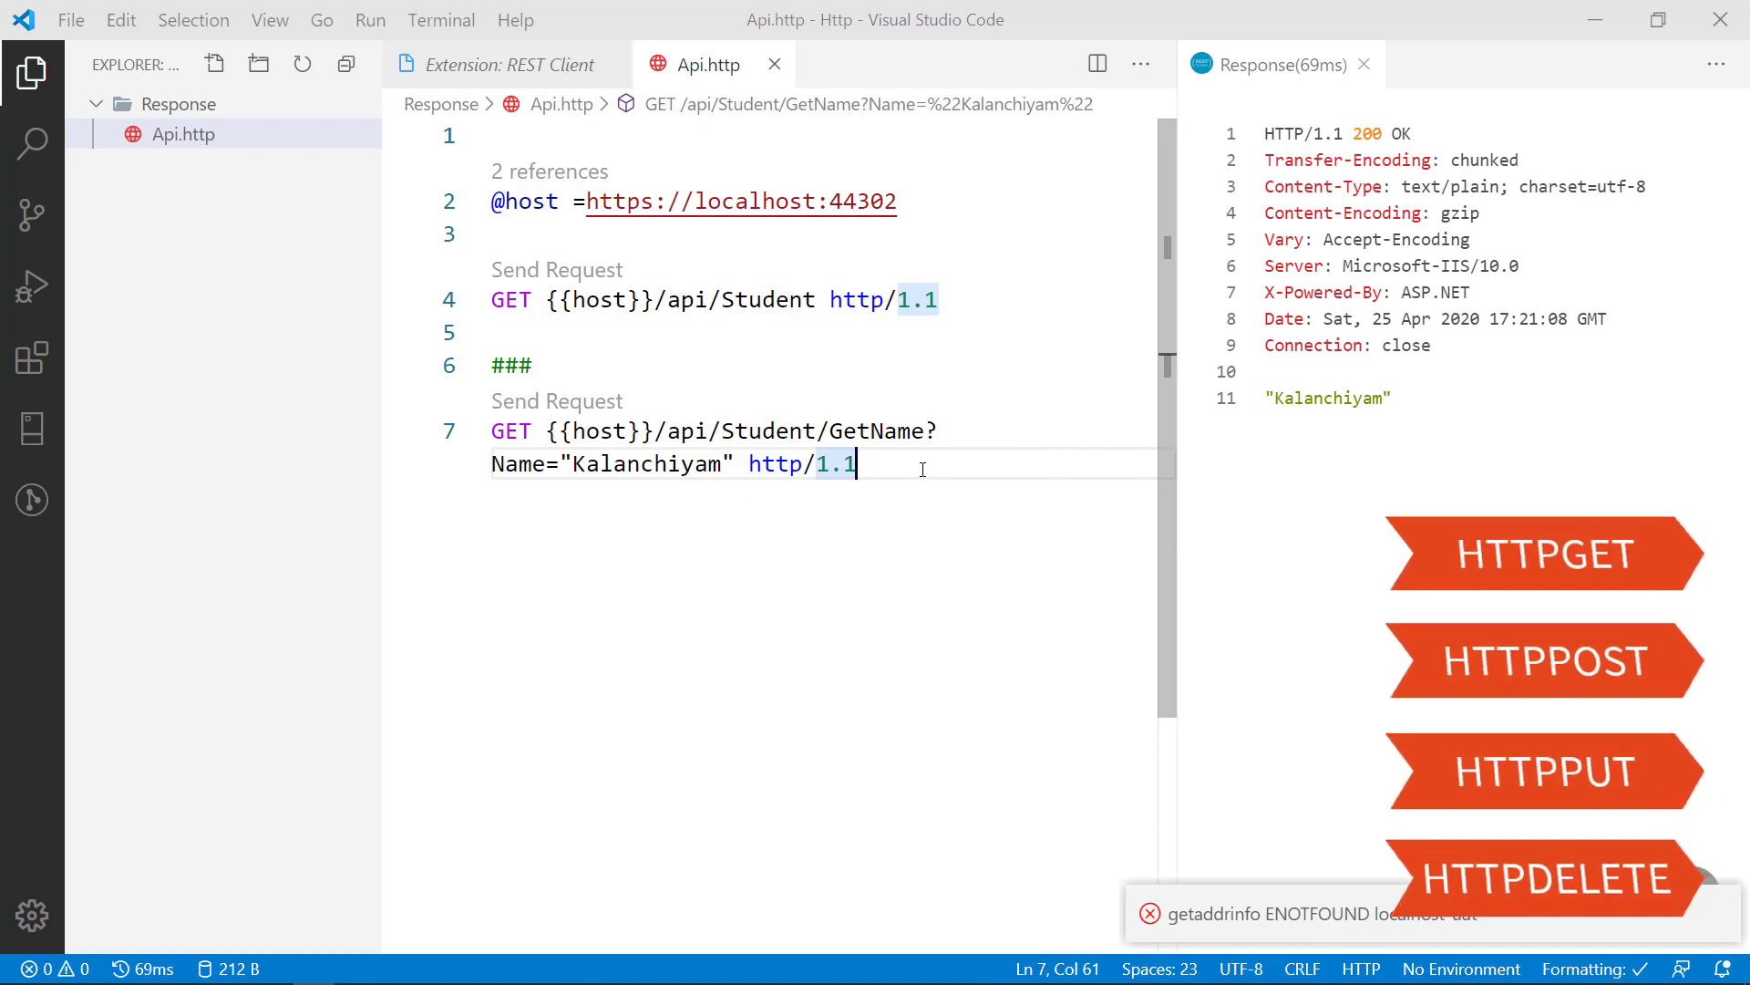
Step: Label the second request '### GetName' and add a new ### separator below it
{"action": "type", "text": "###"}
{"action": "left_click", "coordinate": [826, 365]}
{"action": "type", "text": " Get"}
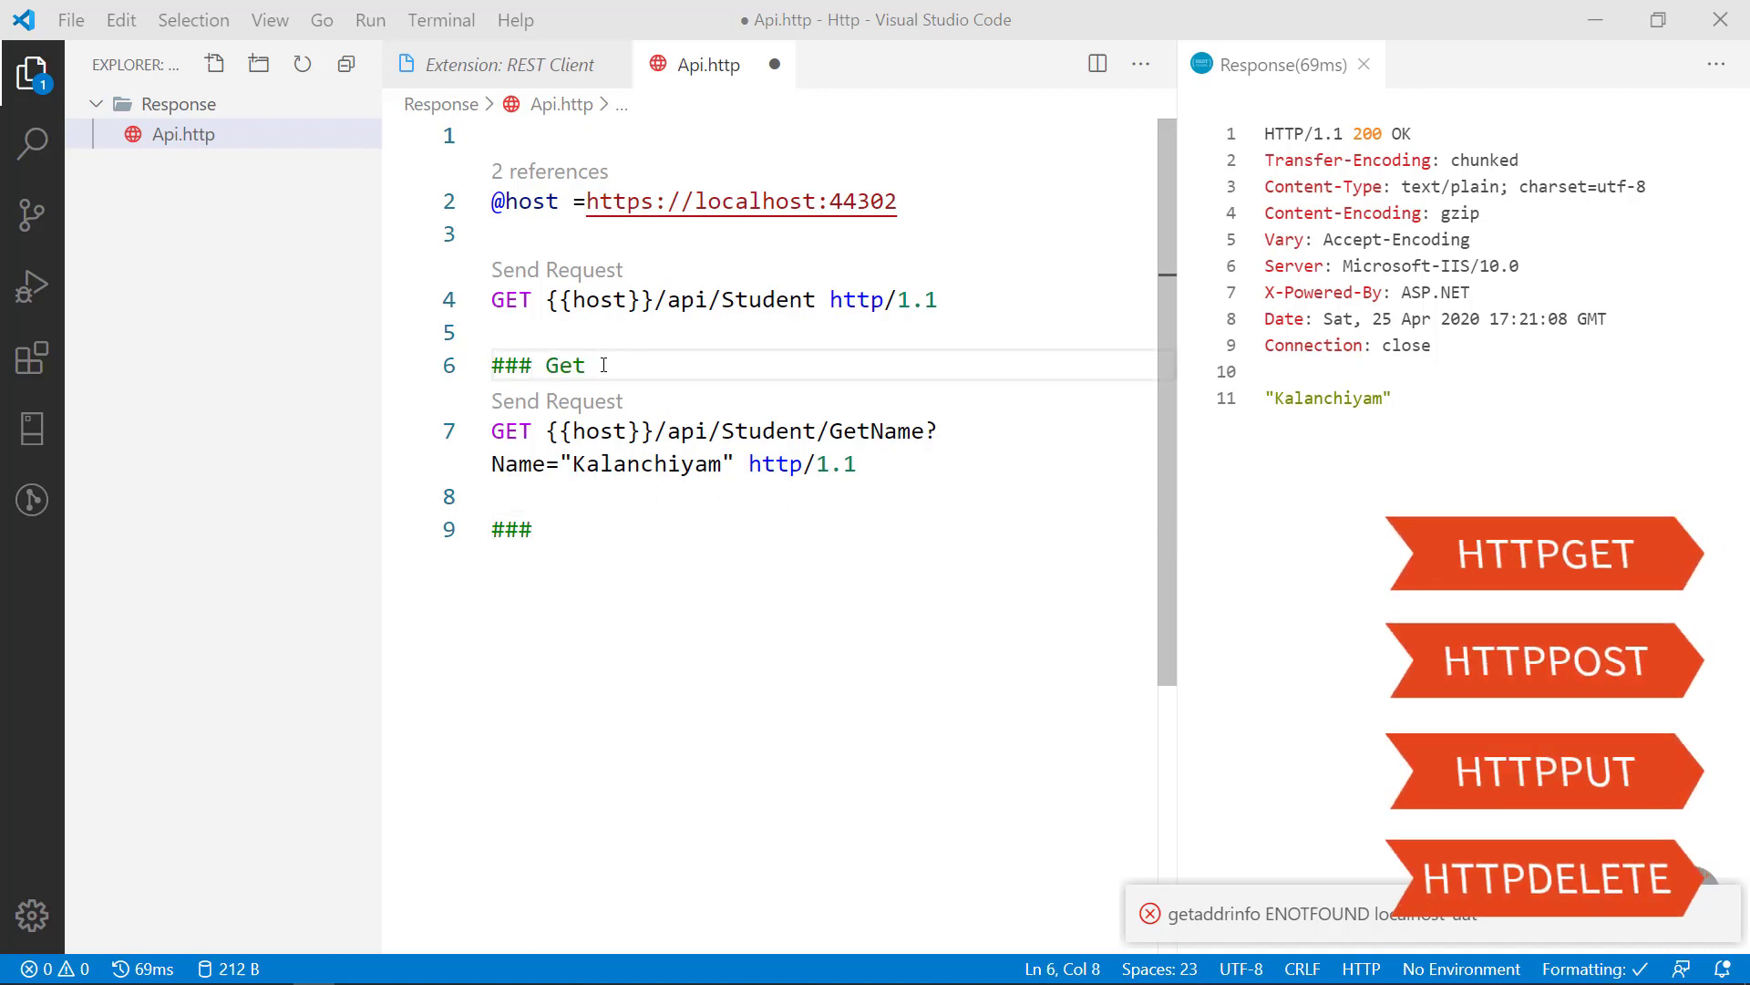
{"action": "type", "text": "Name"}
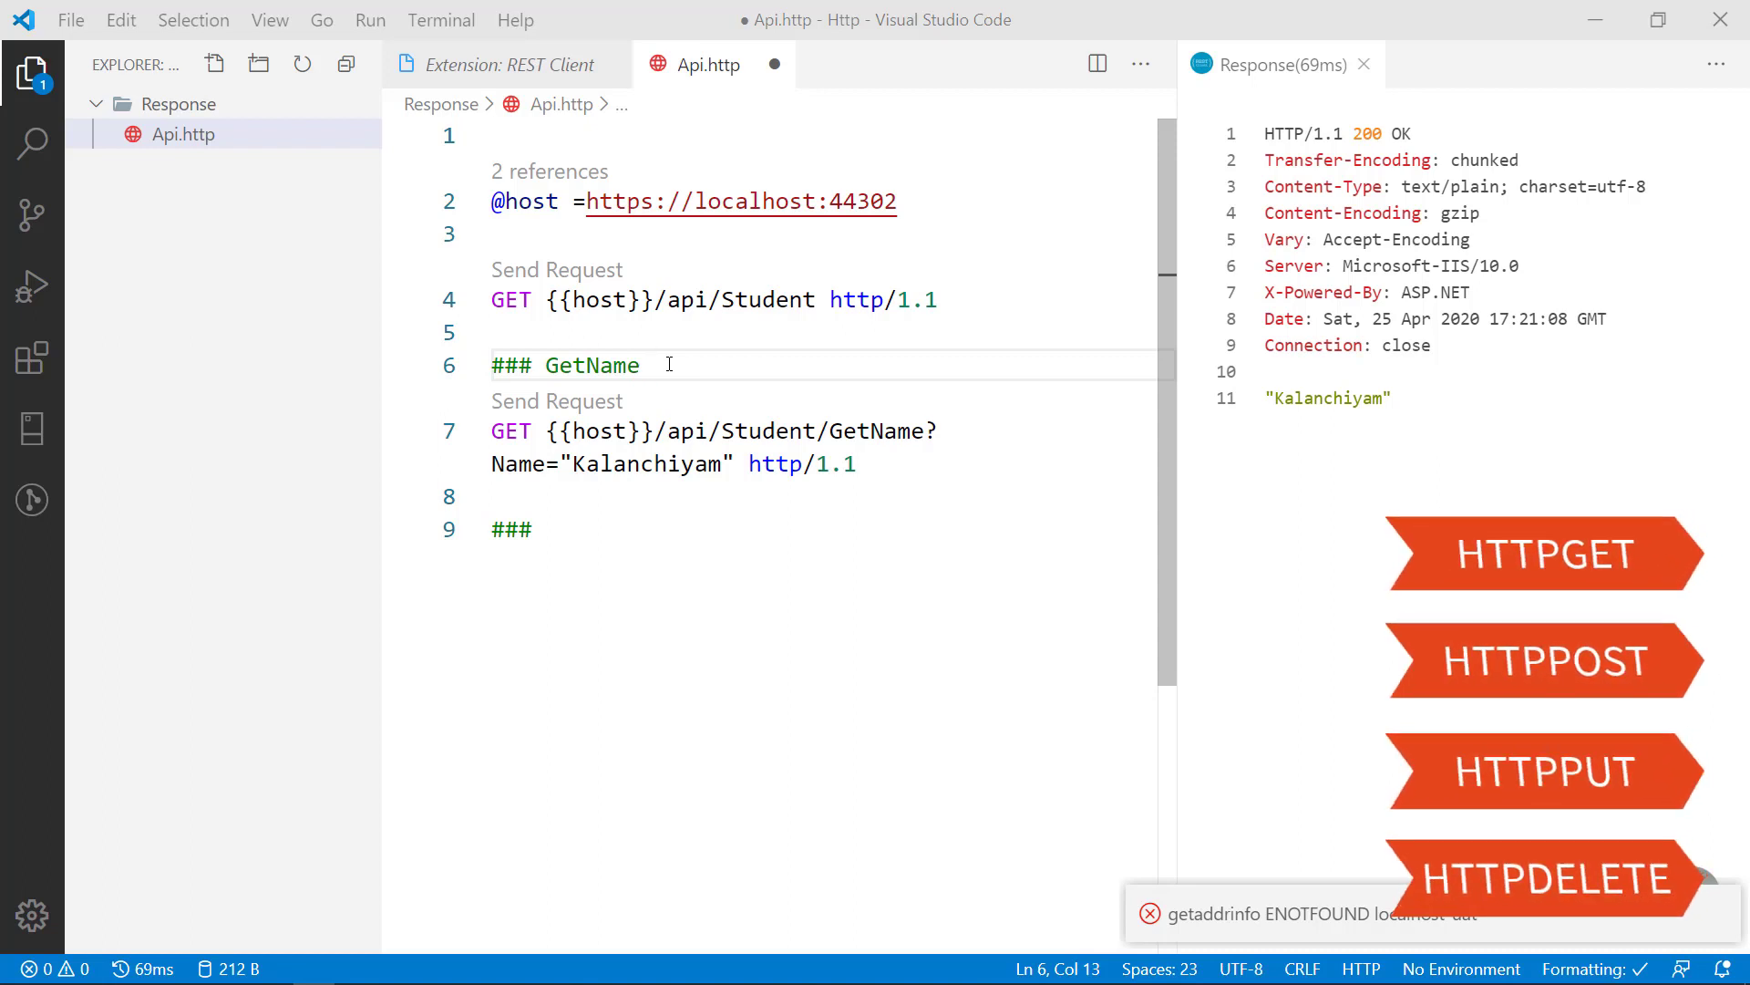
{"action": "left_click", "coordinate": [582, 528]}
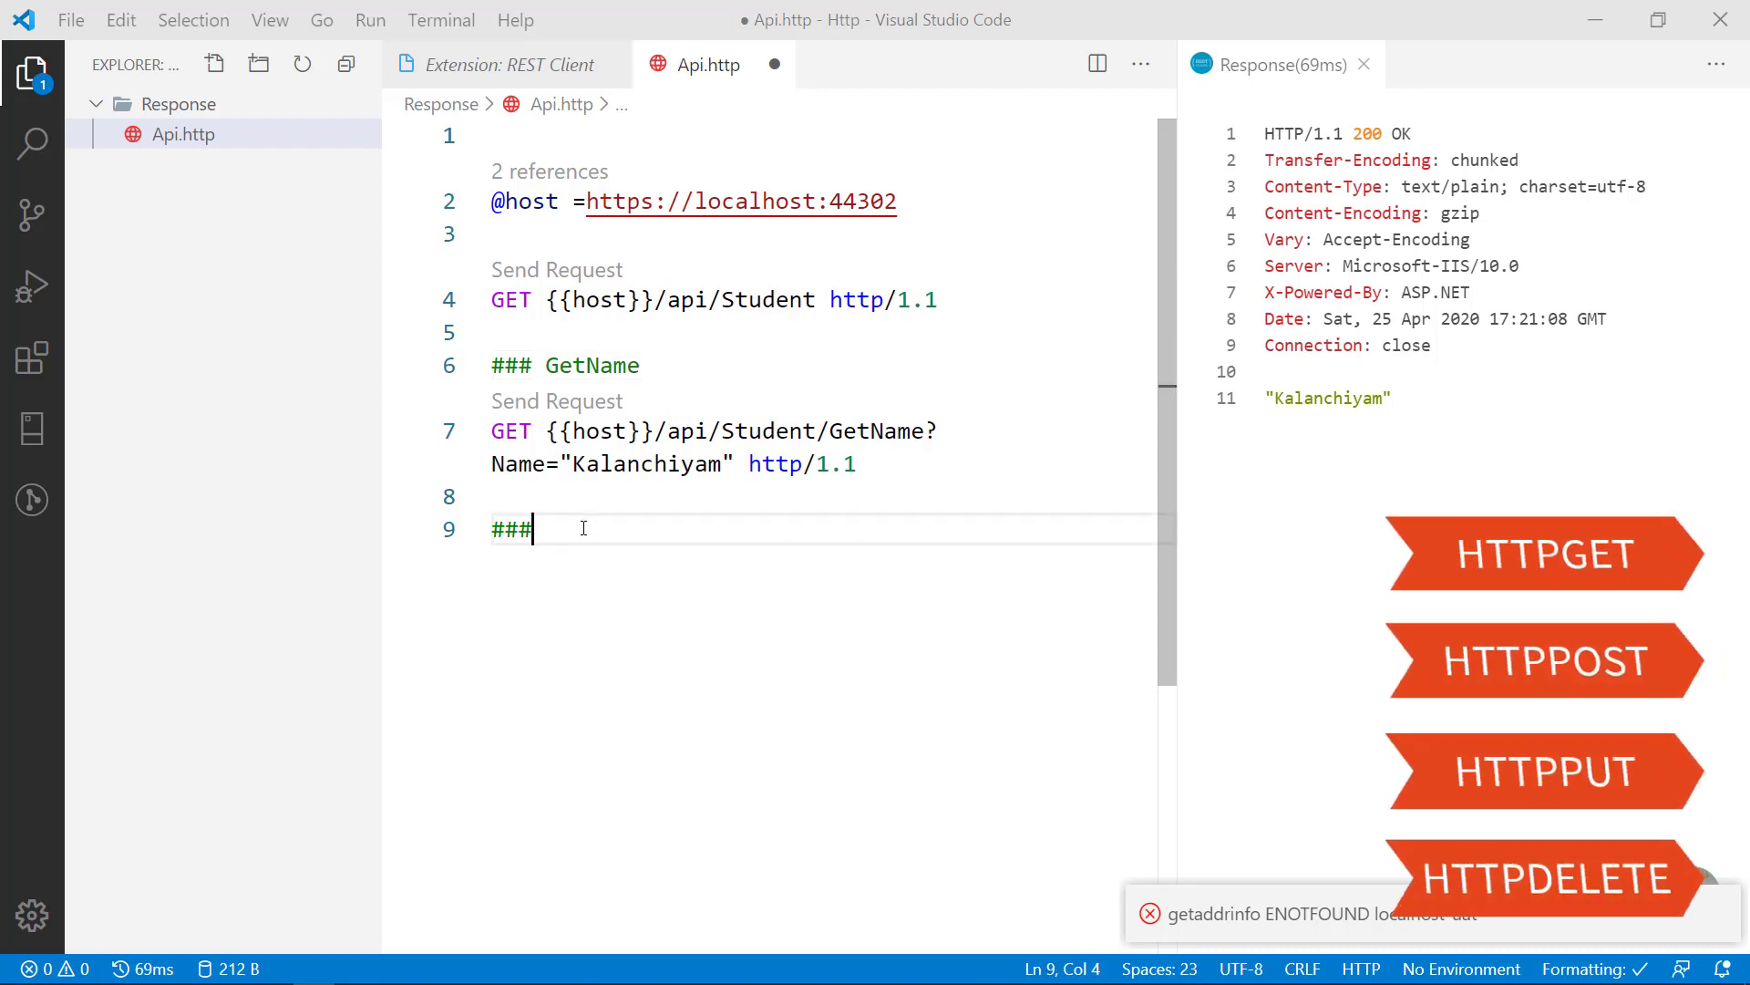
Step: Write a POST {{host}}/api/Student/postdata request with header Content-Type: application/json
{"action": "key", "text": "Enter"}
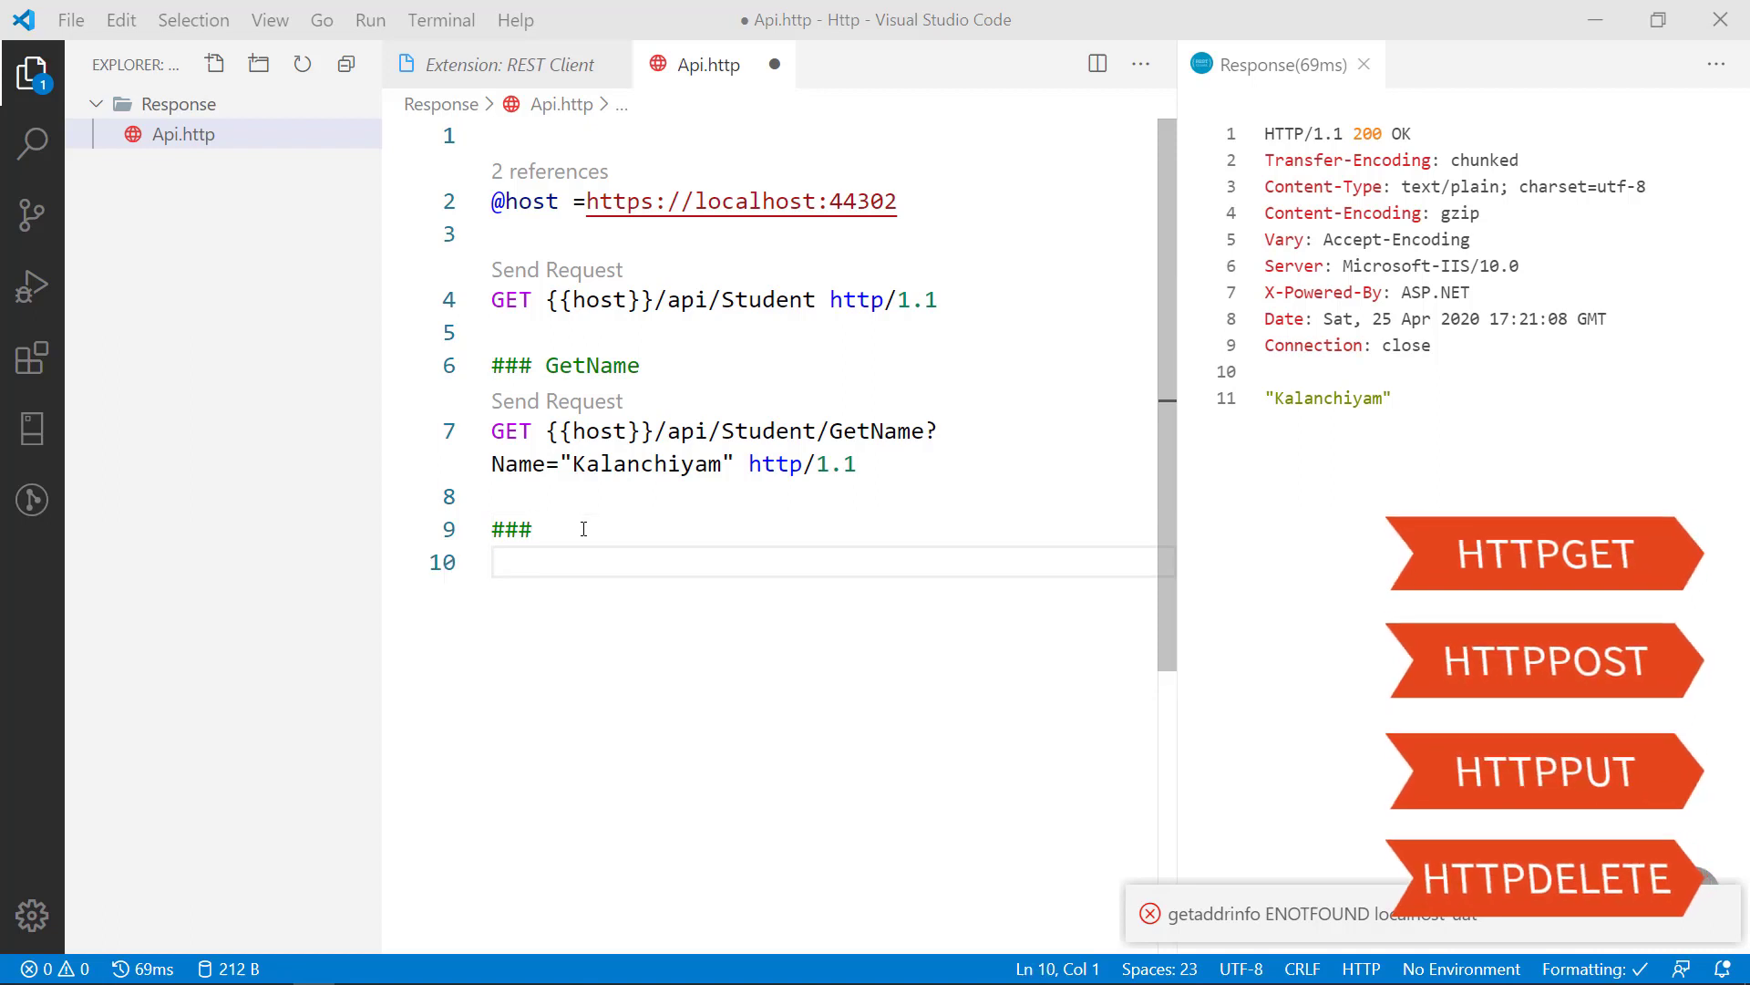
{"action": "type", "text": "post"}
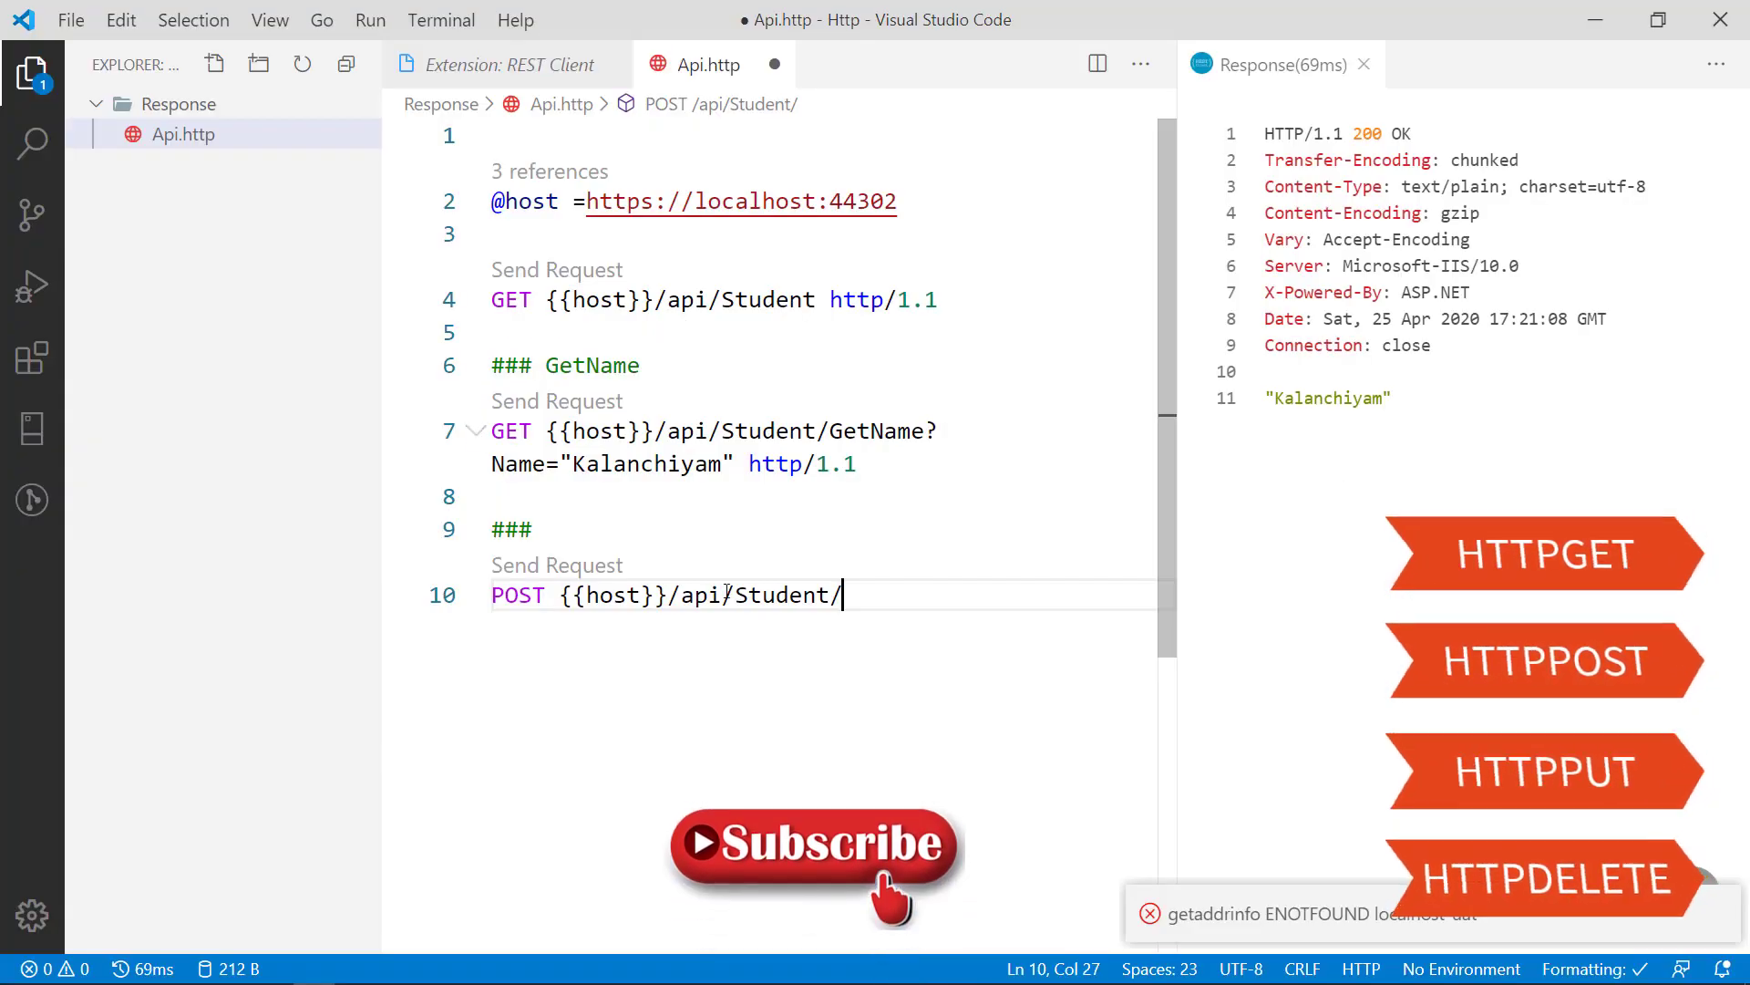
{"action": "type", "text": "postdata"}
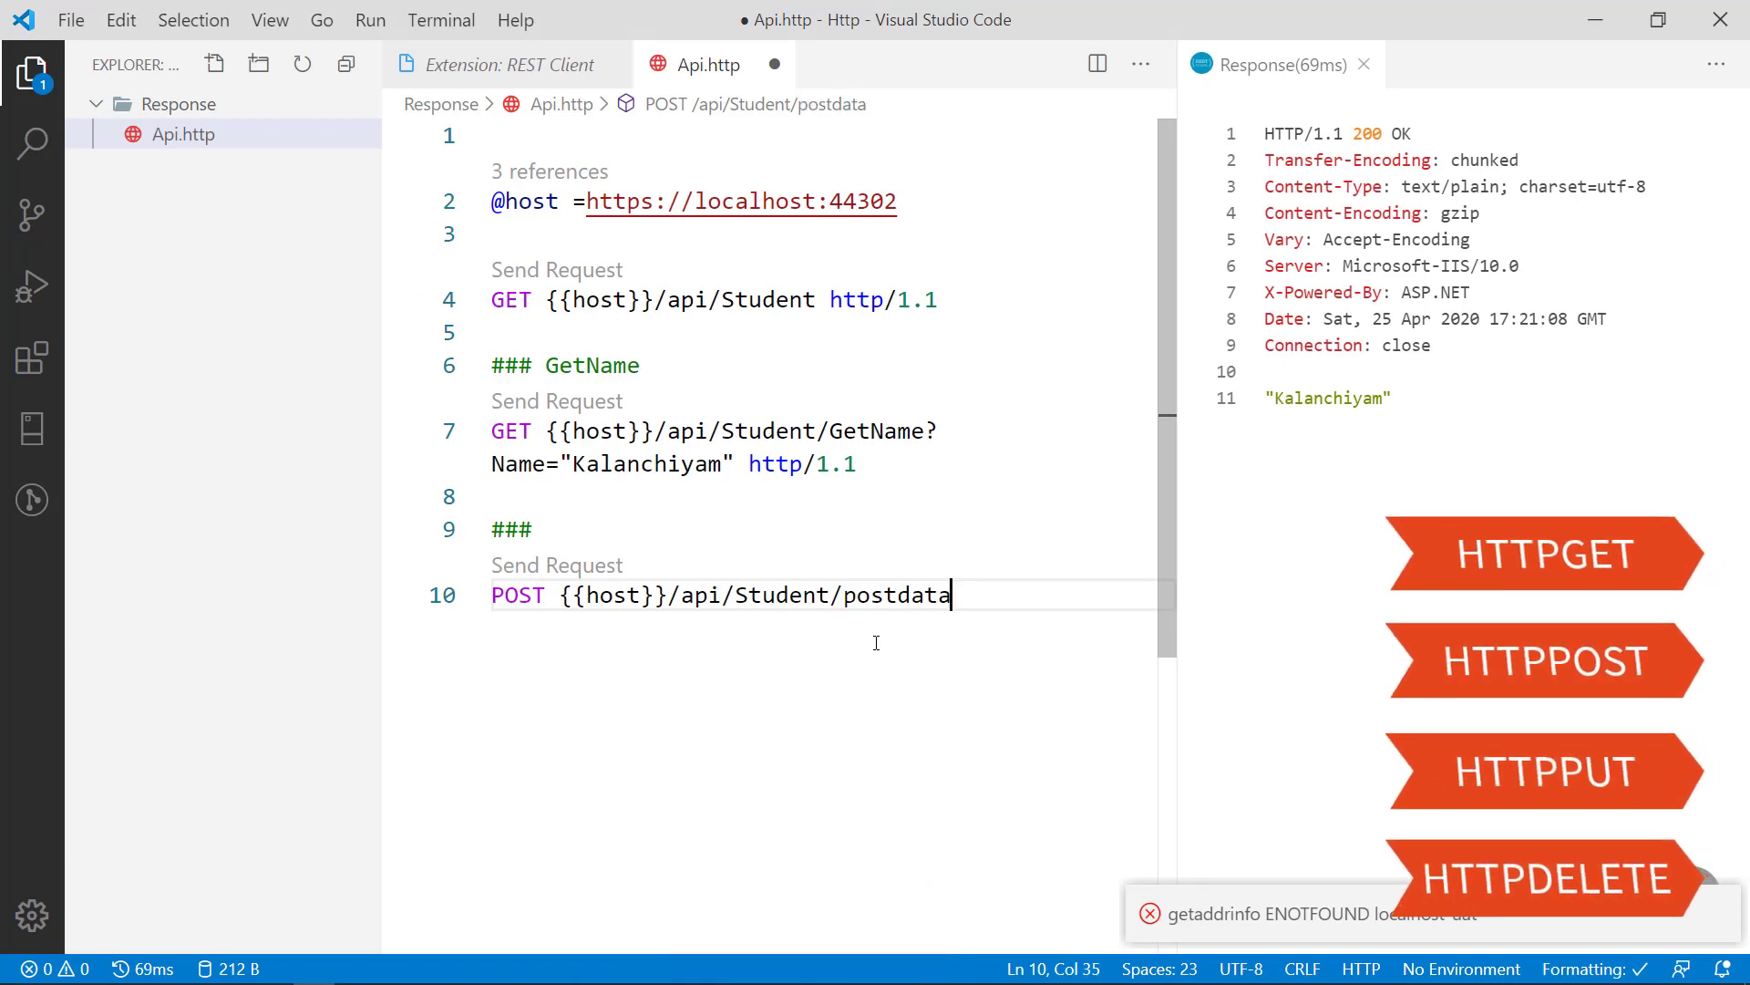
{"action": "type", "text": "http/1.1"}
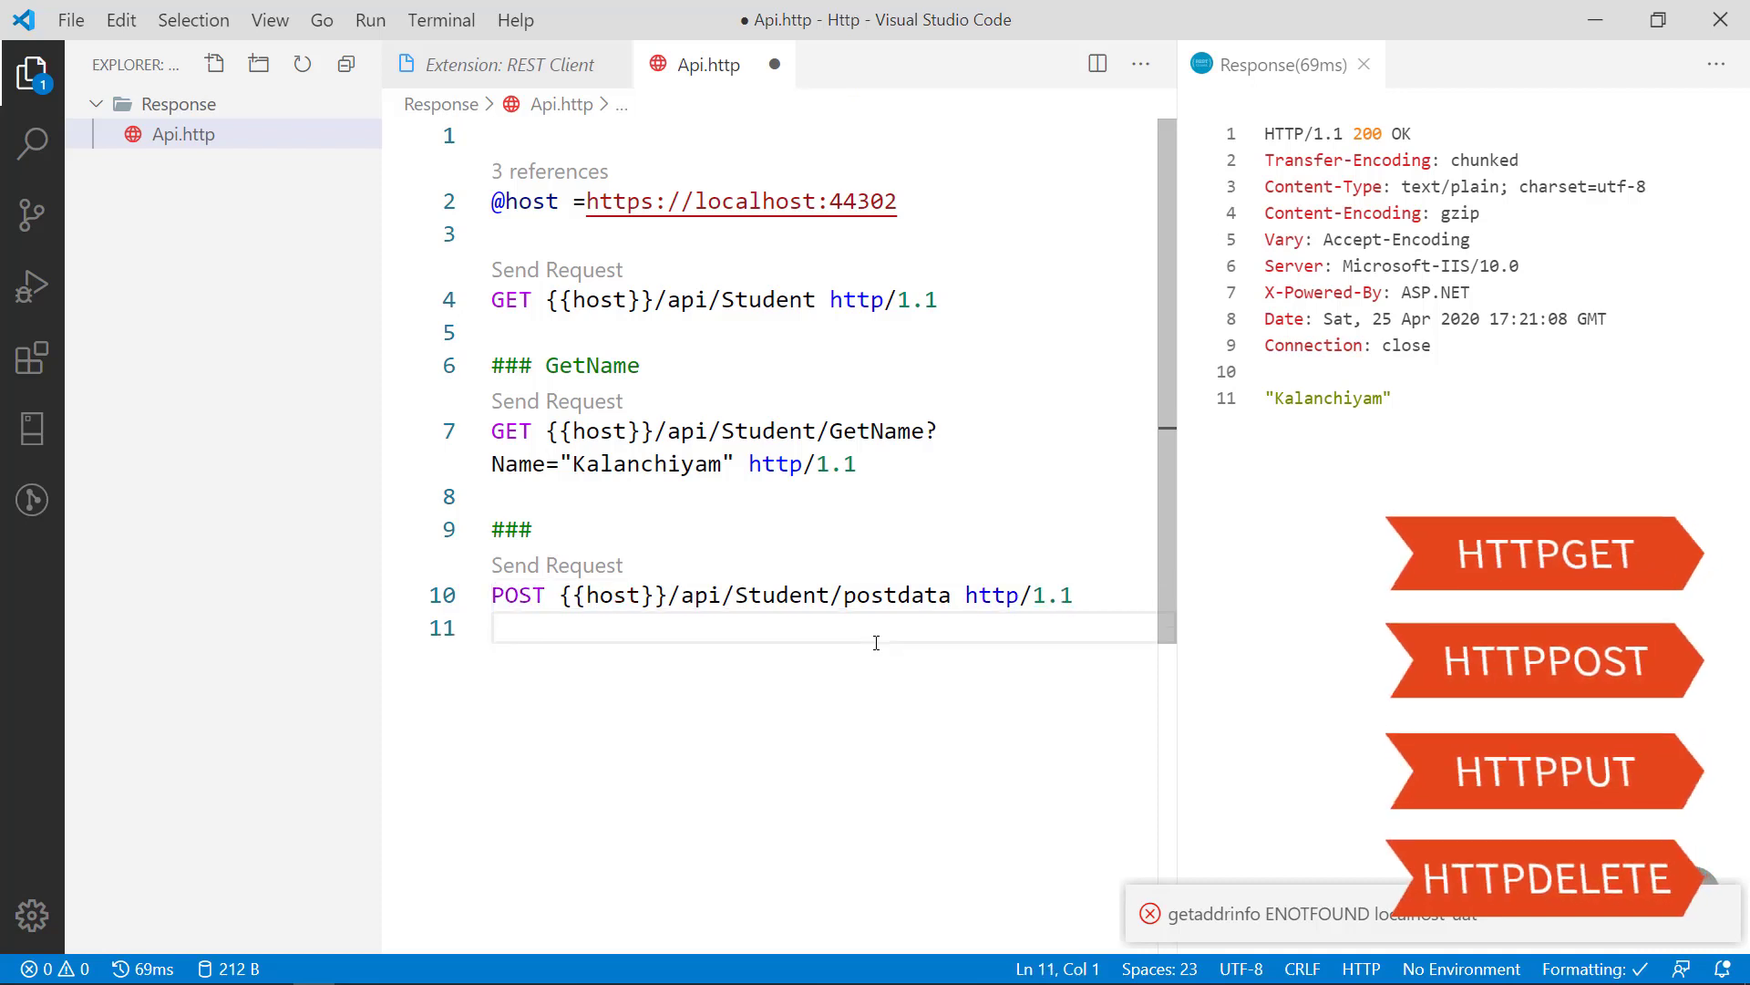
{"action": "type", "text": "con"}
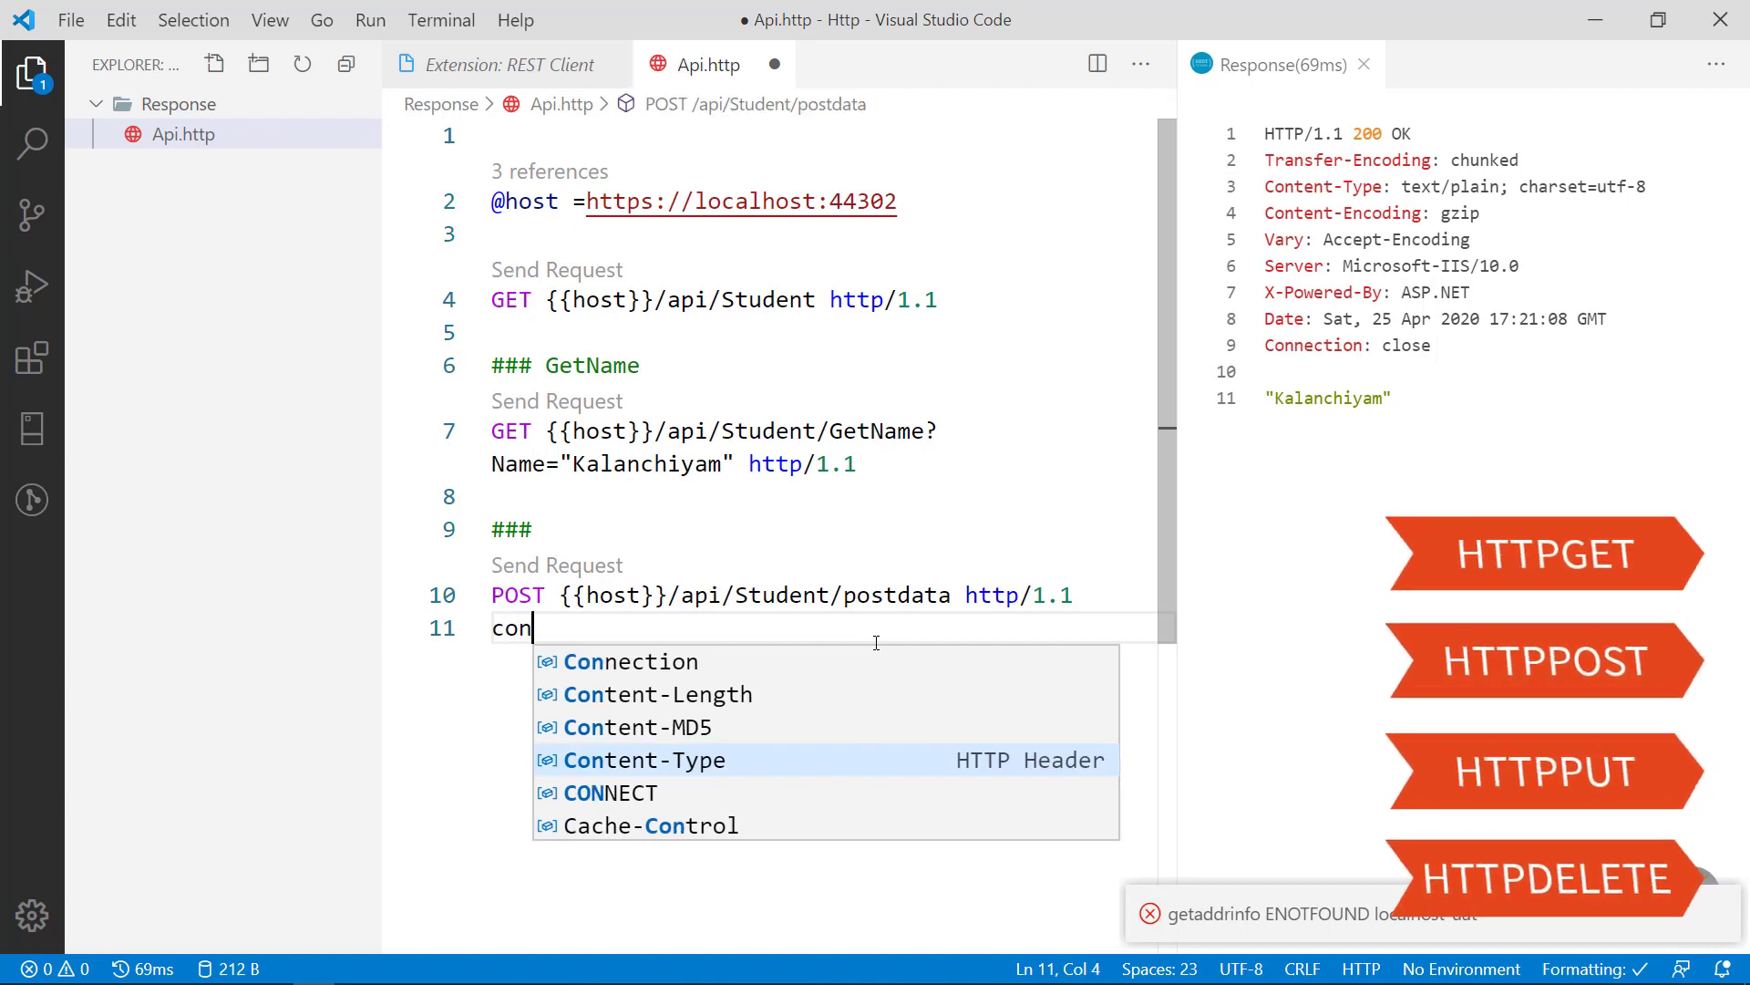
{"action": "left_click", "coordinate": [645, 760]}
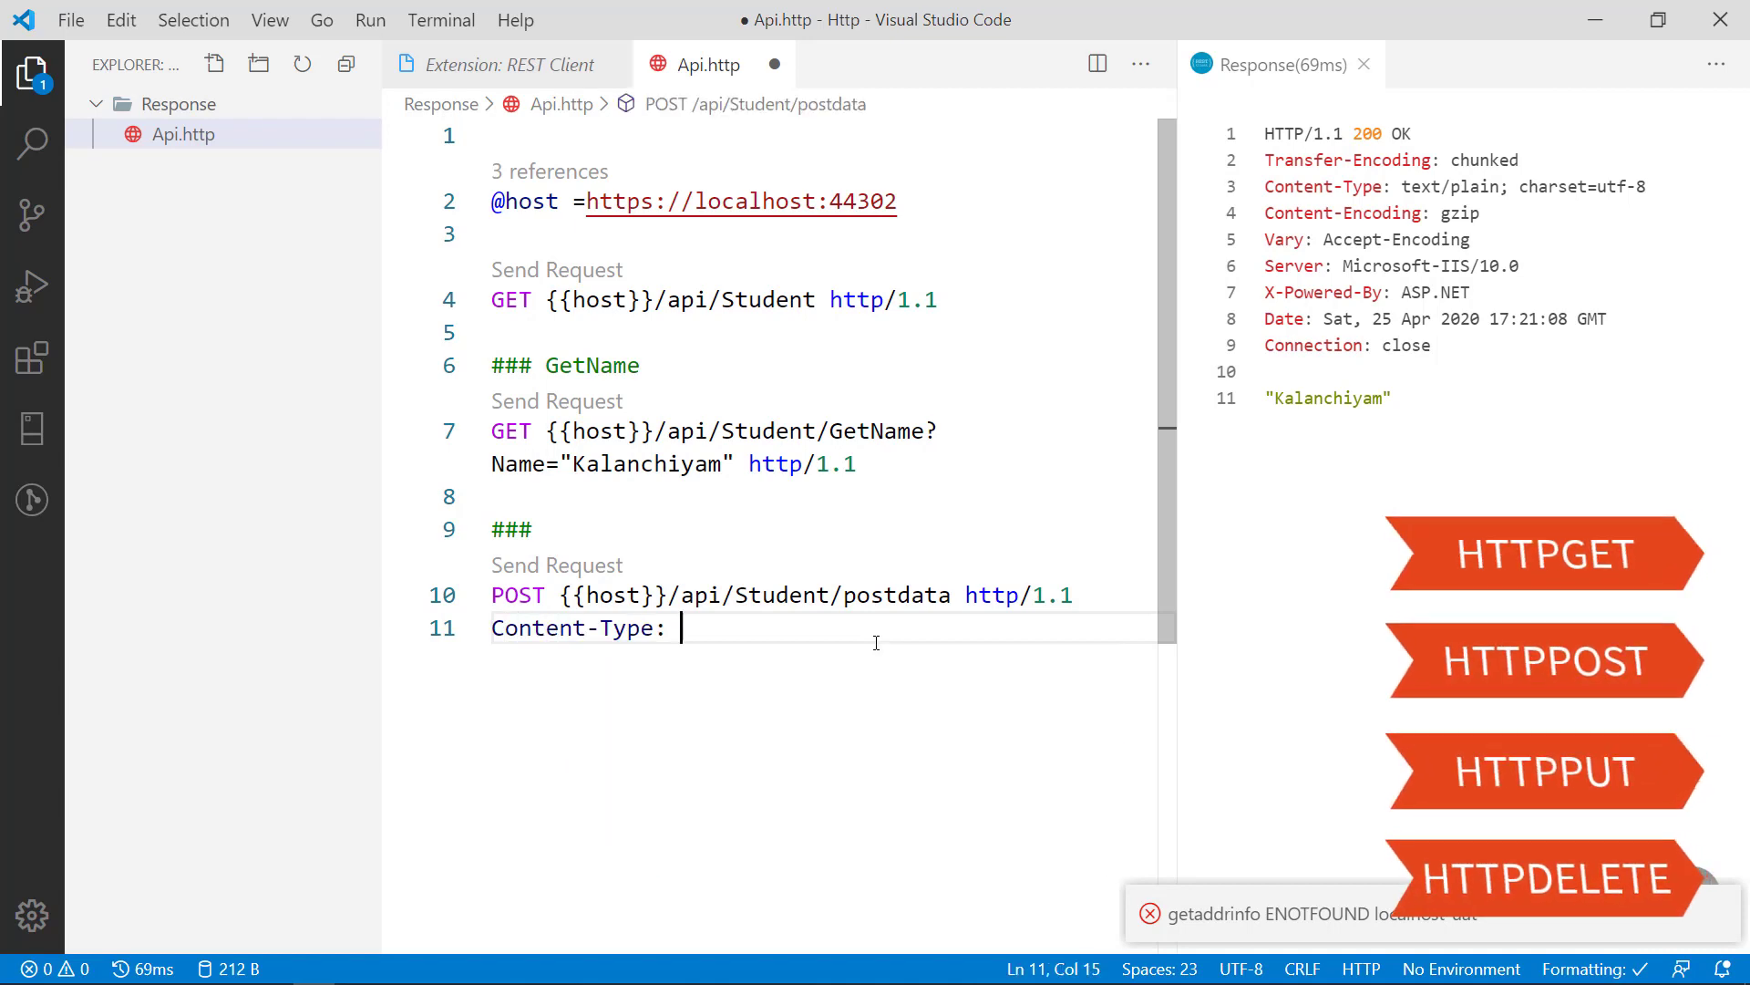
{"action": "type", "text": "ap"}
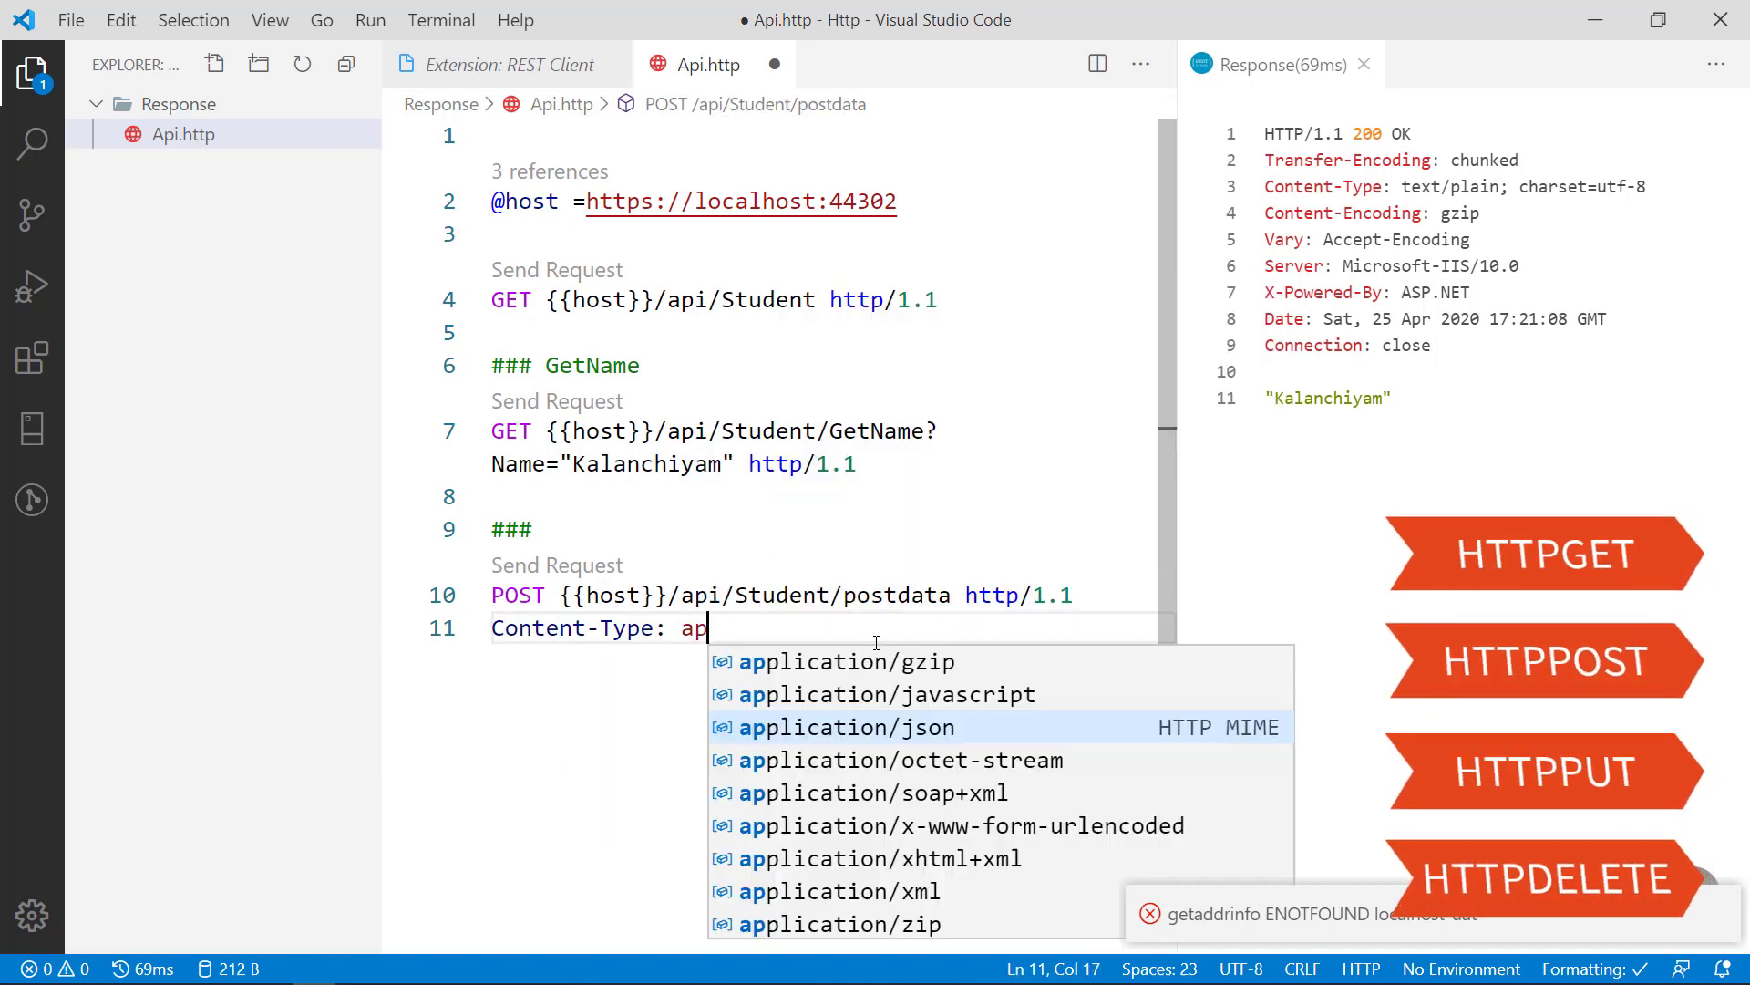
{"action": "left_click", "coordinate": [845, 727]}
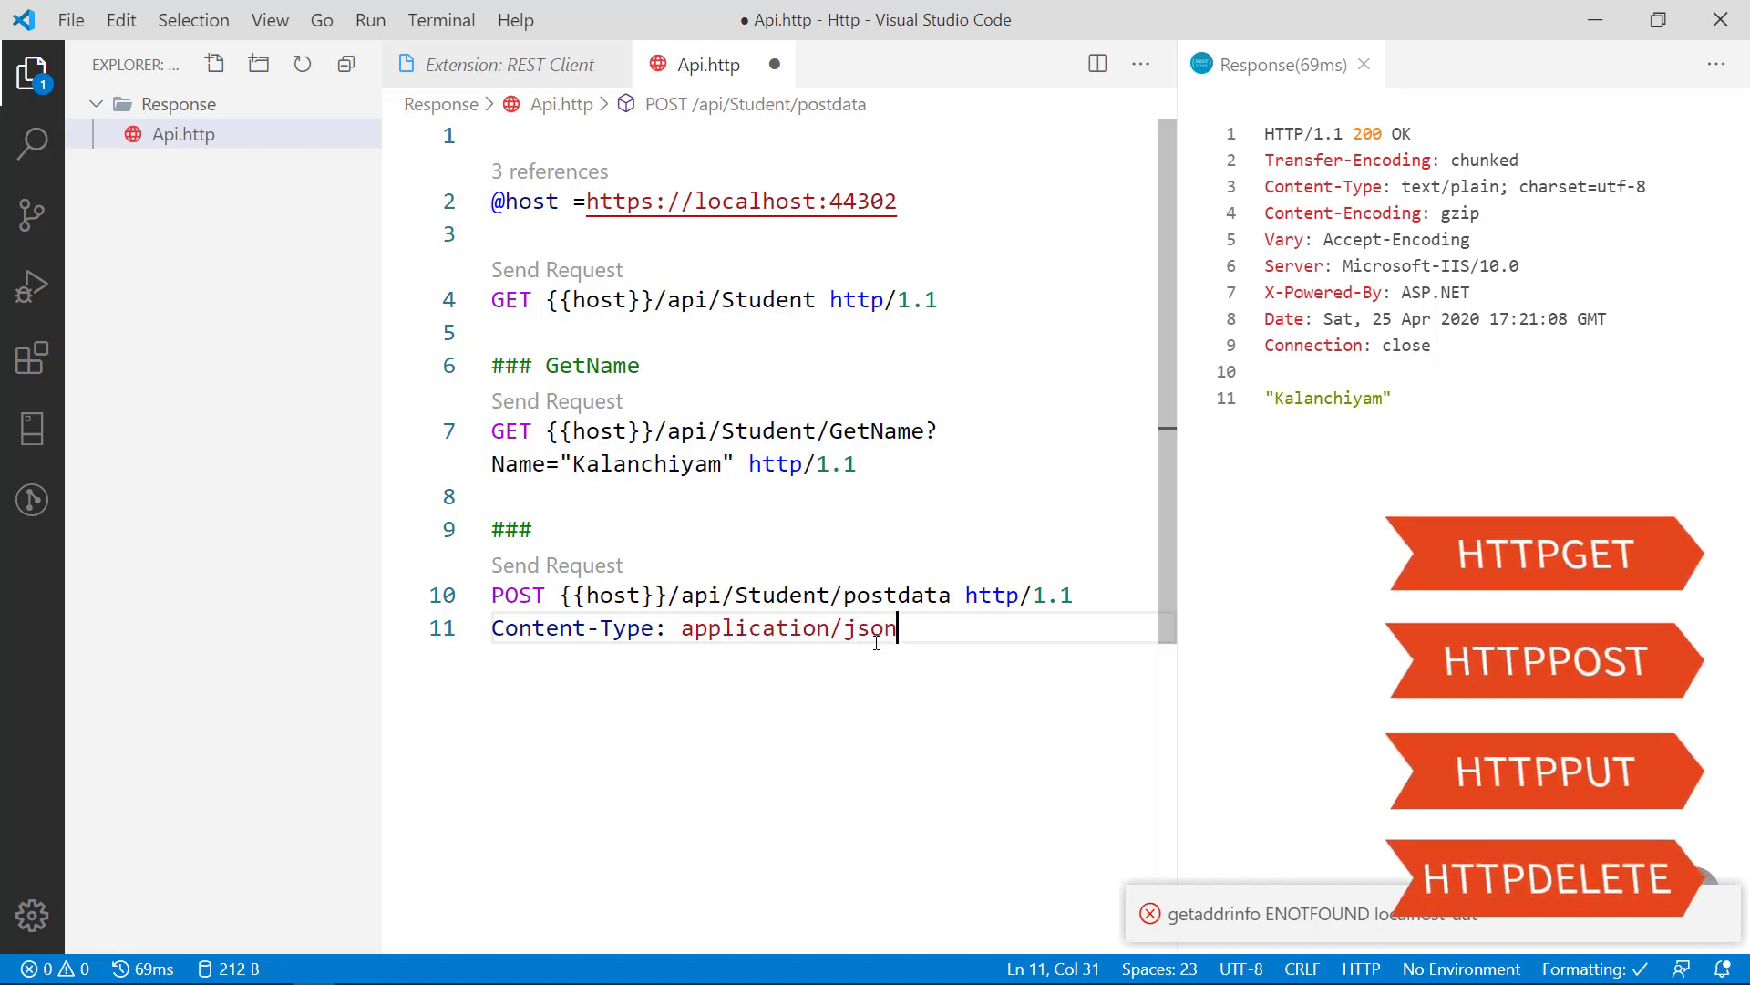
Step: Delete the half-typed Authorization header and add empty braces for the JSON body
{"action": "type", "text": "au"}
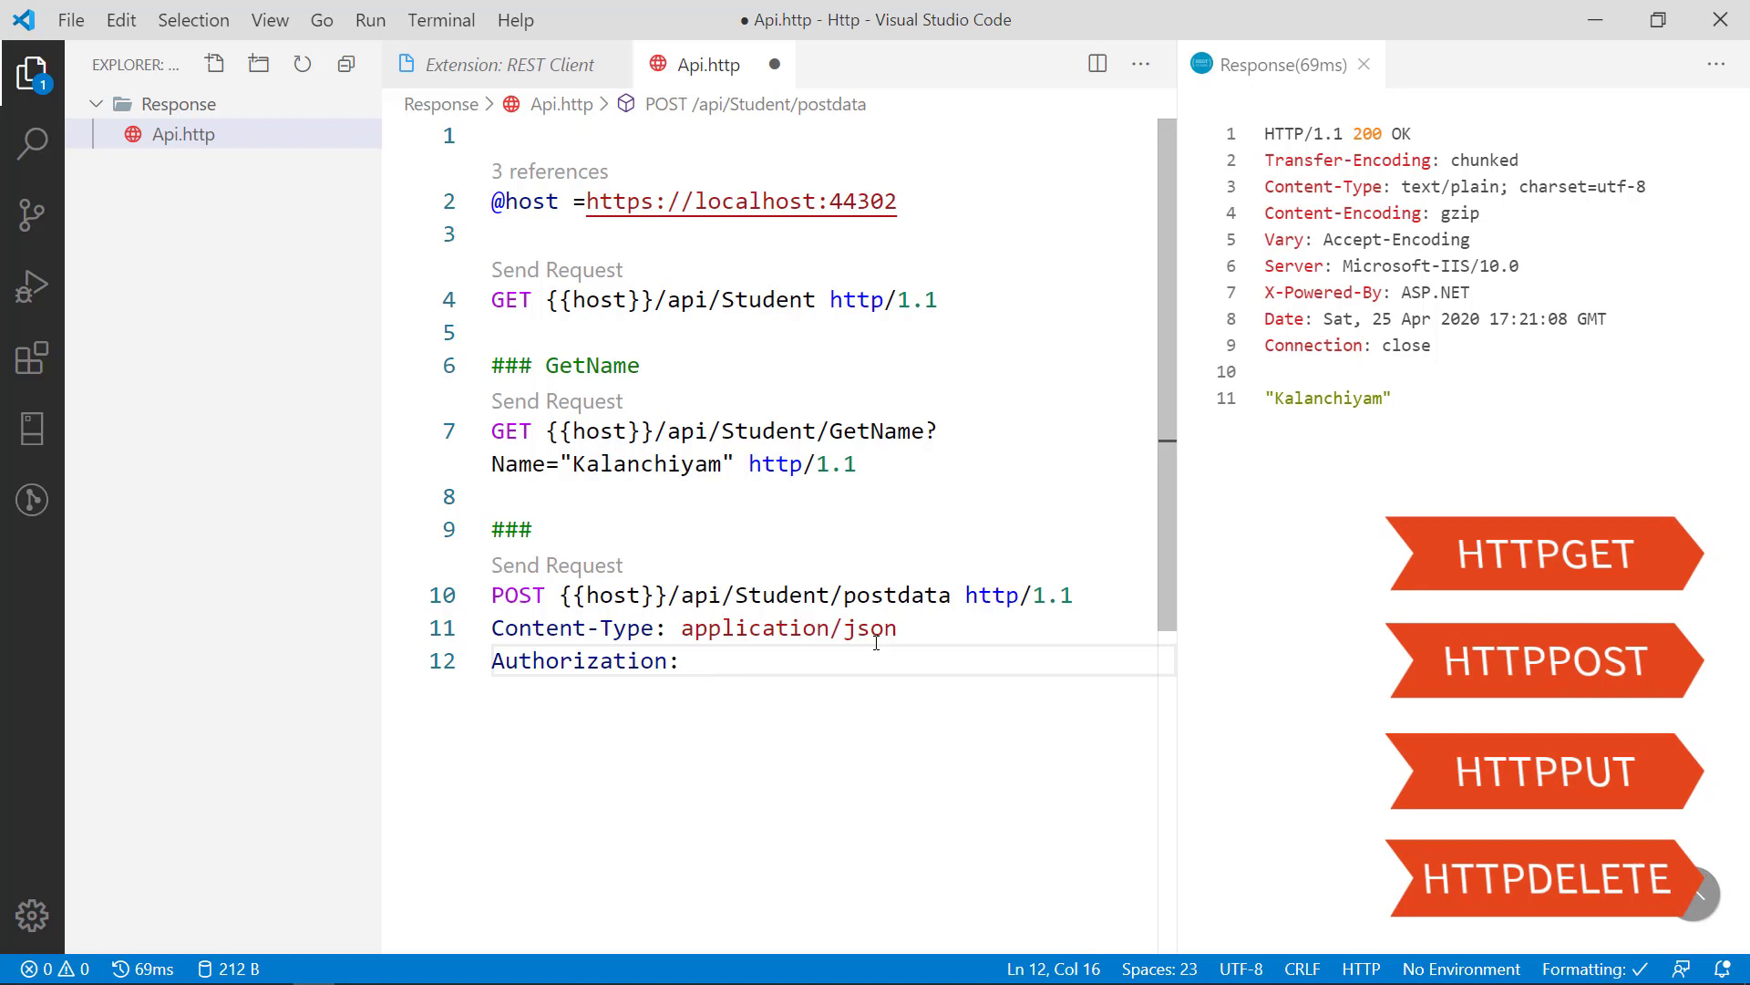
{"action": "type", "text": "bae"}
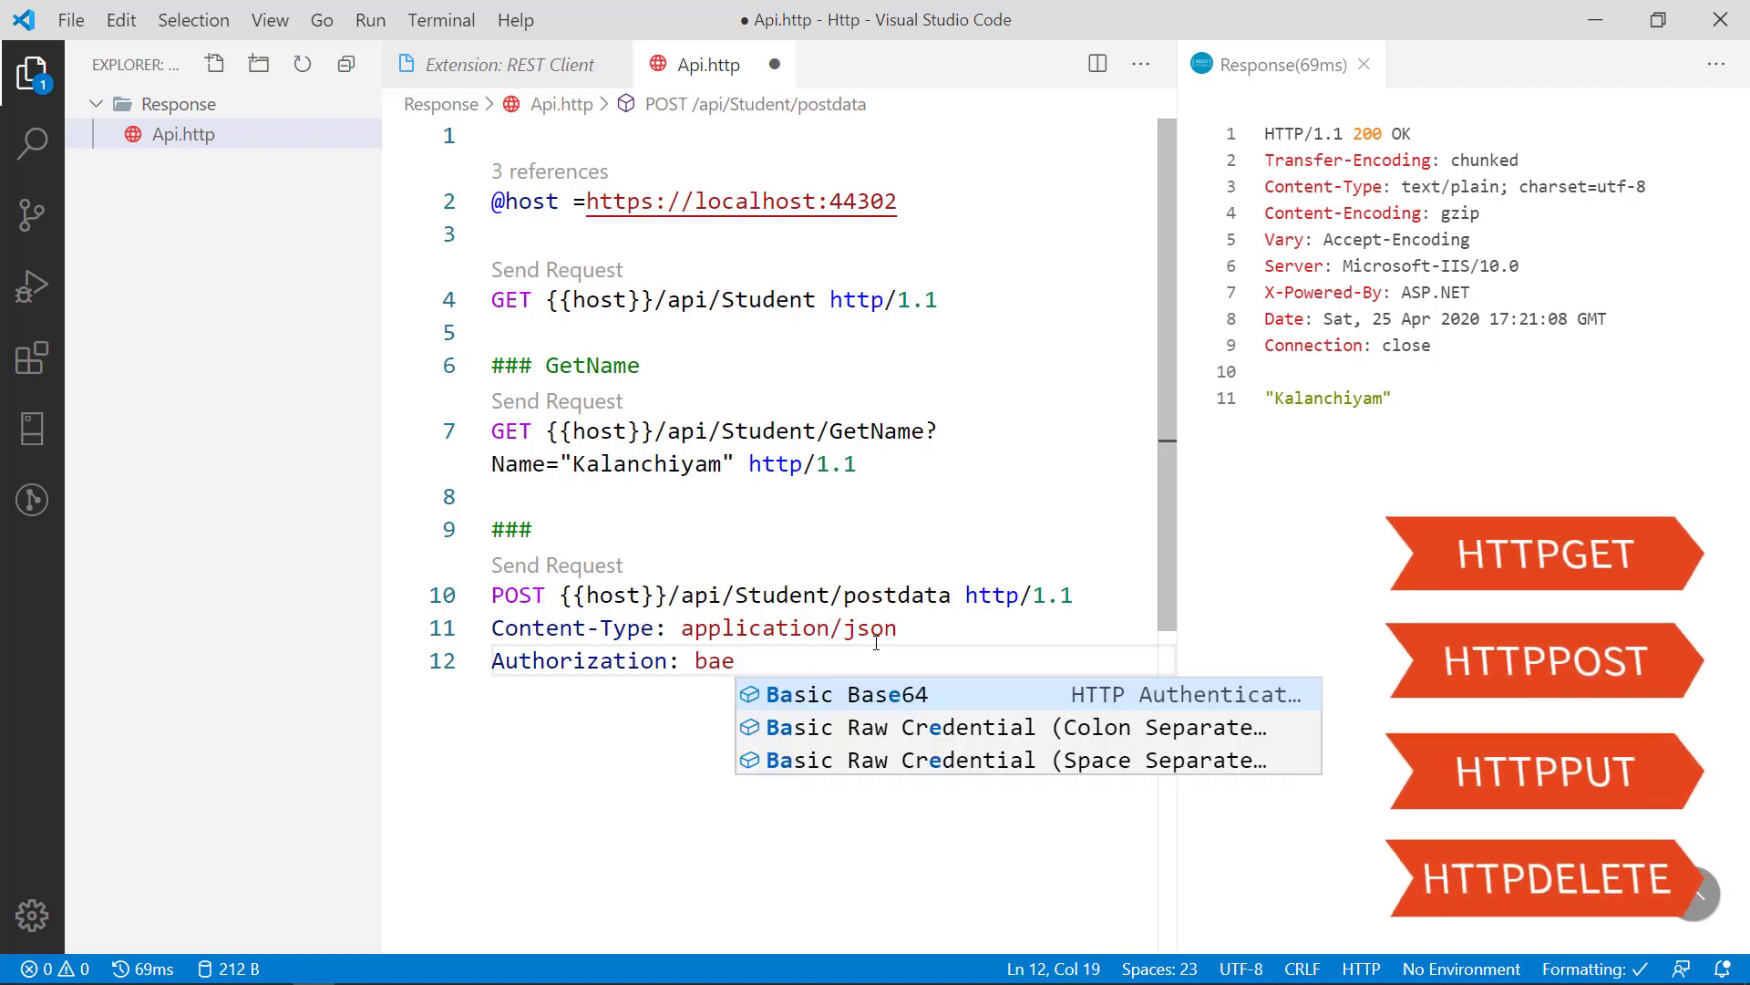
{"action": "type", "text": "a"}
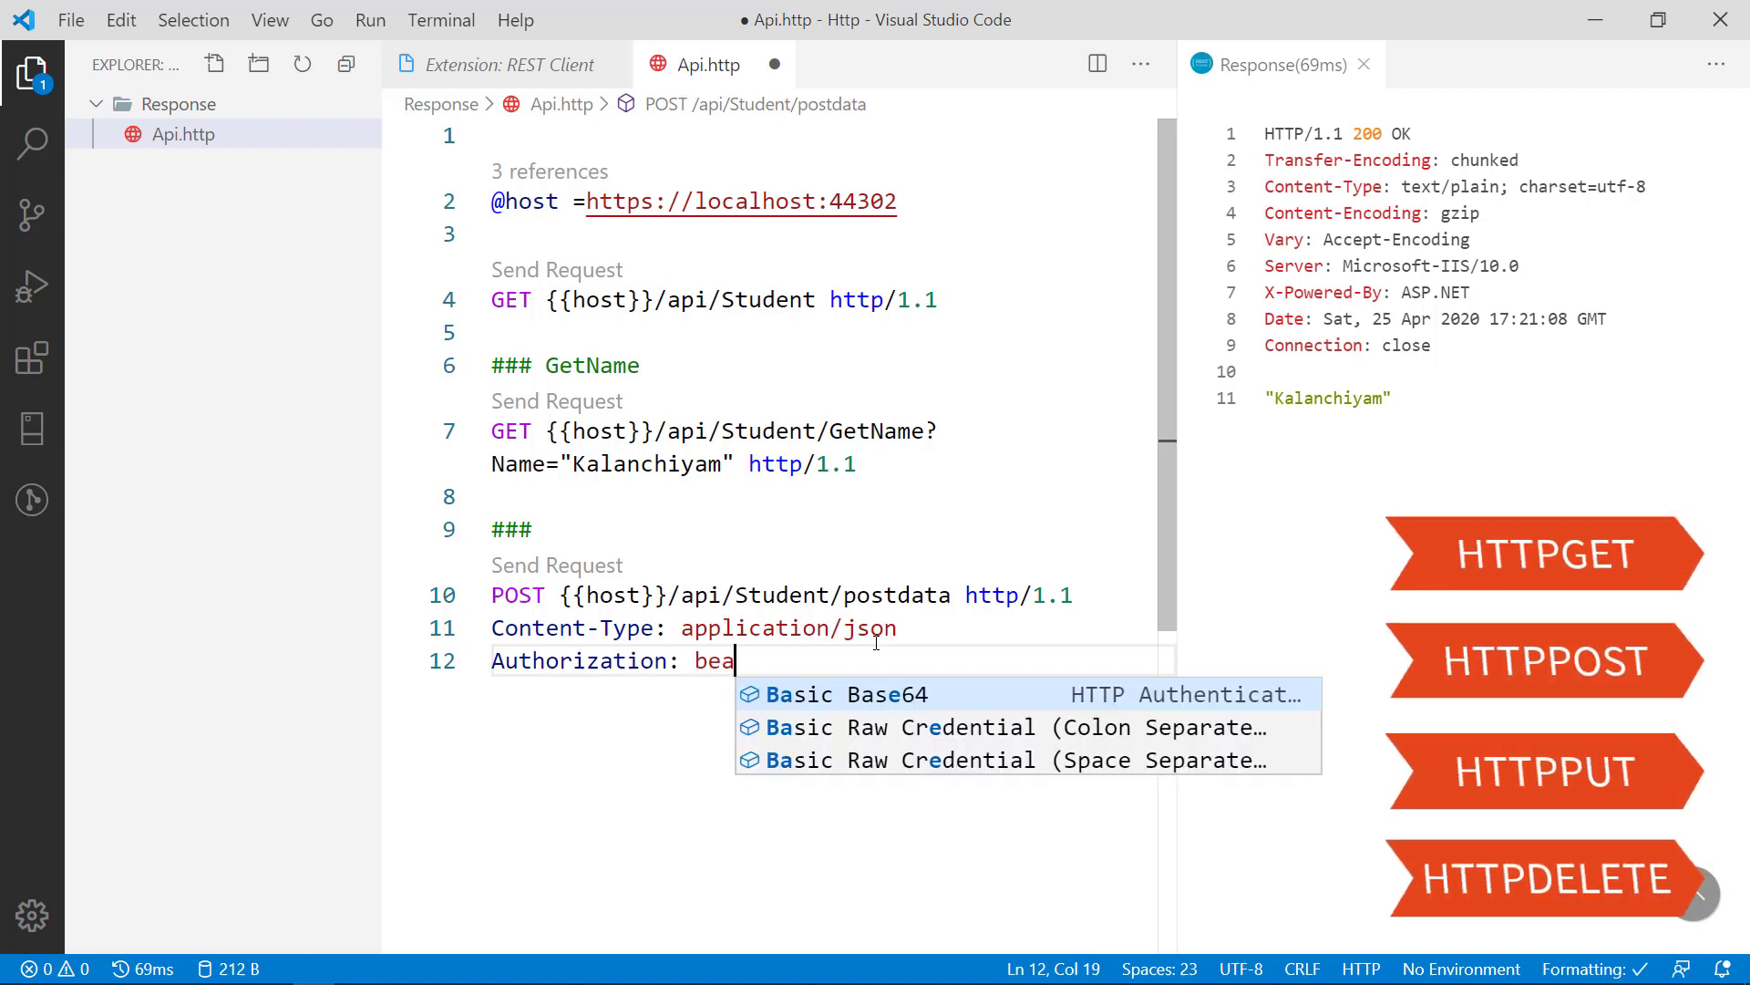
{"action": "type", "text": "r"}
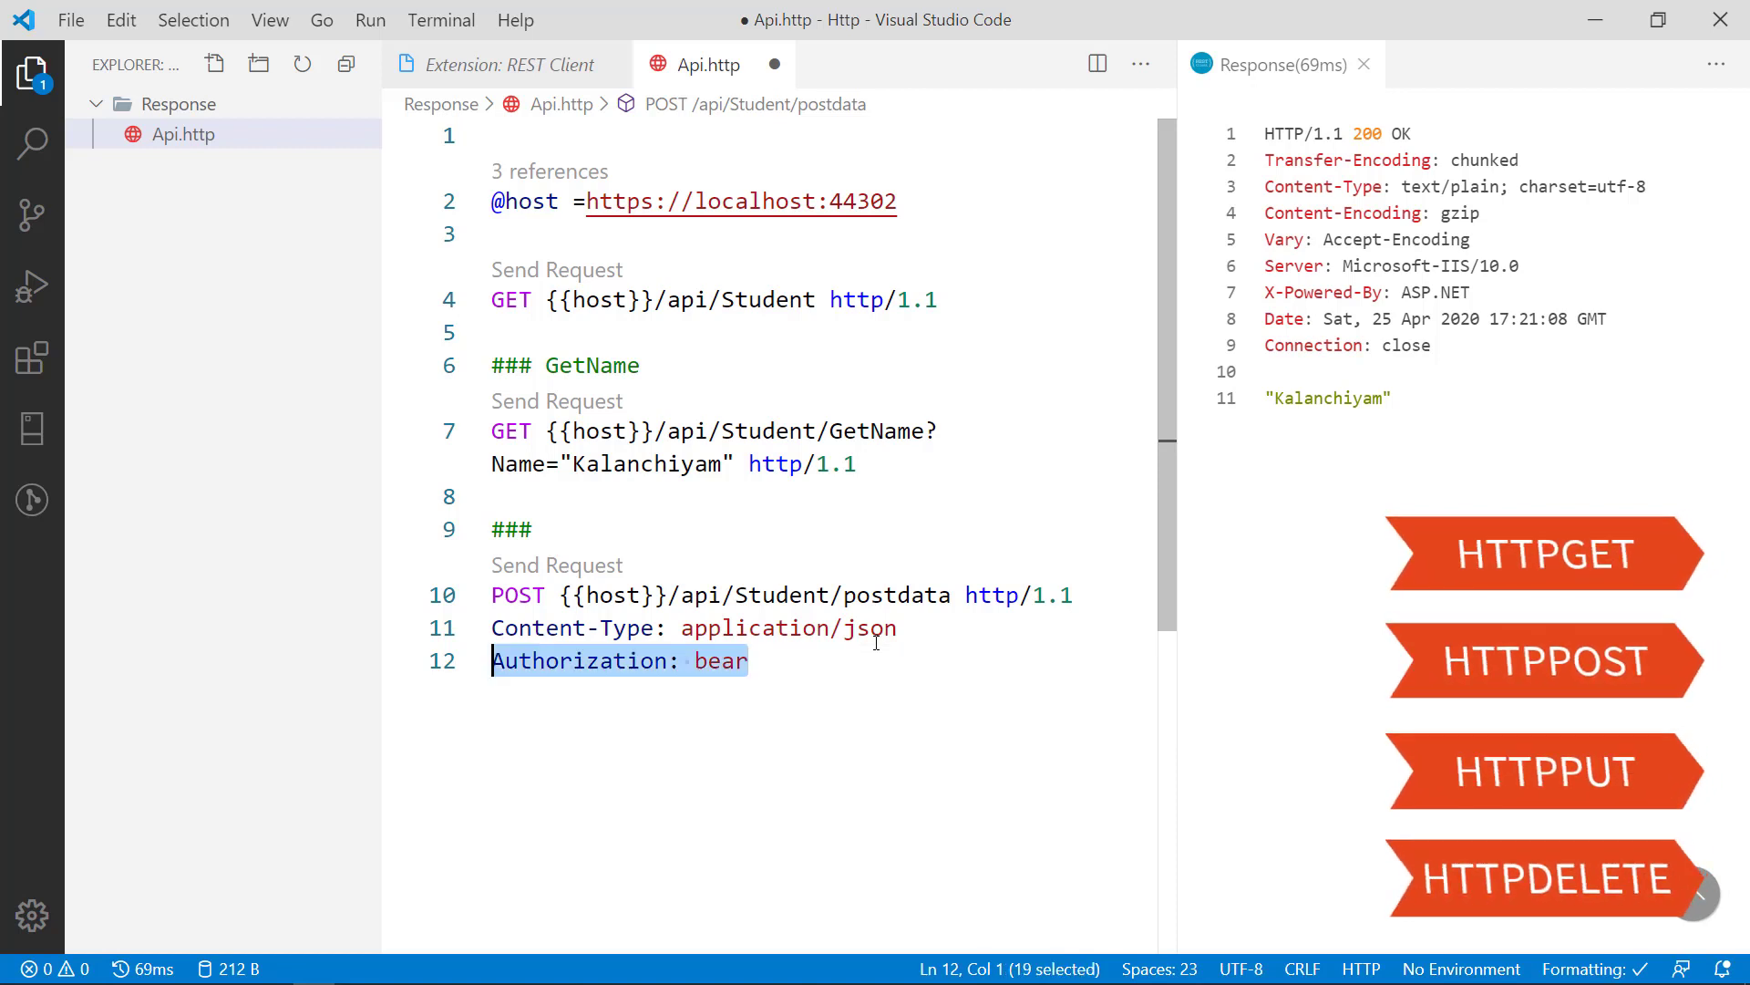
{"action": "key", "text": "Delete"}
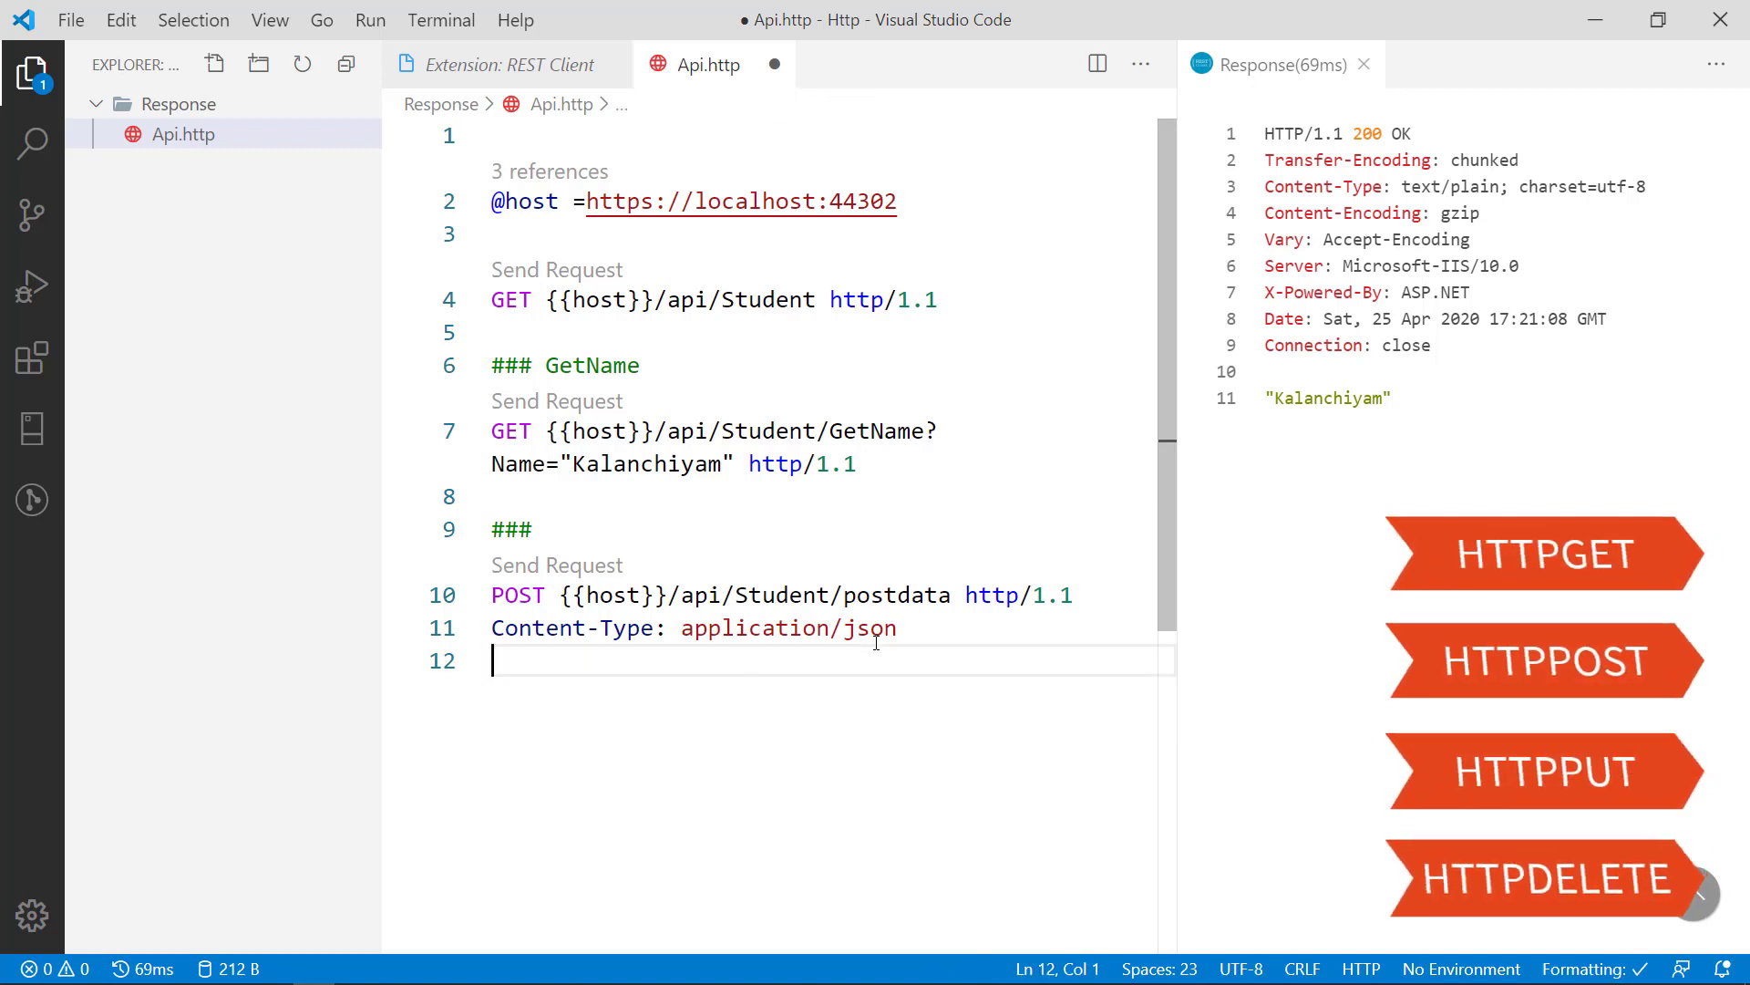
{"action": "key", "text": "Enter"}
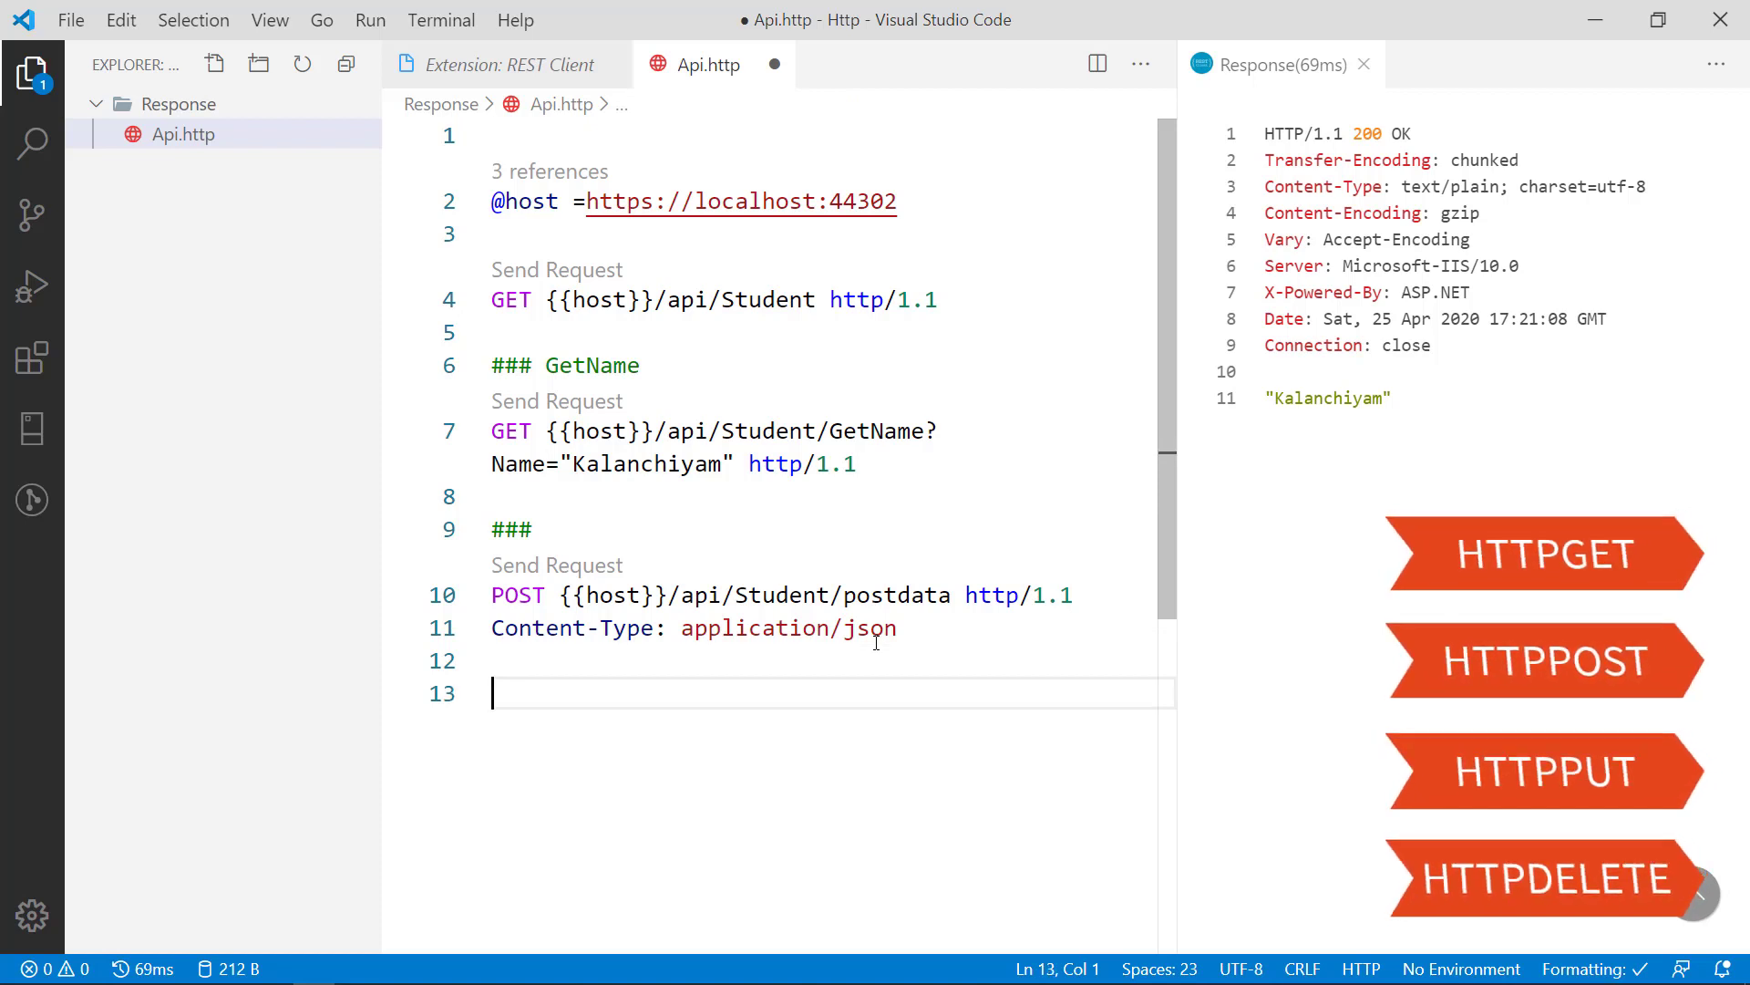
{"action": "type", "text": "{"}
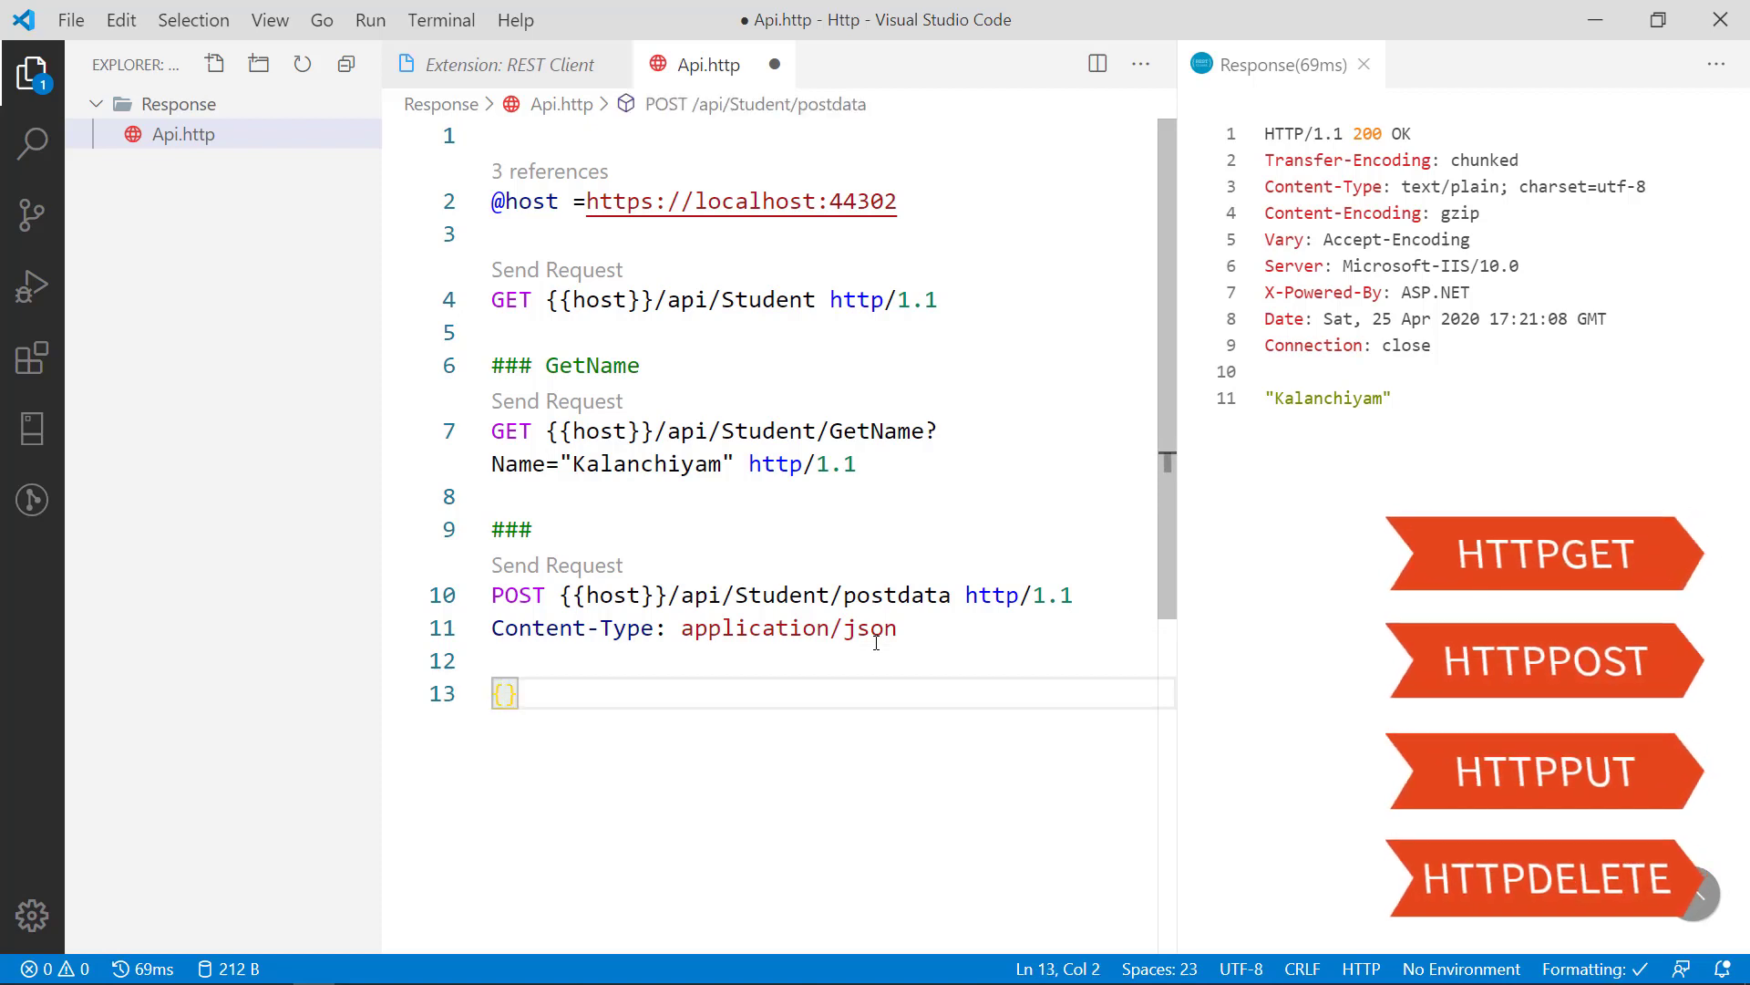
{"action": "key", "text": "Enter"}
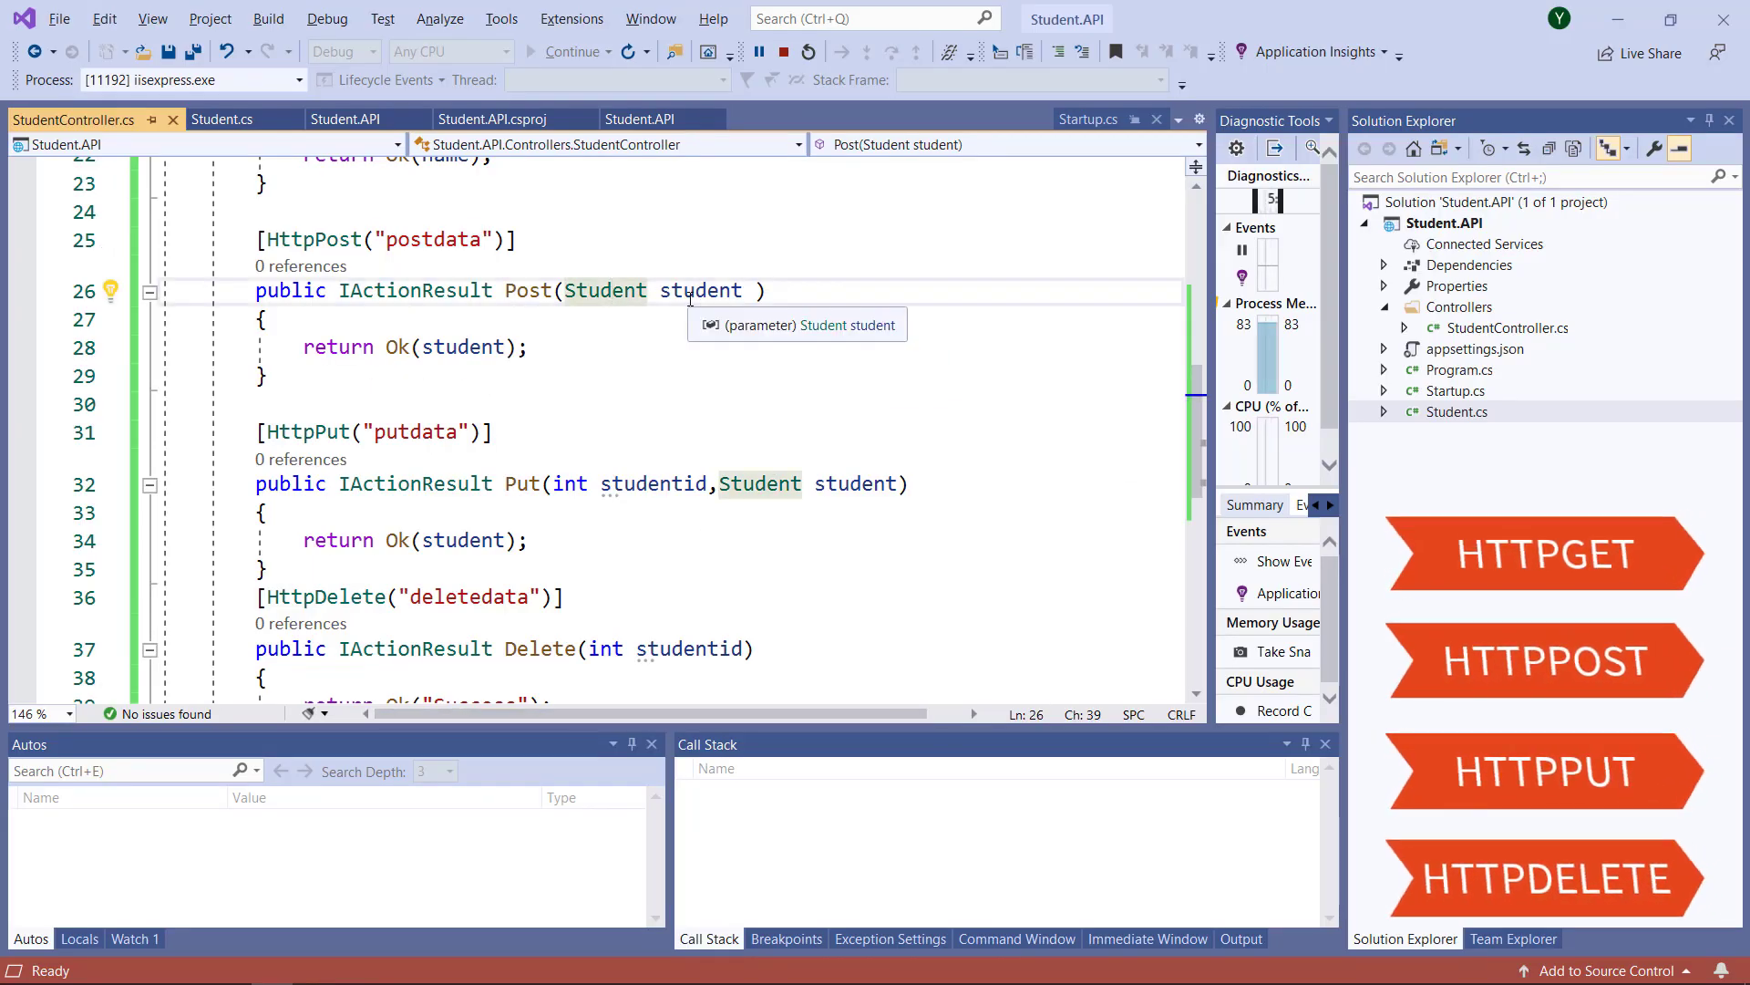
Step: View the HttpPost postdata action in StudentController.cs and its Student parameter
{"action": "left_click", "coordinate": [222, 119]}
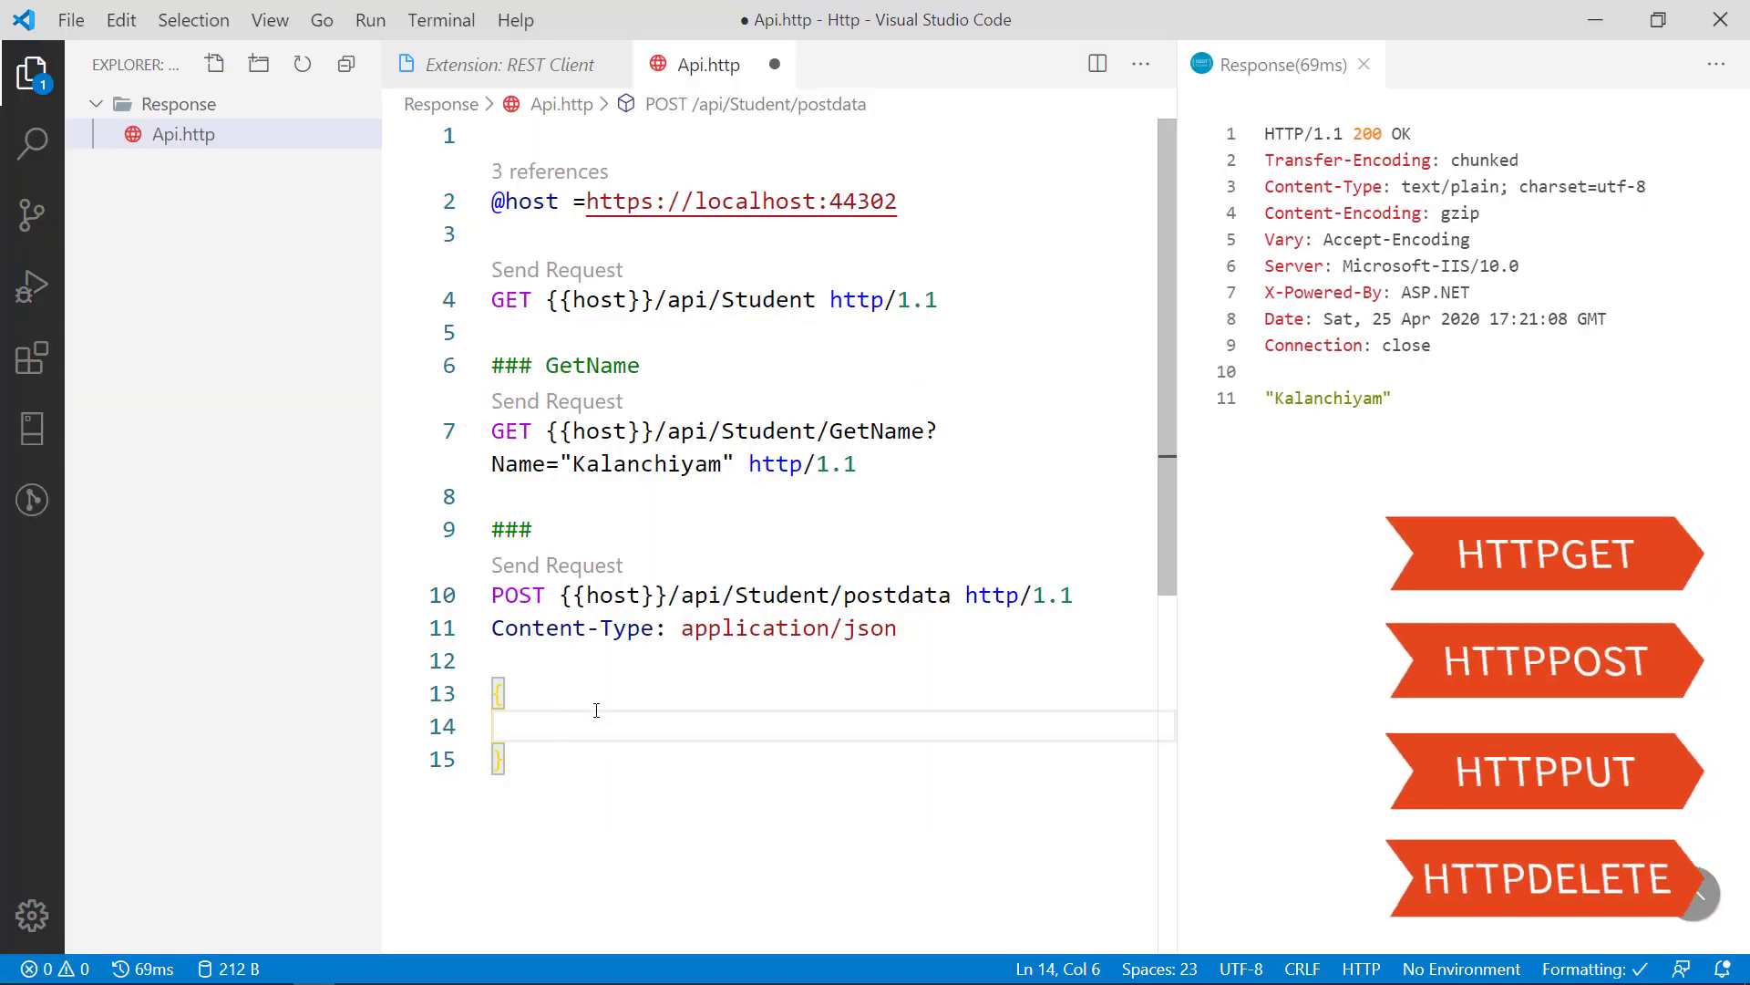
Step: Add body fields studentid=1 and "studentName"="kalanchiyam" inside the braces
{"action": "type", "text": "student"}
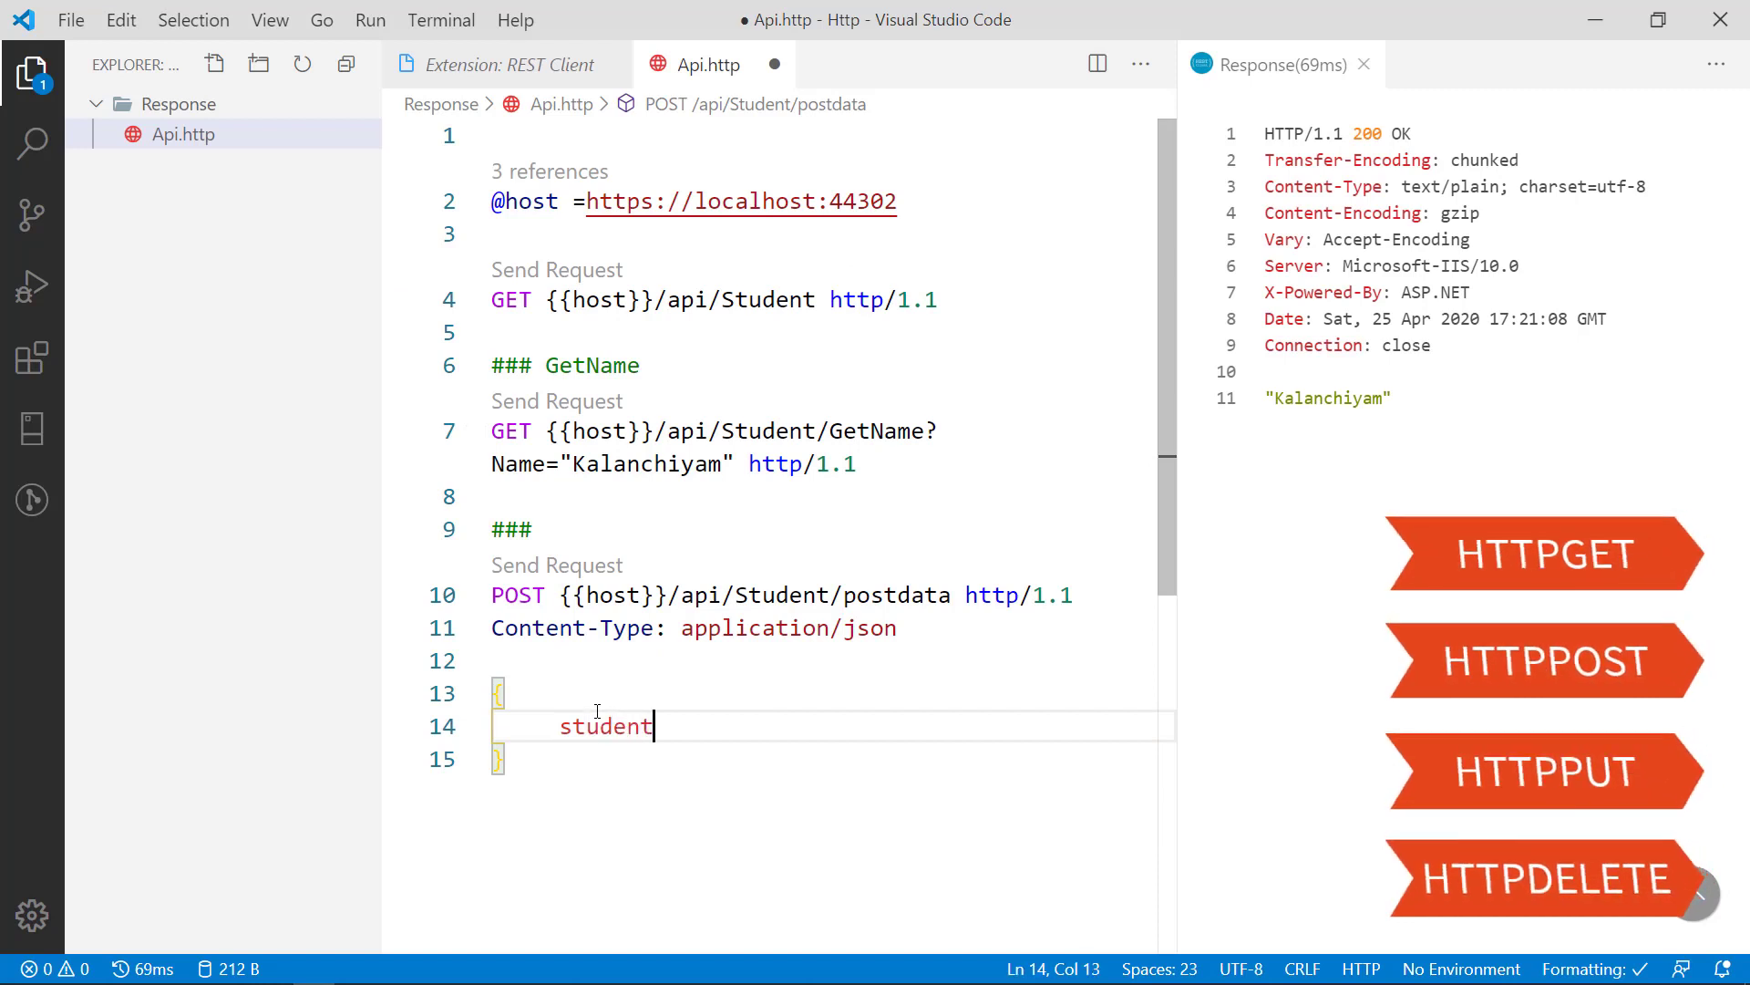
{"action": "type", "text": "id=1"}
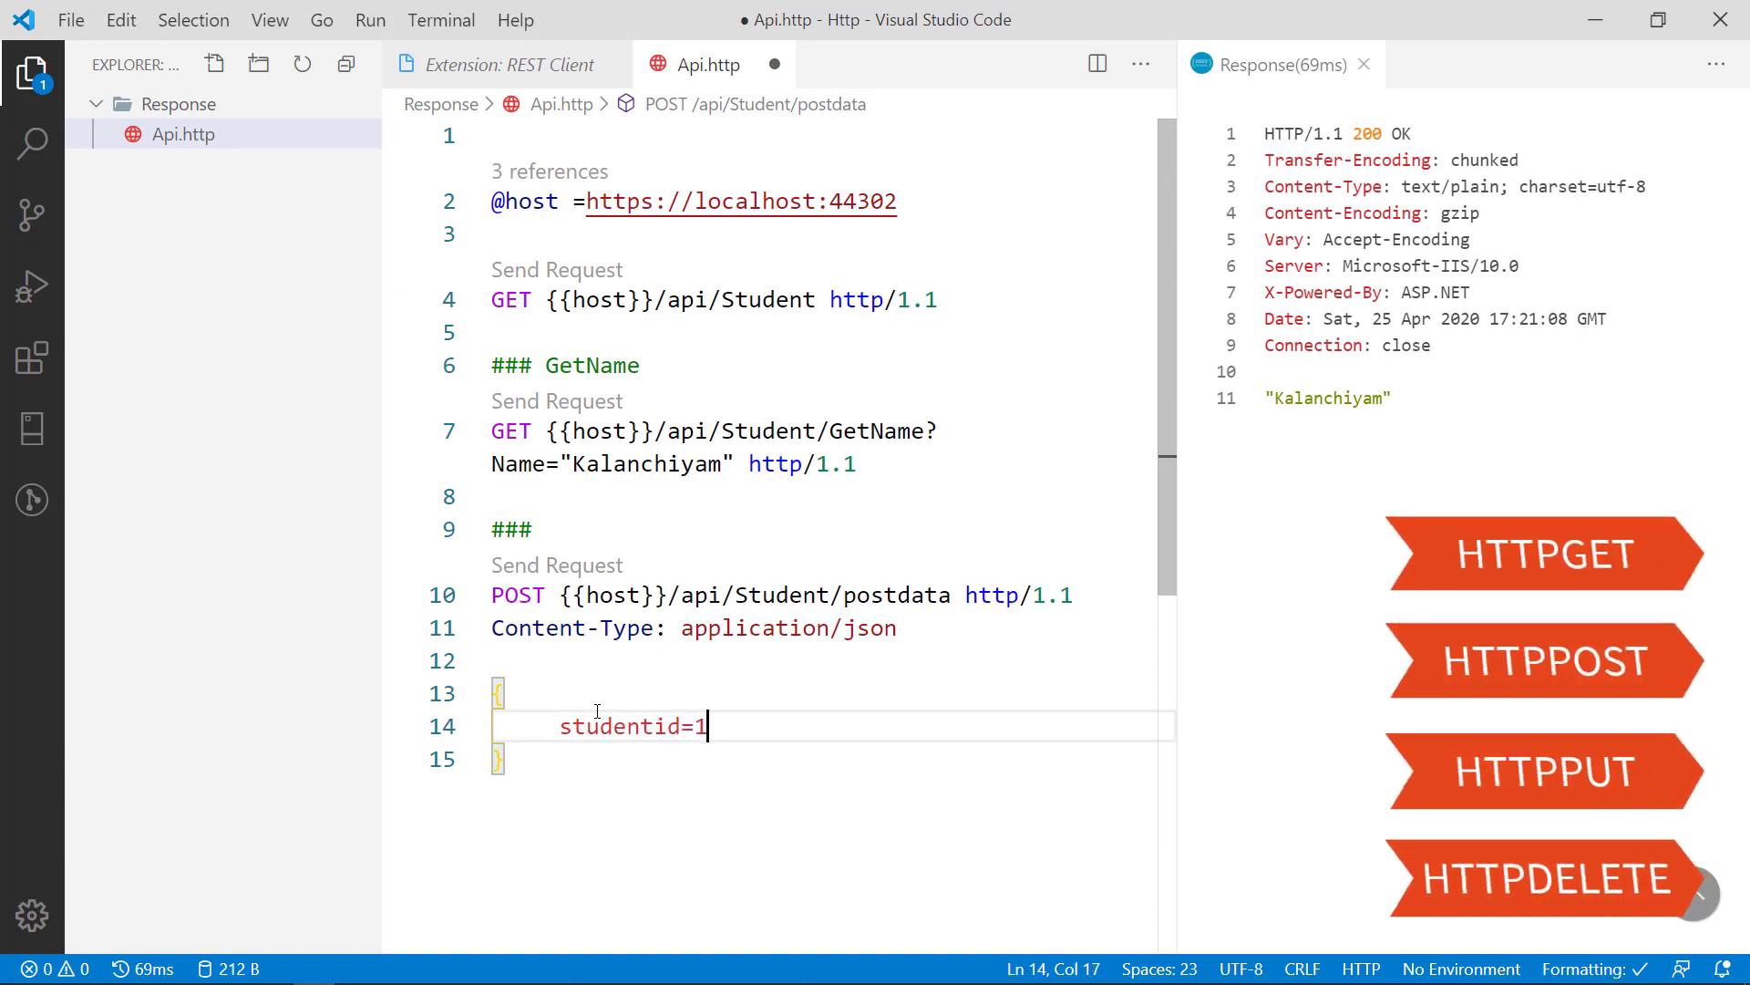
{"action": "type", "text": ","}
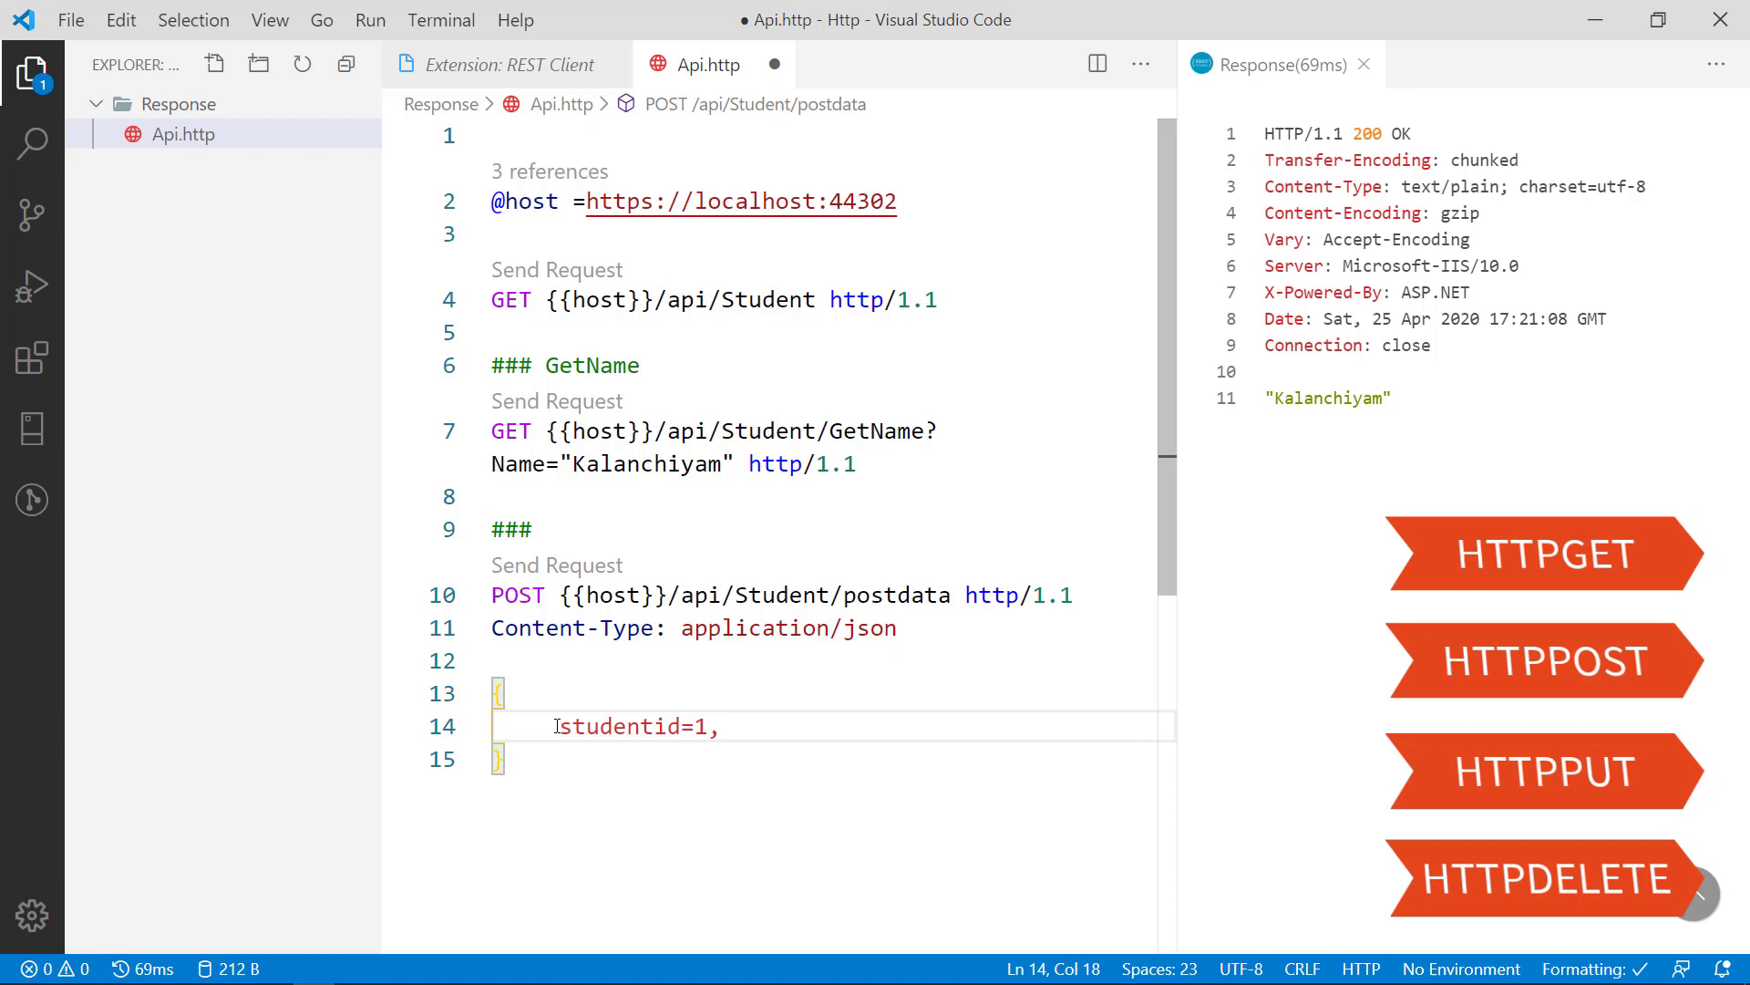
{"action": "type", "text": "\""}
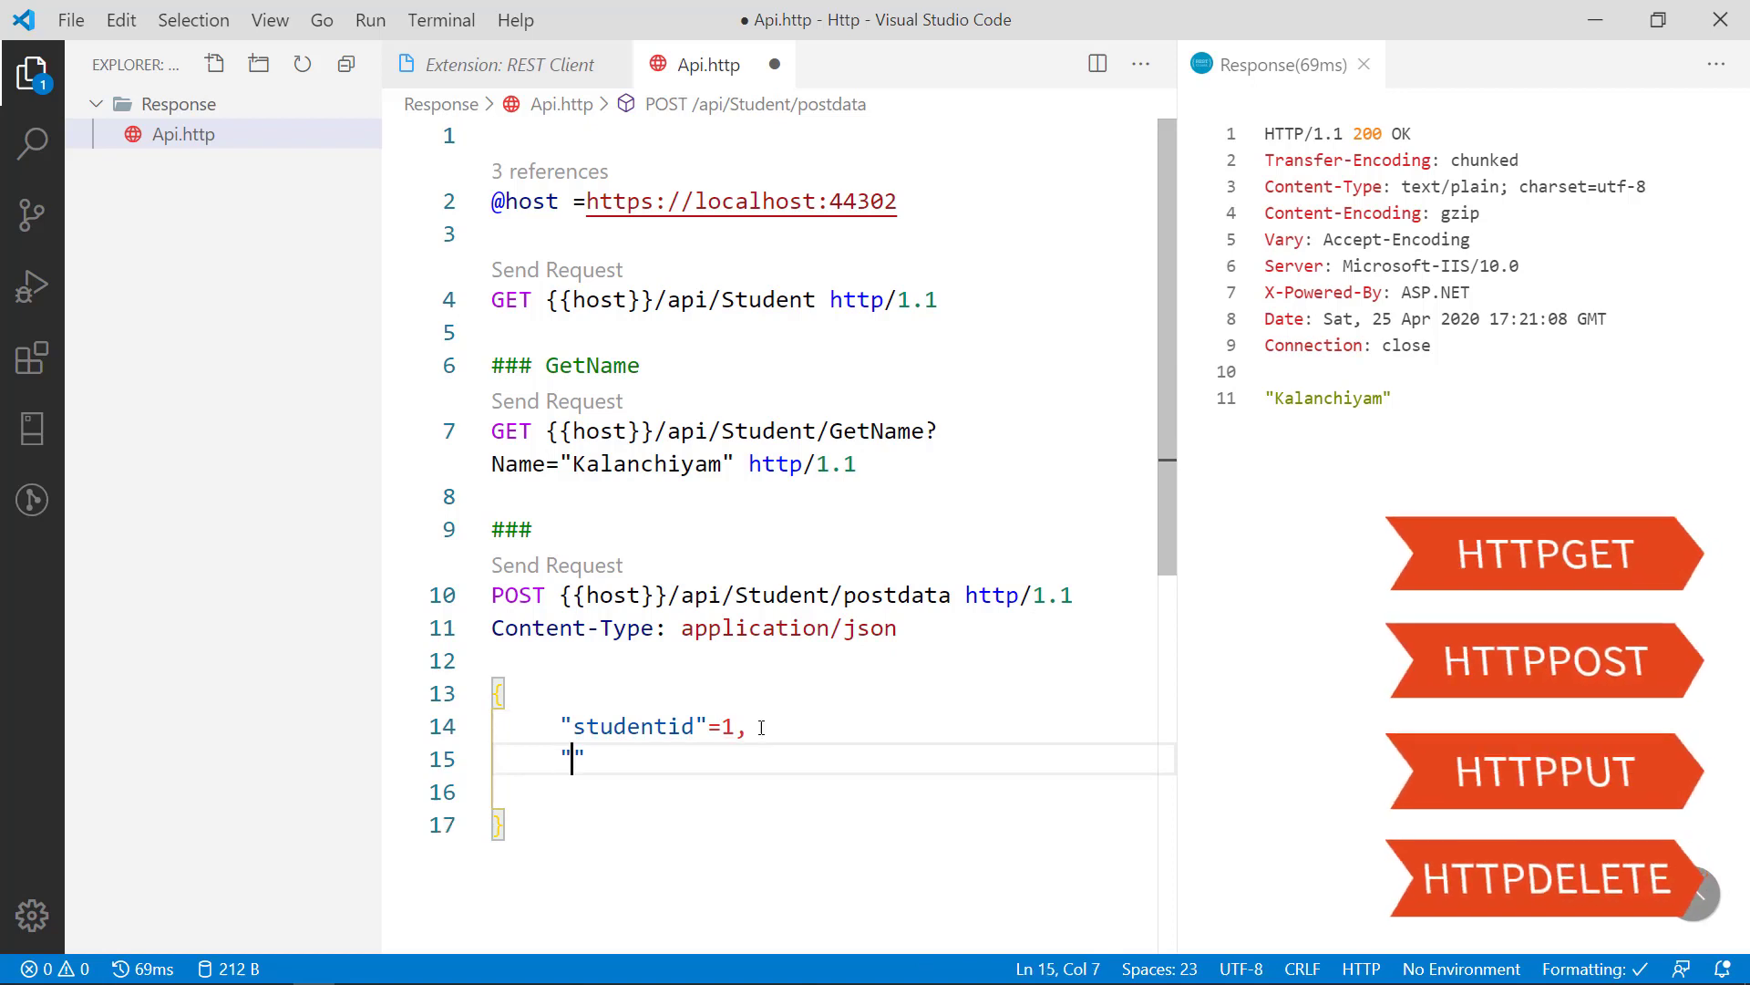
{"action": "type", "text": "student"}
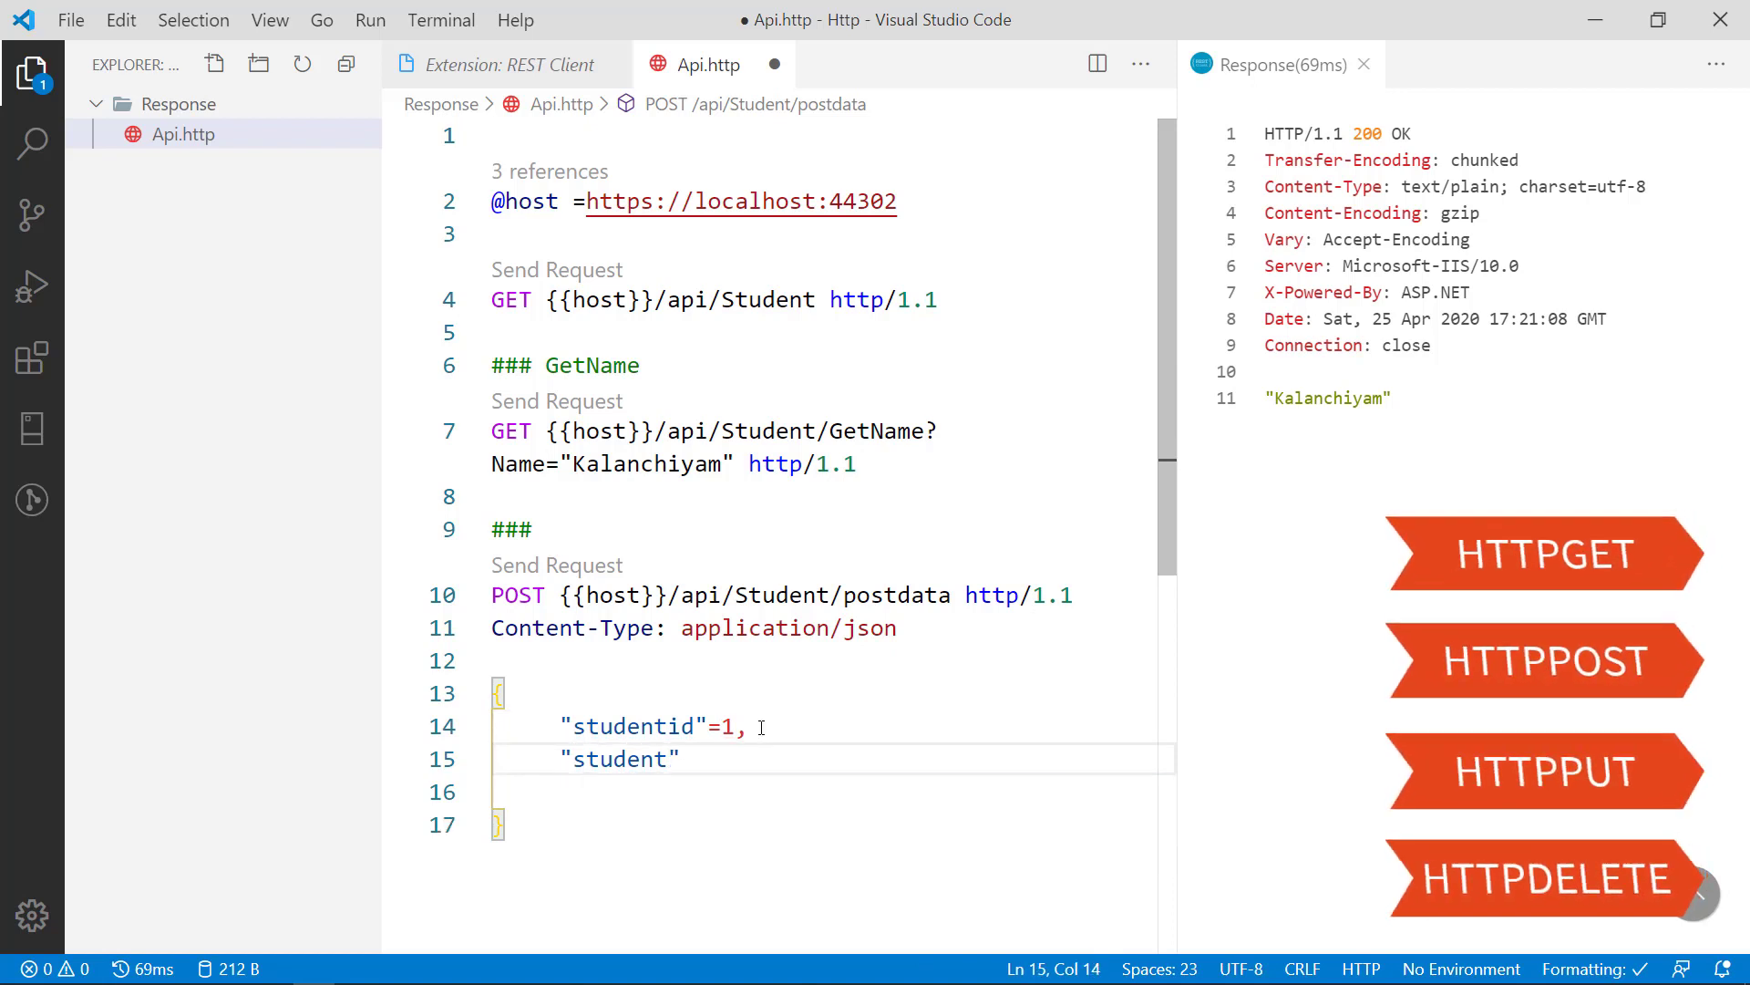
{"action": "type", "text": "Name"}
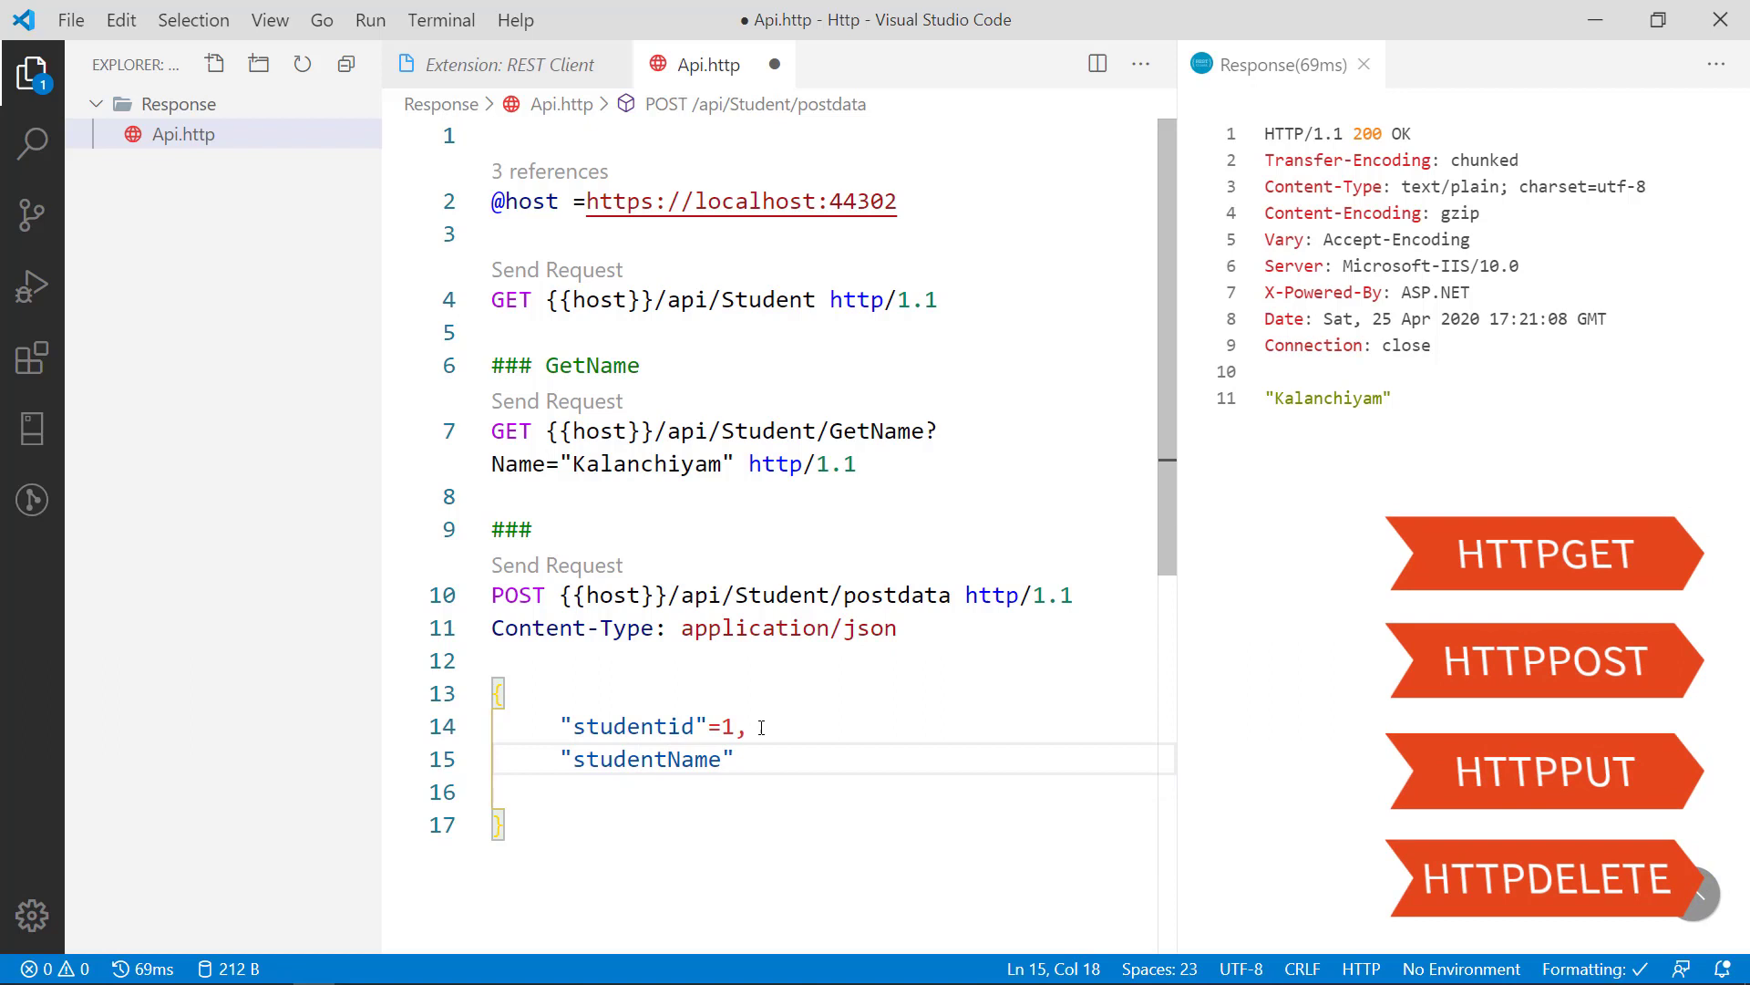
{"action": "type", "text": "="}
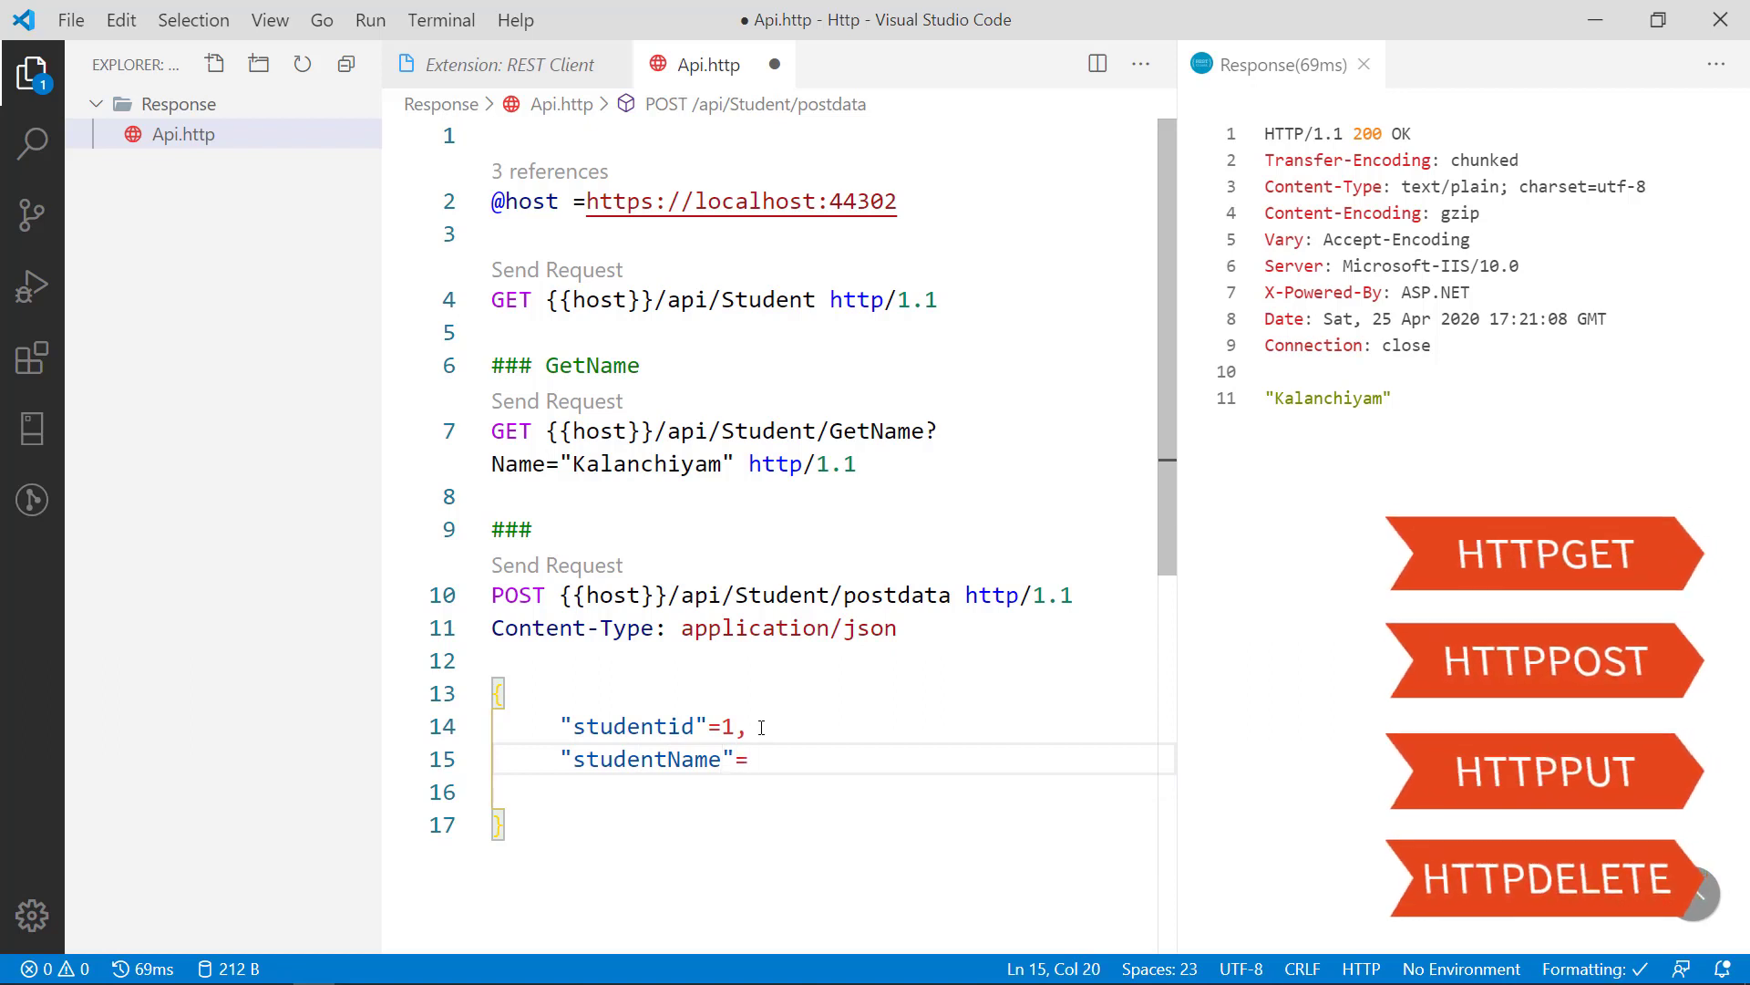
{"action": "type", "text": "\"kaland\""}
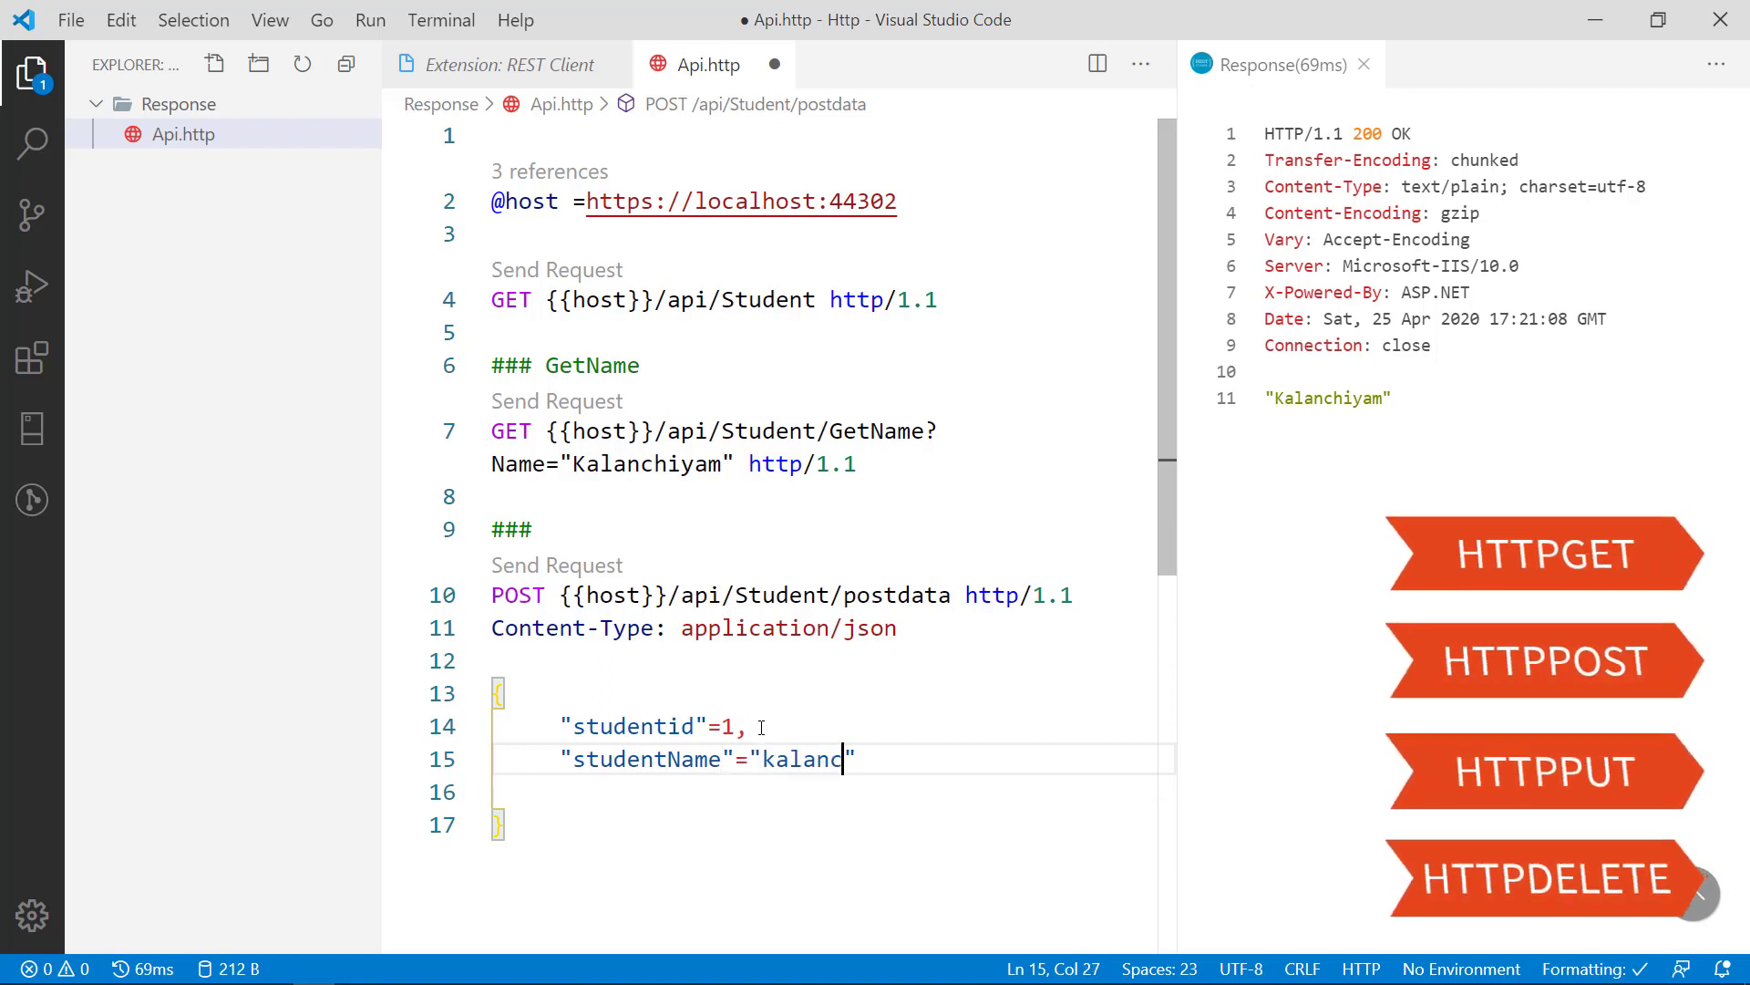
{"action": "type", "text": "hiyam"}
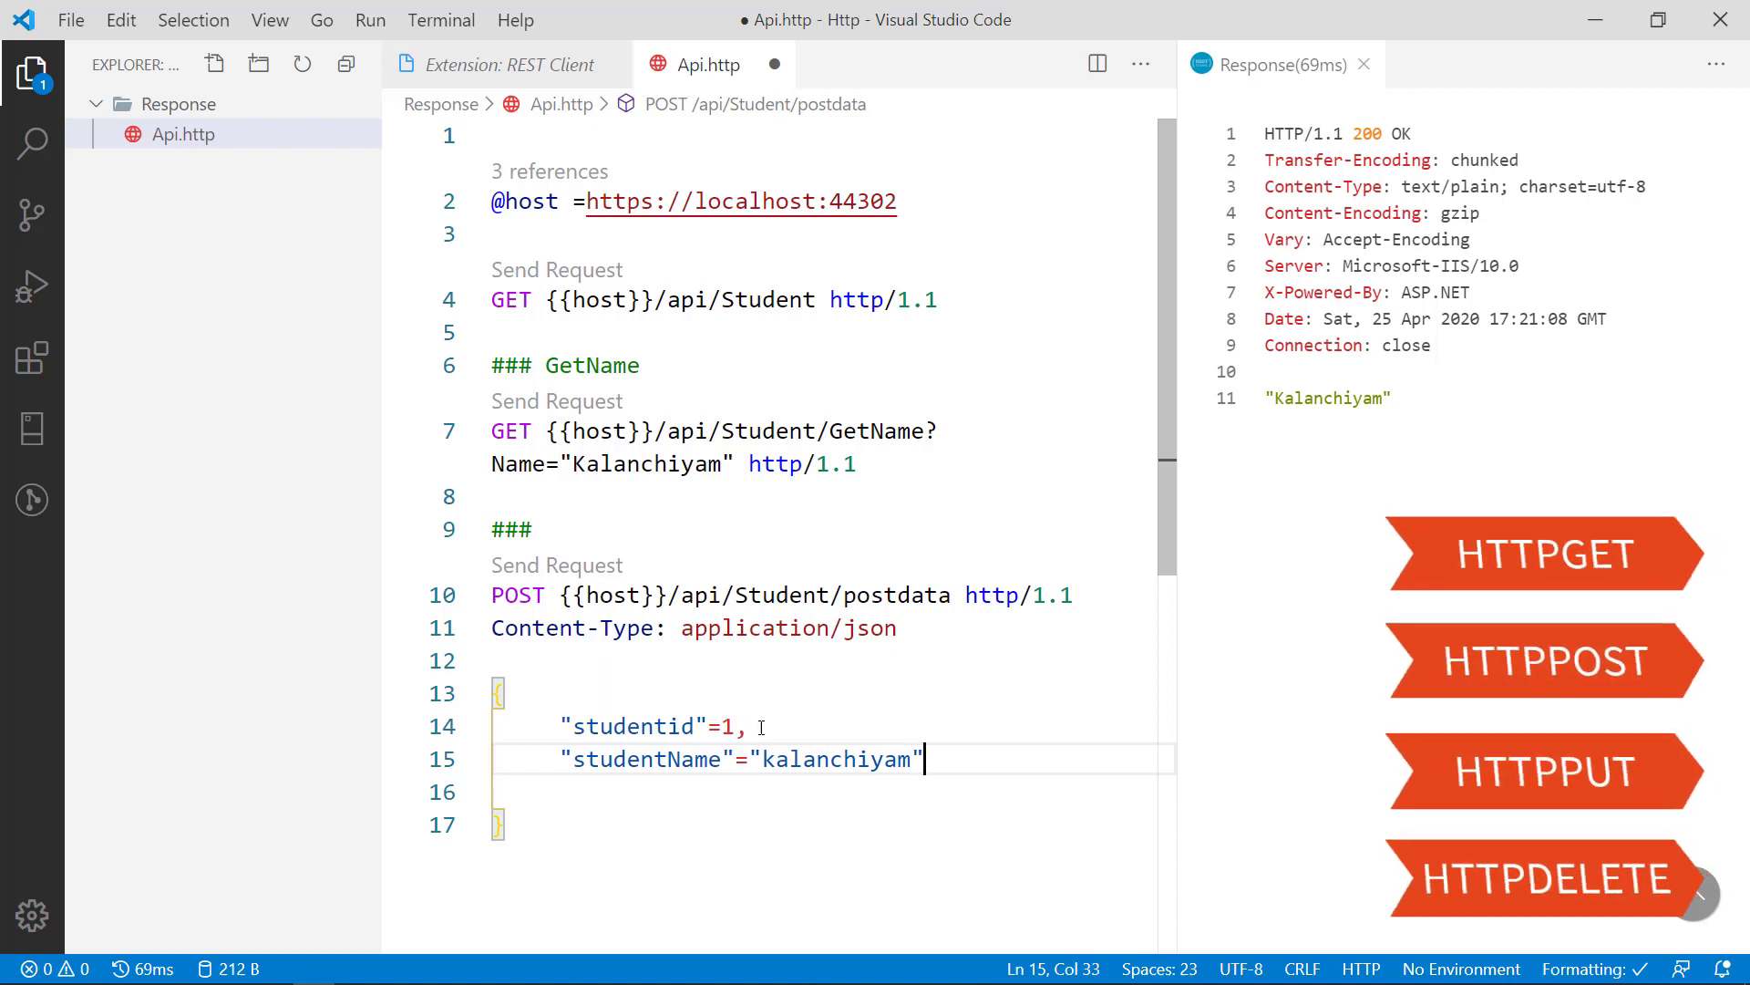
Step: Add the age=23 field on a new line of the POST body
{"action": "key", "text": "Enter"}
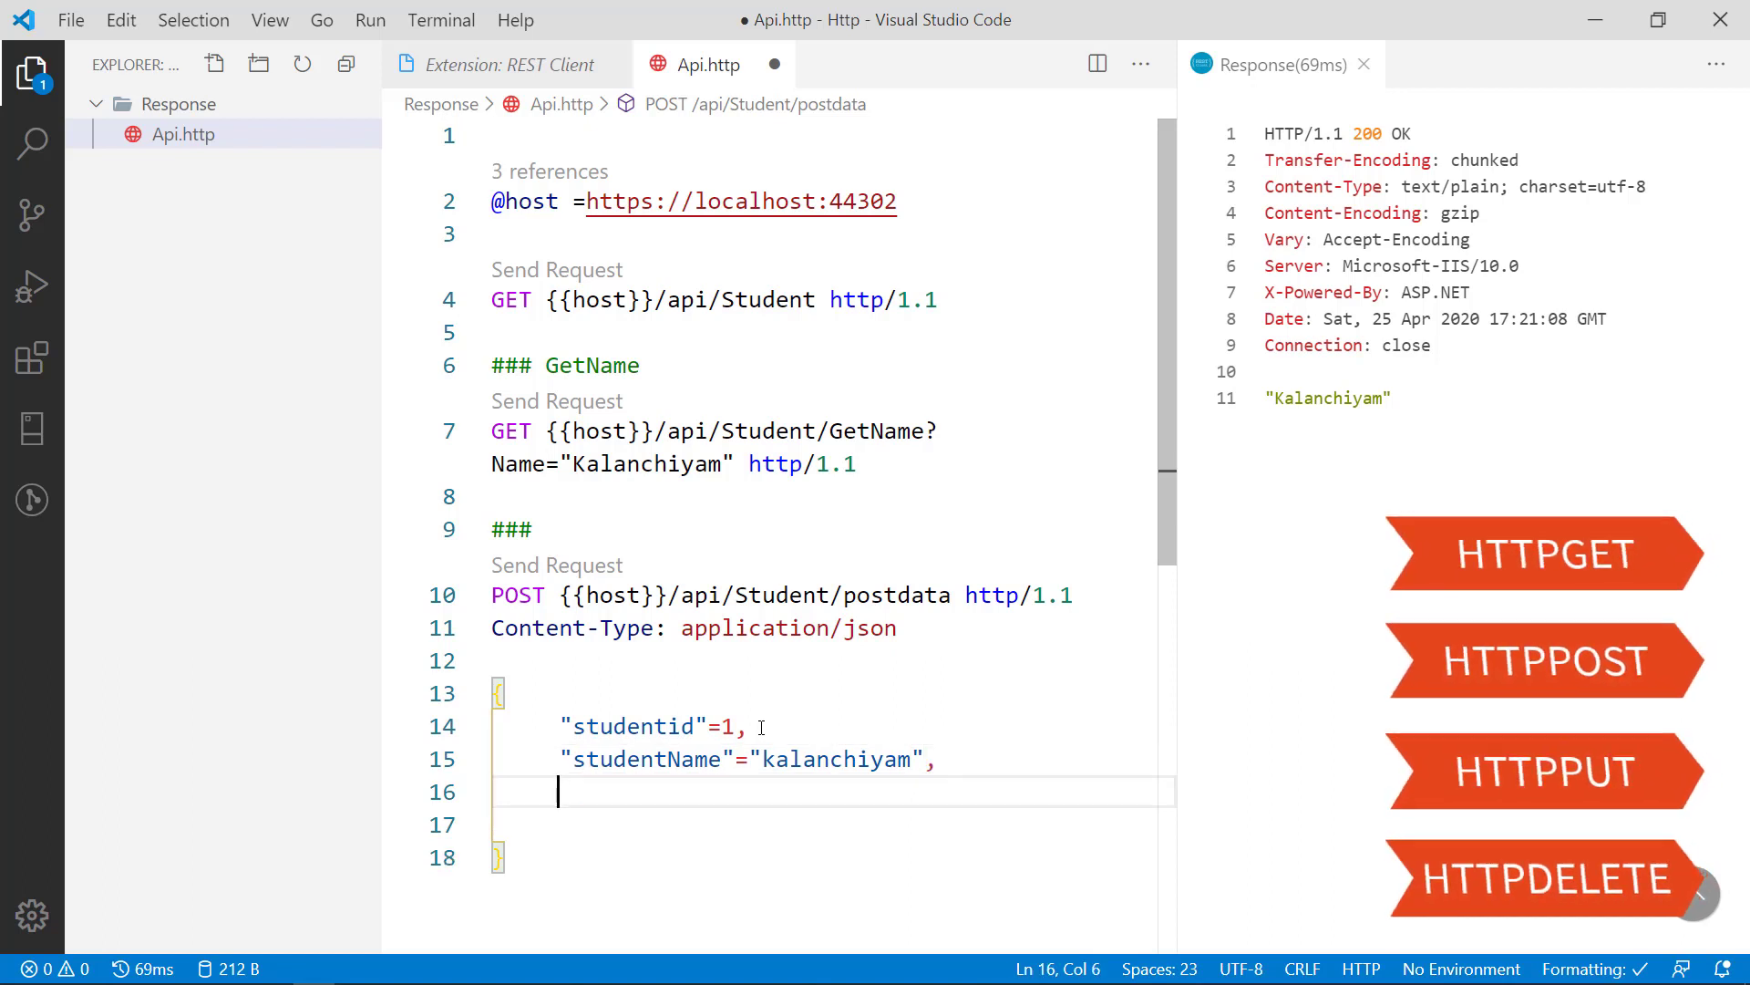
{"action": "type", "text": "\"stude"}
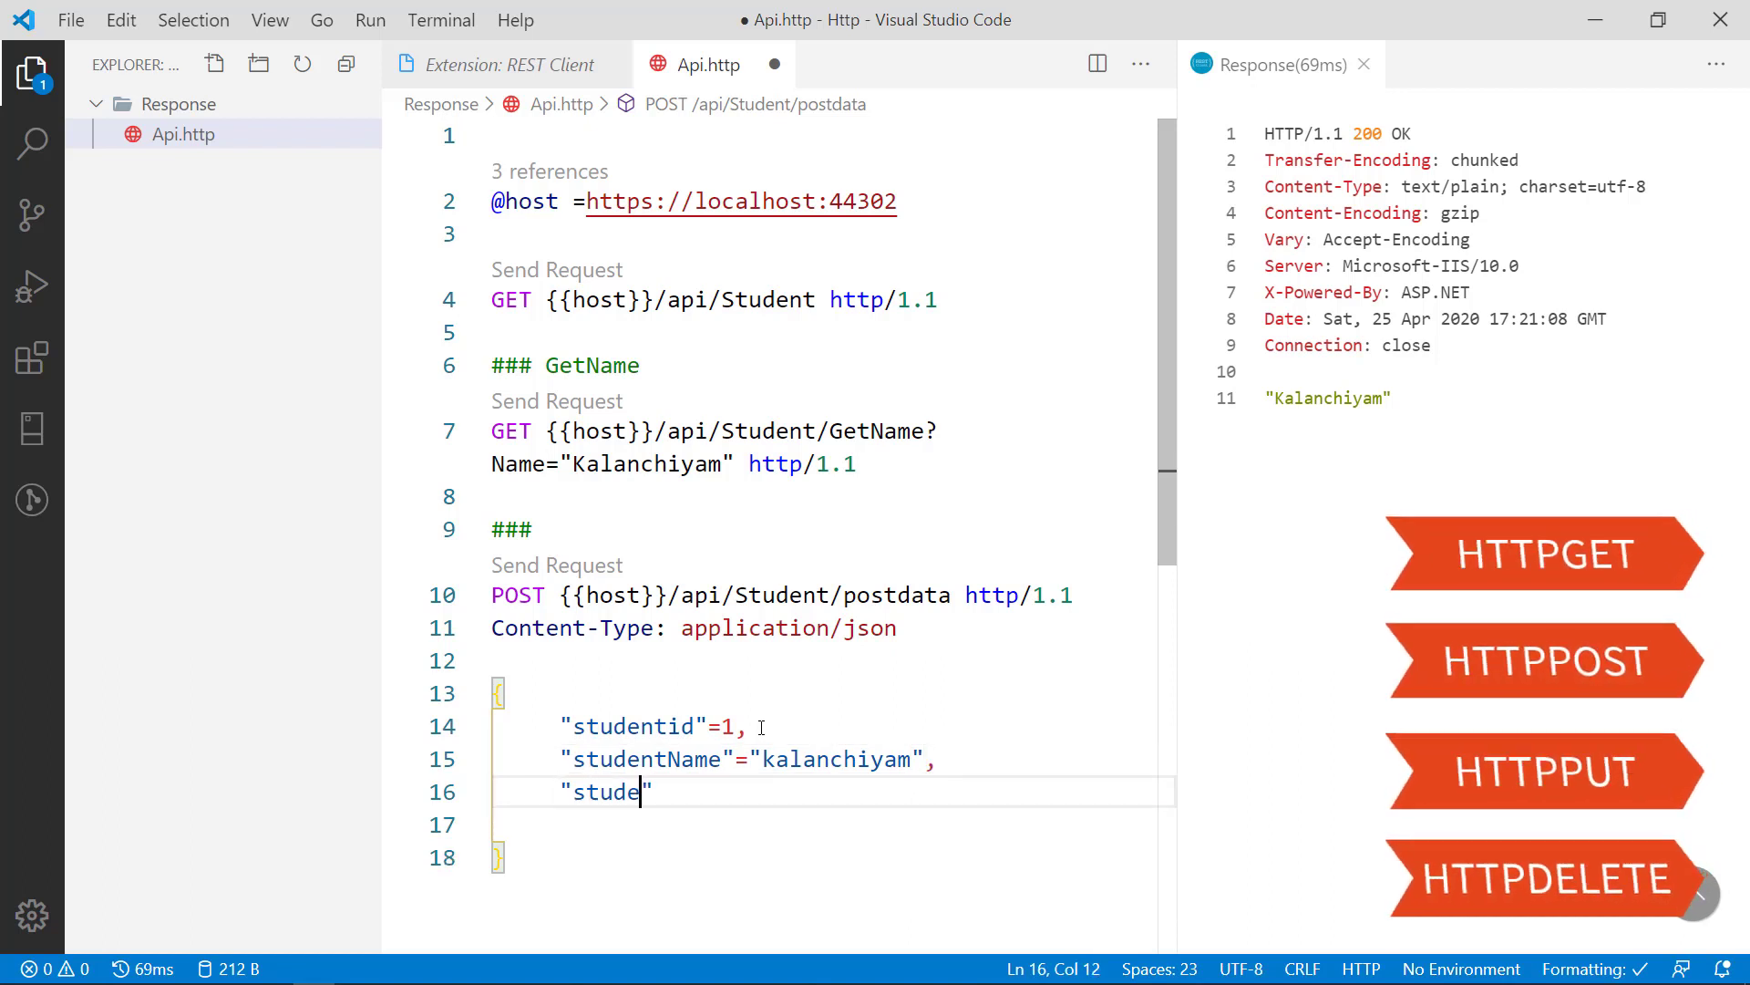
{"action": "key", "text": "Backspace"}
{"action": "type", "text": "\"age"}
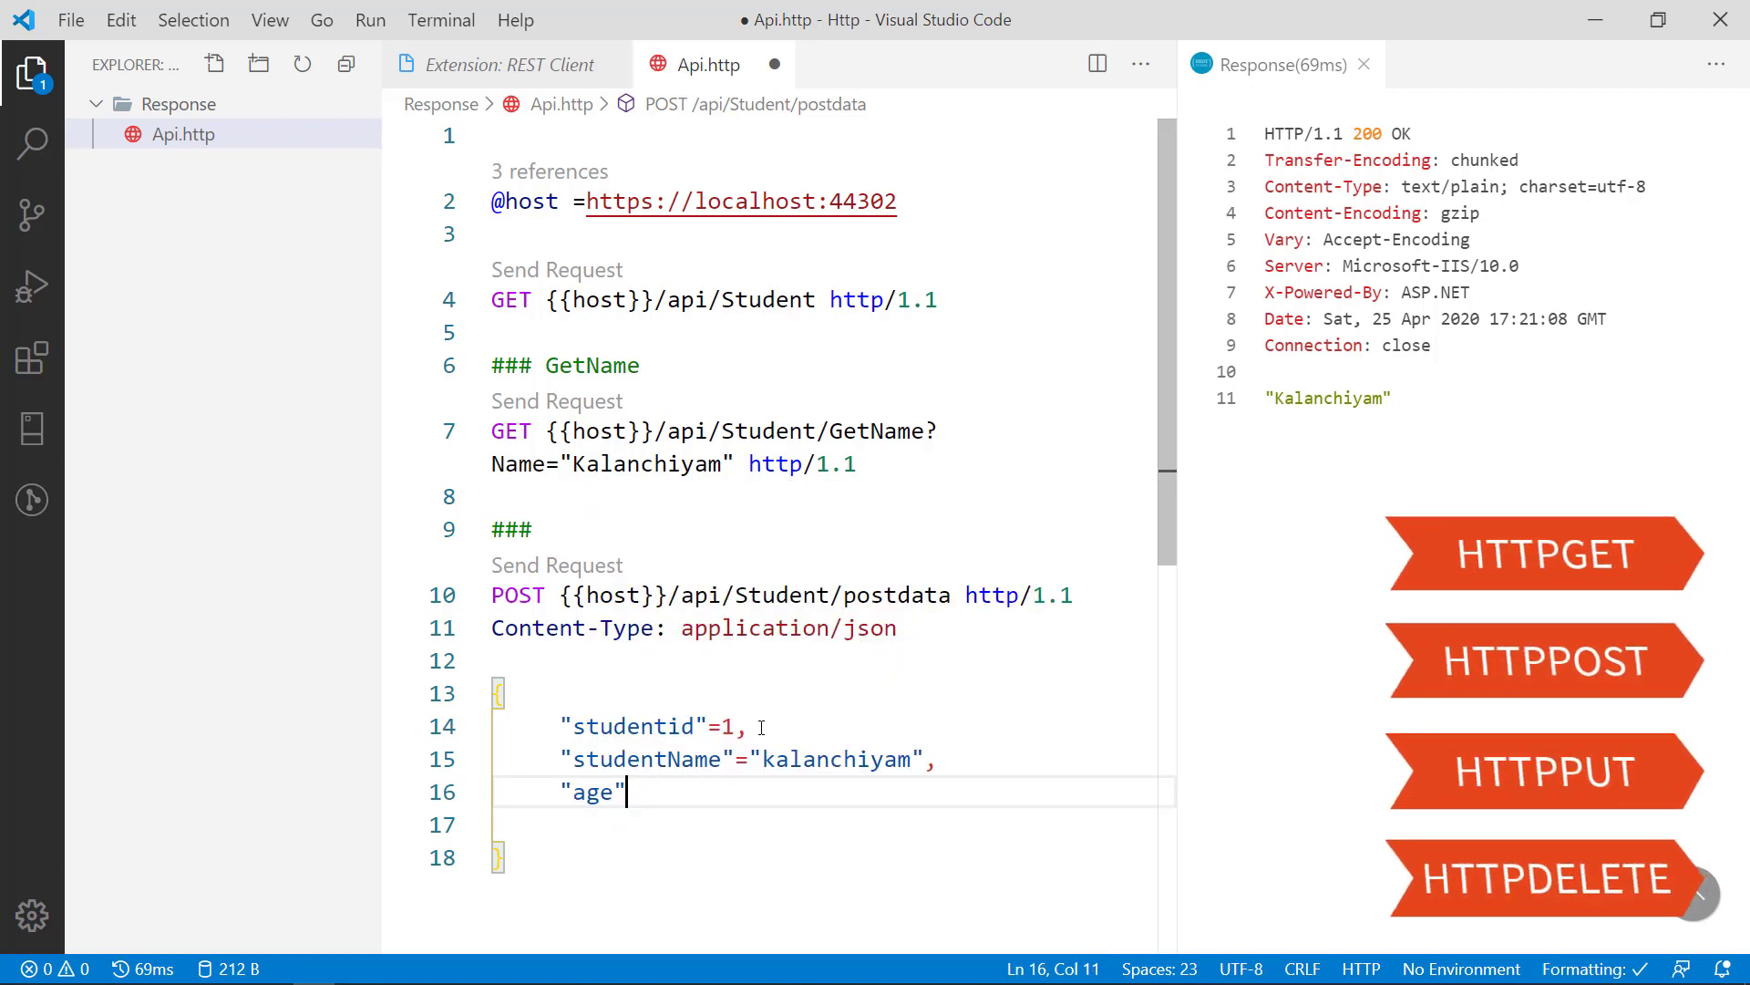
{"action": "type", "text": "=23"}
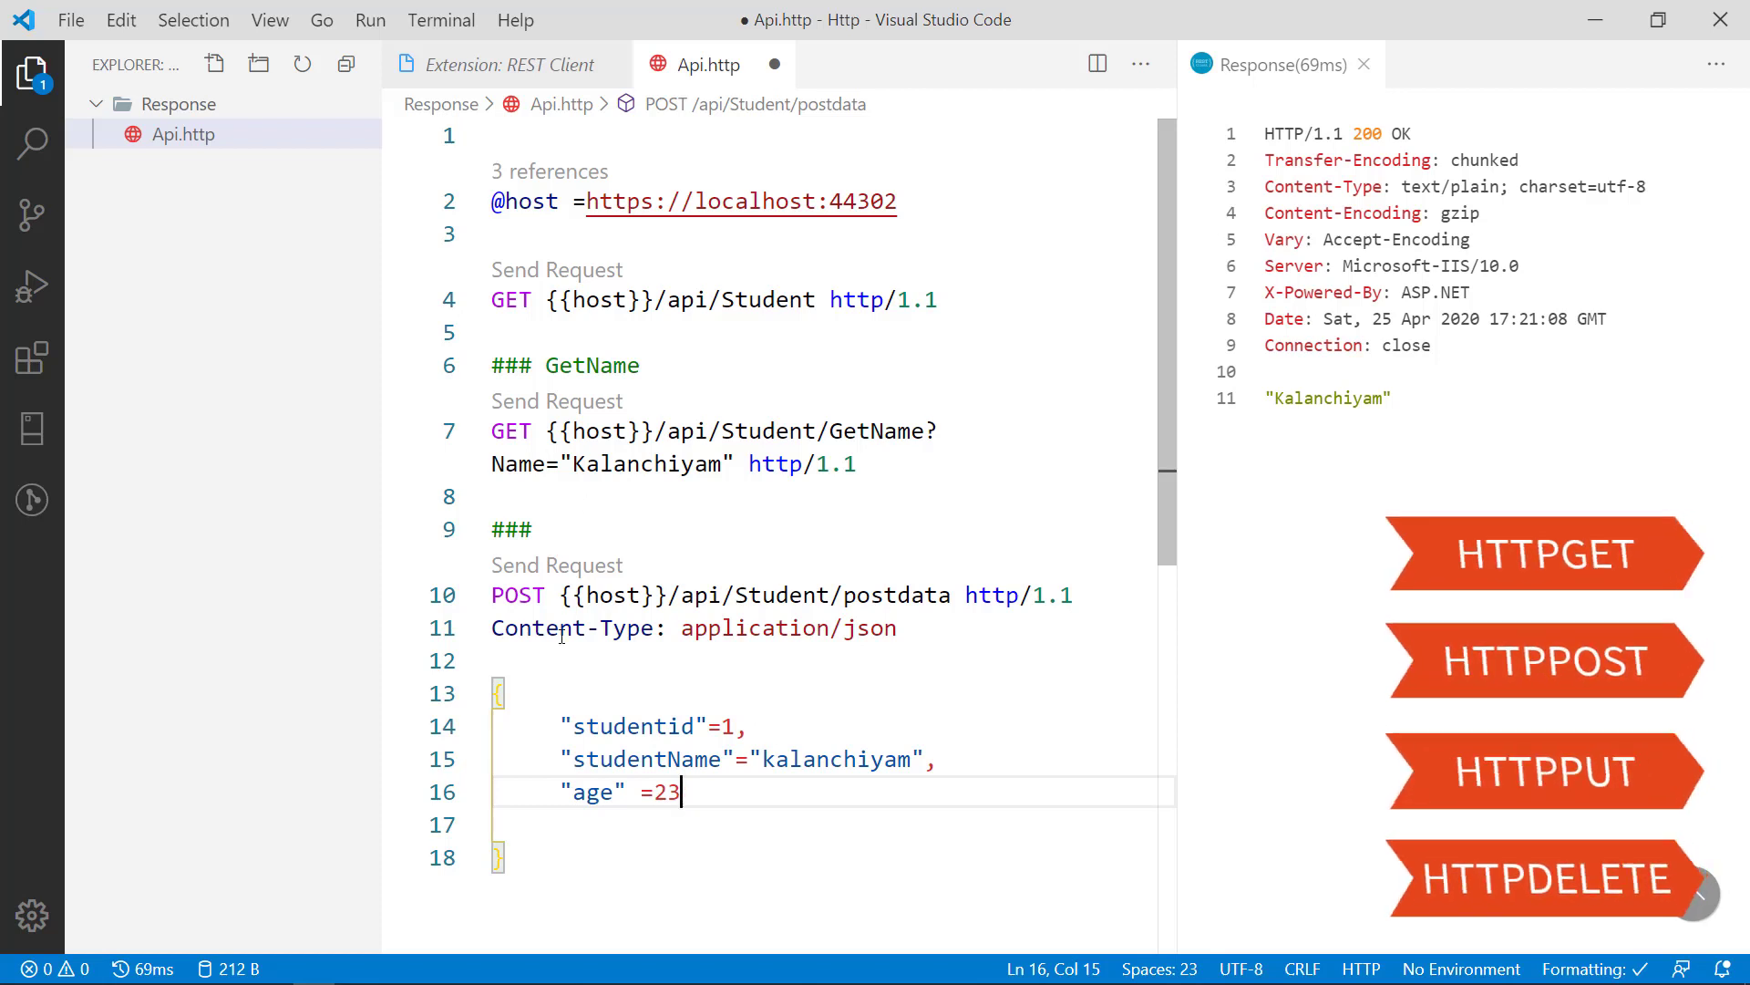
{"action": "left_click", "coordinate": [556, 565]}
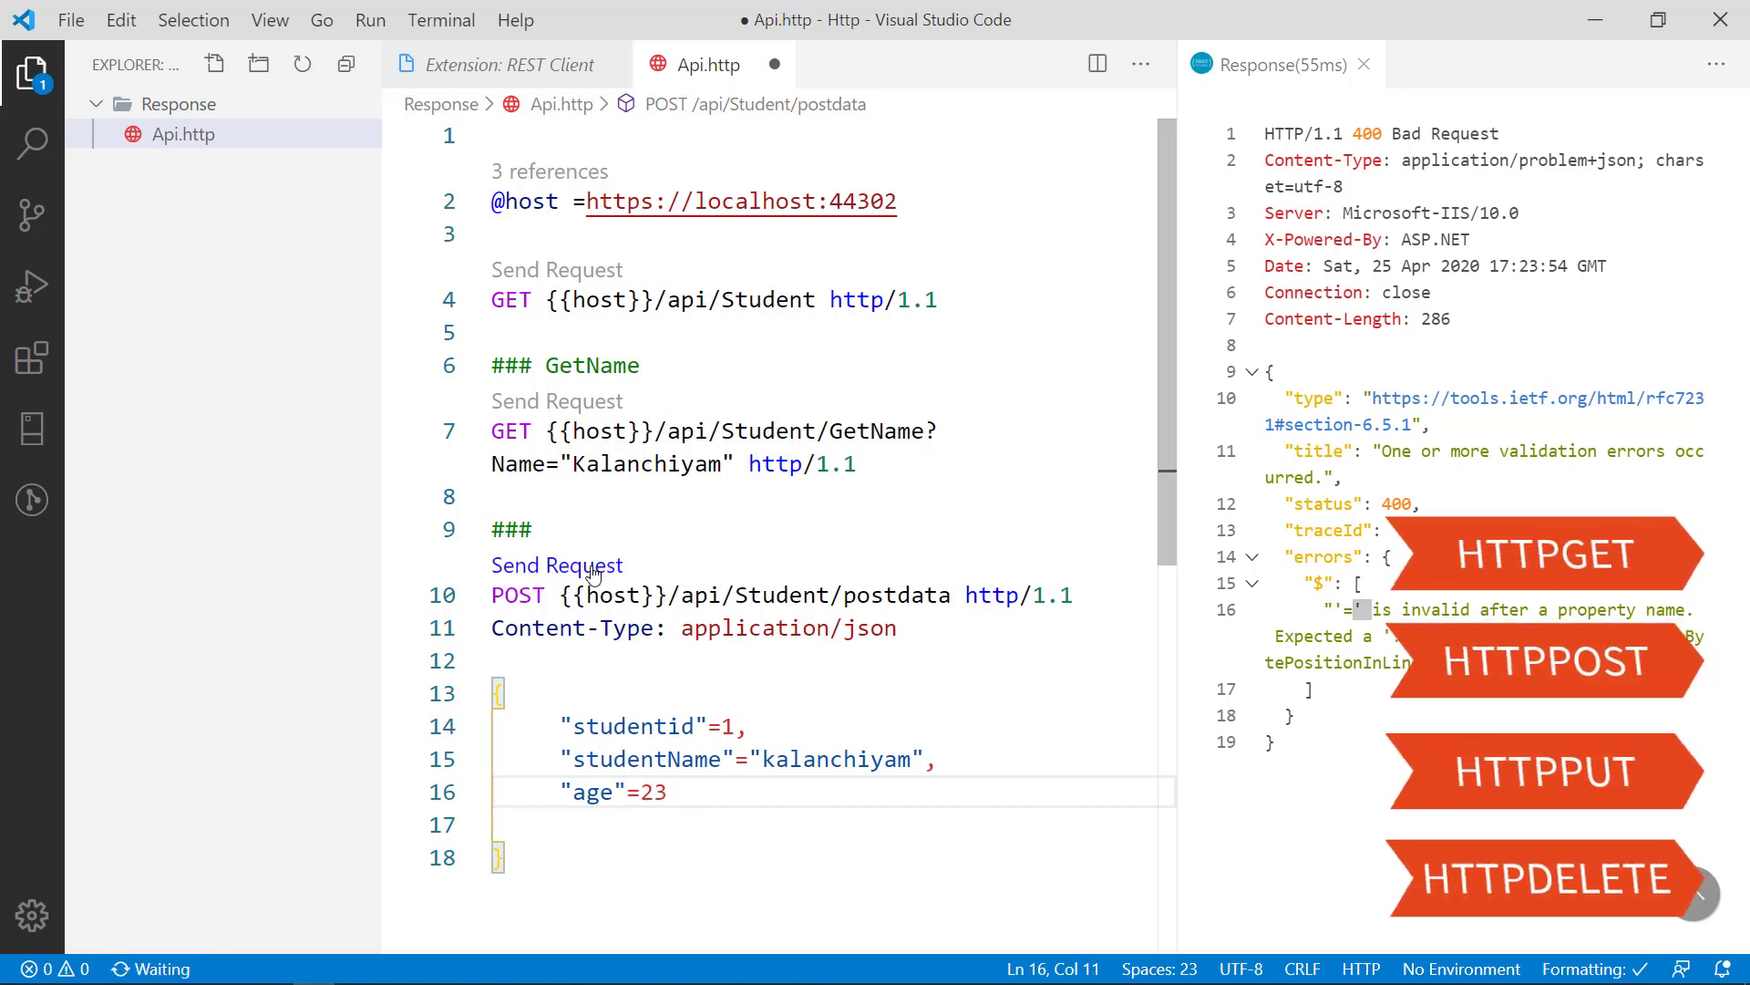
Step: Resend the POST request and see 400 Bad Request for '=' after a property name
{"action": "left_click", "coordinate": [557, 564]}
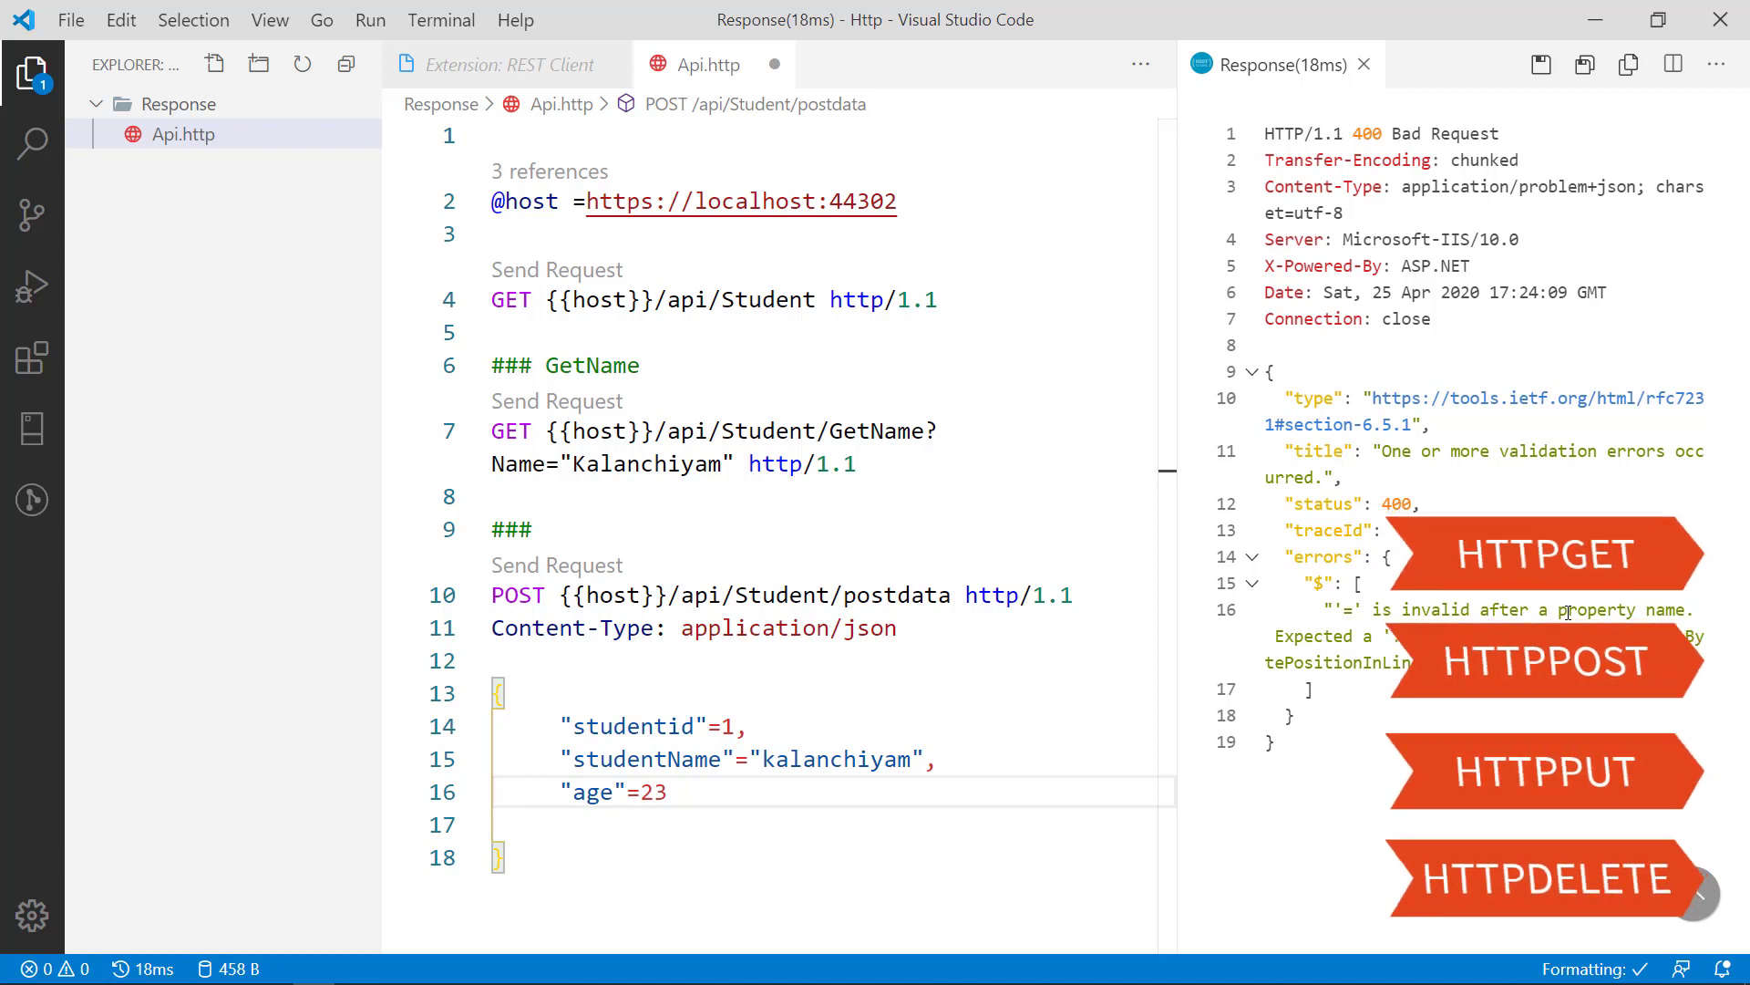
{"action": "mouse_move", "coordinate": [1523, 610]}
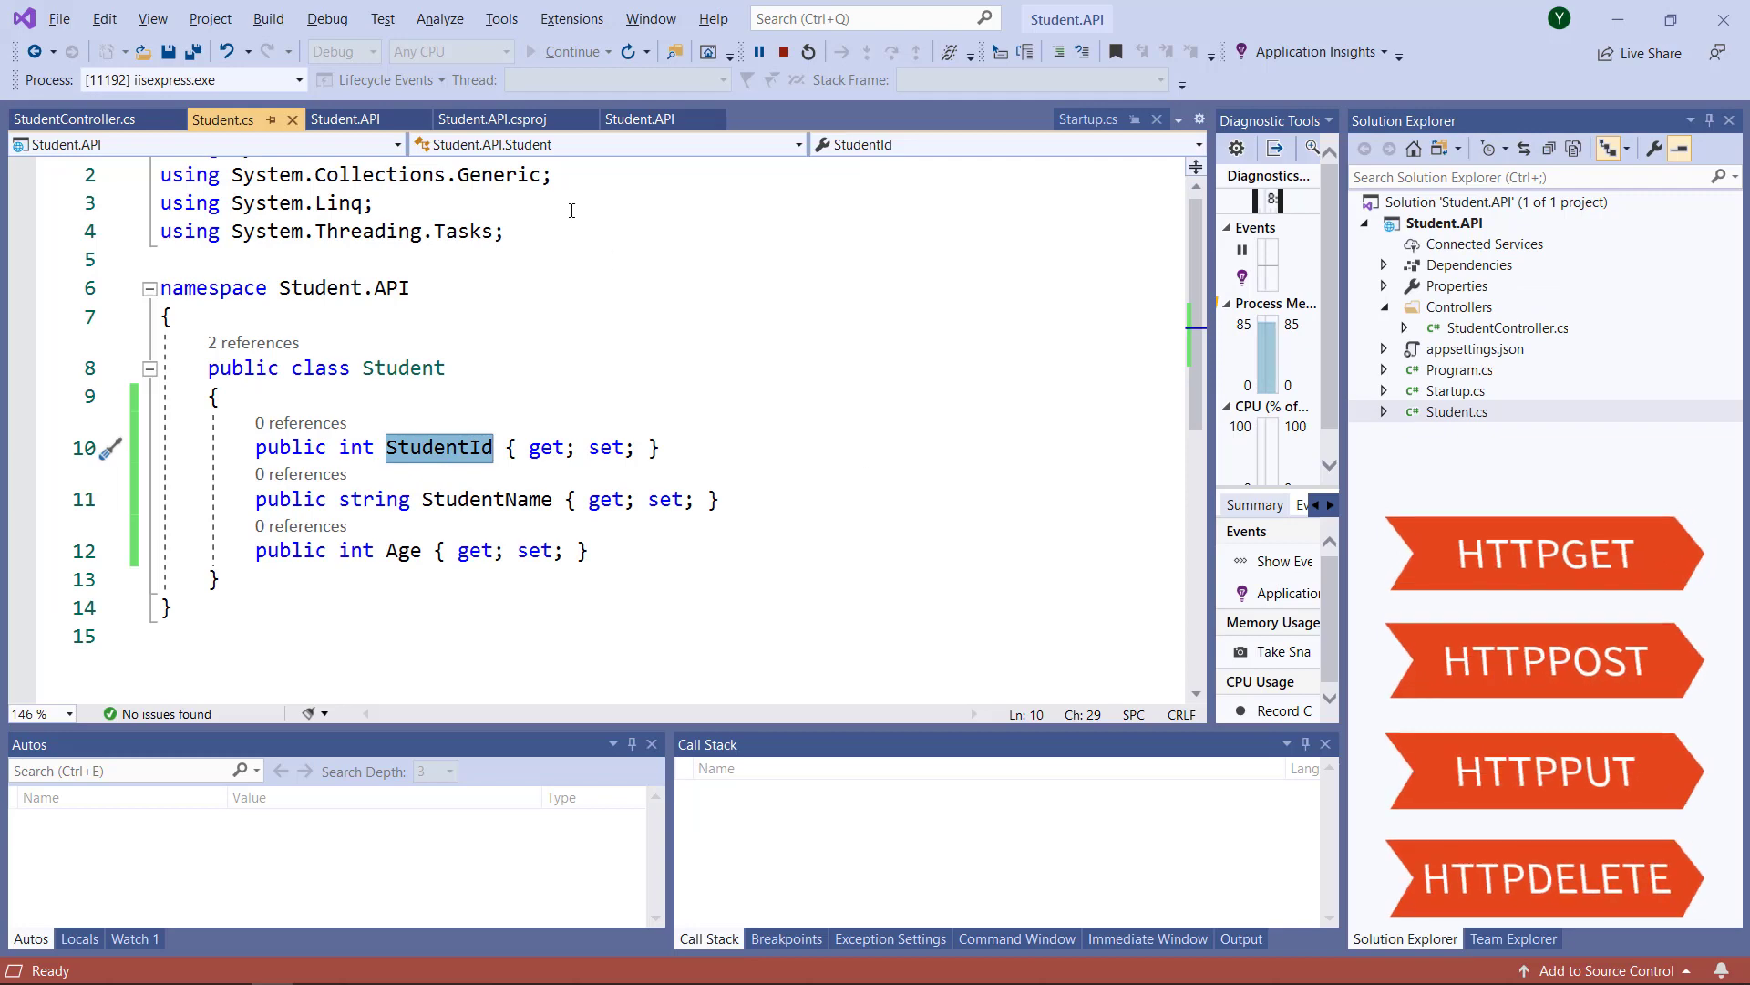
Step: Open Student.cs in Visual Studio to check the StudentId property name
{"action": "left_click", "coordinate": [73, 119]}
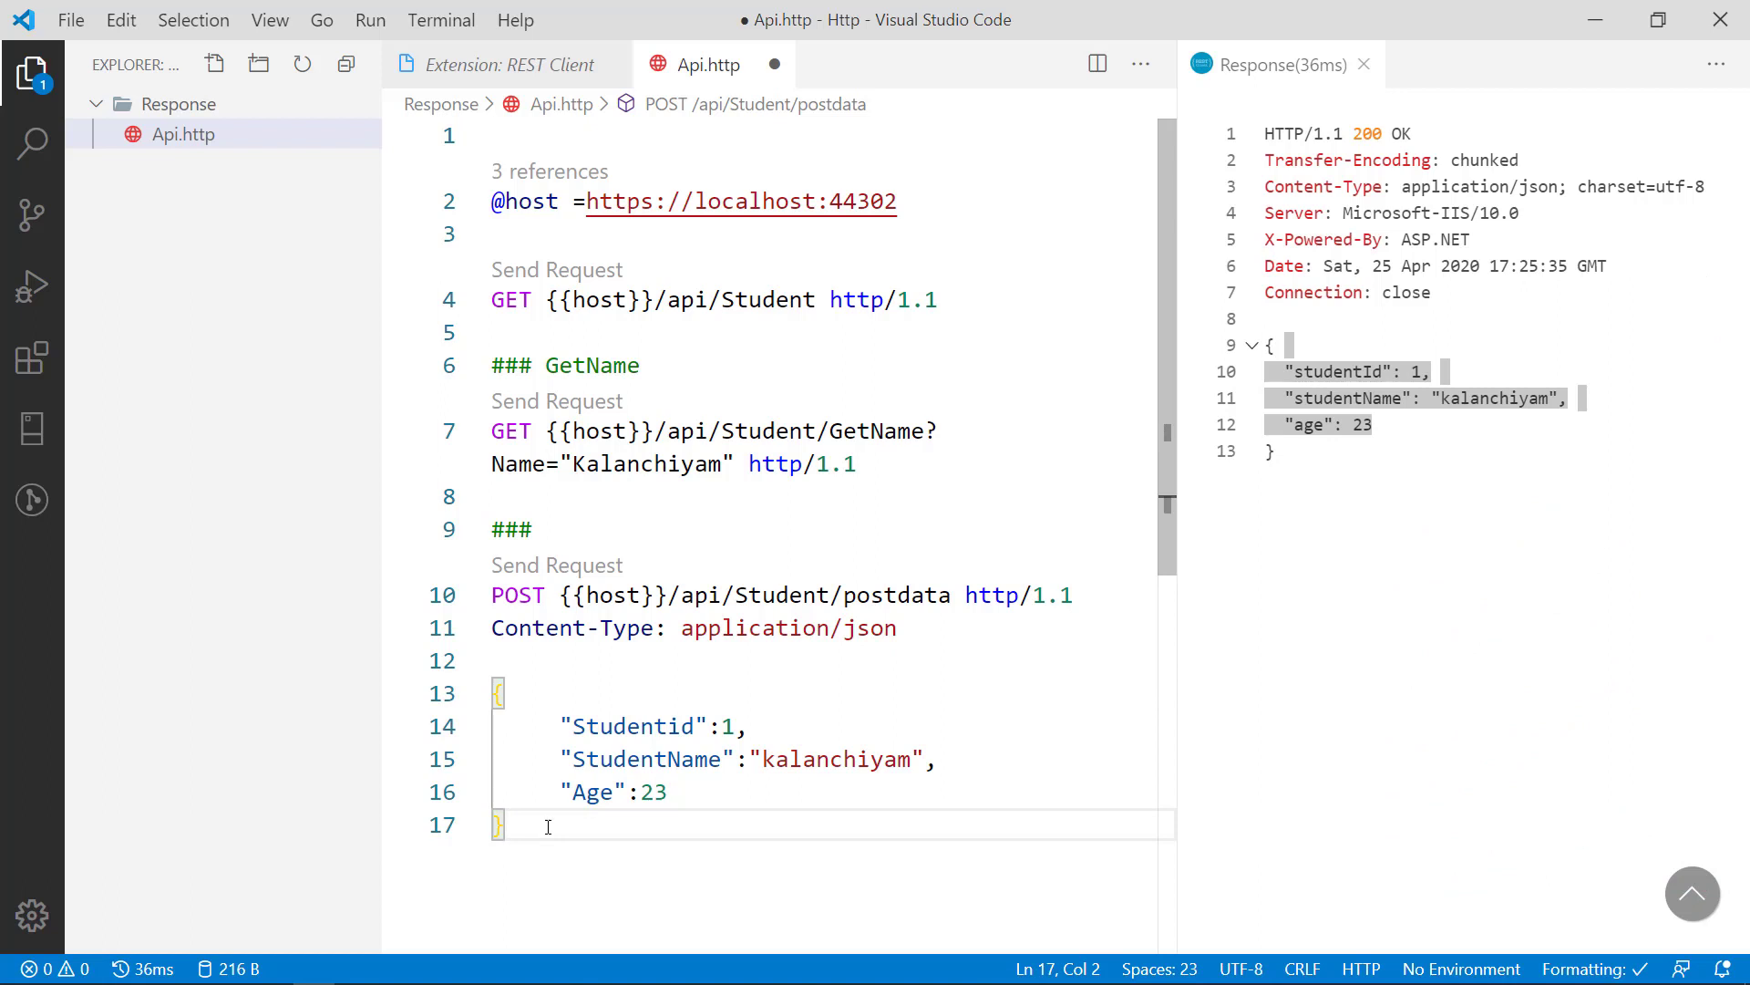
Step: Scroll the 200 OK response showing studentId 1, kalanchiyam and age 23
{"action": "scroll", "scroll_direction": "down", "scroll_amount": 3}
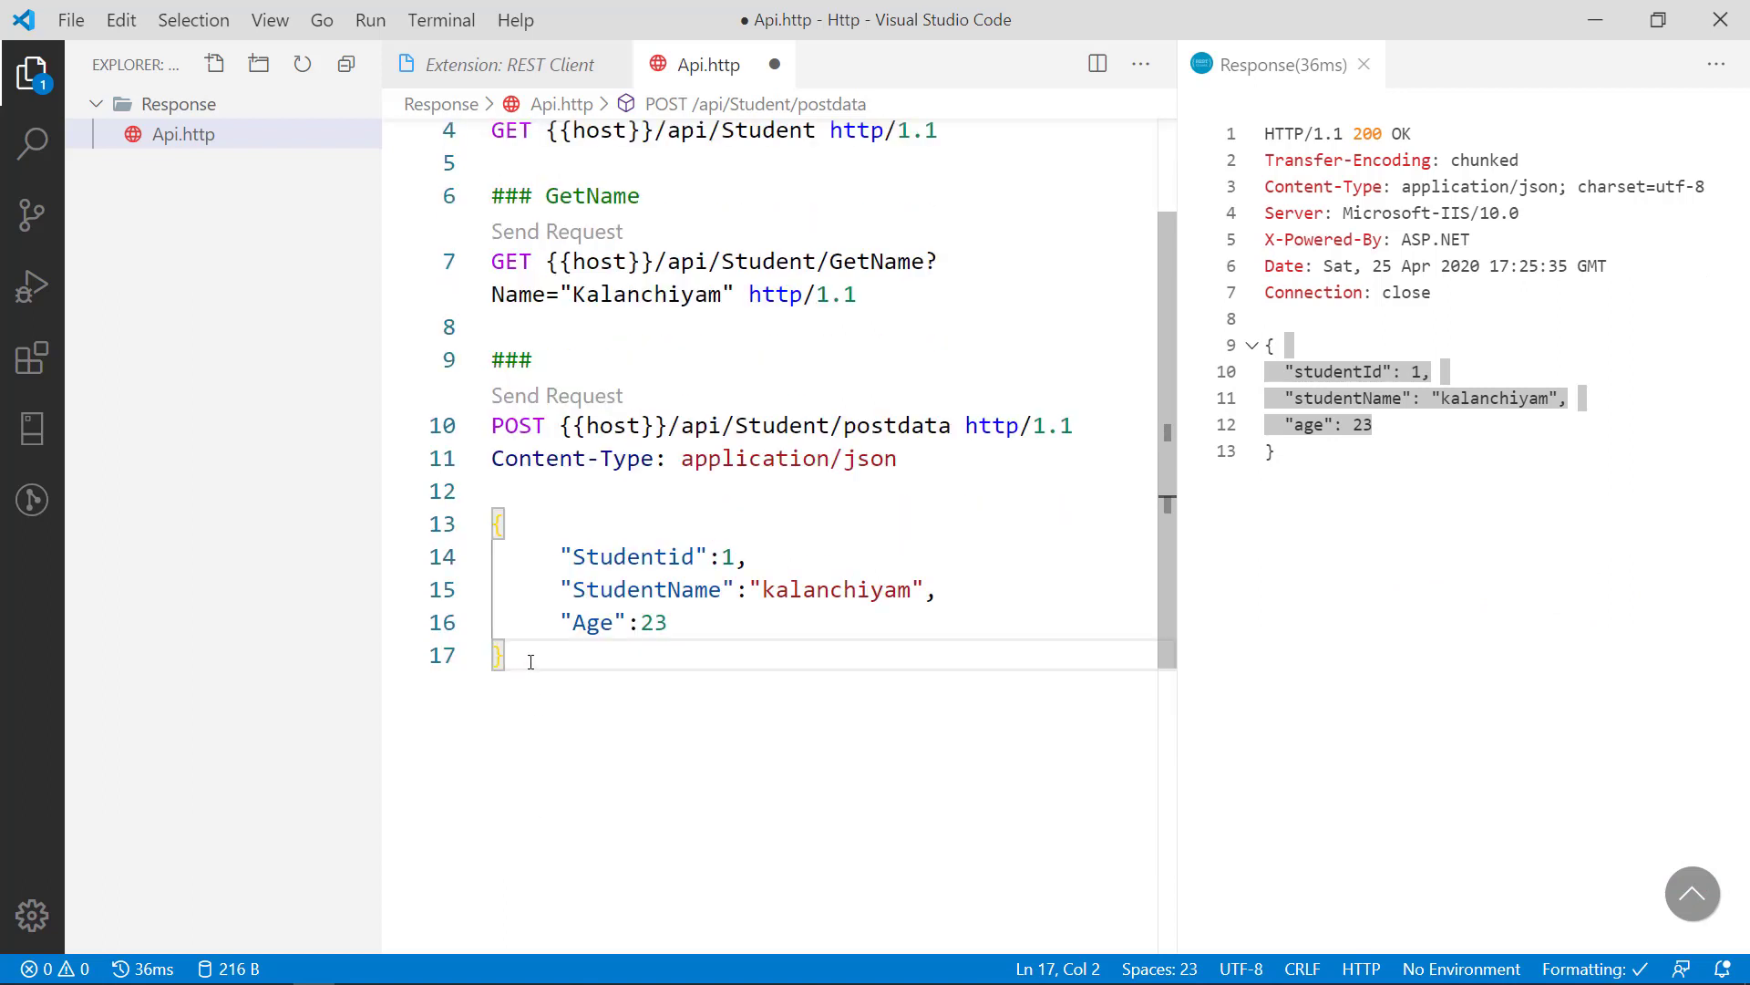